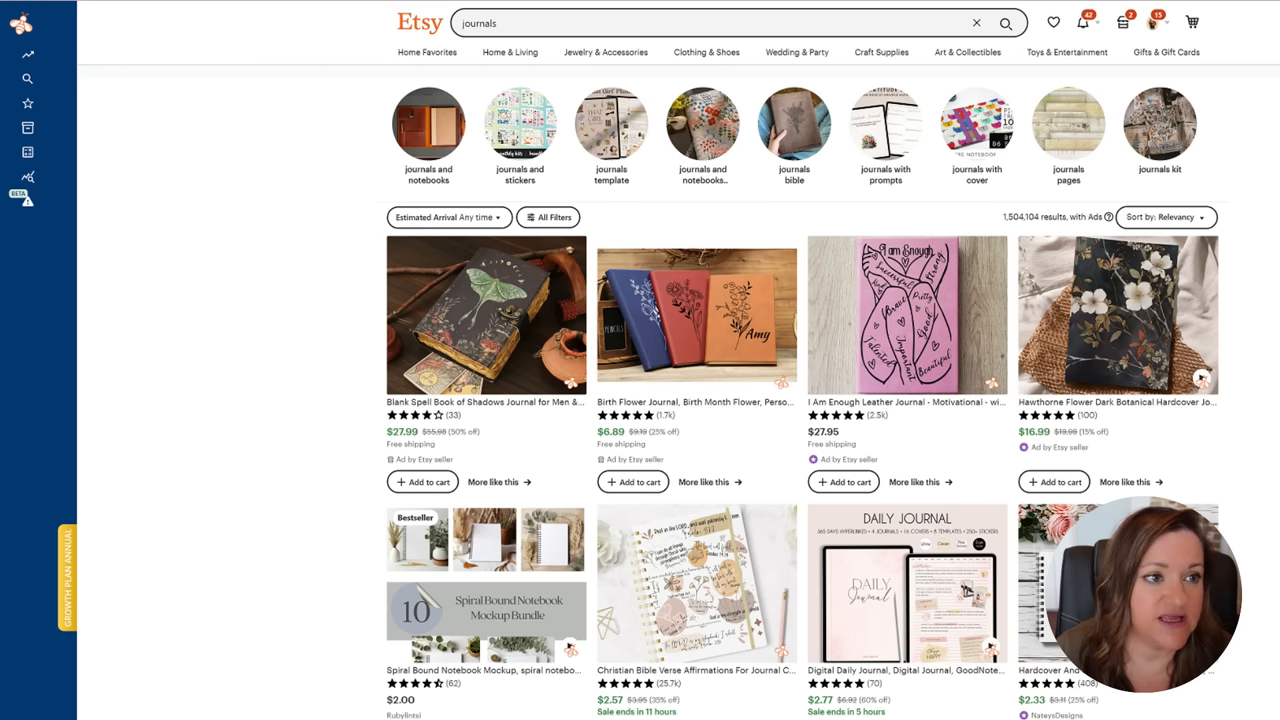
Search Etsy for journals and browse journal, bee, boho floral and Santa clipart results
{"action": "scroll", "scroll_direction": "down", "scroll_amount": 3}
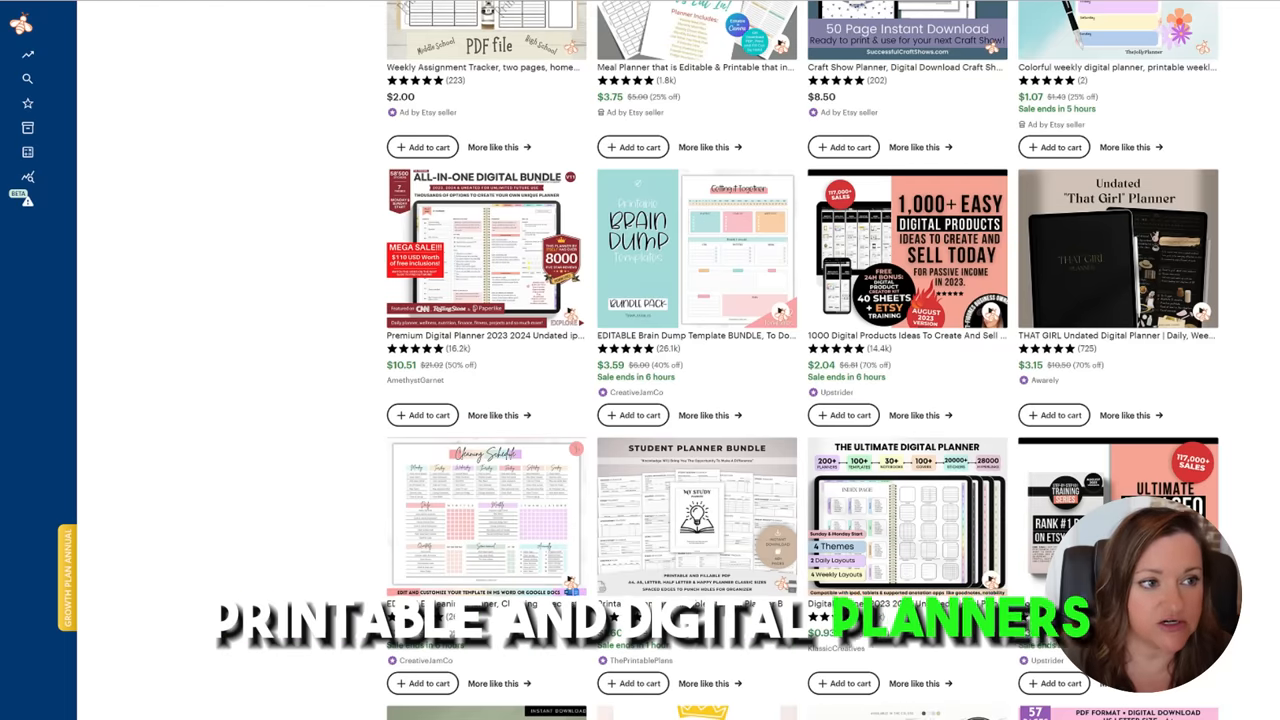
{"action": "type", "text": "journals"}
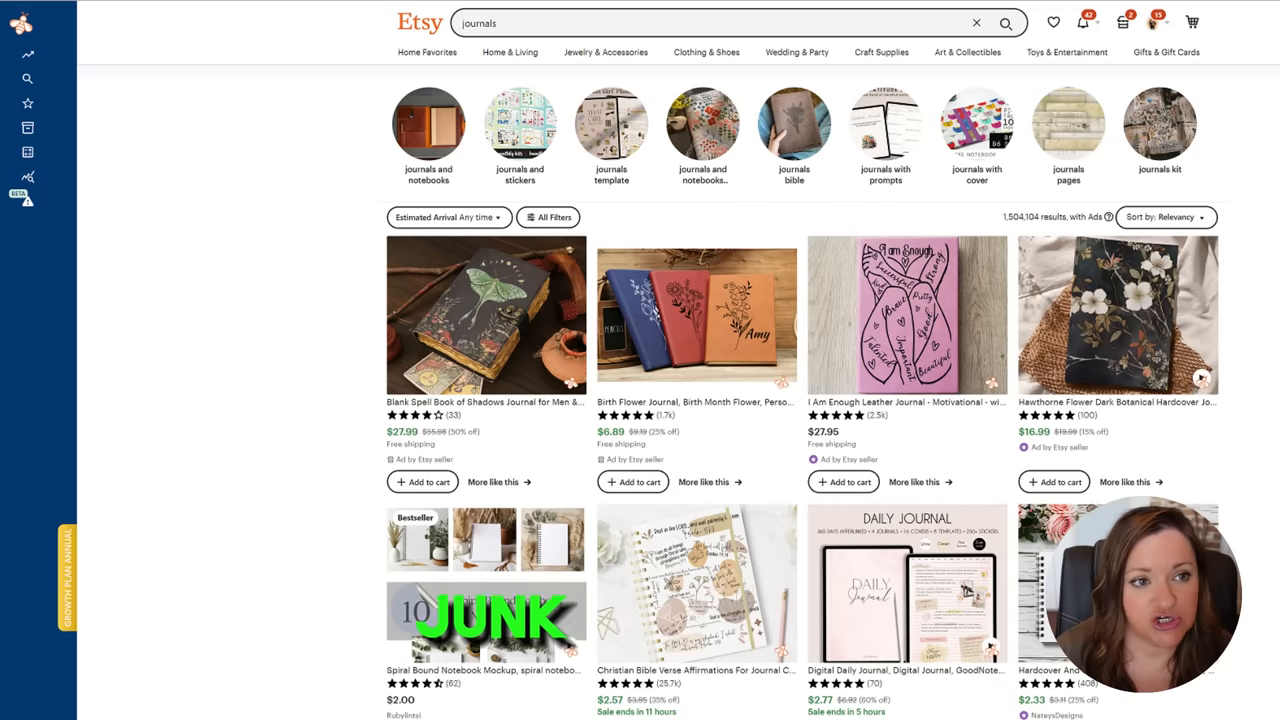
{"action": "scroll", "scroll_direction": "down", "scroll_amount": 3}
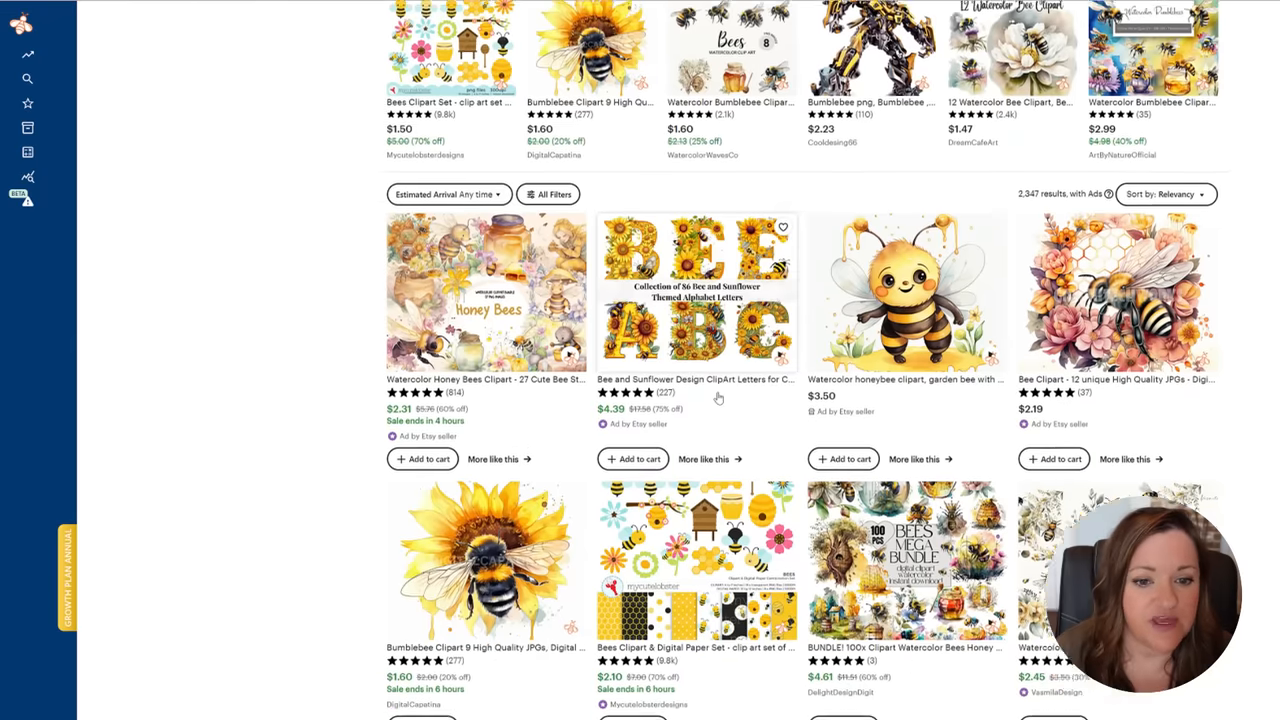
{"action": "scroll", "scroll_direction": "down", "scroll_amount": 3}
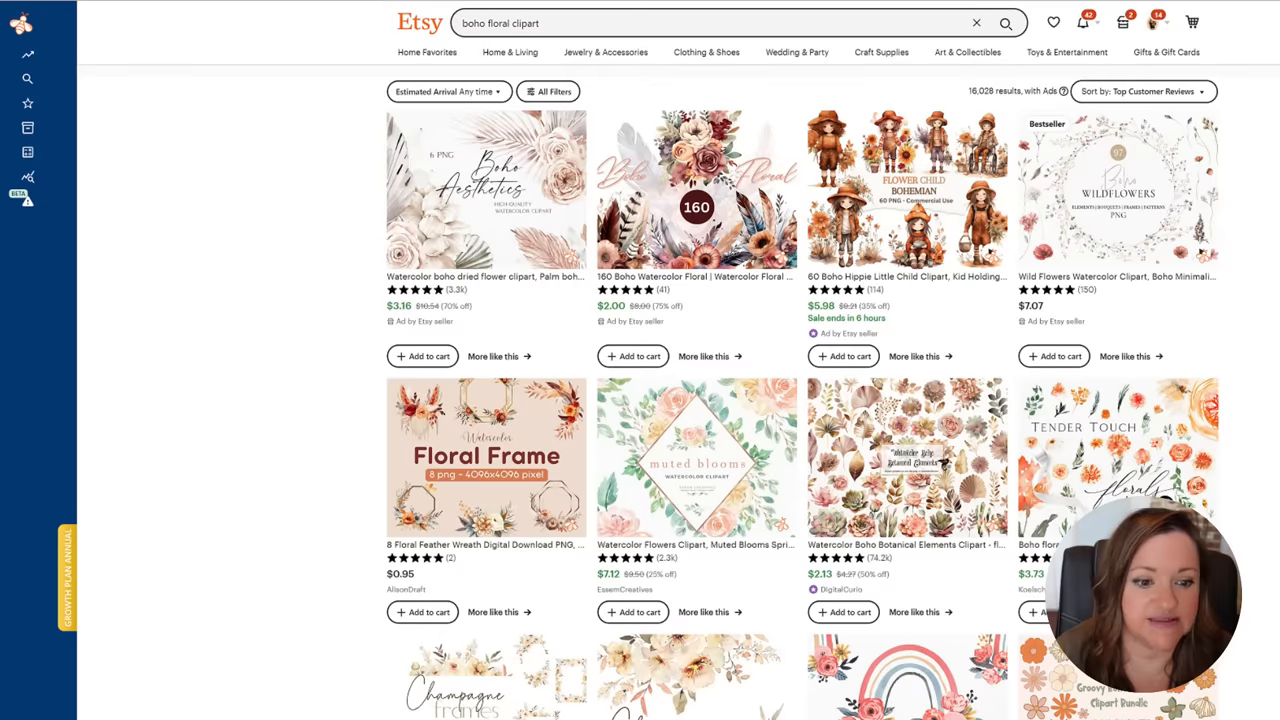
{"action": "scroll", "scroll_direction": "down", "scroll_amount": 3}
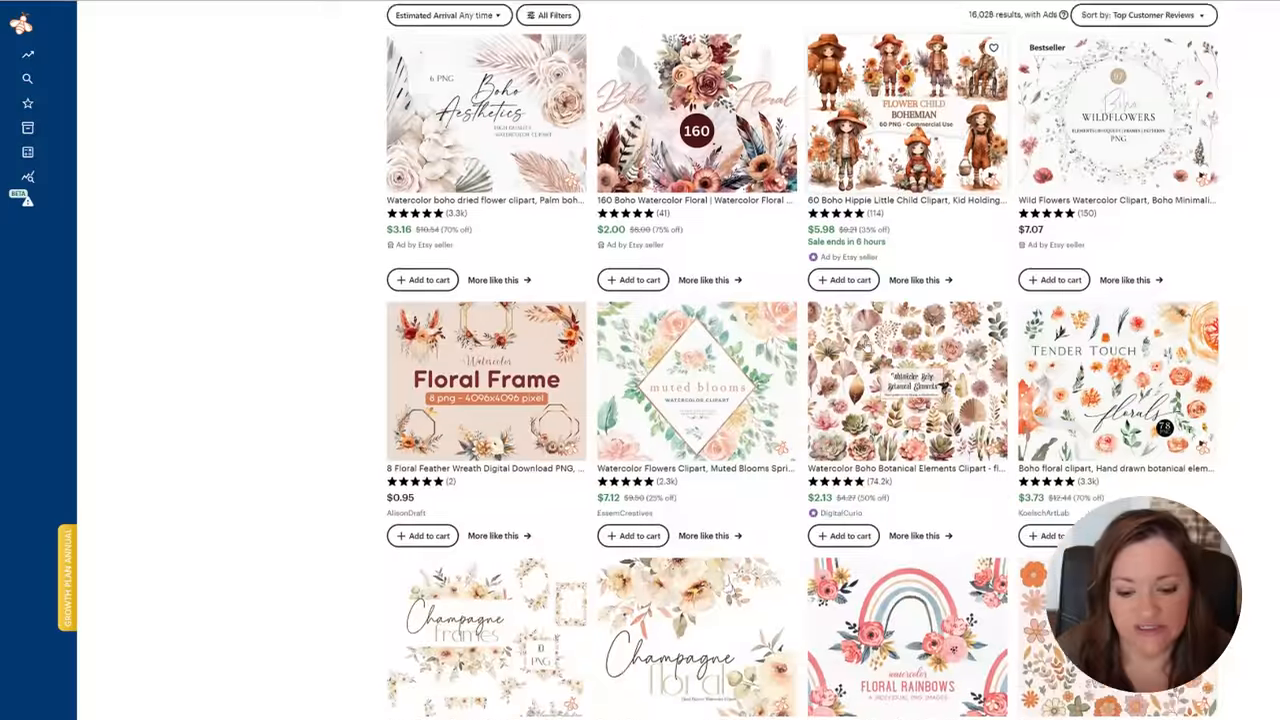
{"action": "scroll", "scroll_direction": "down", "scroll_amount": 3}
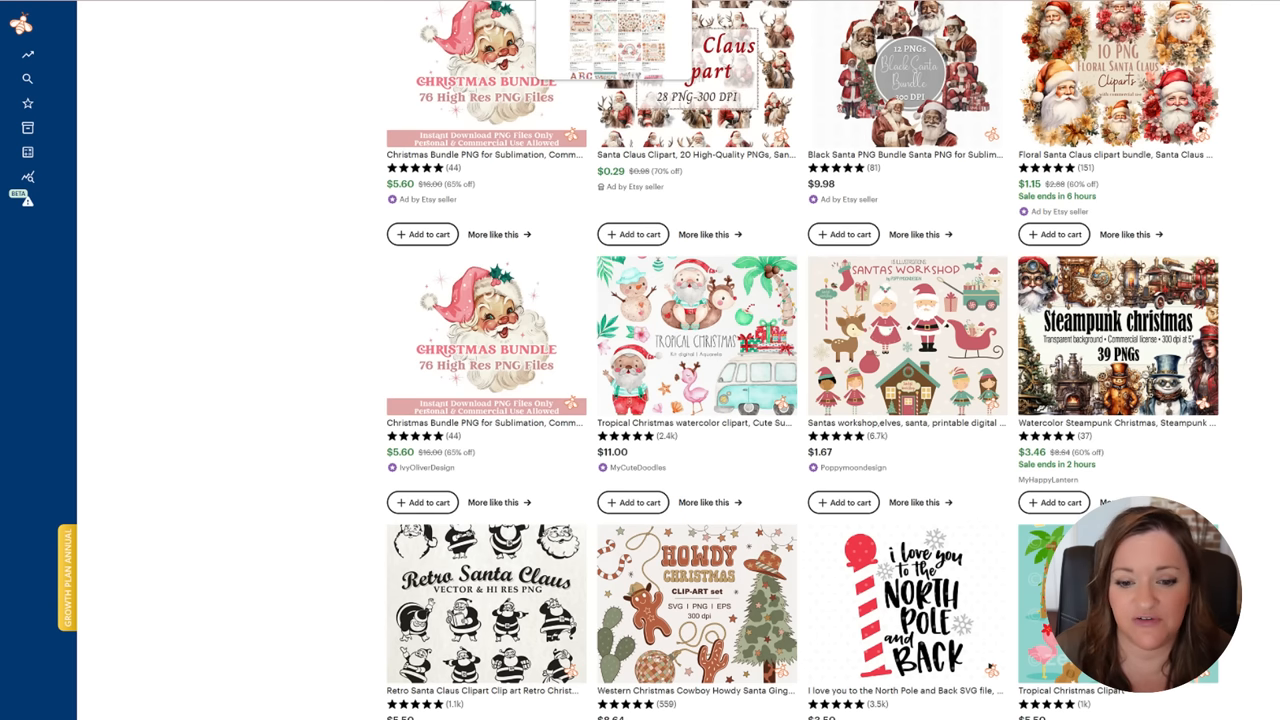
{"action": "scroll", "scroll_direction": "down", "scroll_amount": 3}
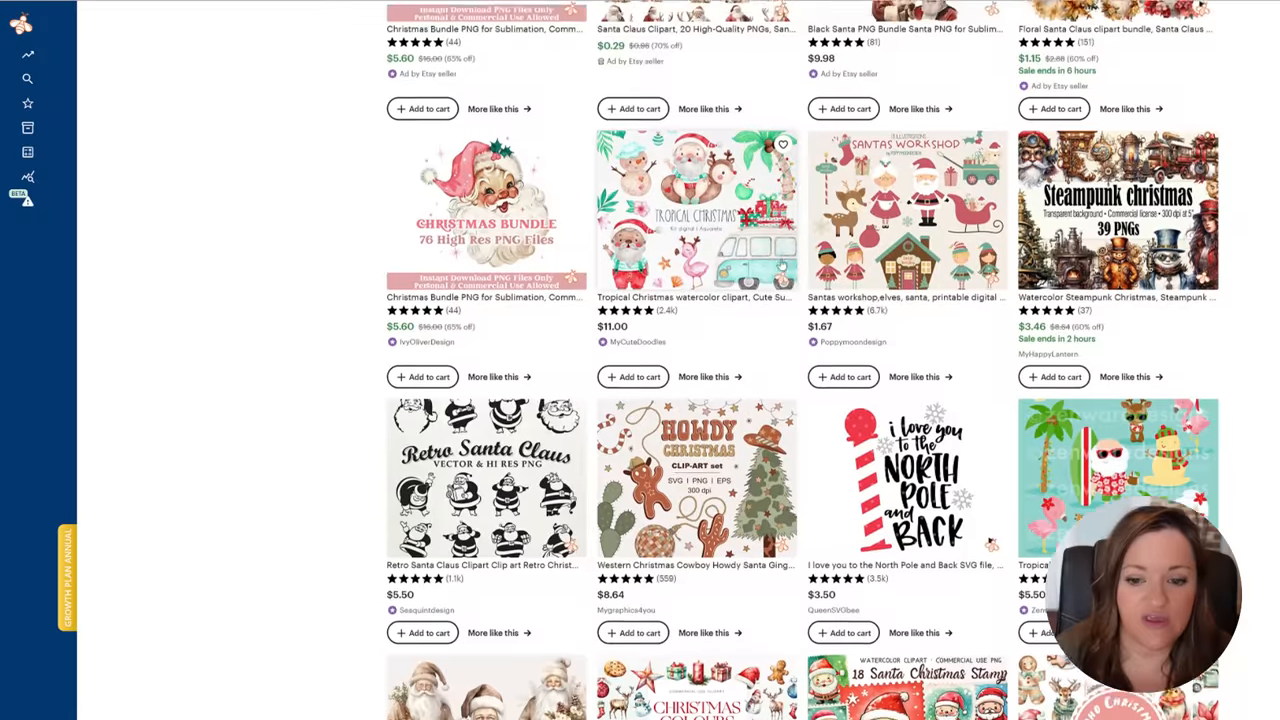
{"action": "scroll", "scroll_direction": "down", "scroll_amount": 3}
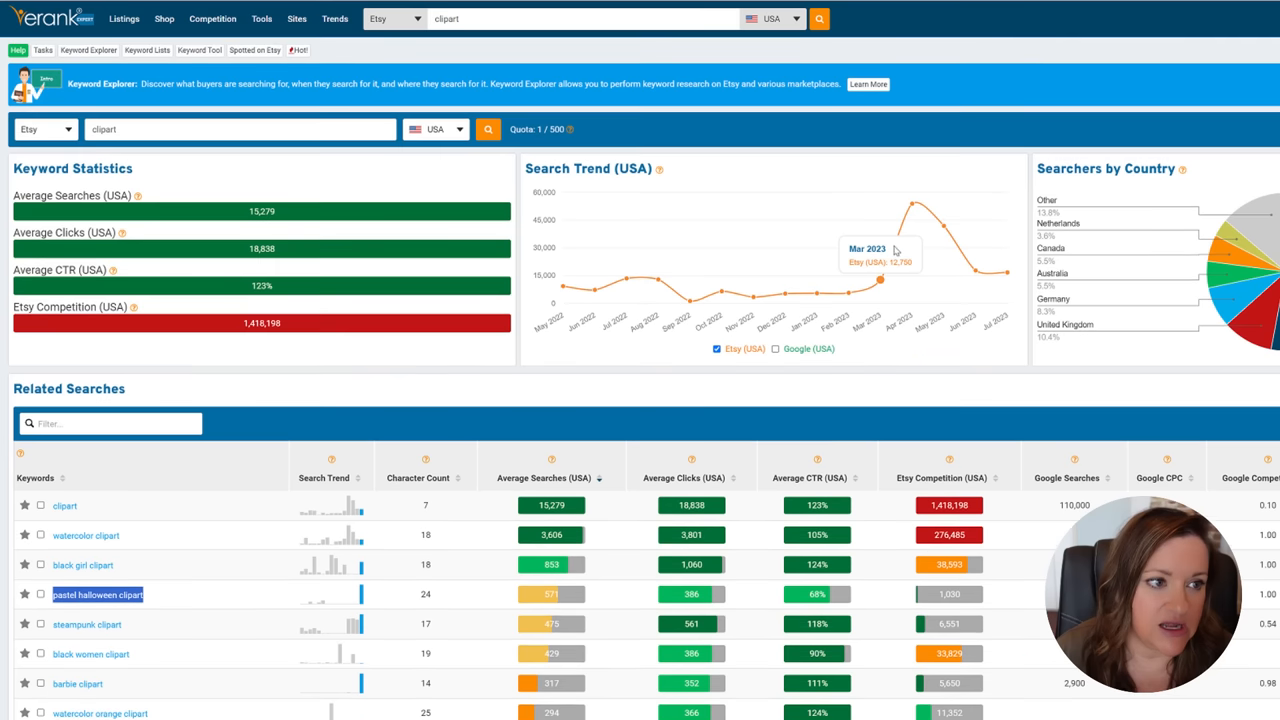
{"action": "mouse_move", "coordinate": [475, 175]}
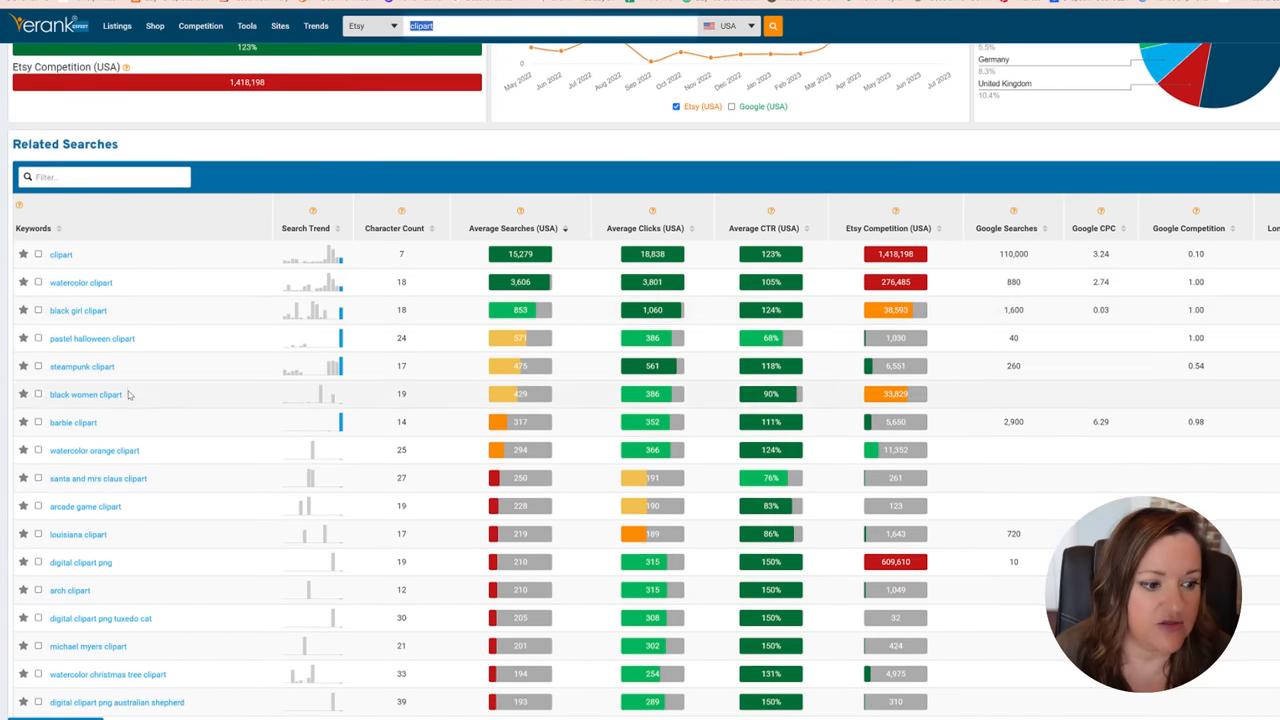
{"action": "scroll", "scroll_direction": "down", "scroll_amount": 3}
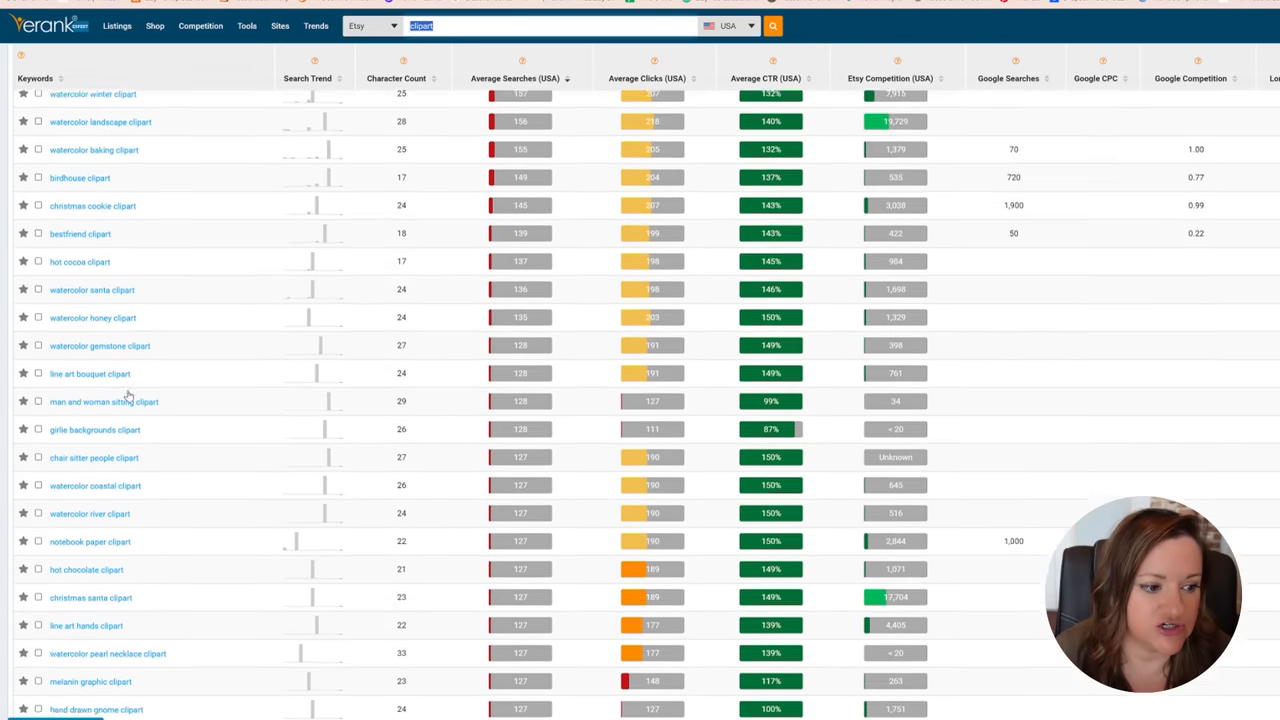
{"action": "scroll", "scroll_direction": "down", "scroll_amount": 3}
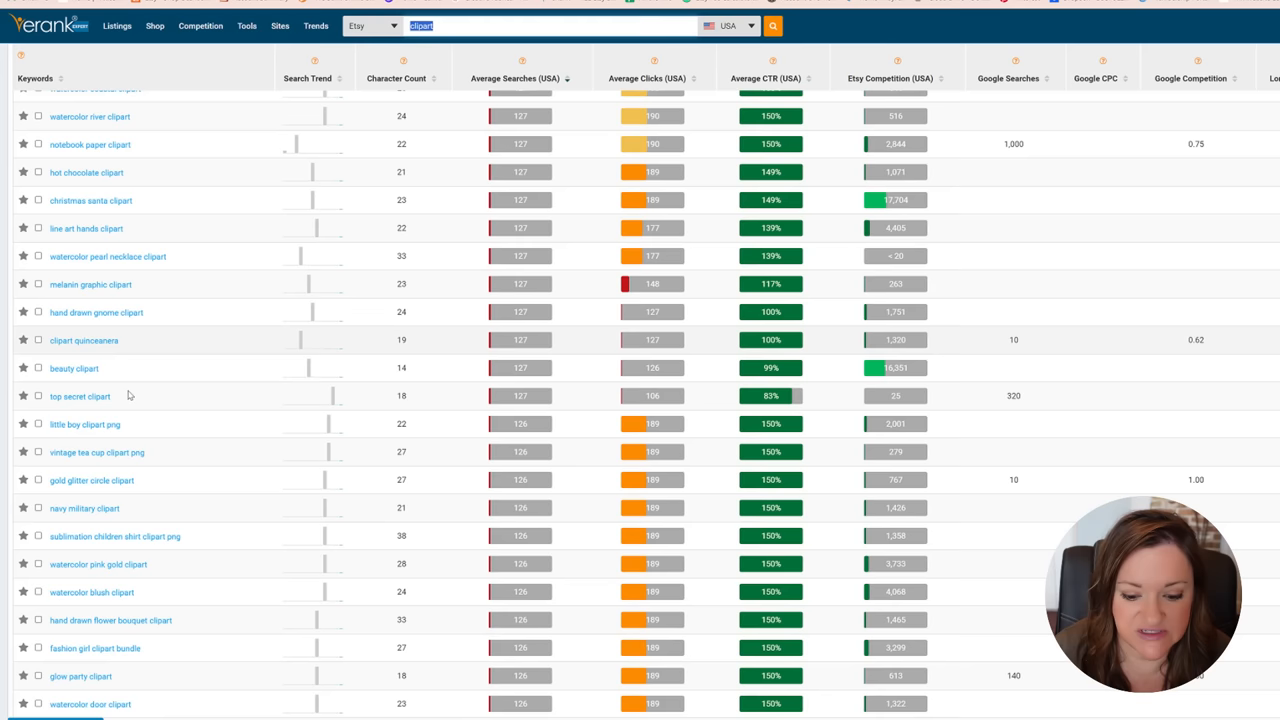
{"action": "scroll", "scroll_direction": "down", "scroll_amount": 3}
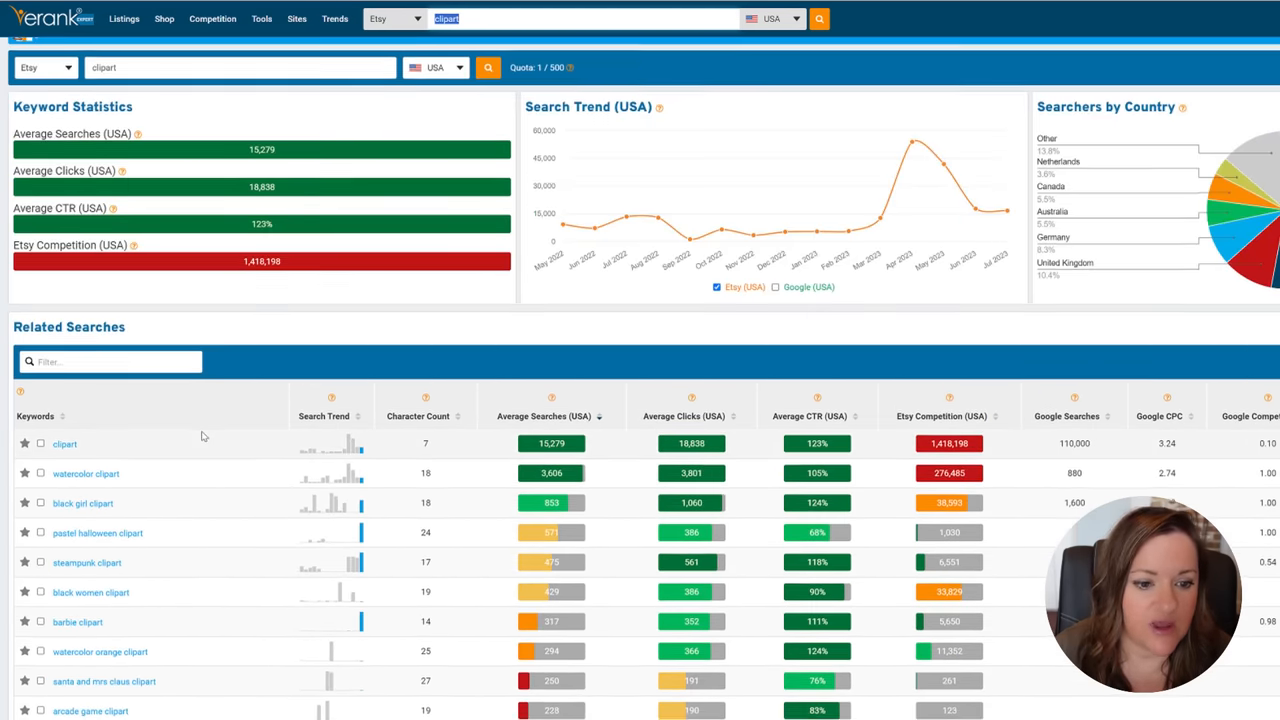
{"action": "scroll", "scroll_direction": "down", "scroll_amount": 3}
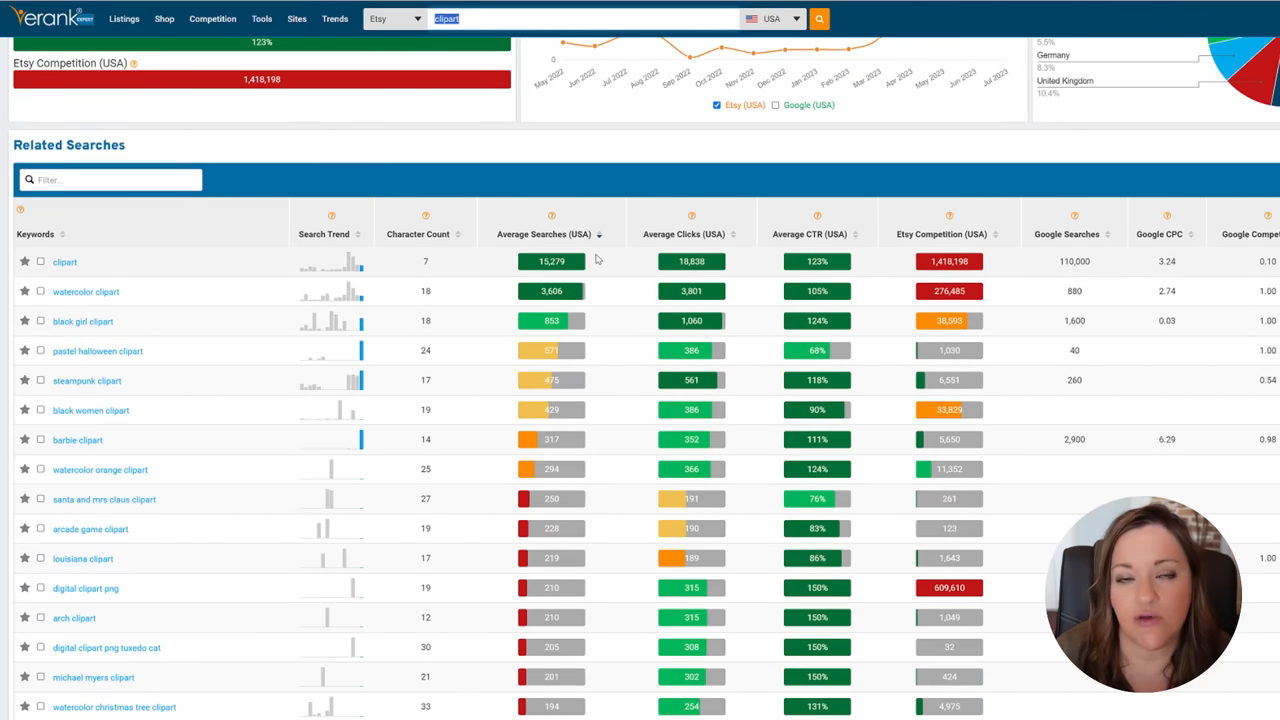
{"action": "mouse_move", "coordinate": [548, 273]}
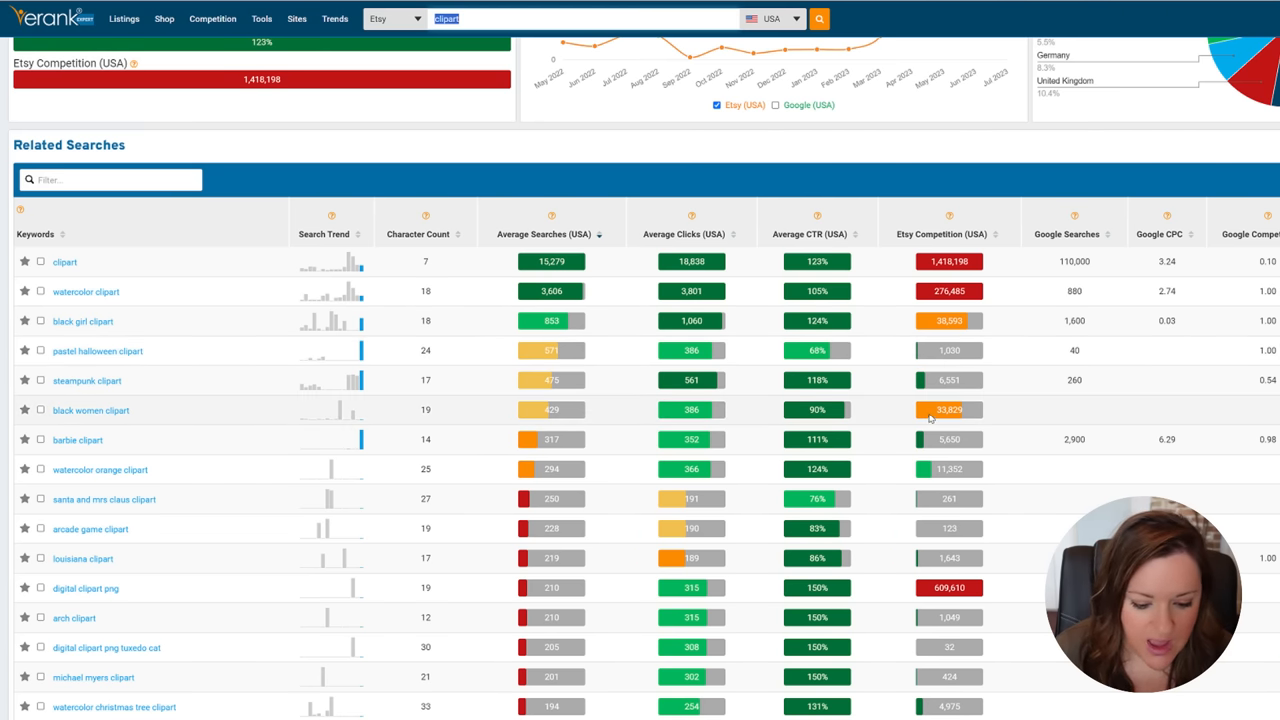
{"action": "mouse_move", "coordinate": [835, 418]}
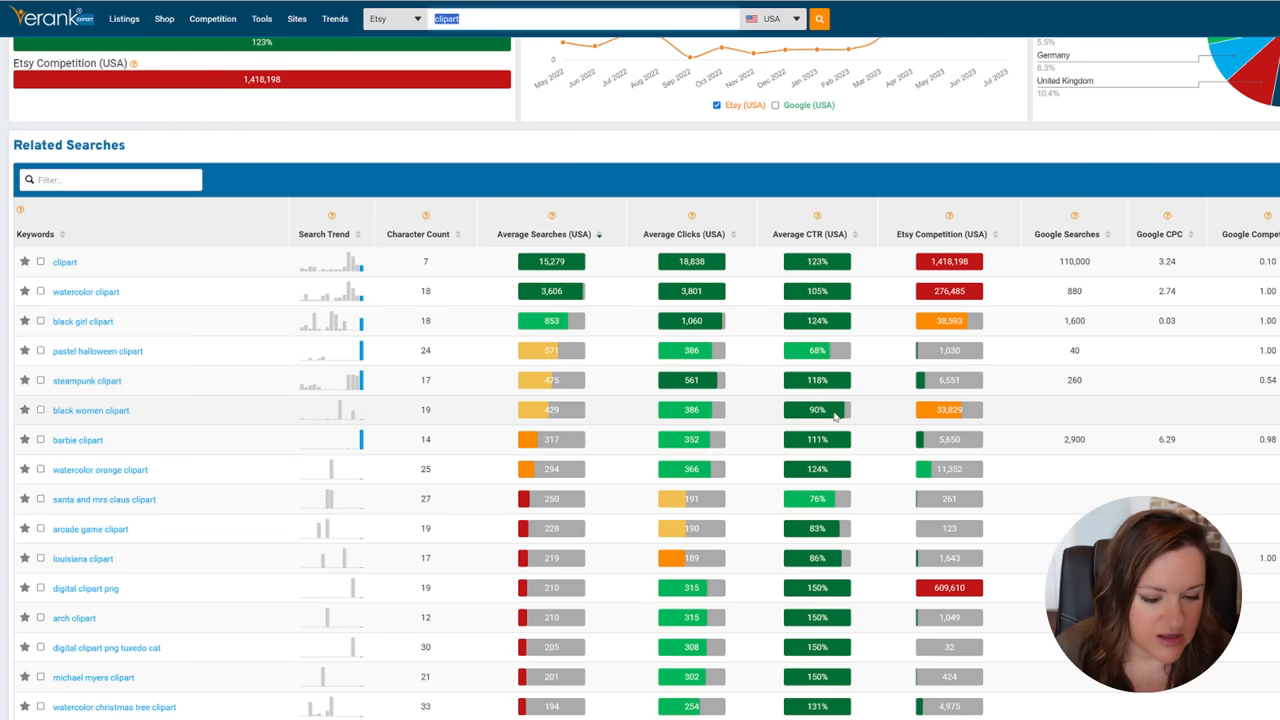
{"action": "scroll", "scroll_direction": "down", "scroll_amount": 3}
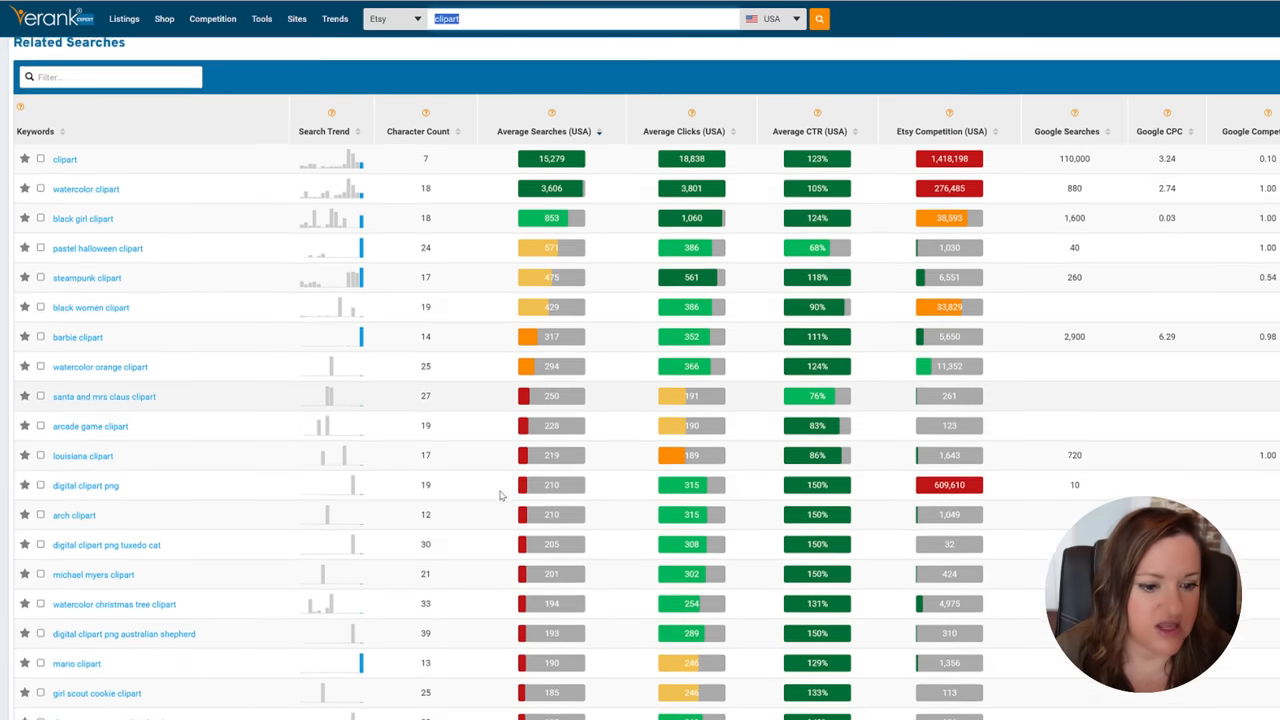
{"action": "scroll", "scroll_direction": "down", "scroll_amount": 3}
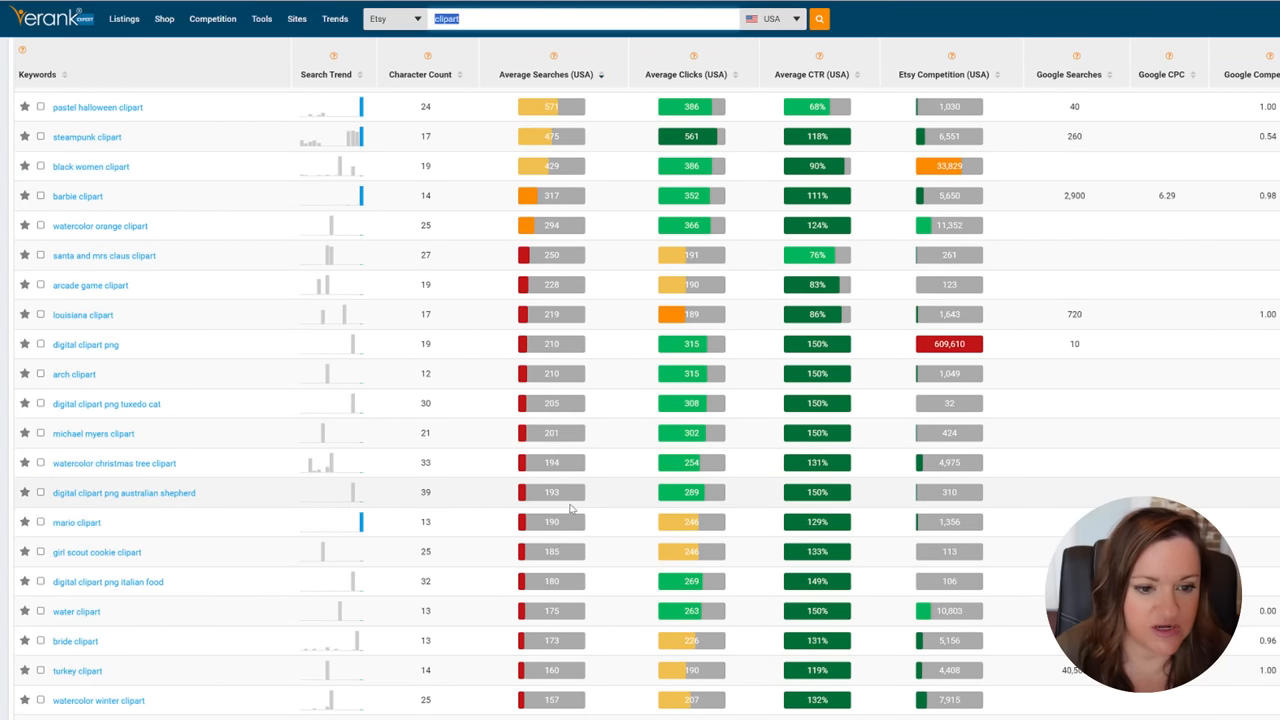
{"action": "mouse_move", "coordinate": [540, 345]}
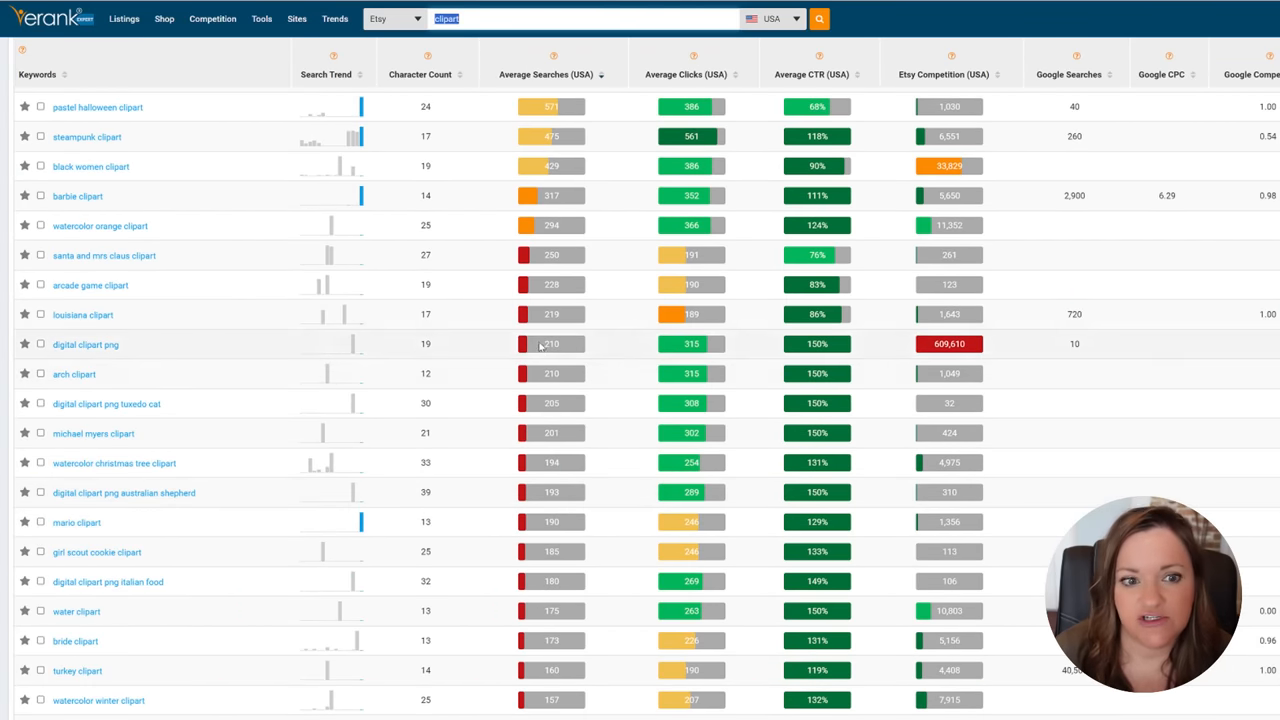
{"action": "mouse_move", "coordinate": [967, 411]}
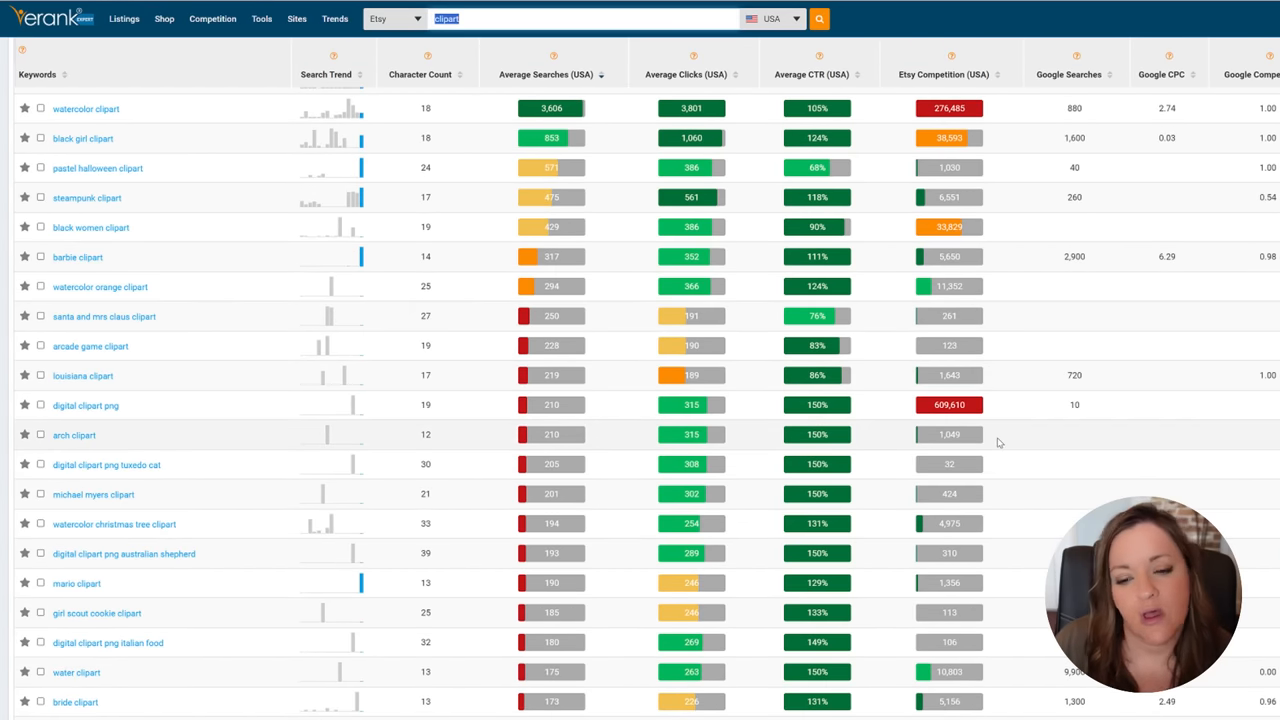
{"action": "mouse_move", "coordinate": [982, 470]}
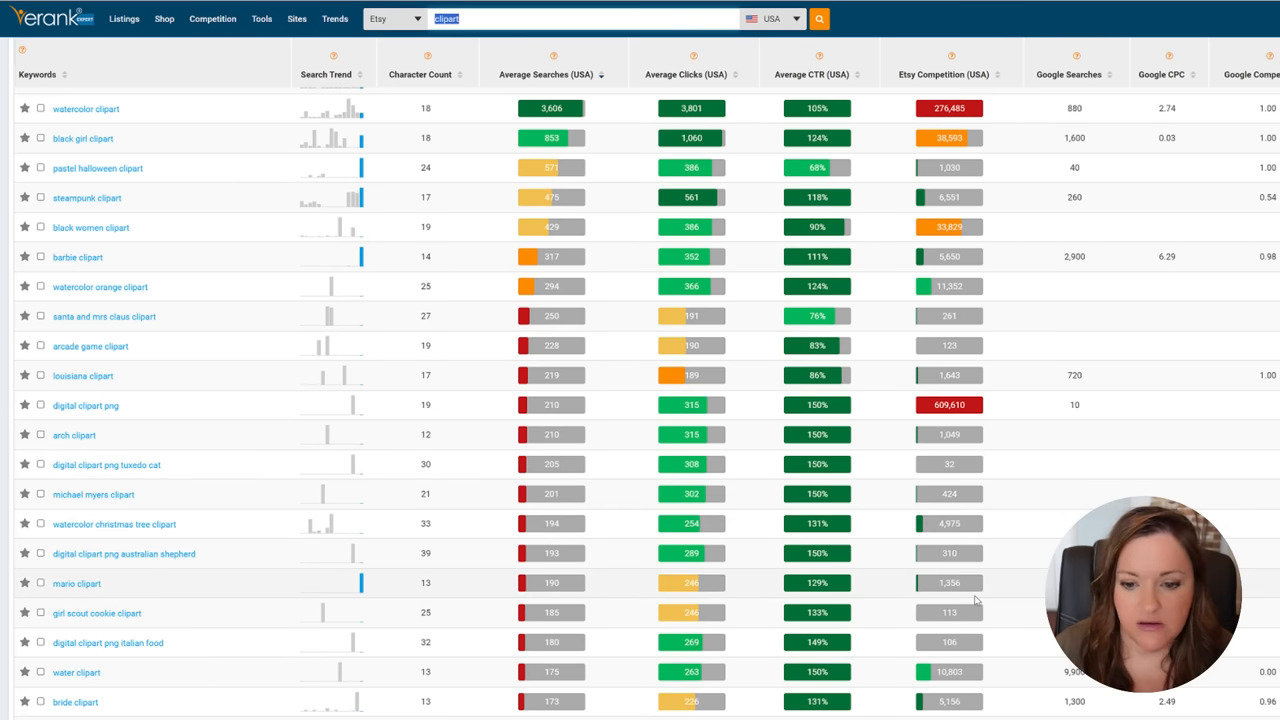
{"action": "scroll", "scroll_direction": "down", "scroll_amount": 3}
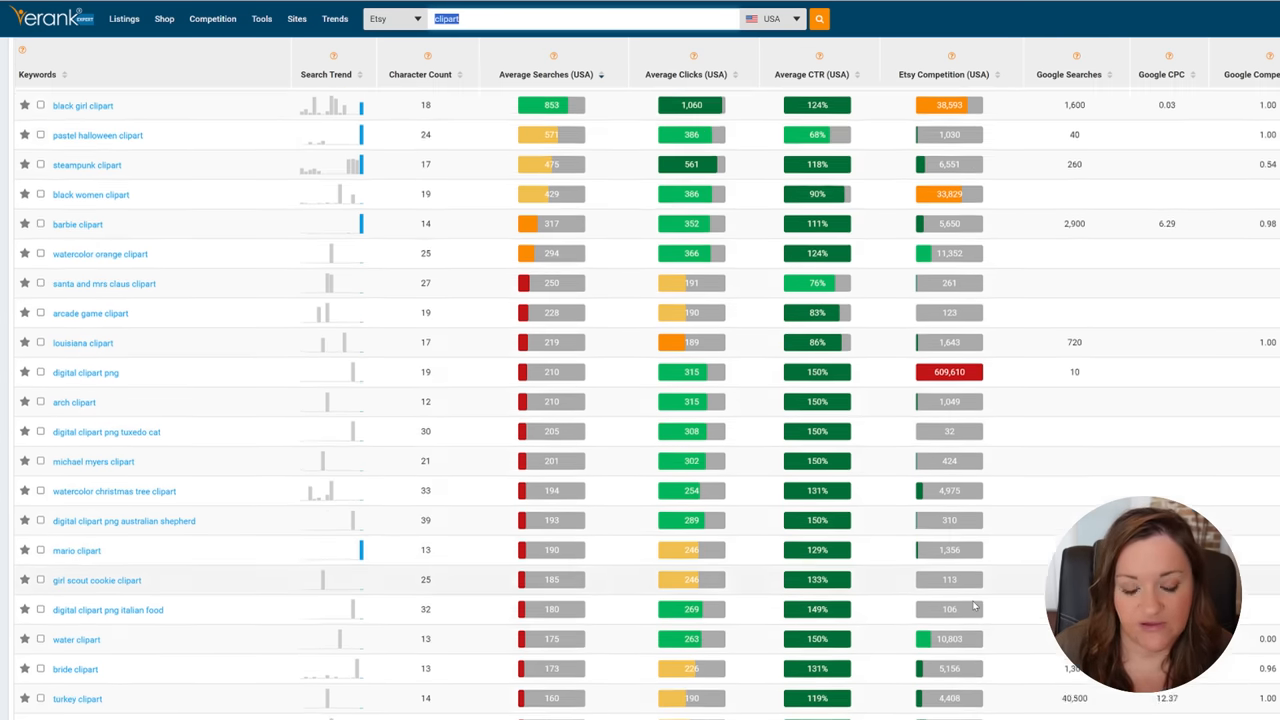
{"action": "scroll", "scroll_direction": "down", "scroll_amount": 3}
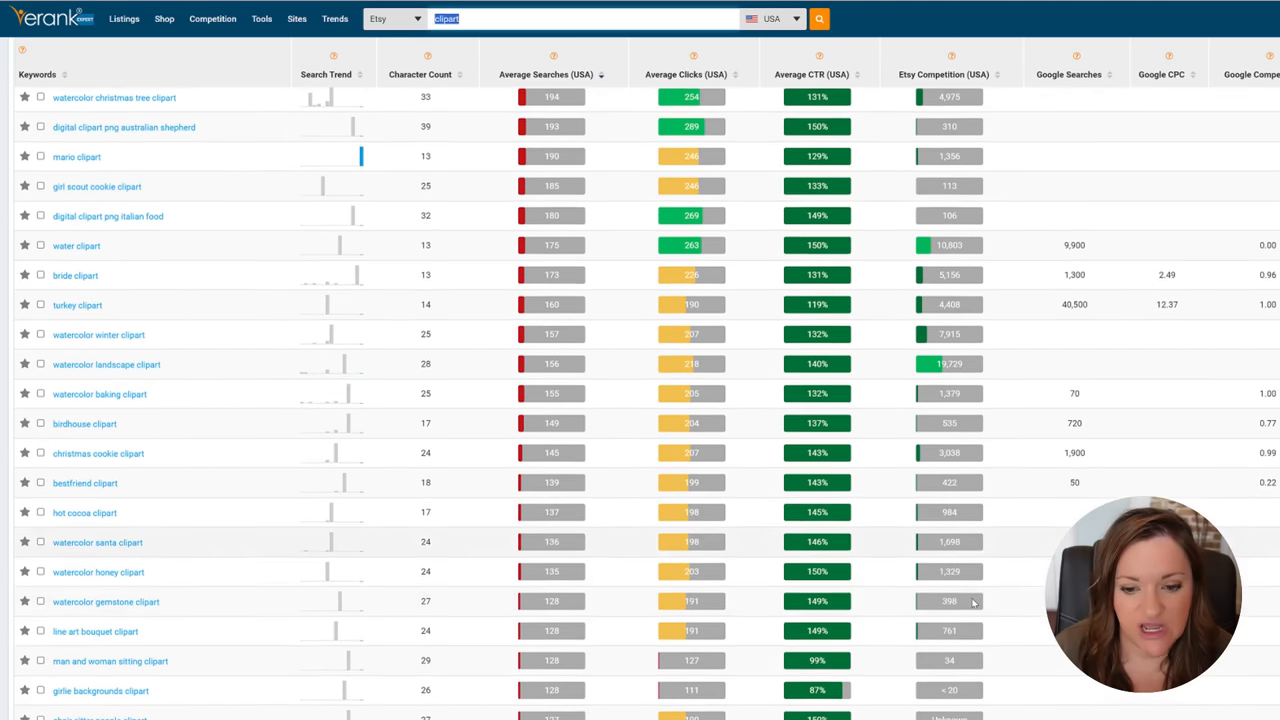
{"action": "scroll", "scroll_direction": "down", "scroll_amount": 3}
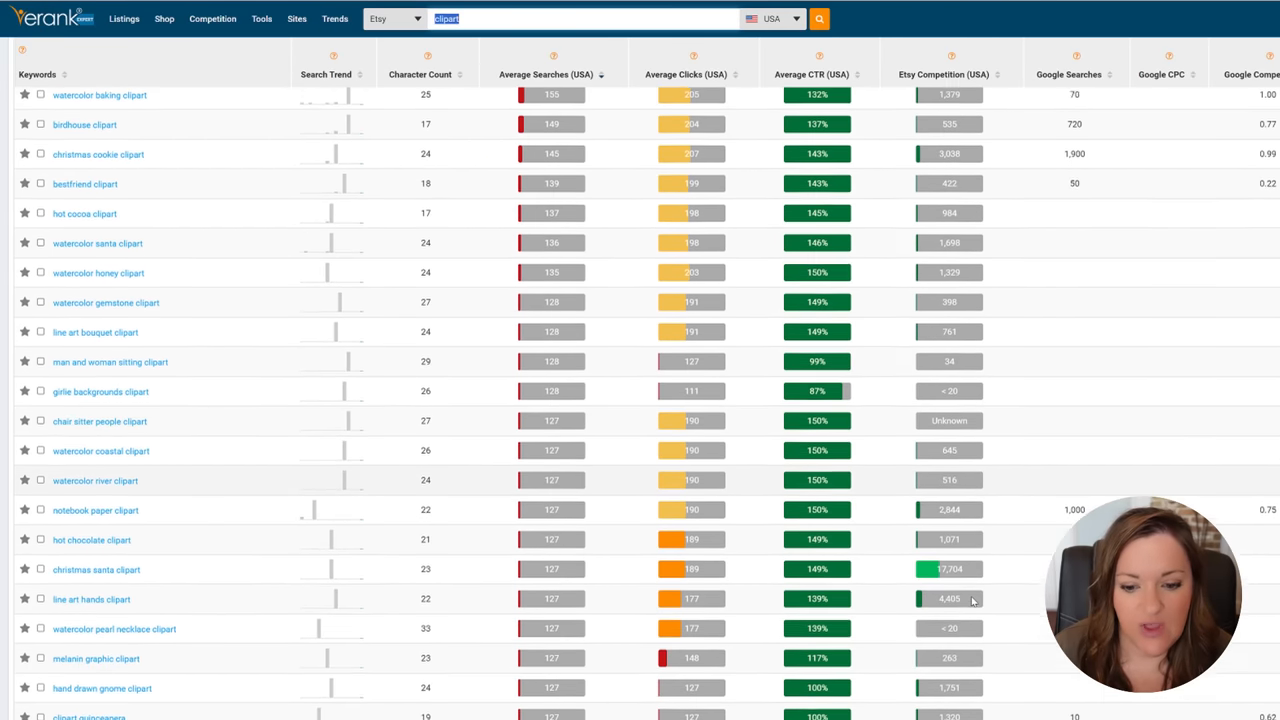
{"action": "scroll", "scroll_direction": "down", "scroll_amount": 3}
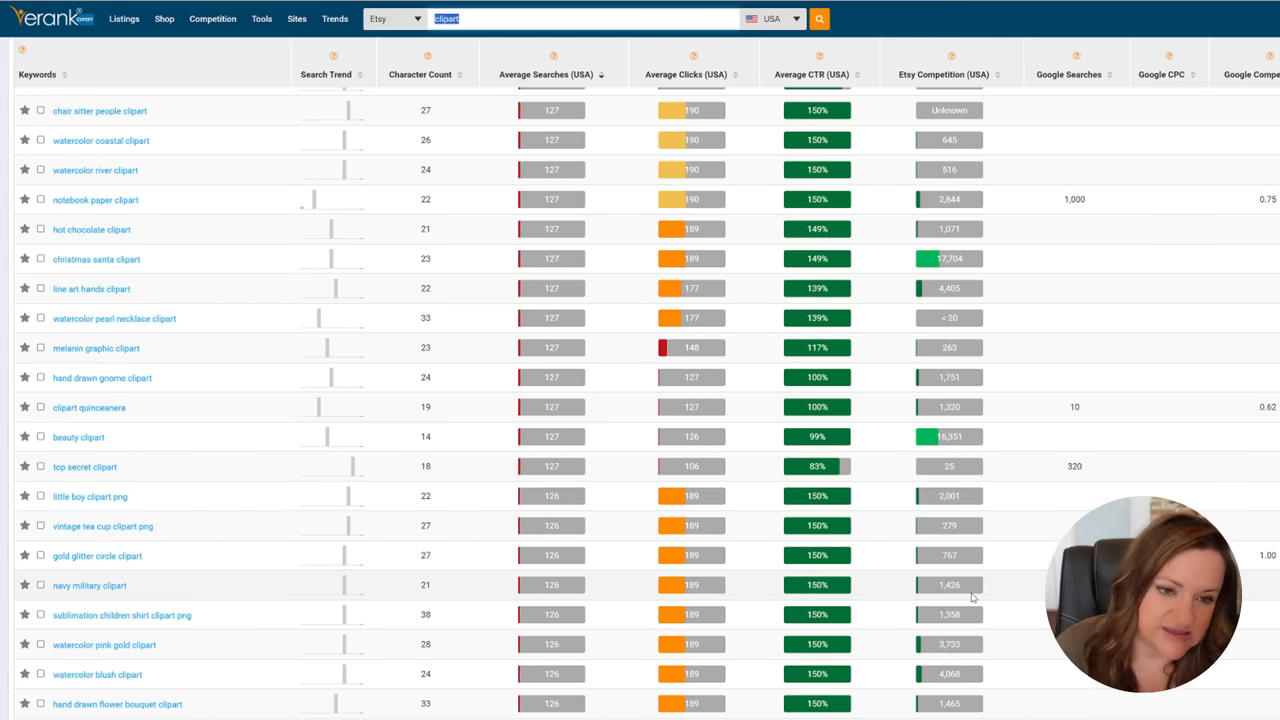
{"action": "scroll", "scroll_direction": "down", "scroll_amount": 3}
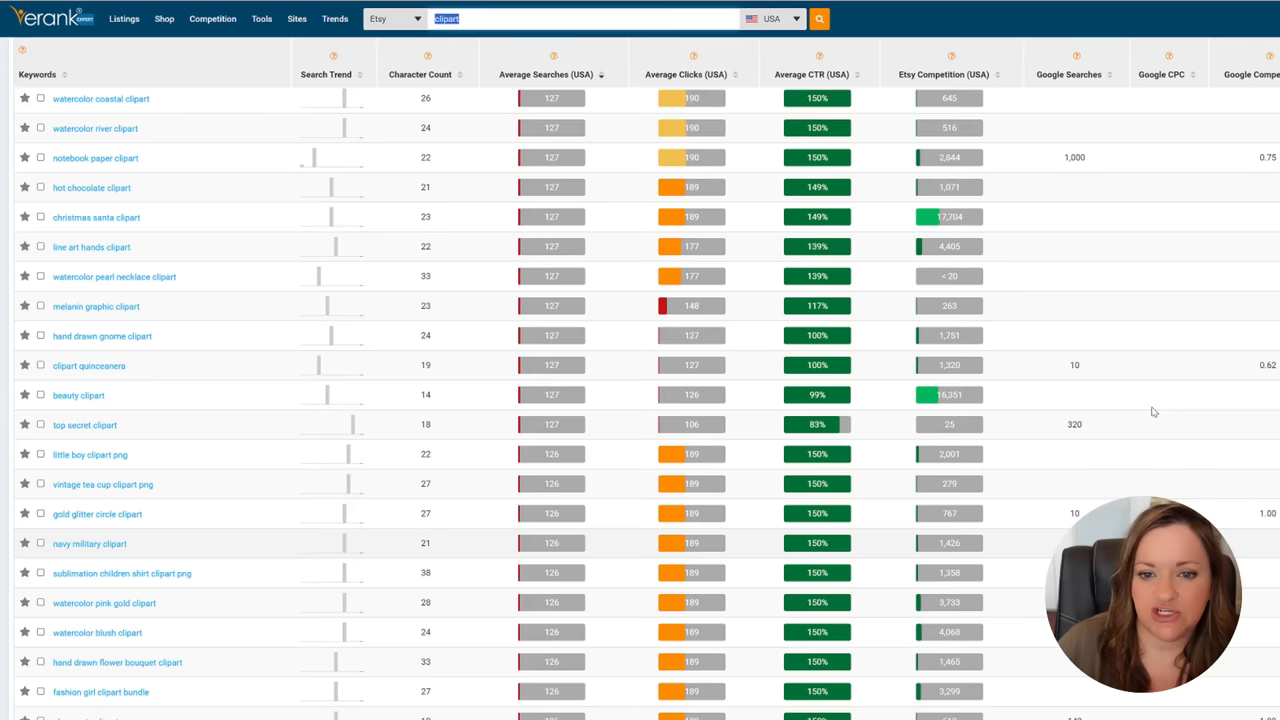
{"action": "scroll", "scroll_direction": "down", "scroll_amount": 3}
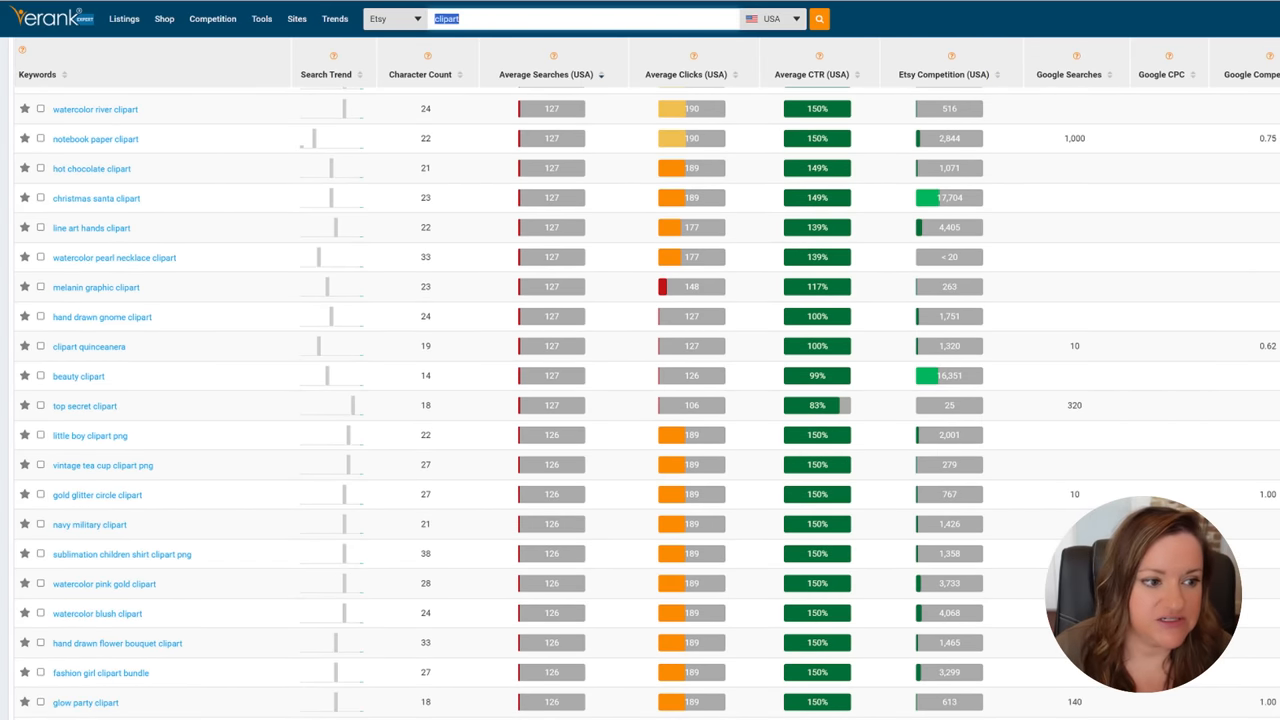
{"action": "scroll", "scroll_direction": "down", "scroll_amount": 3}
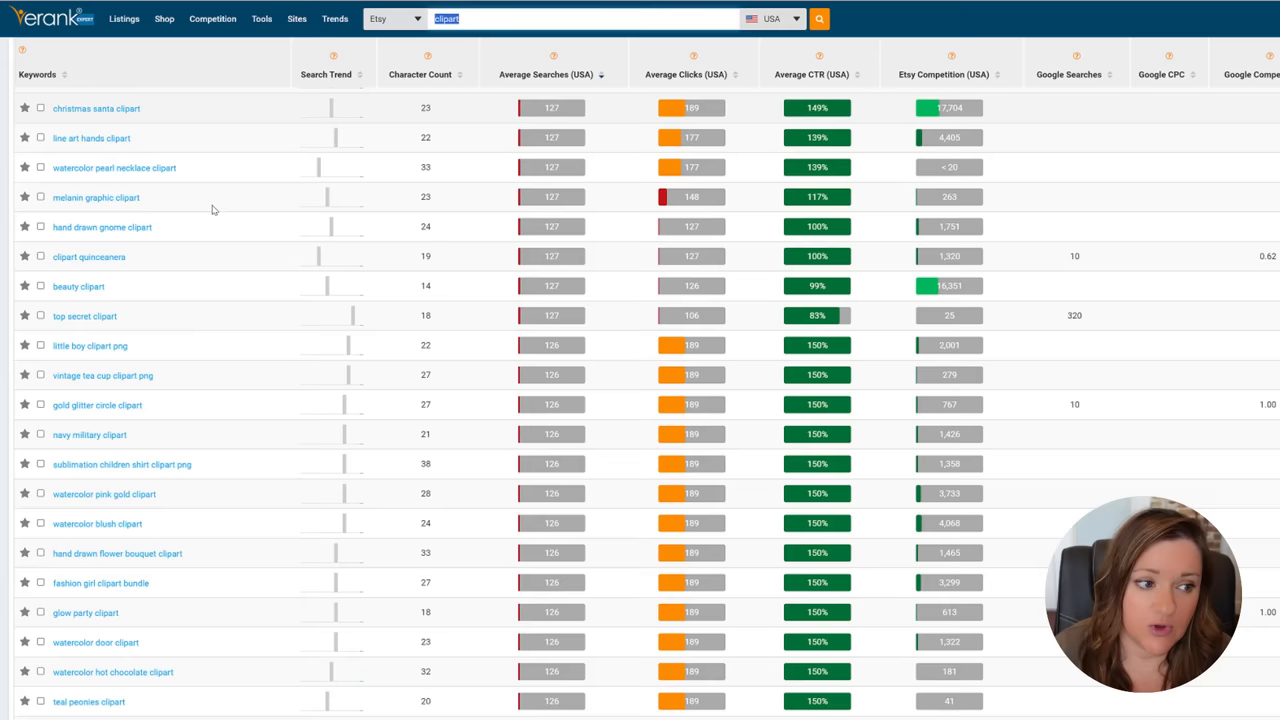
{"action": "scroll", "scroll_direction": "down", "scroll_amount": 3}
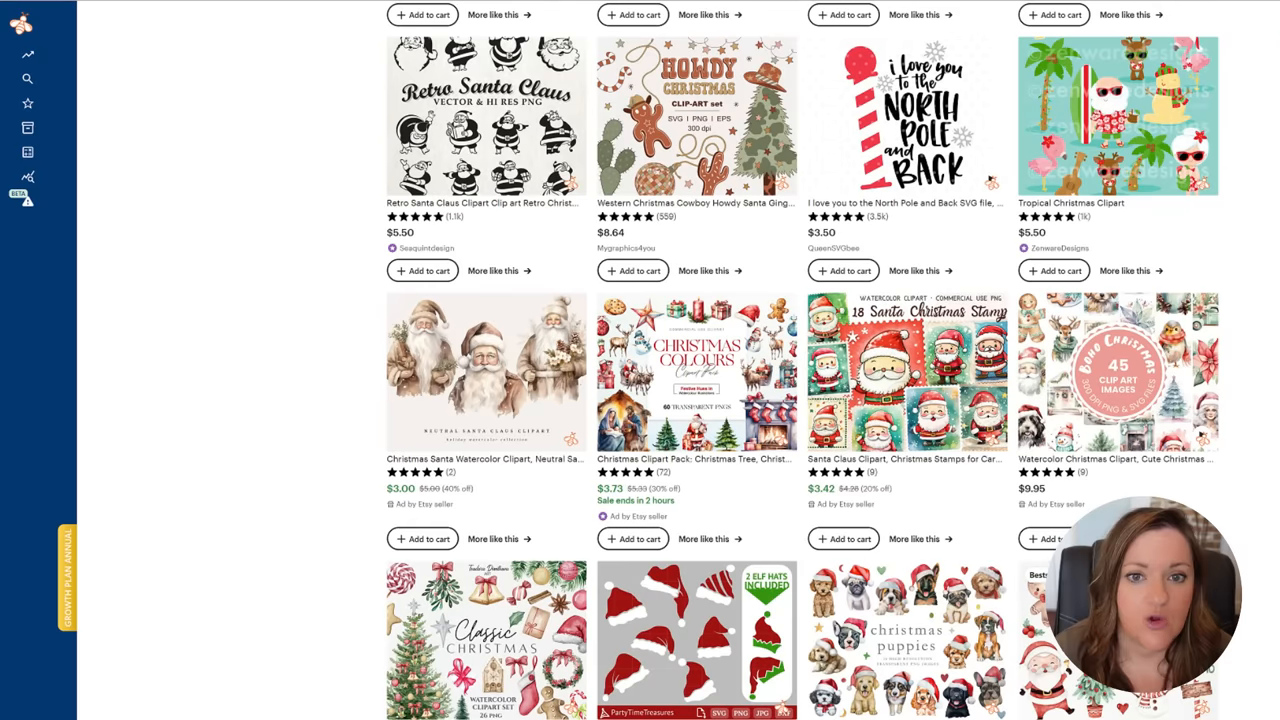
{"action": "scroll", "scroll_direction": "down", "scroll_amount": 3}
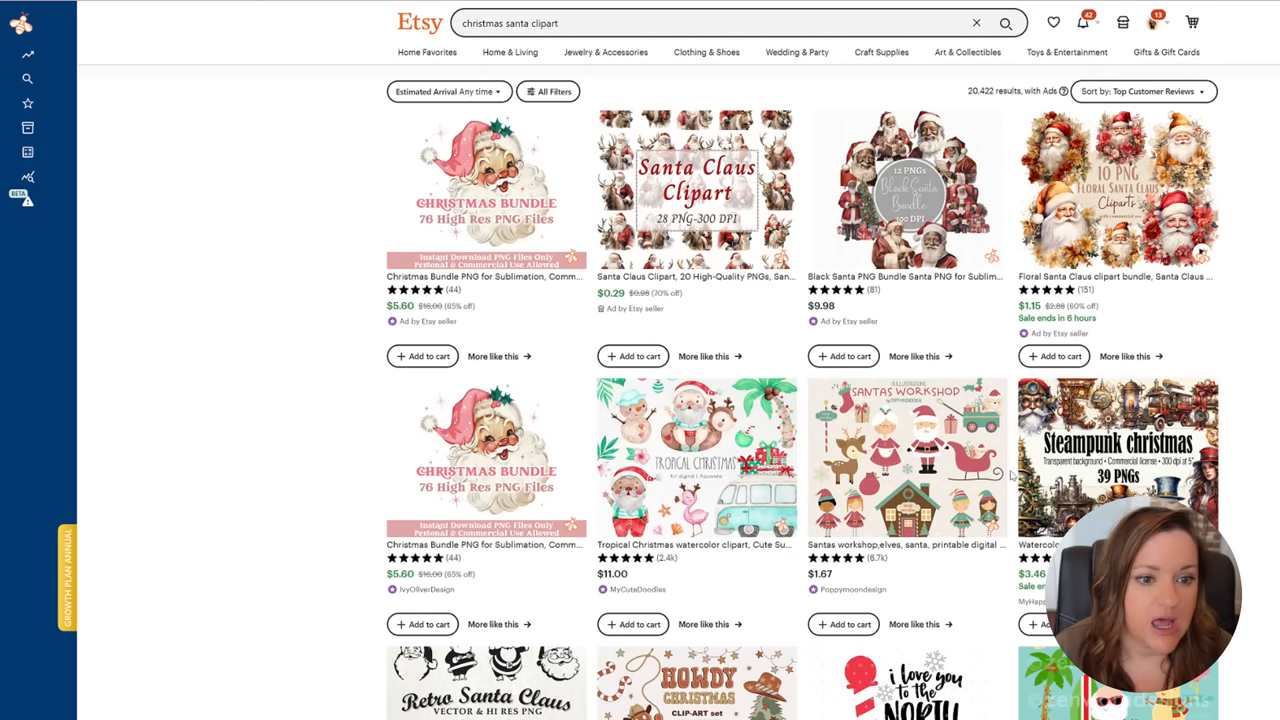
{"action": "scroll", "scroll_direction": "down", "scroll_amount": 3}
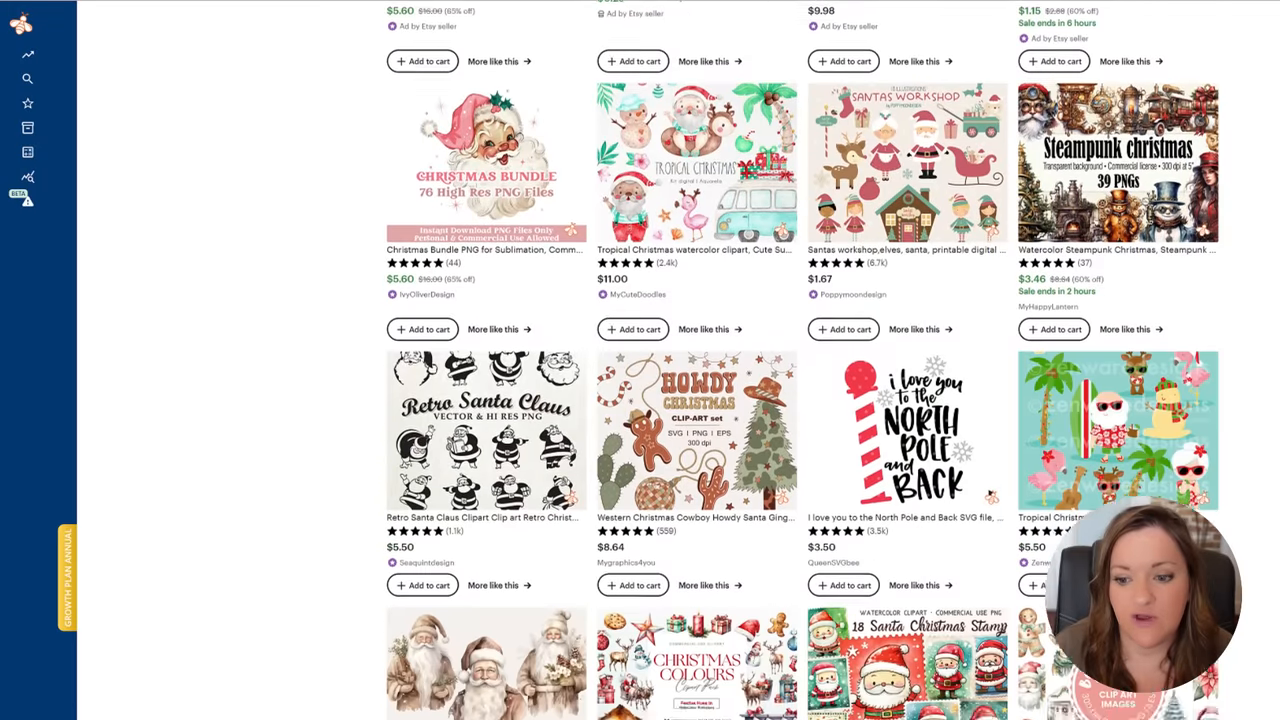
{"action": "scroll", "scroll_direction": "down", "scroll_amount": 3}
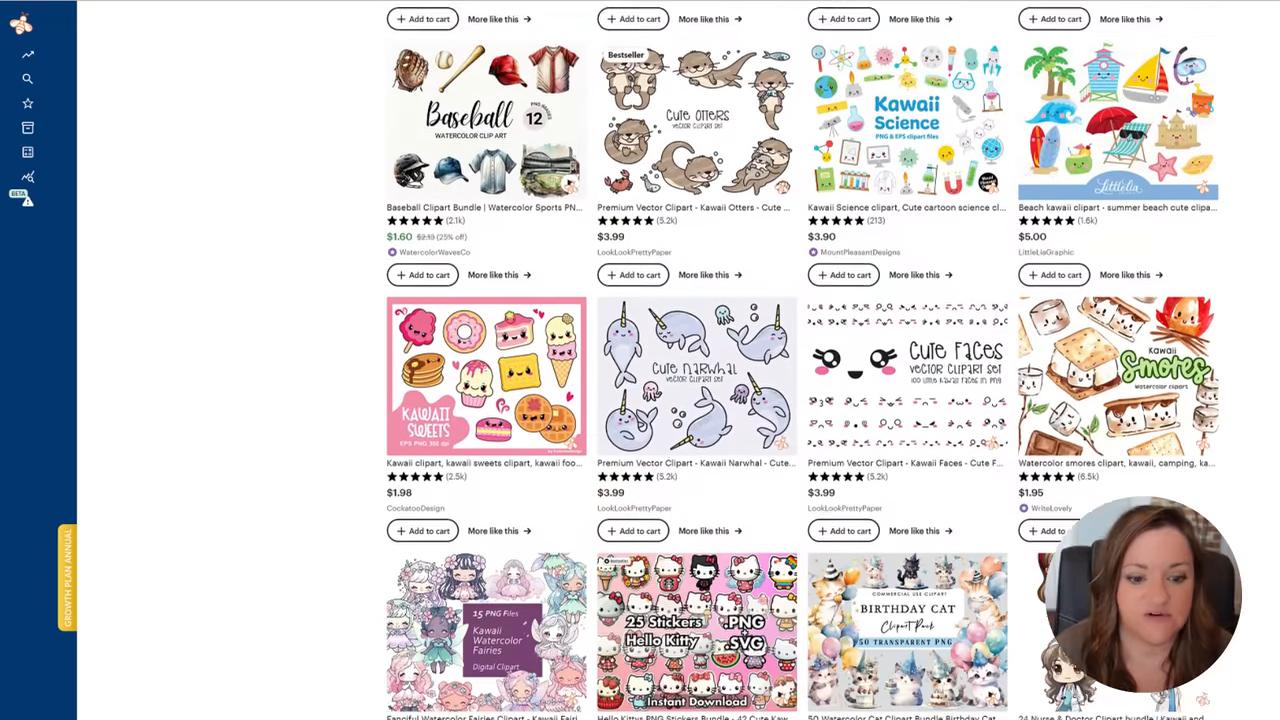
{"action": "scroll", "scroll_direction": "down", "scroll_amount": 3}
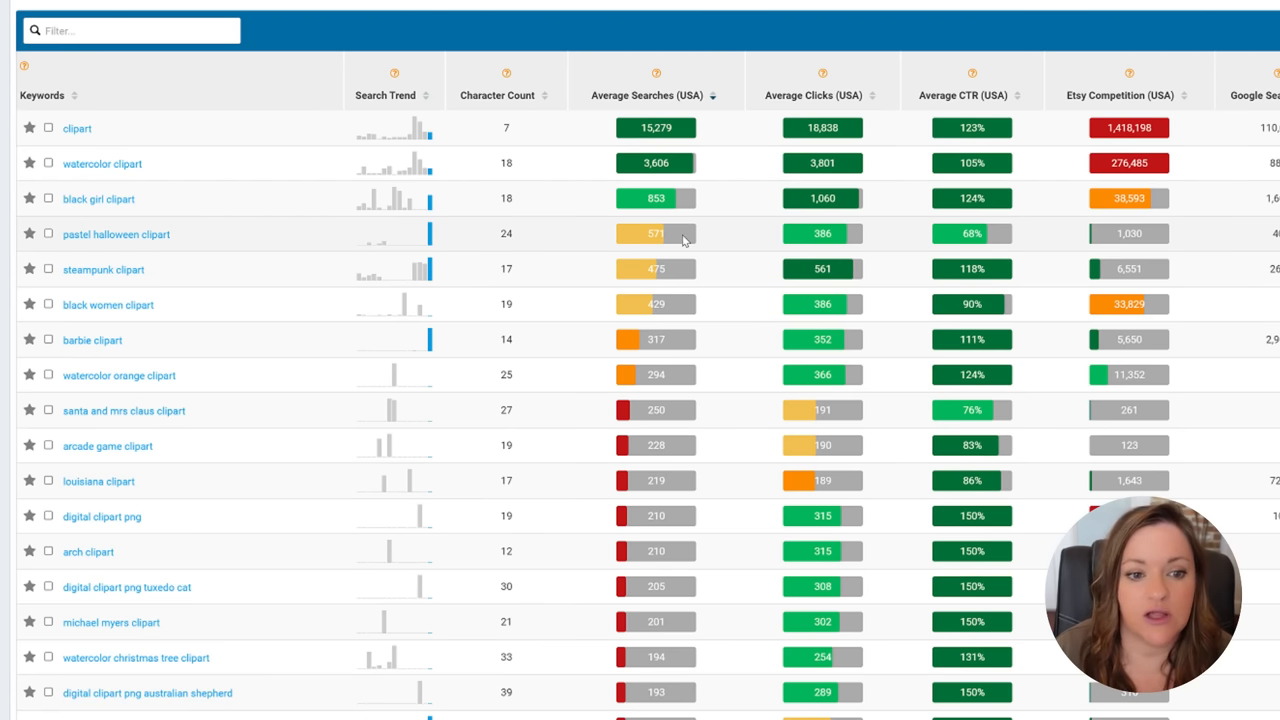
{"action": "mouse_move", "coordinate": [648, 222]}
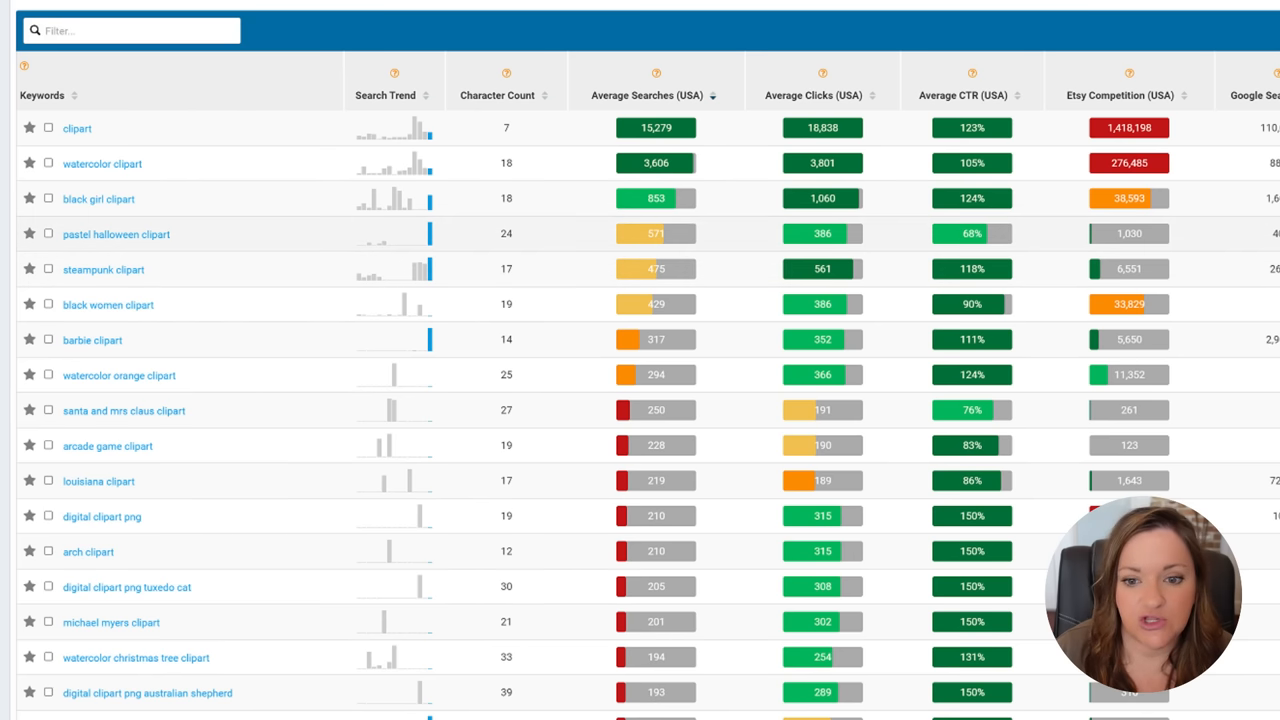
{"action": "mouse_move", "coordinate": [1116, 238]}
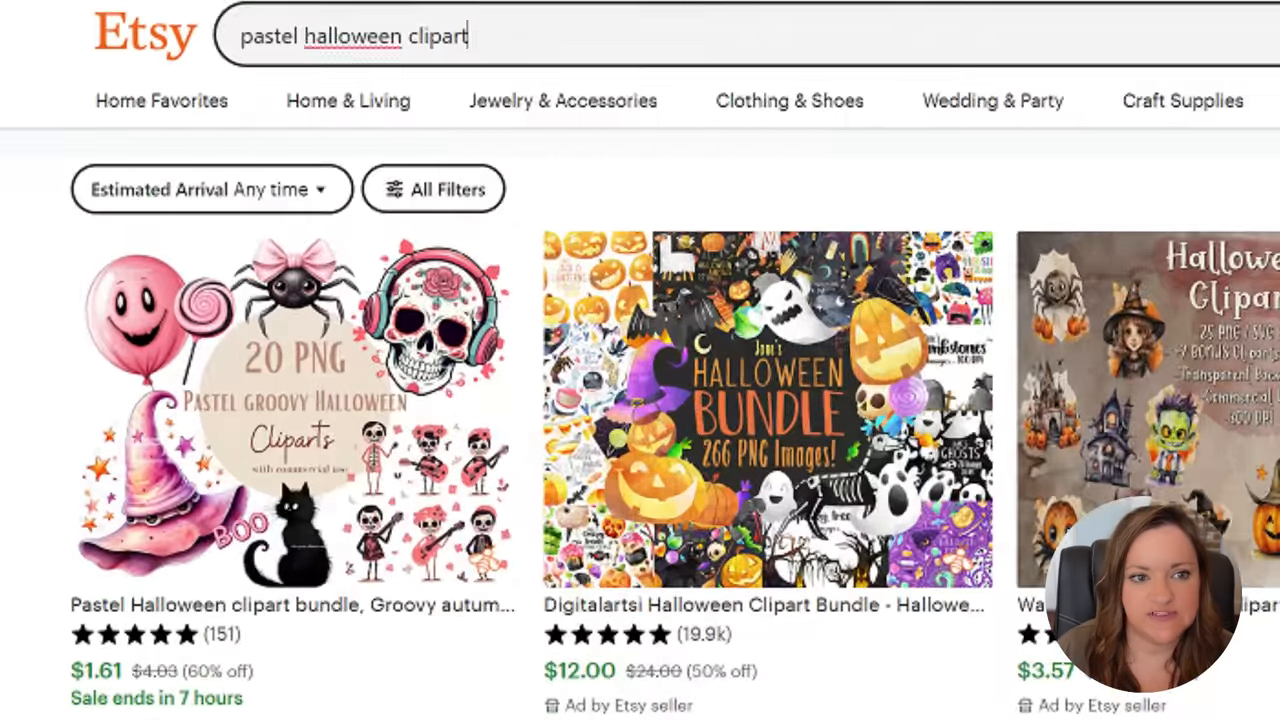
Switch to the Etsy pastel halloween clipart search and skim the top listings
{"action": "left_click", "coordinate": [354, 35]}
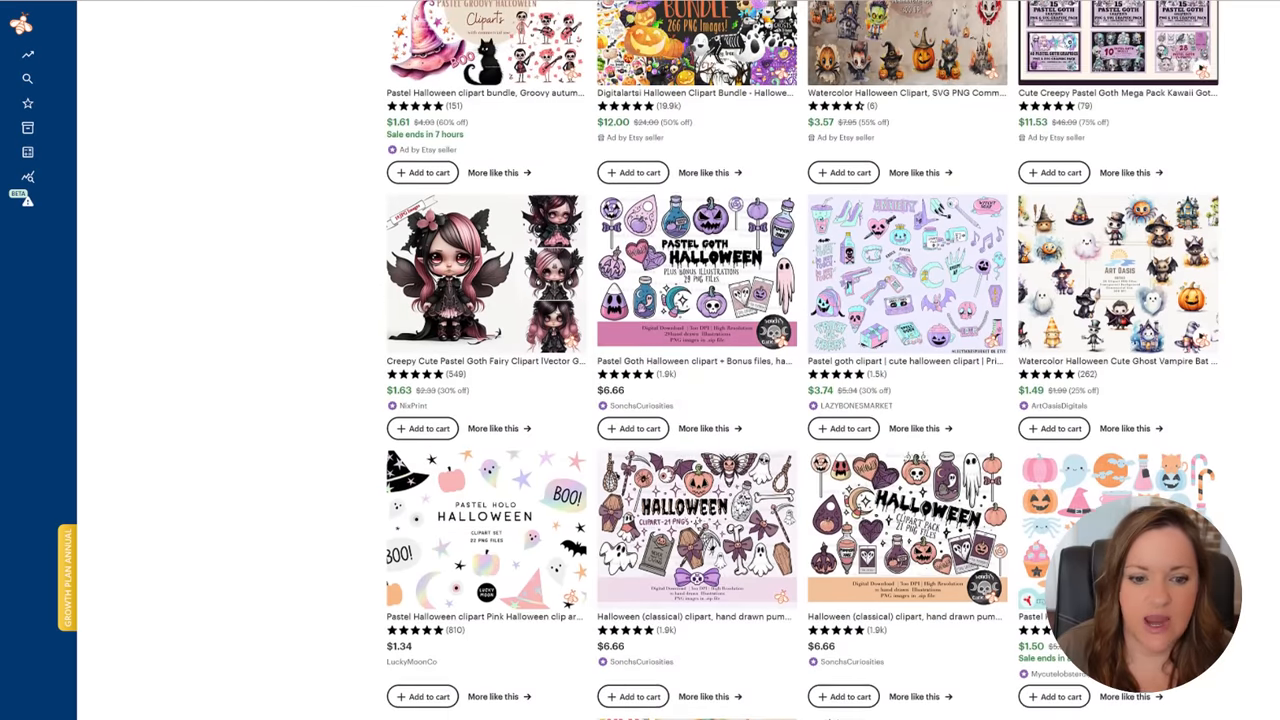
{"action": "scroll", "scroll_direction": "down", "scroll_amount": 3}
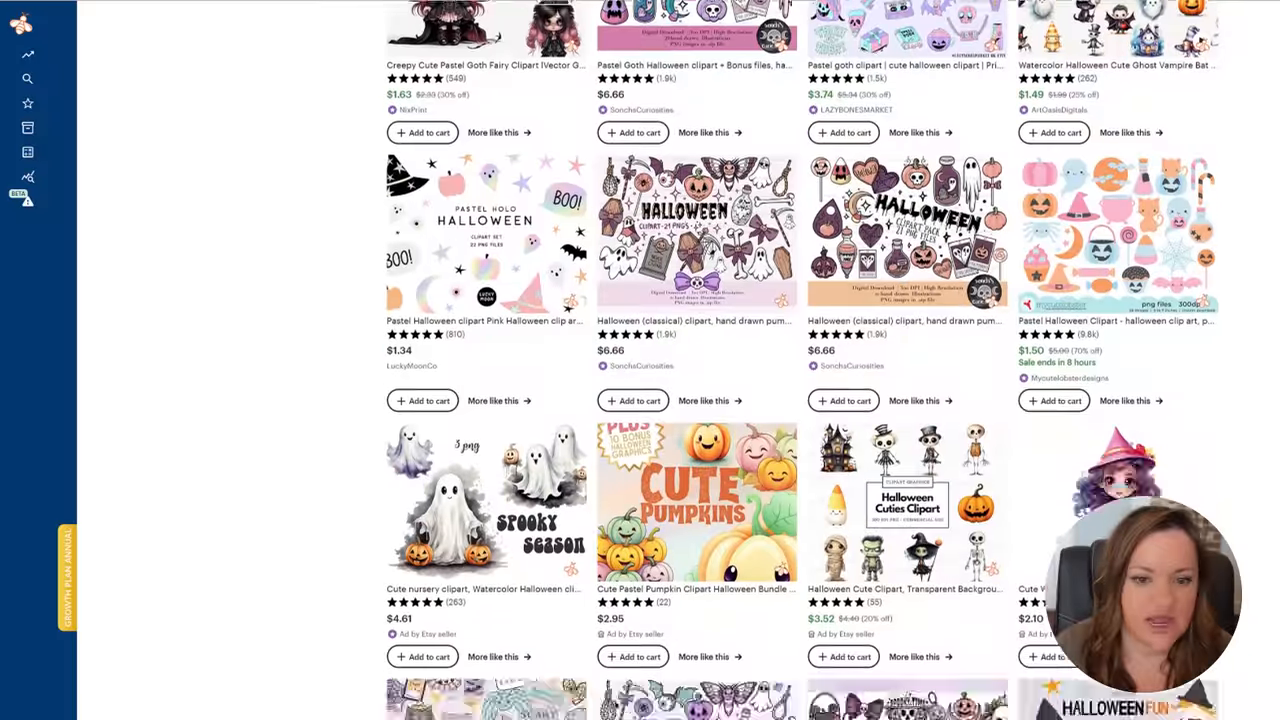
{"action": "scroll", "scroll_direction": "down", "scroll_amount": 3}
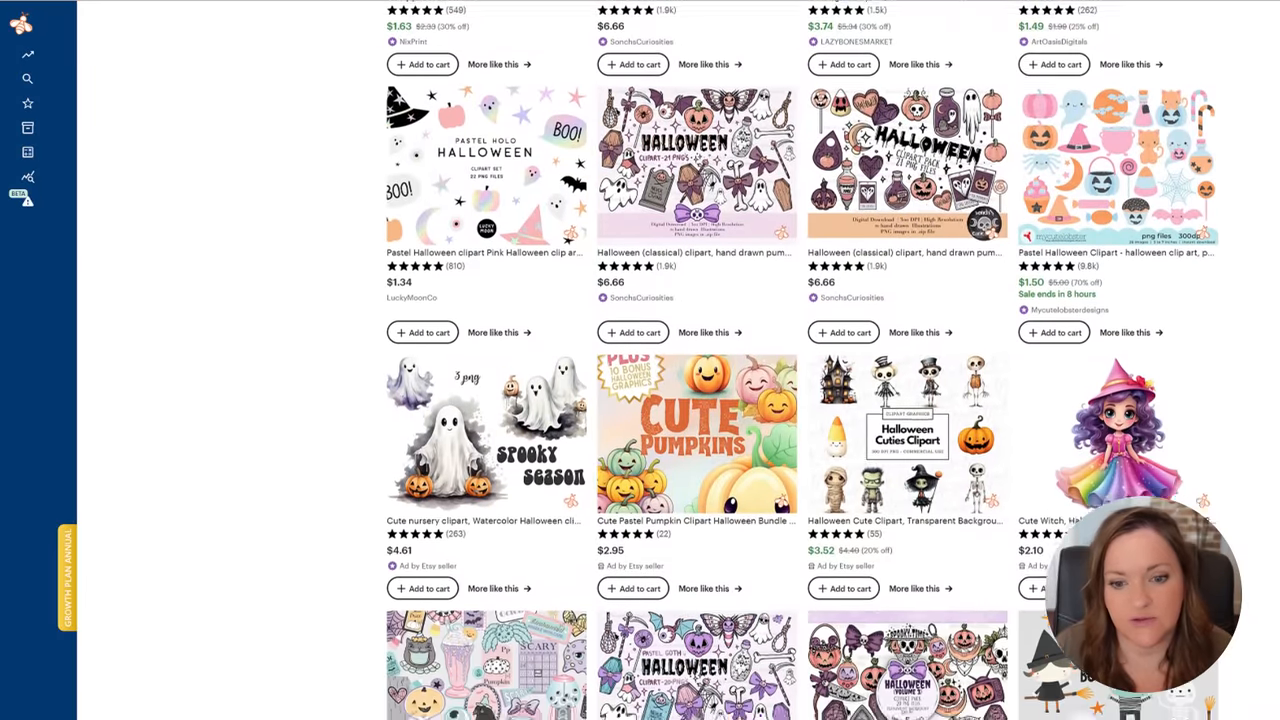
{"action": "scroll", "scroll_direction": "up", "scroll_amount": 3}
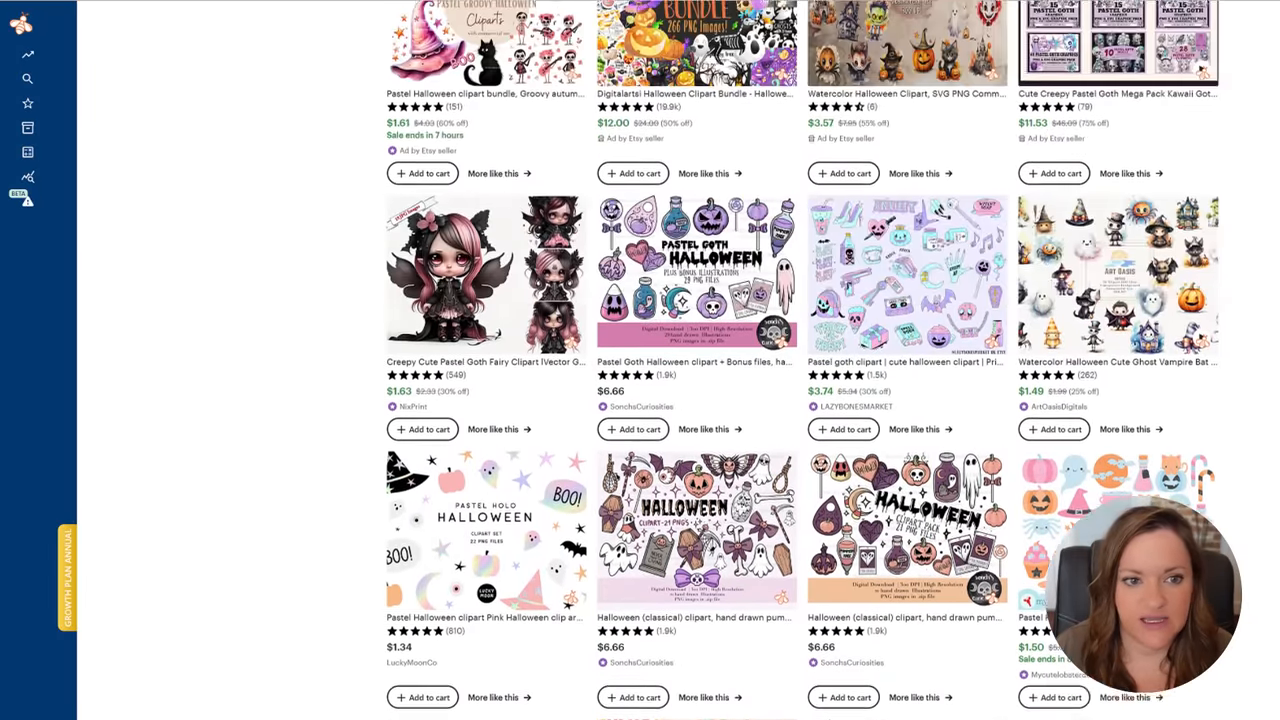
{"action": "scroll", "scroll_direction": "up", "scroll_amount": 3}
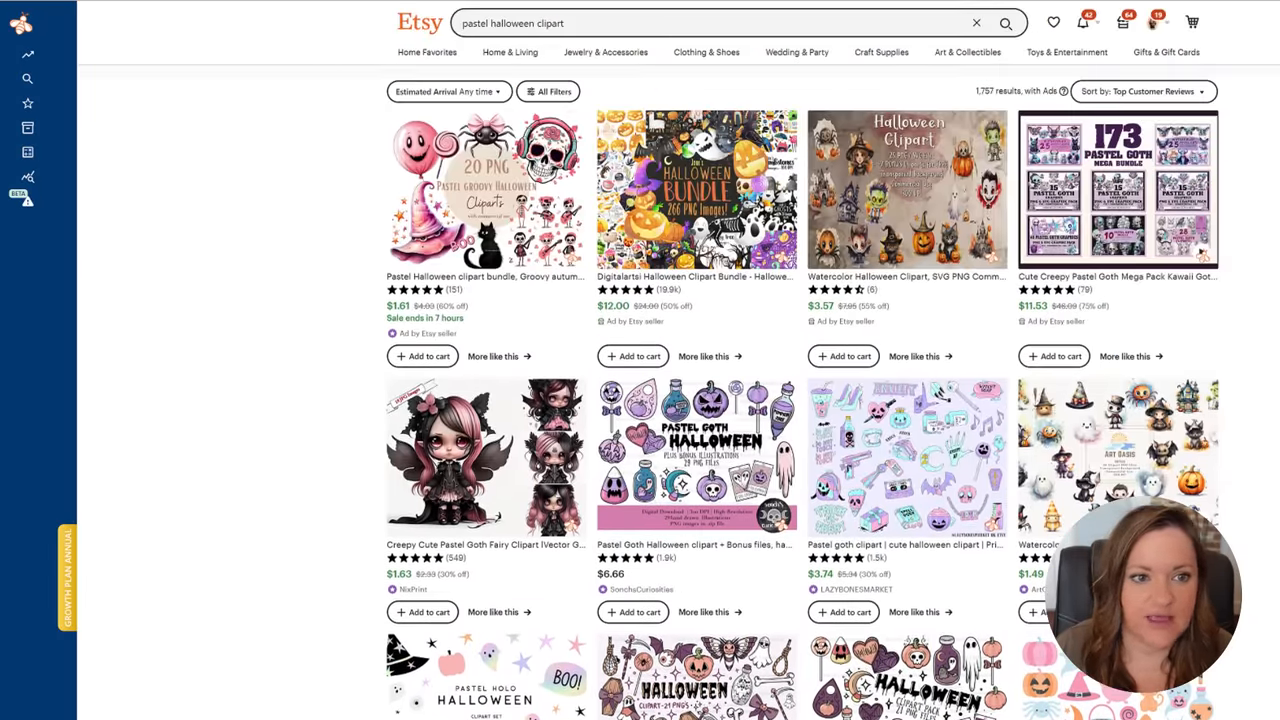
Show the query's keyword suggestions and search volume, then browse the competing listings
{"action": "left_click", "coordinate": [720, 23]}
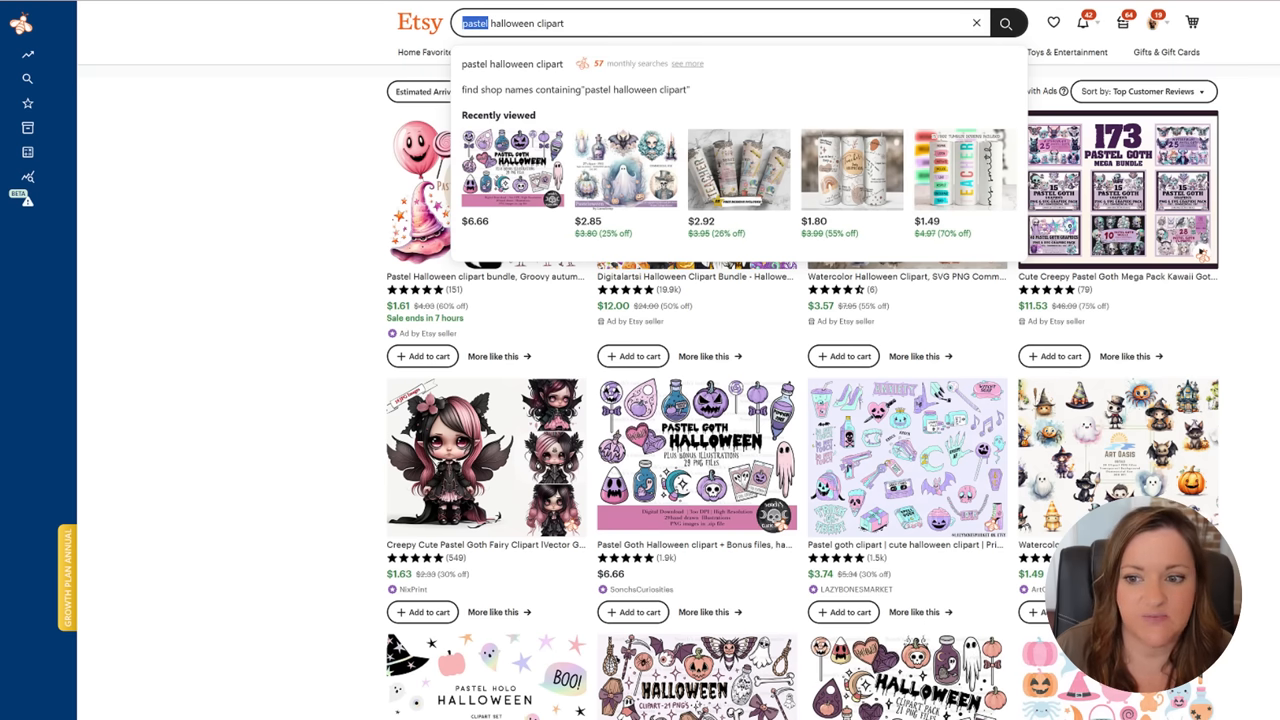
{"action": "scroll", "scroll_direction": "down", "scroll_amount": 3}
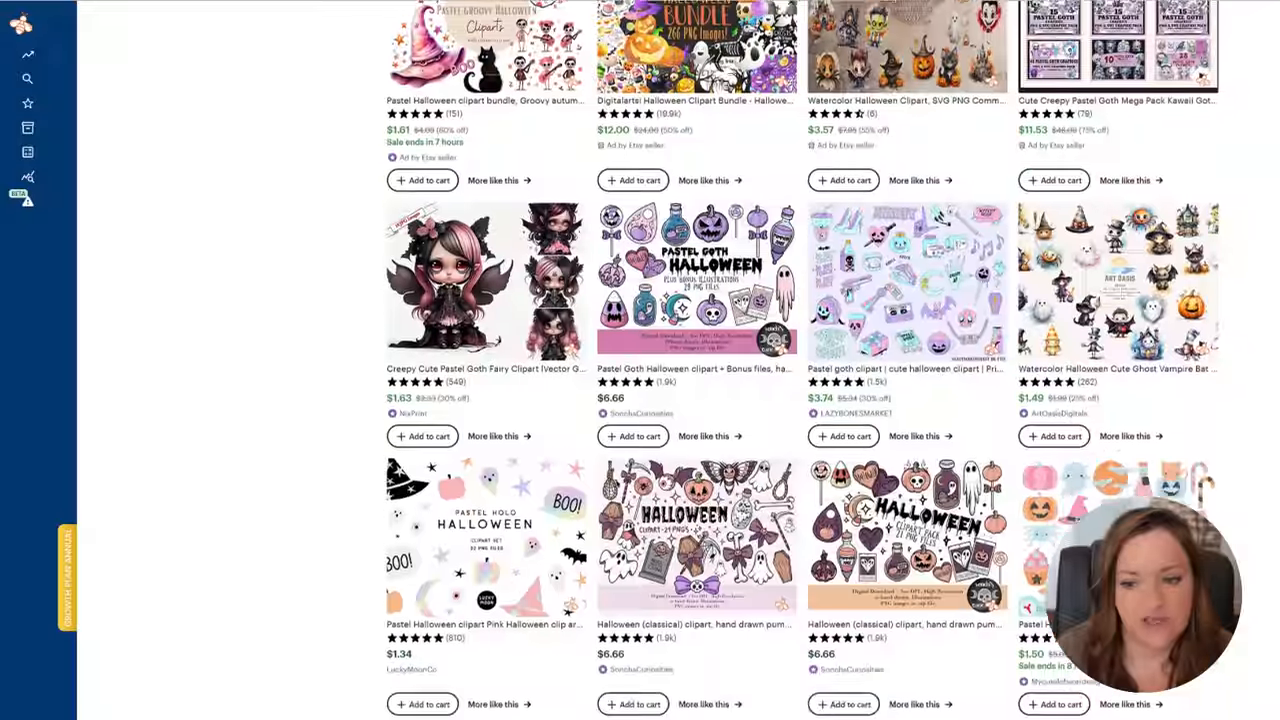
{"action": "scroll", "scroll_direction": "down", "scroll_amount": 3}
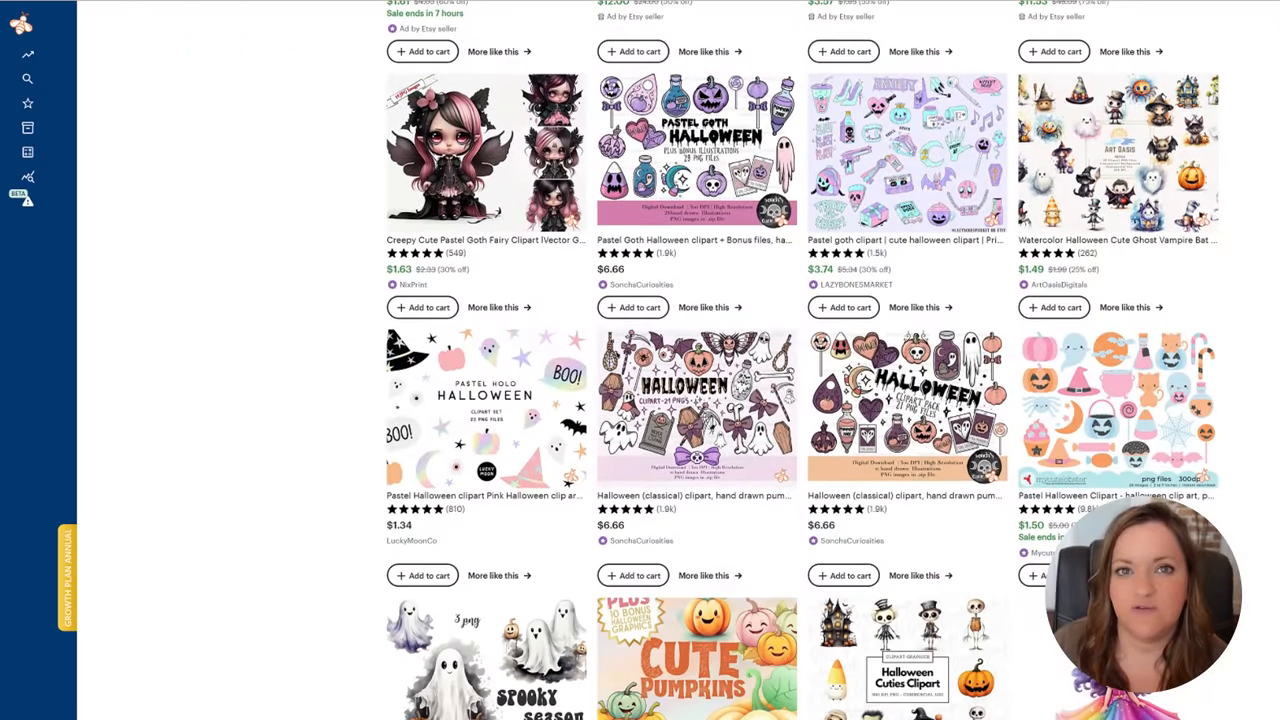
{"action": "scroll", "scroll_direction": "down", "scroll_amount": 3}
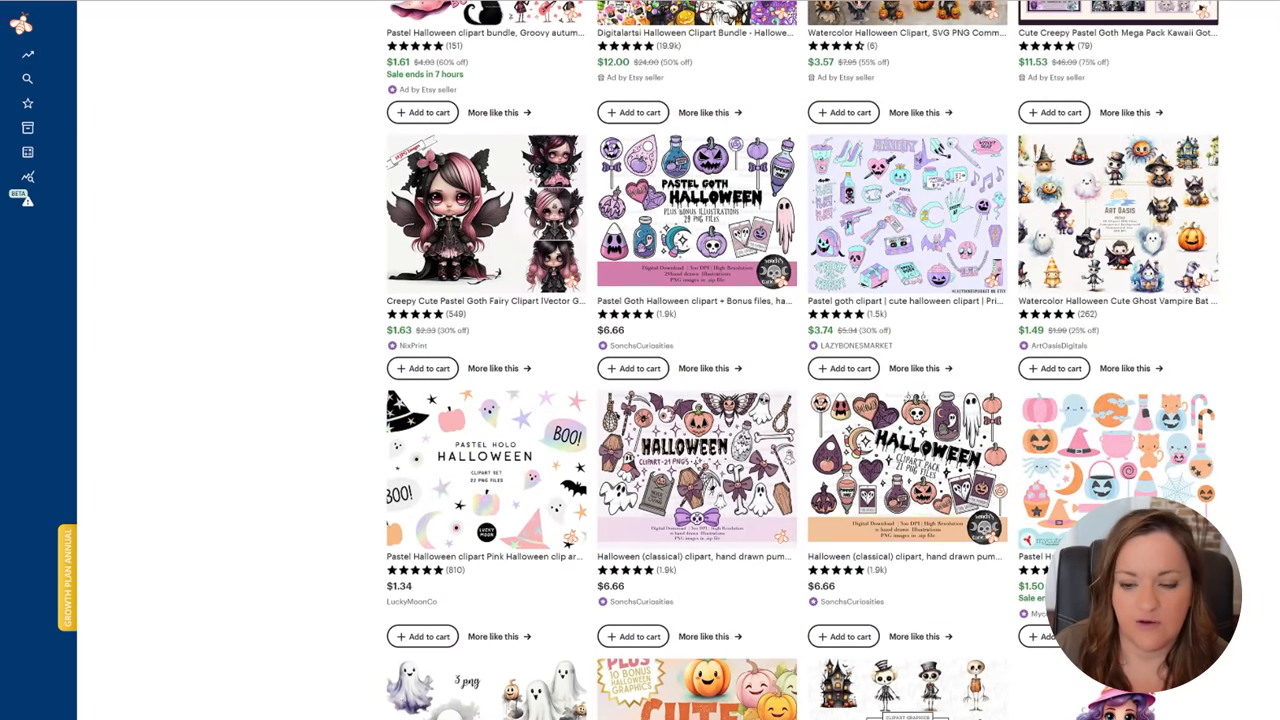
{"action": "scroll", "scroll_direction": "down", "scroll_amount": 3}
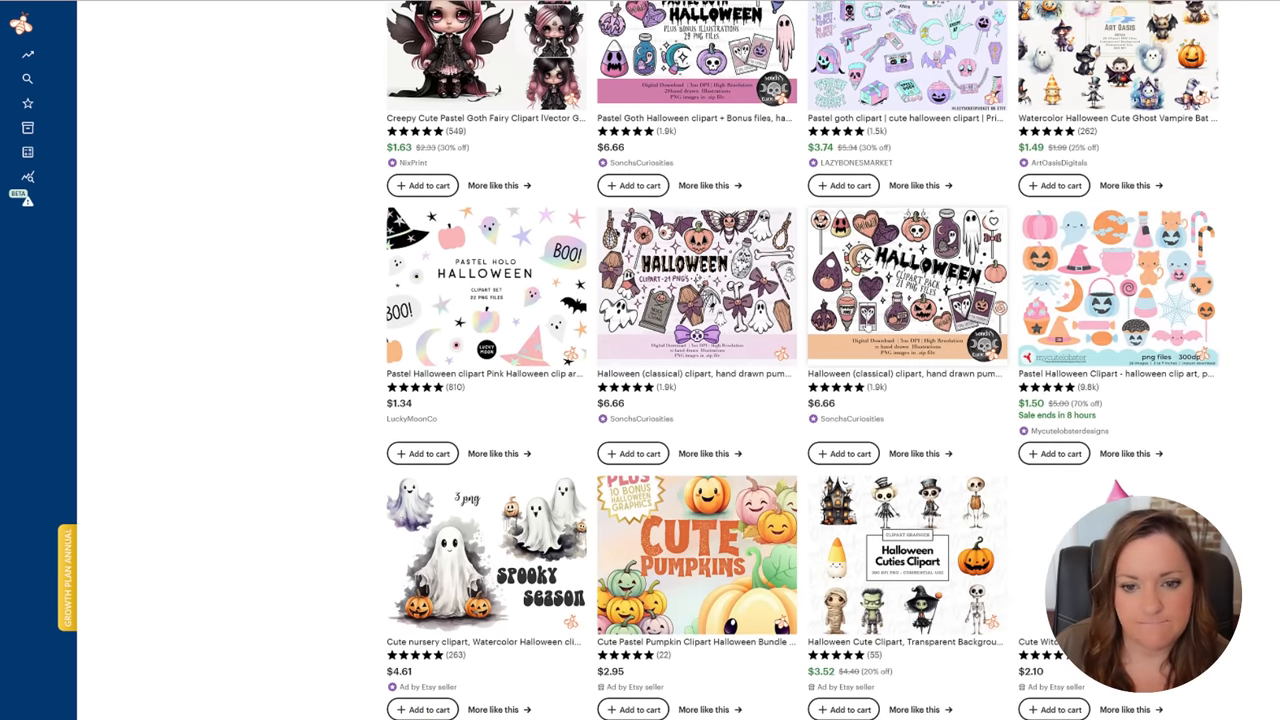
{"action": "scroll", "scroll_direction": "down", "scroll_amount": 3}
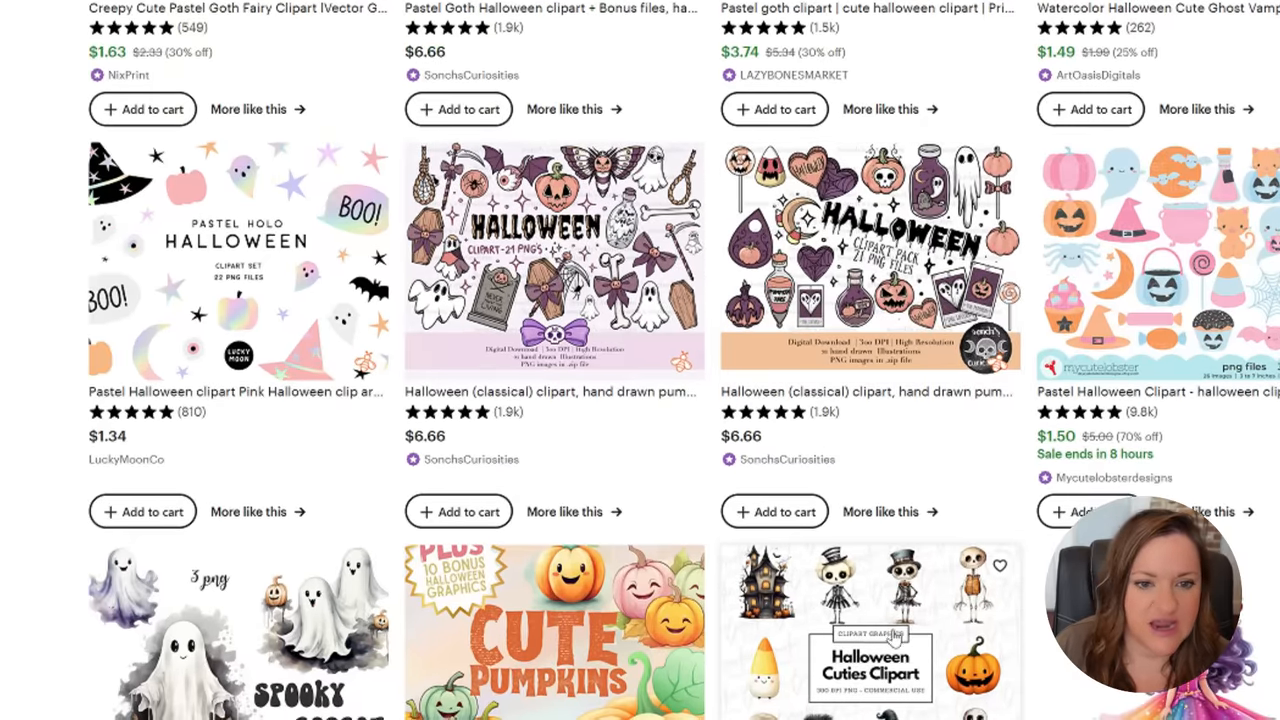
{"action": "scroll", "scroll_direction": "down", "scroll_amount": 3}
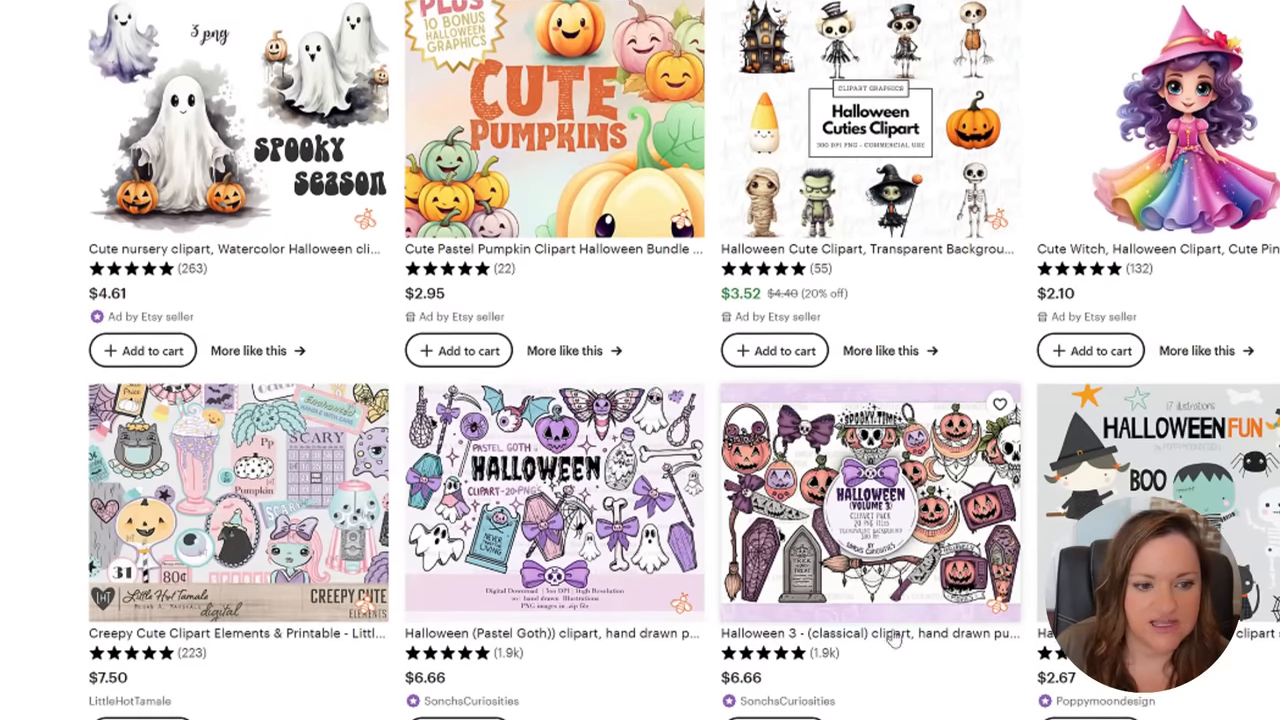
{"action": "scroll", "scroll_direction": "down", "scroll_amount": 3}
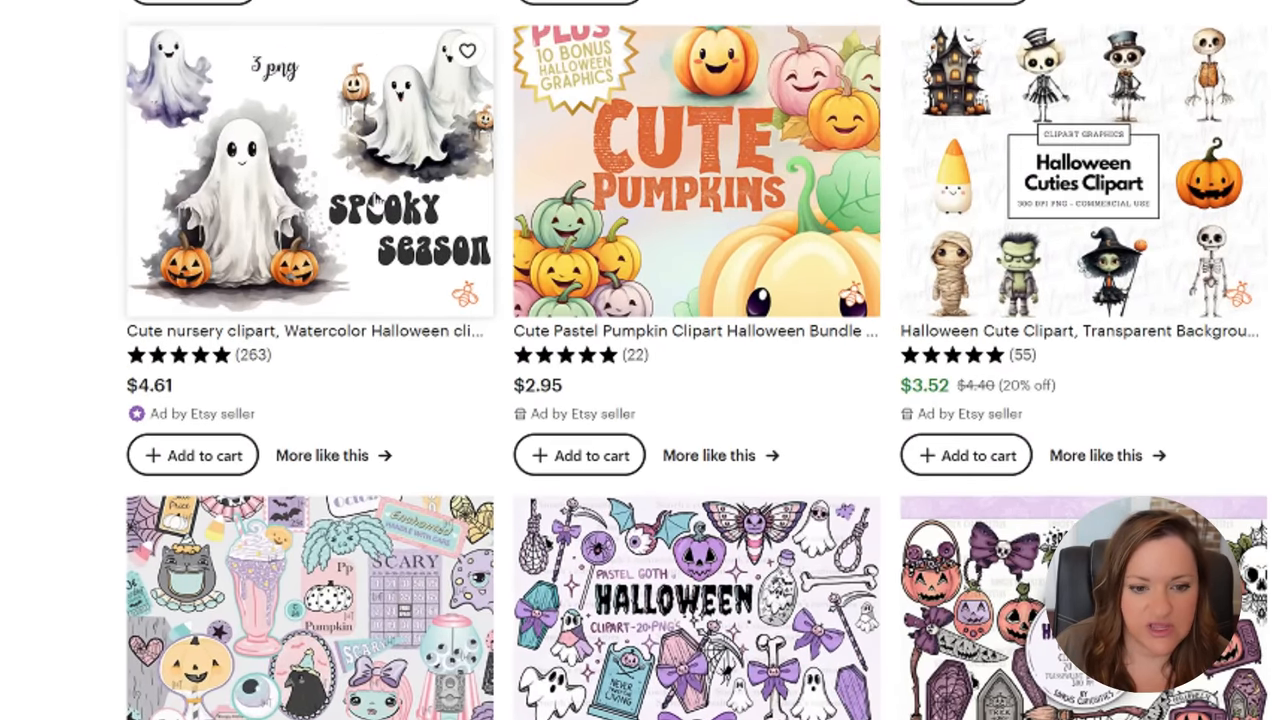
{"action": "scroll", "scroll_direction": "down", "scroll_amount": 3}
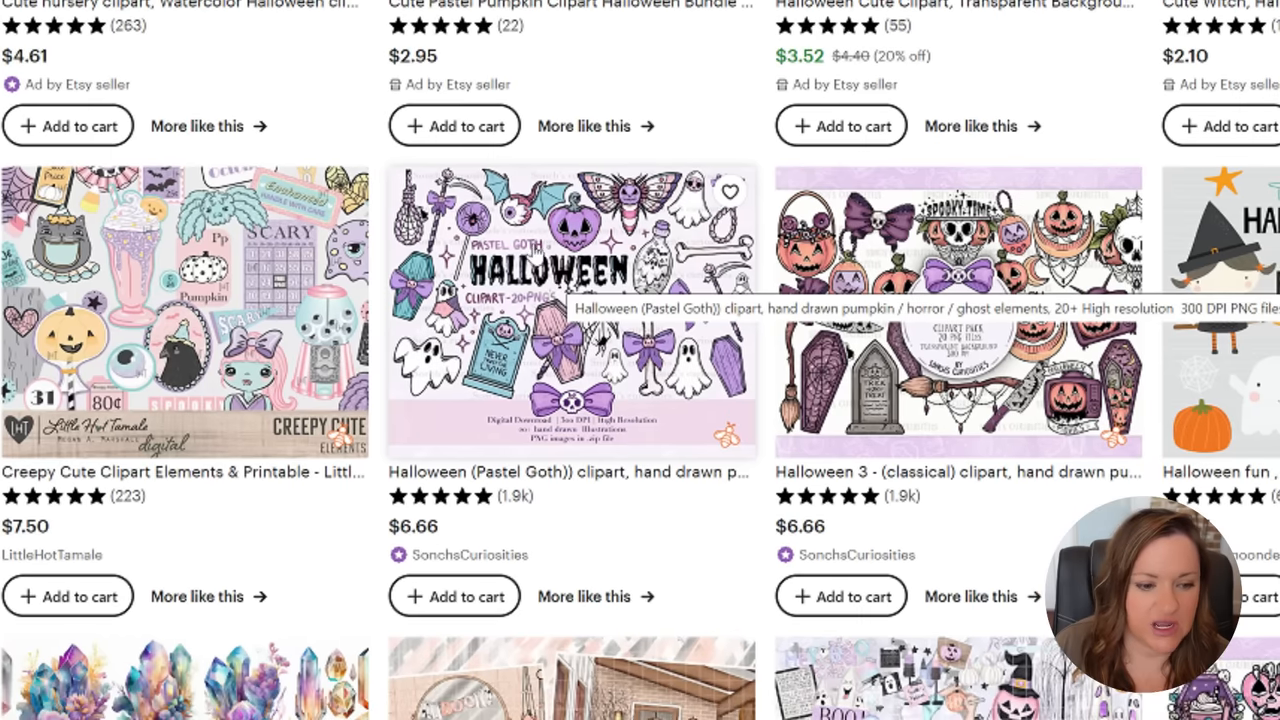
{"action": "mouse_move", "coordinate": [535, 250]}
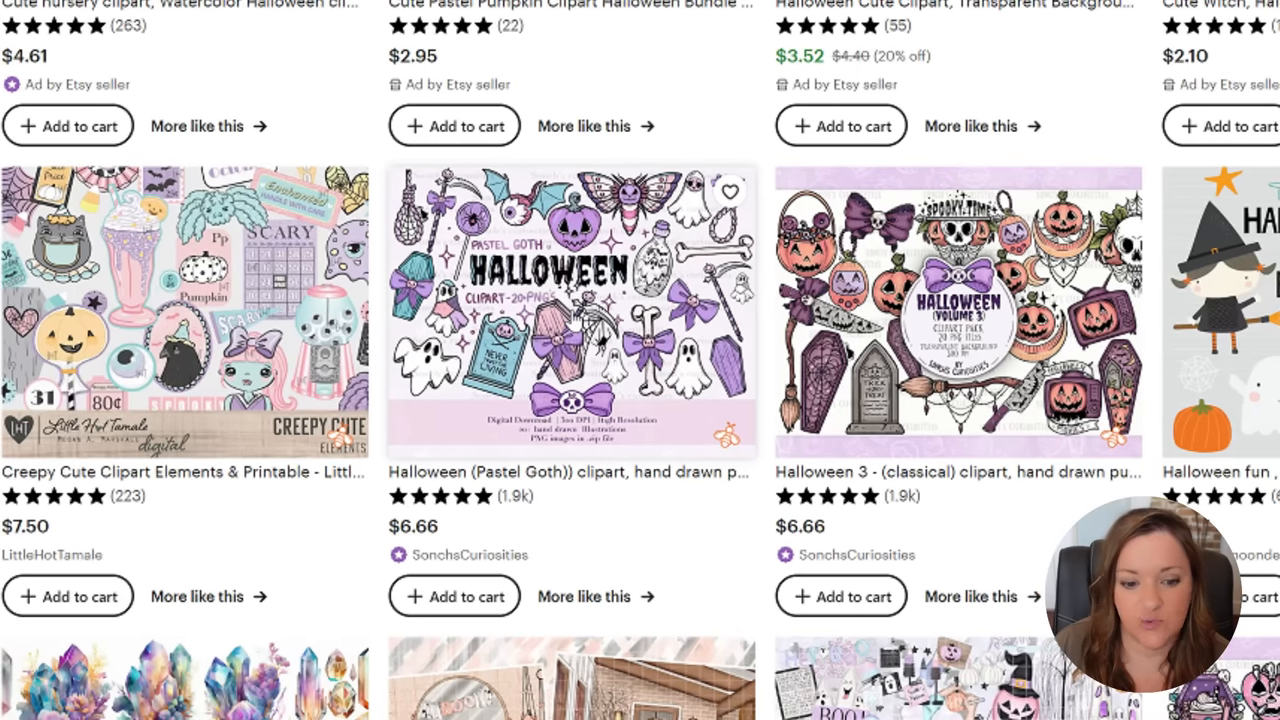
{"action": "scroll", "scroll_direction": "down", "scroll_amount": 3}
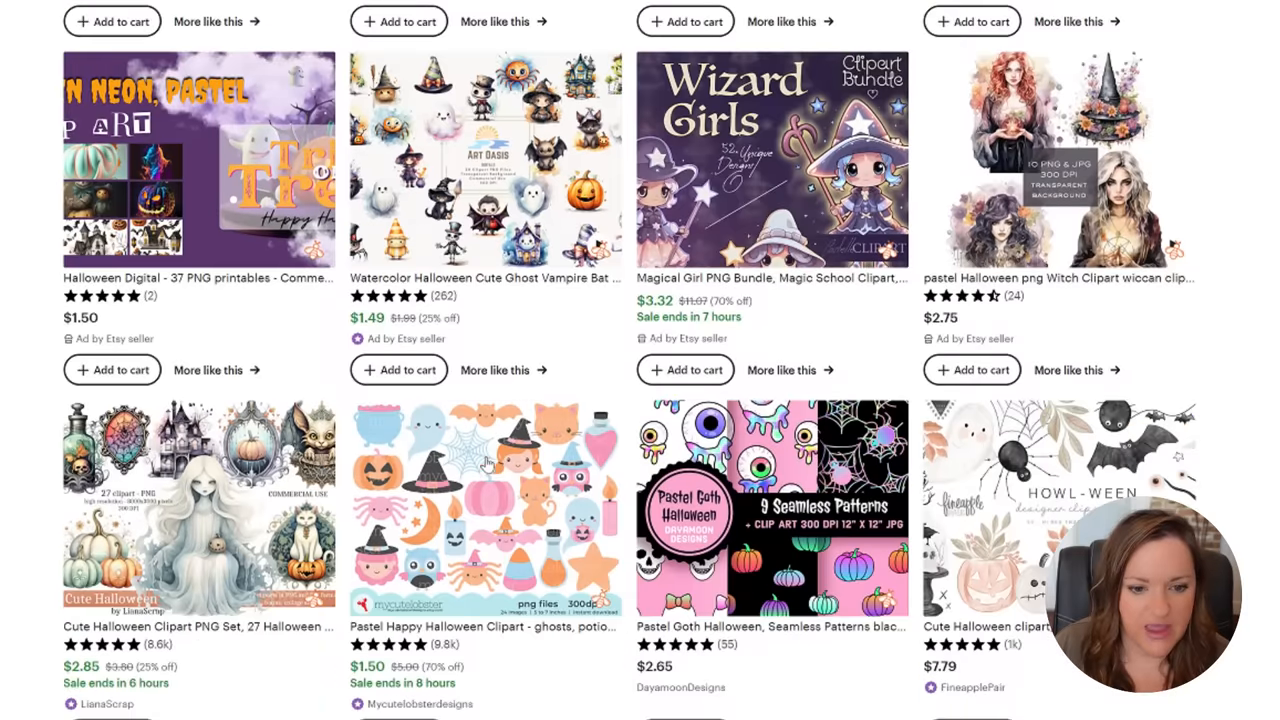
{"action": "scroll", "scroll_direction": "down", "scroll_amount": 3}
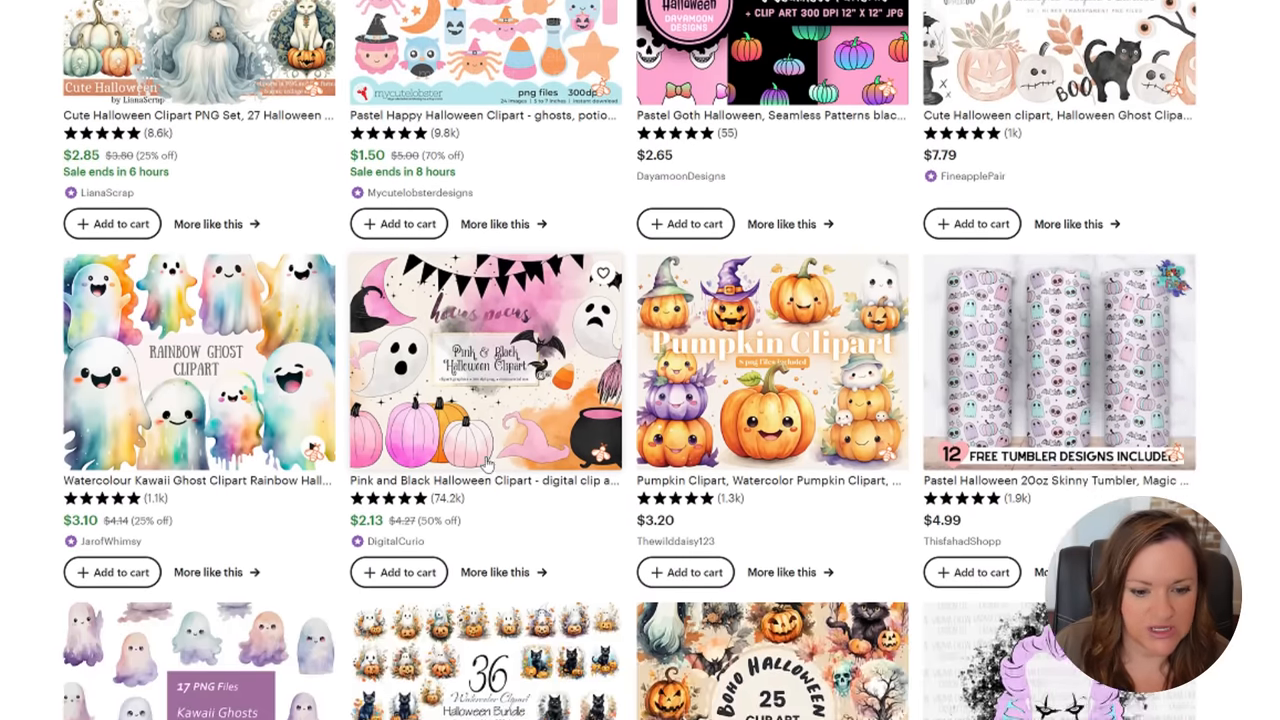
{"action": "scroll", "scroll_direction": "down", "scroll_amount": 3}
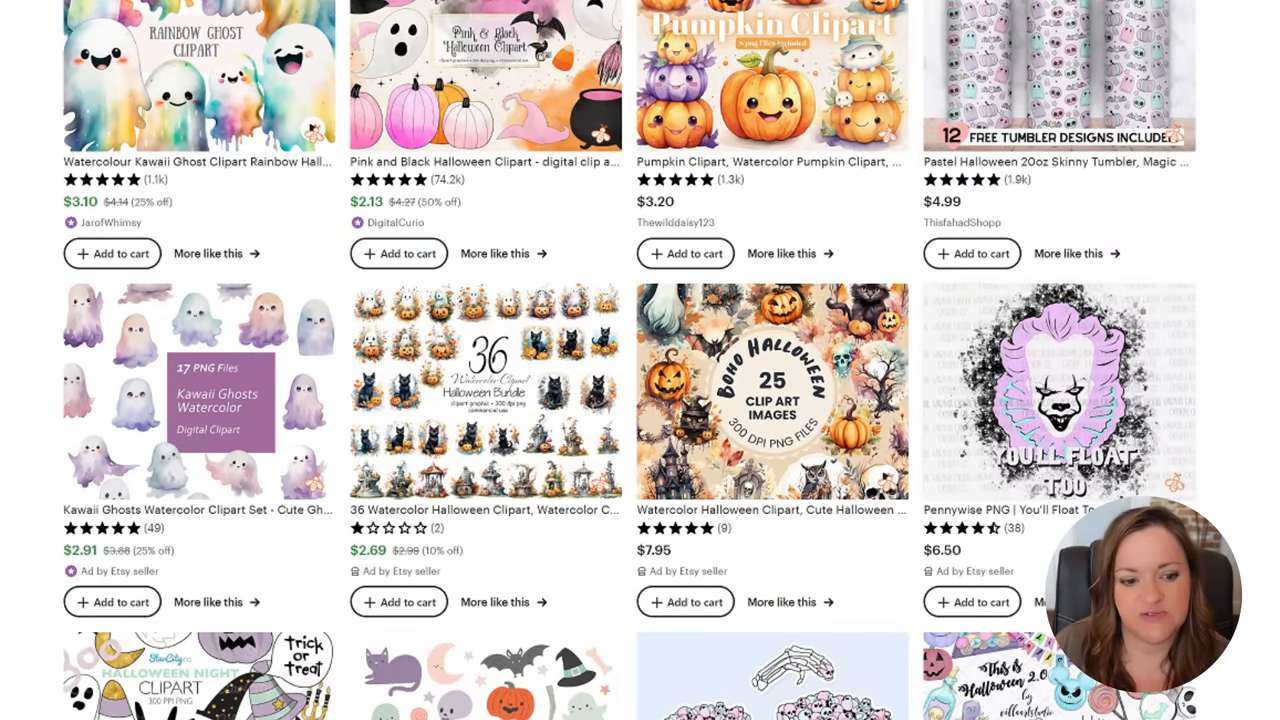
{"action": "scroll", "scroll_direction": "down", "scroll_amount": 3}
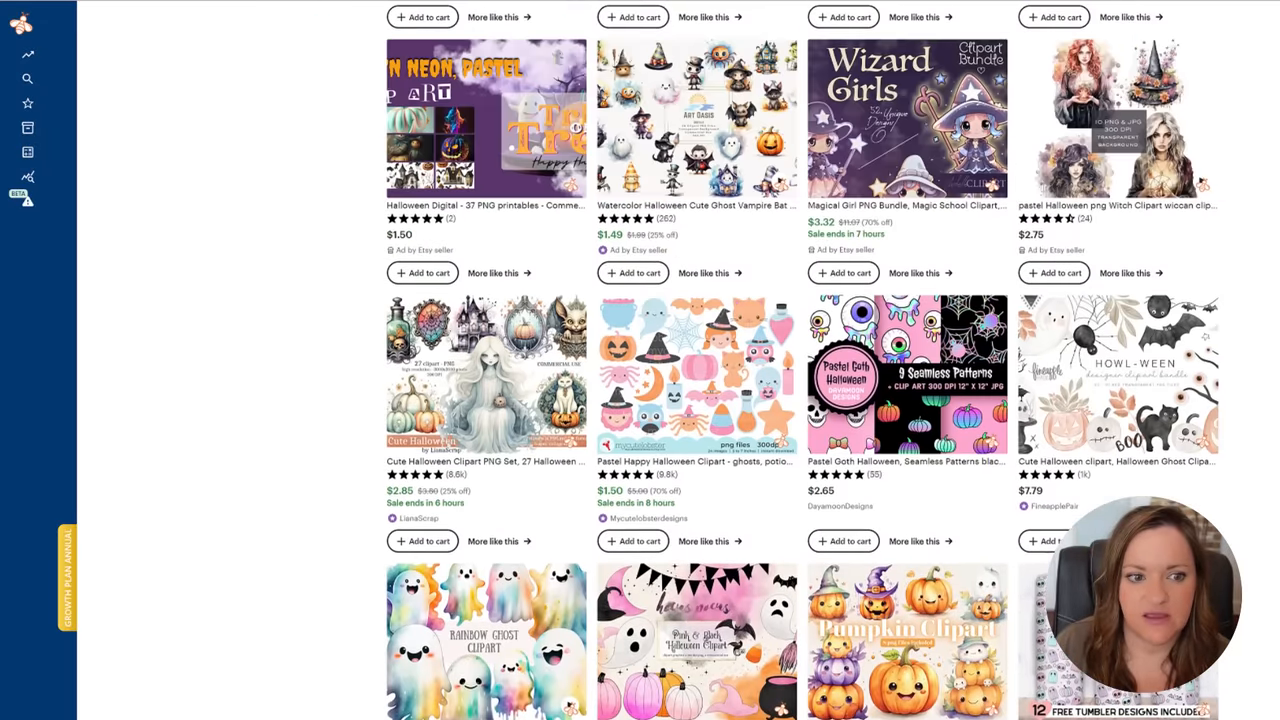
{"action": "scroll", "scroll_direction": "down", "scroll_amount": 3}
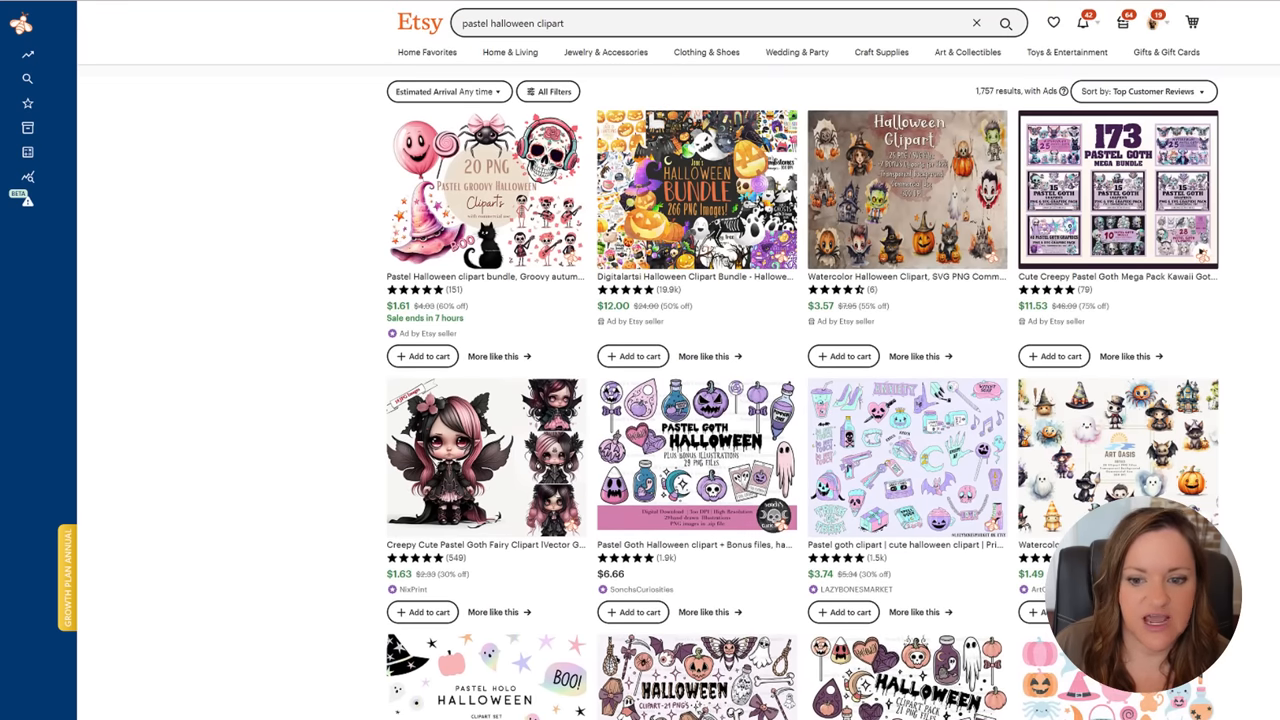
{"action": "scroll", "scroll_direction": "down", "scroll_amount": 3}
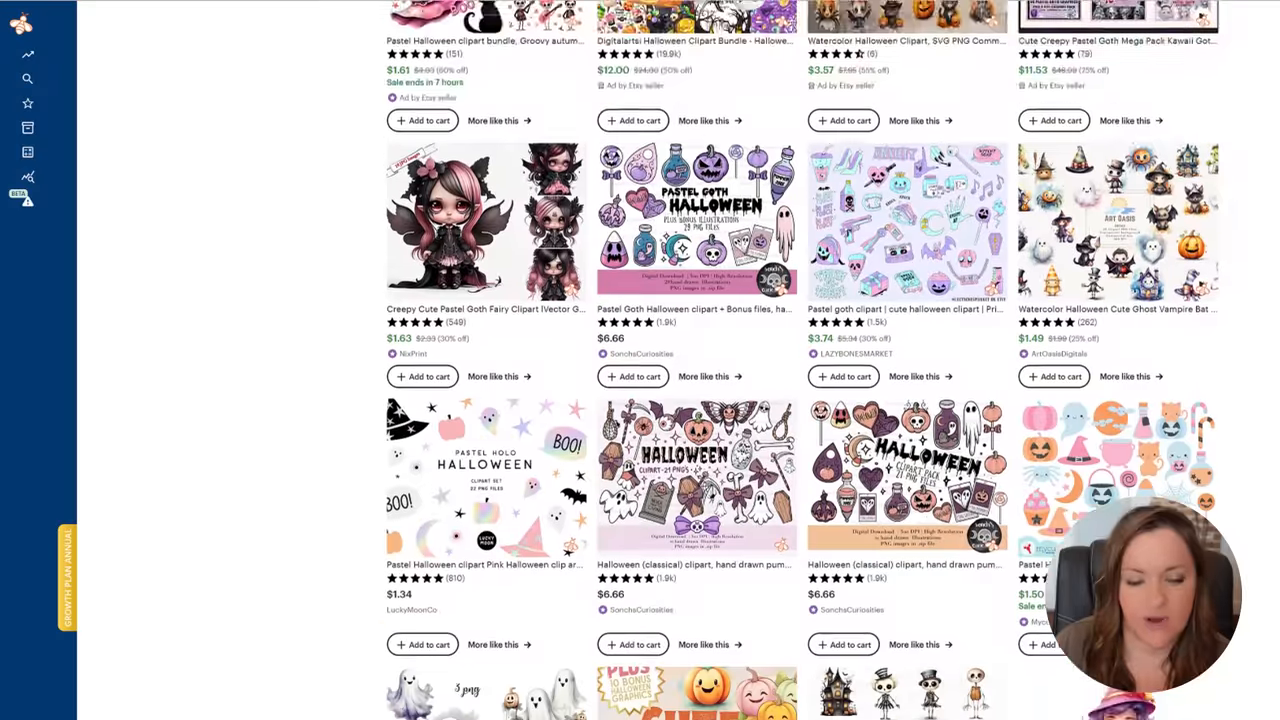
{"action": "scroll", "scroll_direction": "down", "scroll_amount": 3}
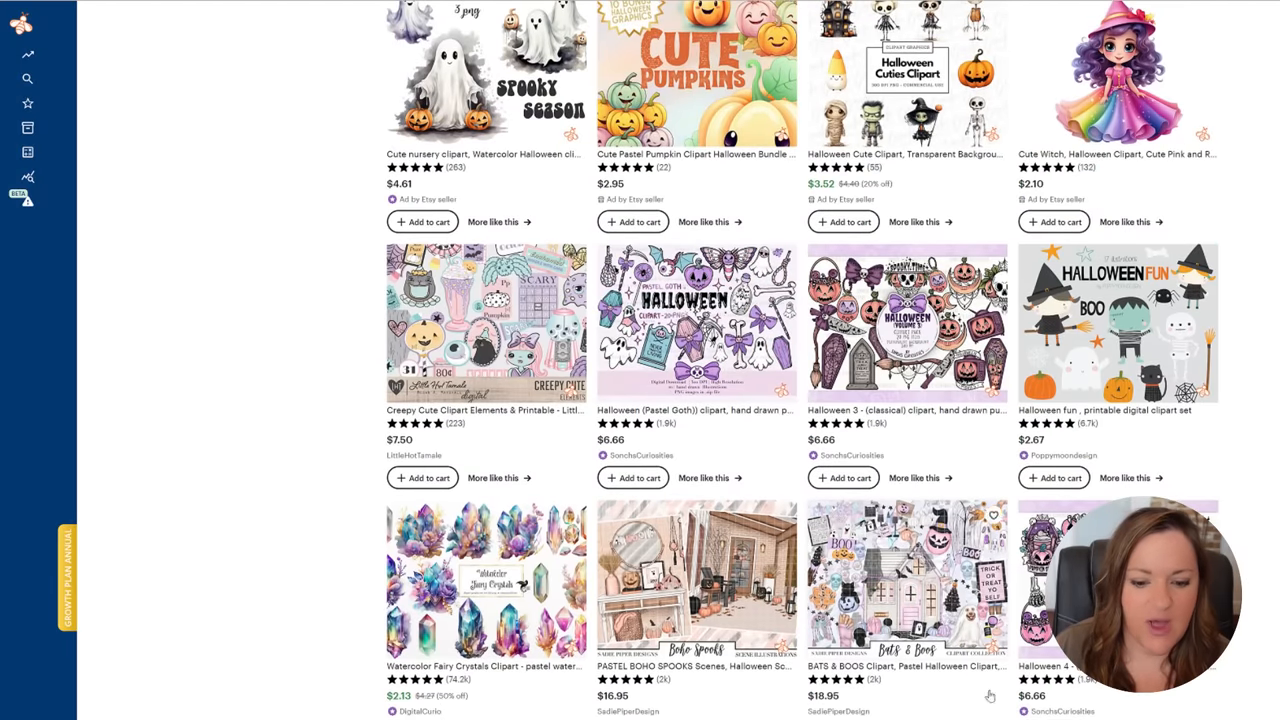
{"action": "scroll", "scroll_direction": "down", "scroll_amount": 3}
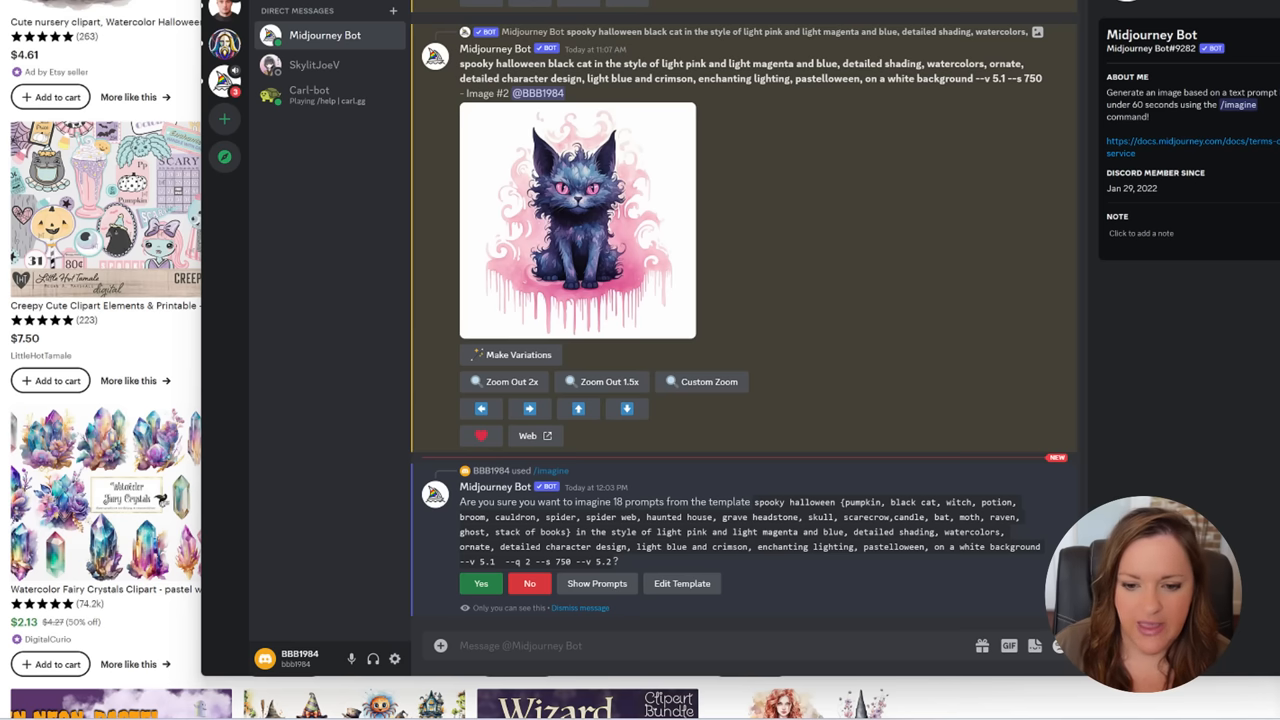
Scroll the Midjourney Bot DM to the 18-prompt spooky halloween template confirmation
{"action": "scroll", "scroll_direction": "down", "scroll_amount": 3}
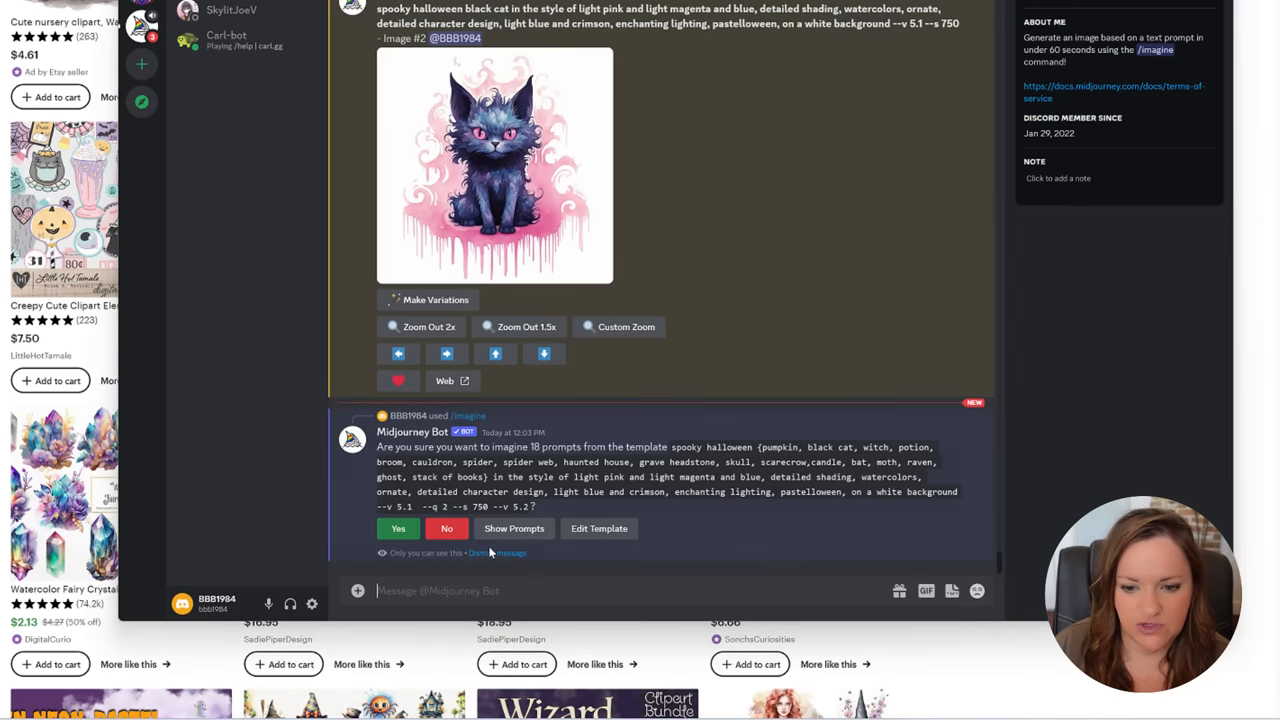
{"action": "mouse_move", "coordinate": [658, 490]}
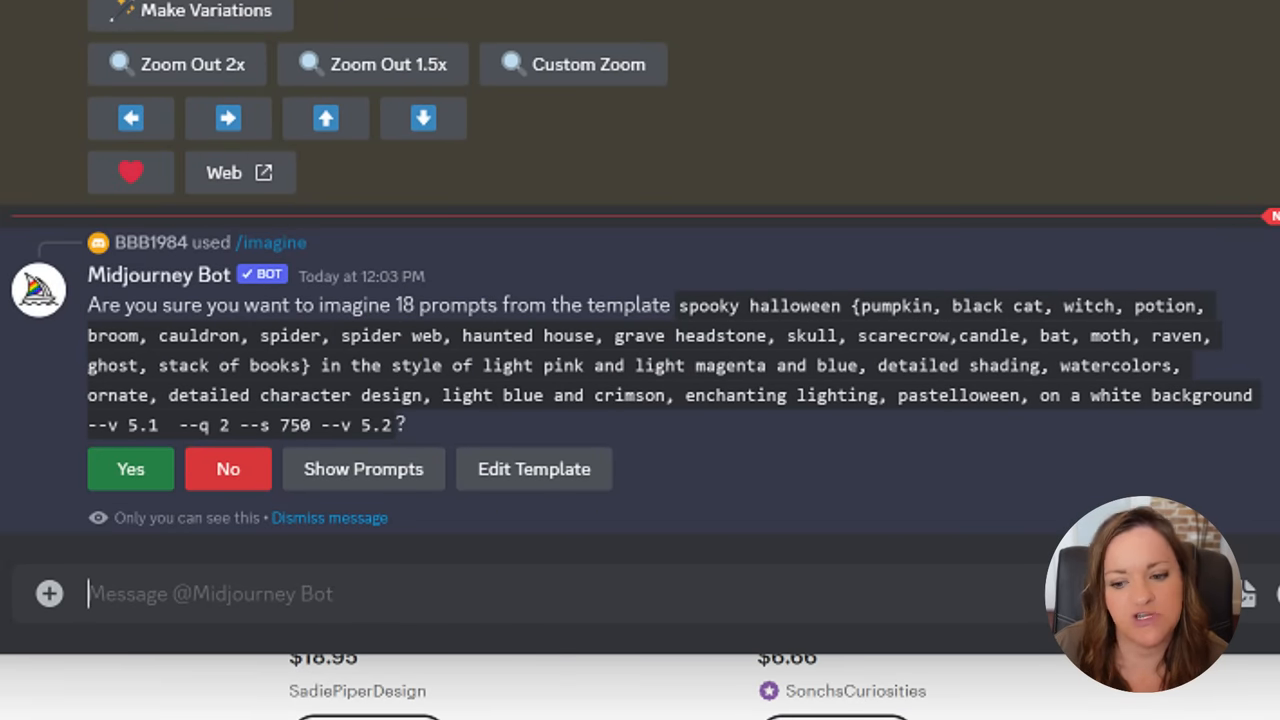
{"action": "mouse_move", "coordinate": [955, 330]}
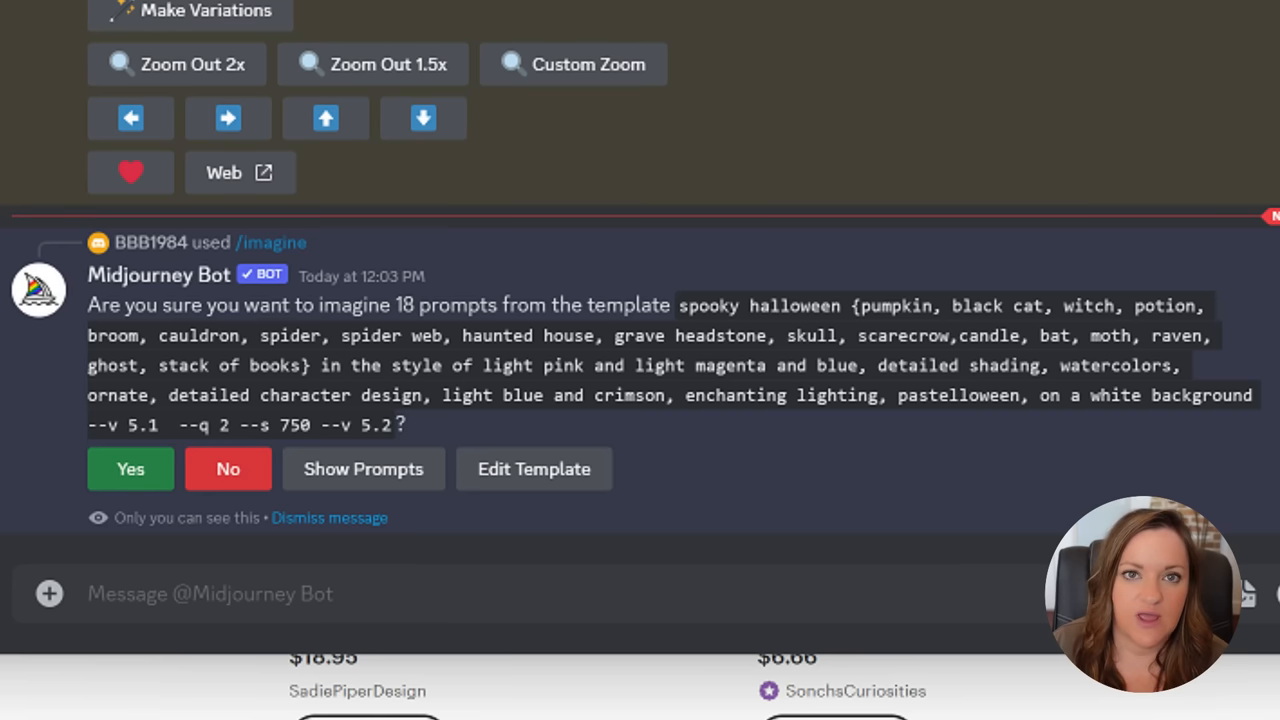
{"action": "mouse_move", "coordinate": [678, 333]}
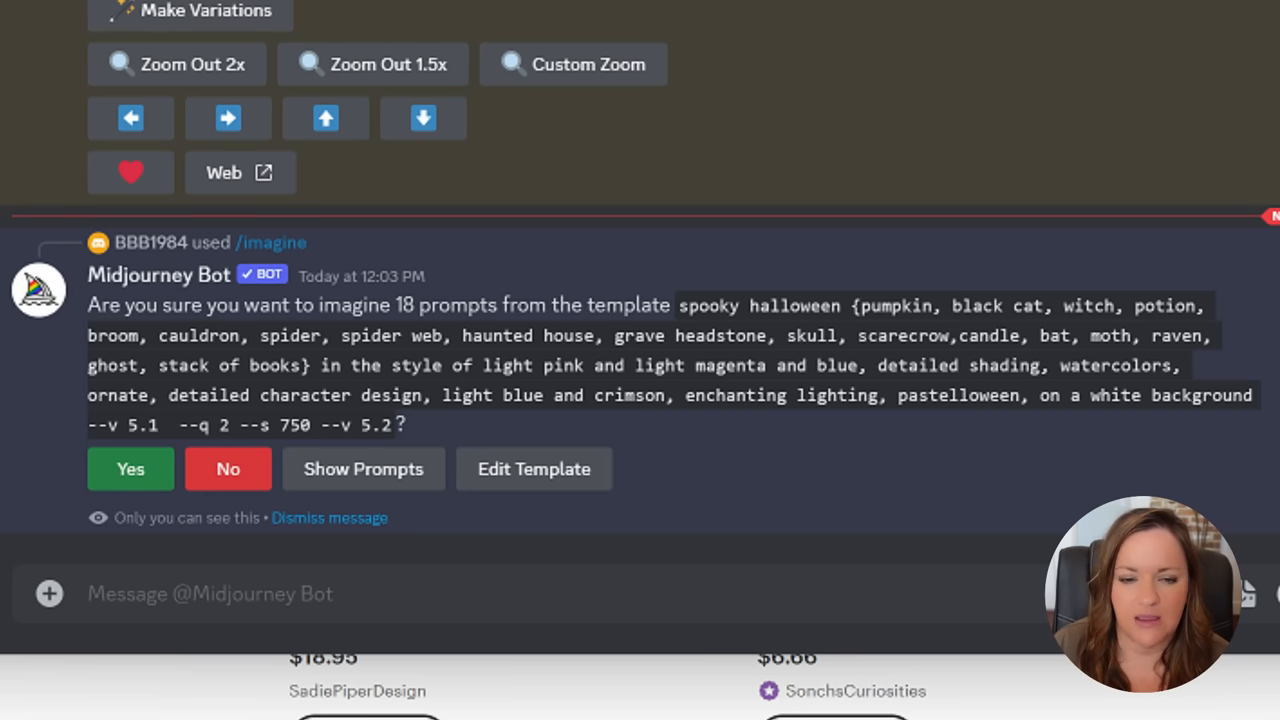
{"action": "left_click", "coordinate": [130, 469]}
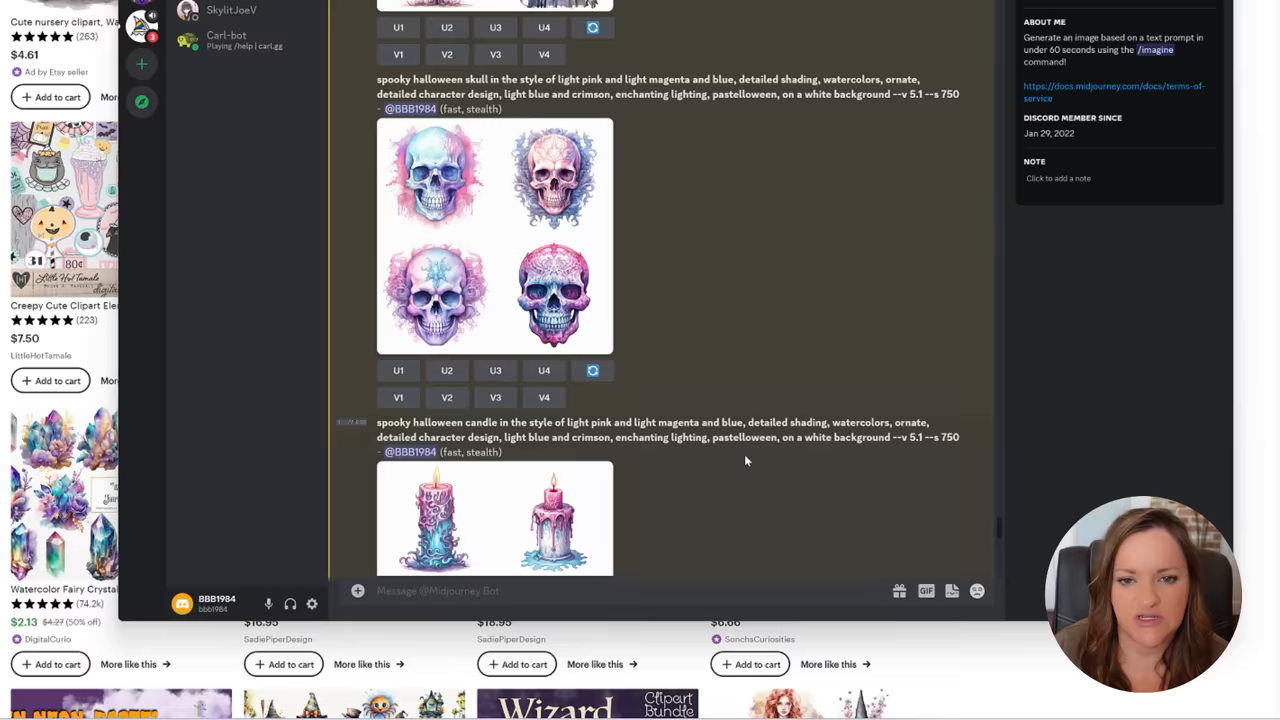
{"action": "scroll", "scroll_direction": "down", "scroll_amount": 3}
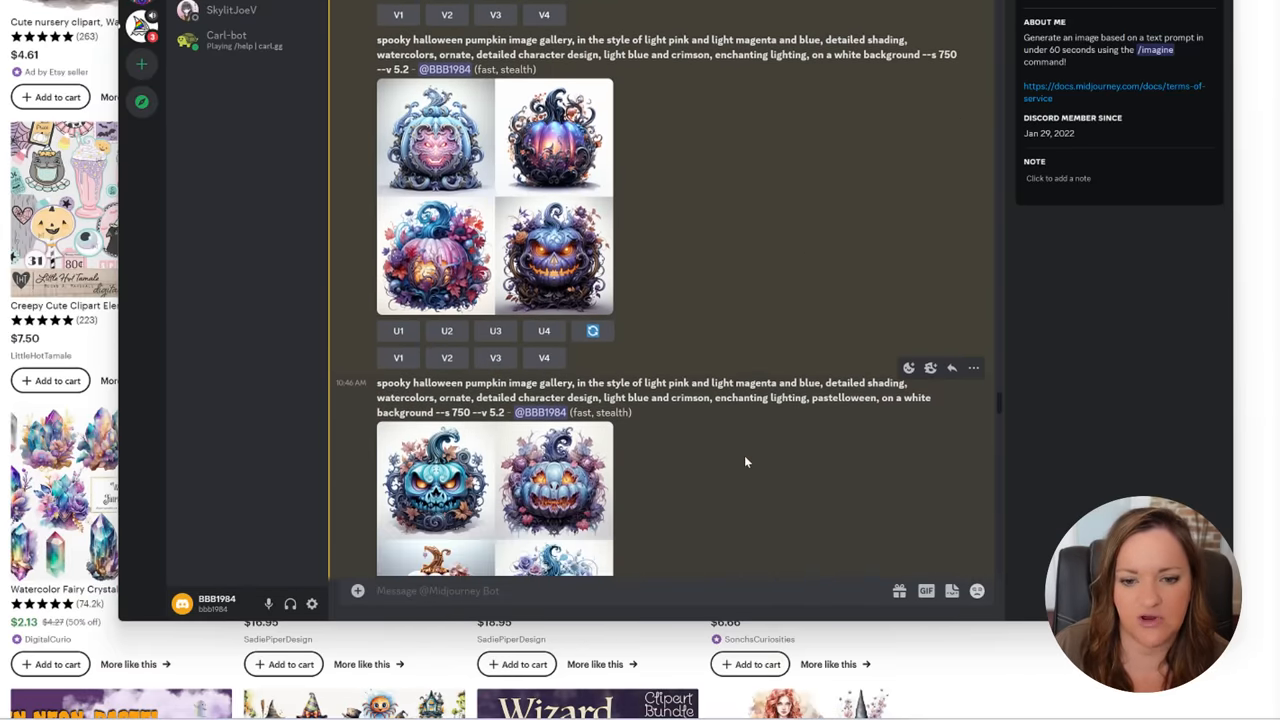
{"action": "scroll", "scroll_direction": "down", "scroll_amount": 3}
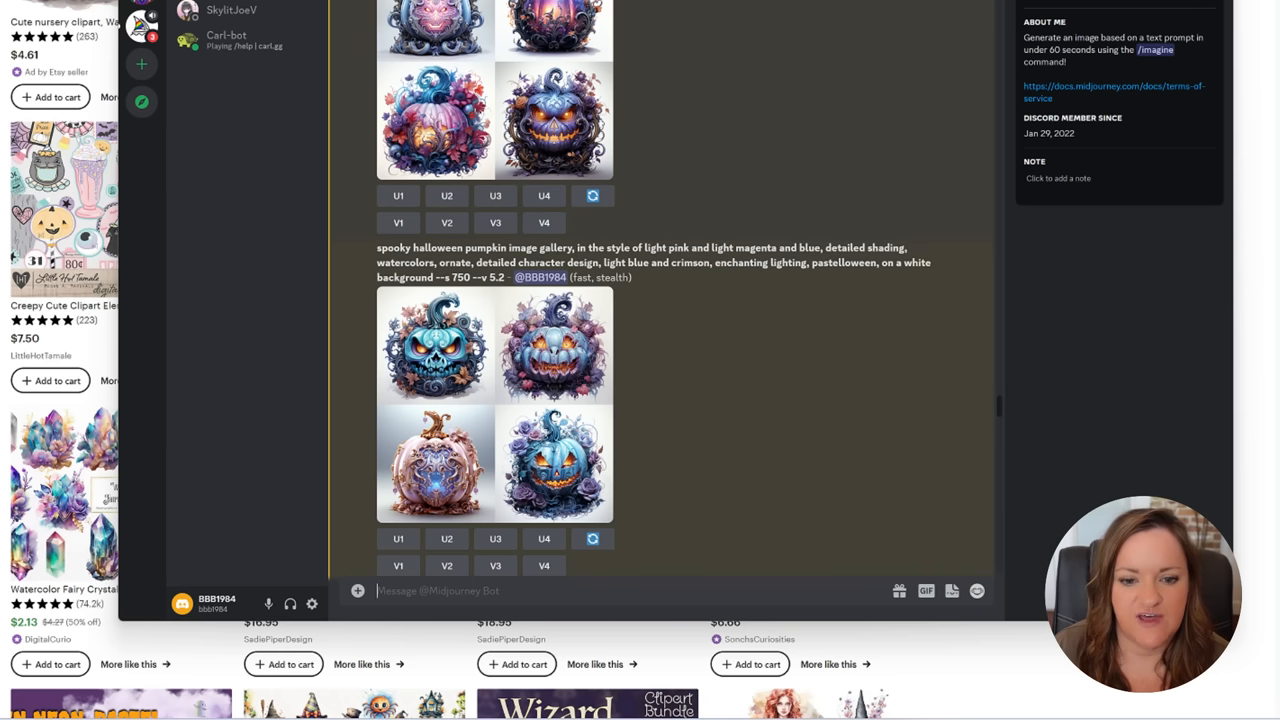
{"action": "scroll", "scroll_direction": "down", "scroll_amount": 3}
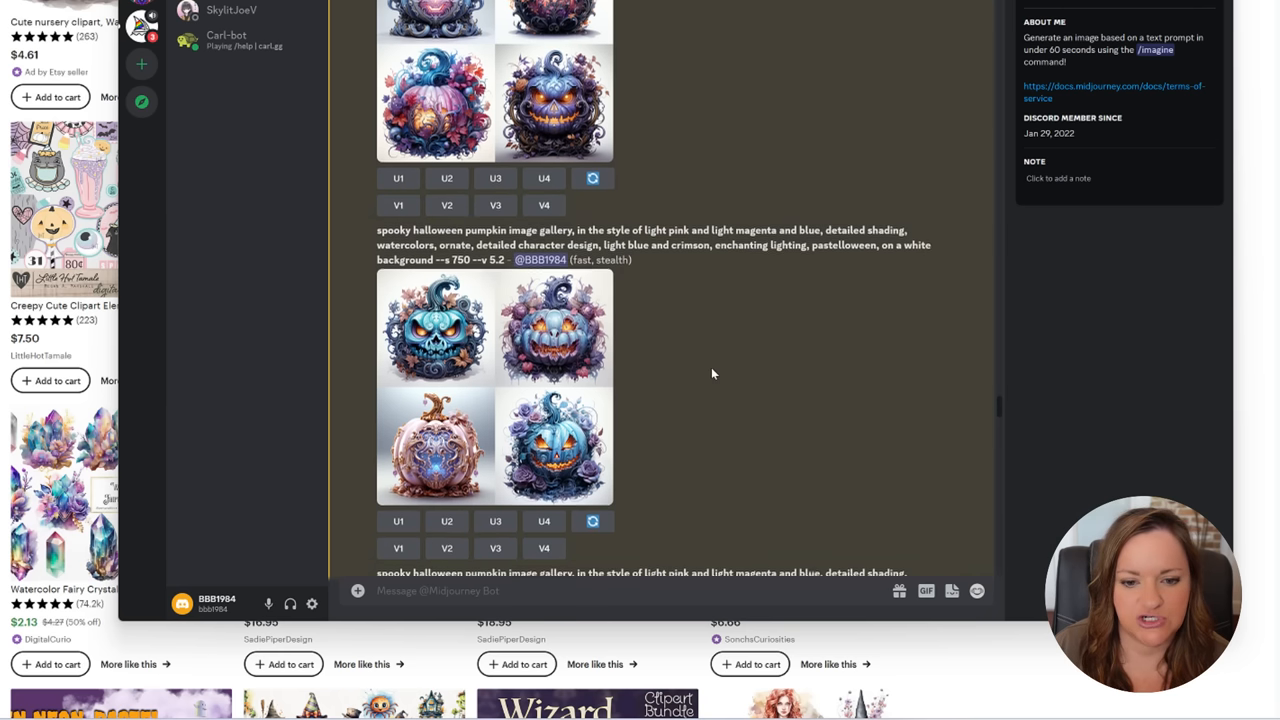
{"action": "scroll", "scroll_direction": "down", "scroll_amount": 3}
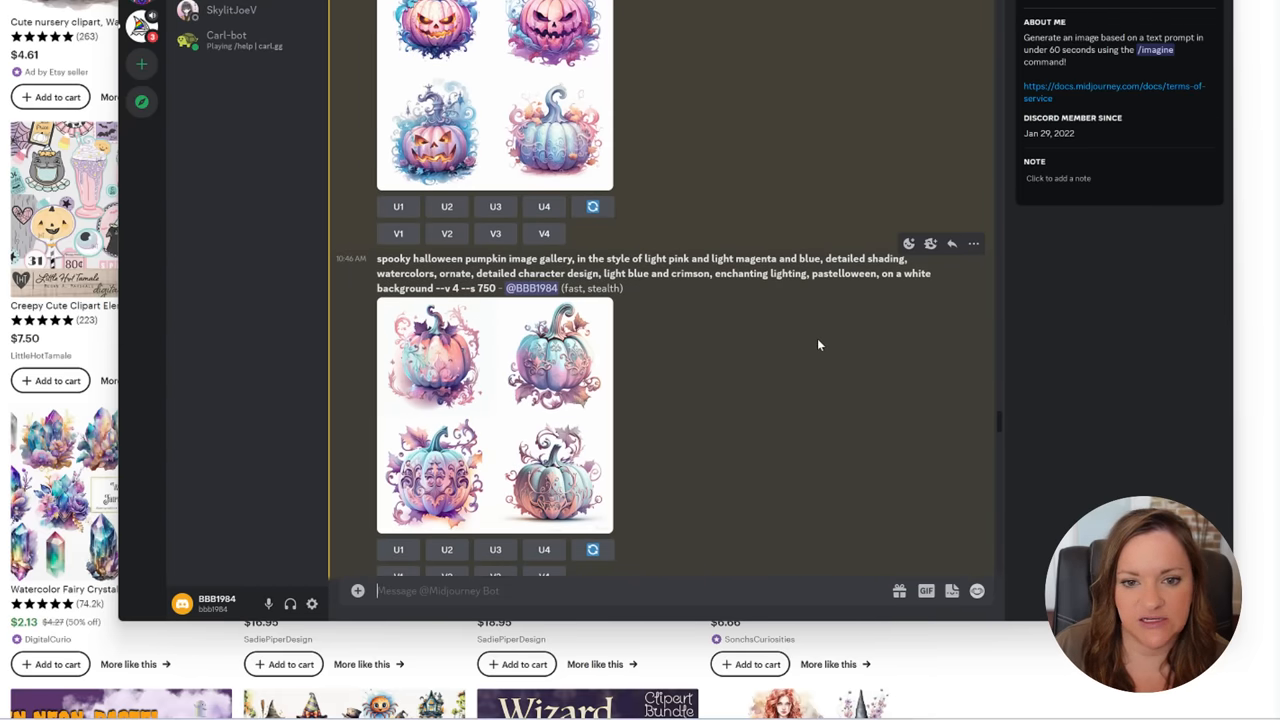
{"action": "scroll", "scroll_direction": "down", "scroll_amount": 3}
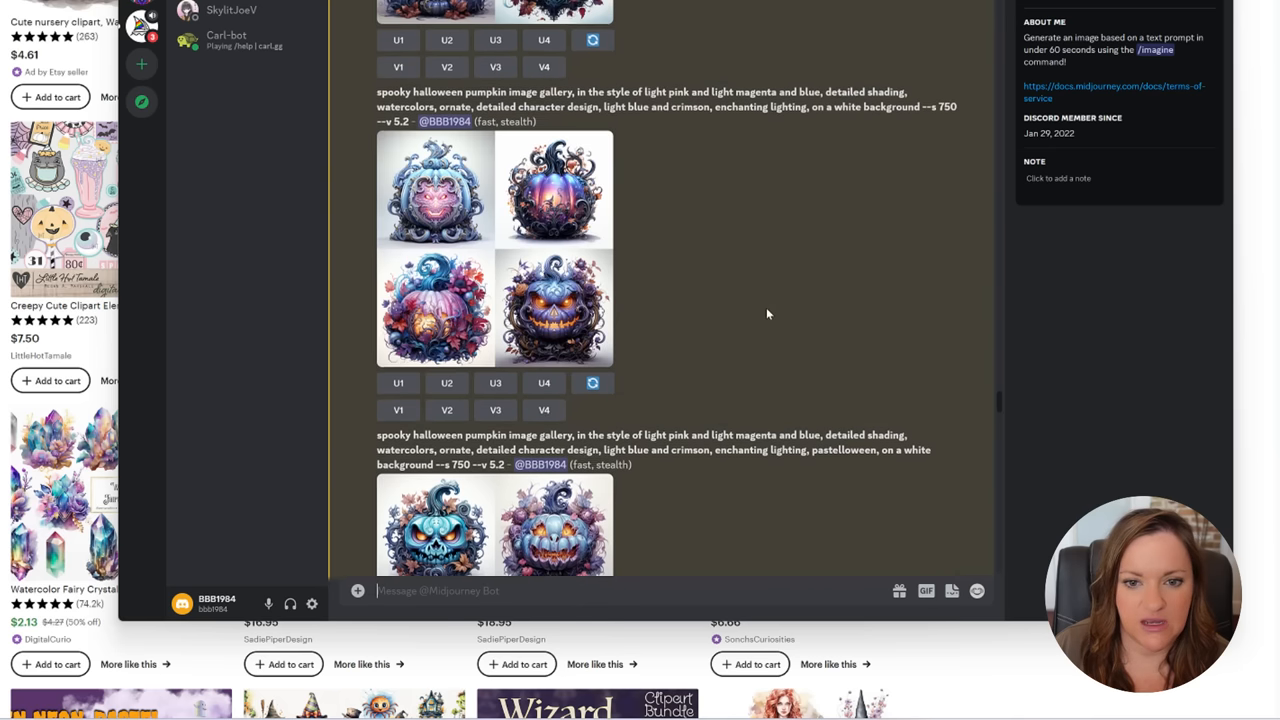
{"action": "scroll", "scroll_direction": "down", "scroll_amount": 3}
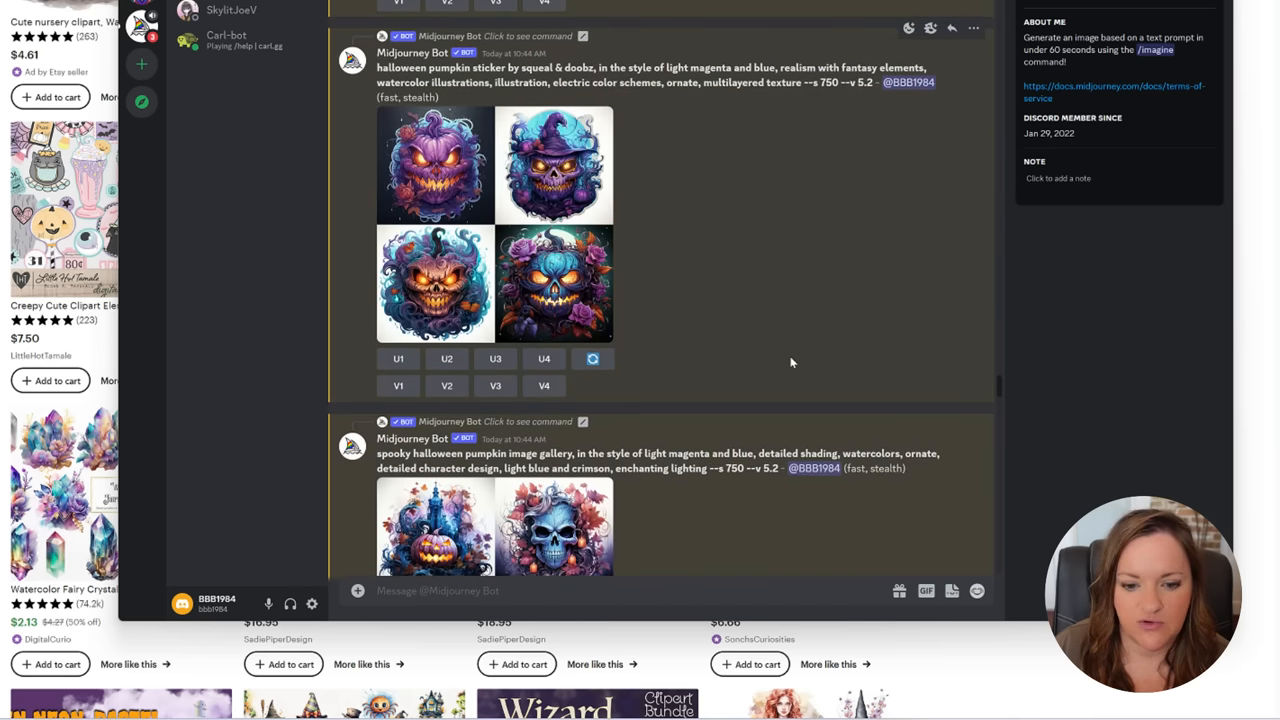
{"action": "scroll", "scroll_direction": "down", "scroll_amount": 3}
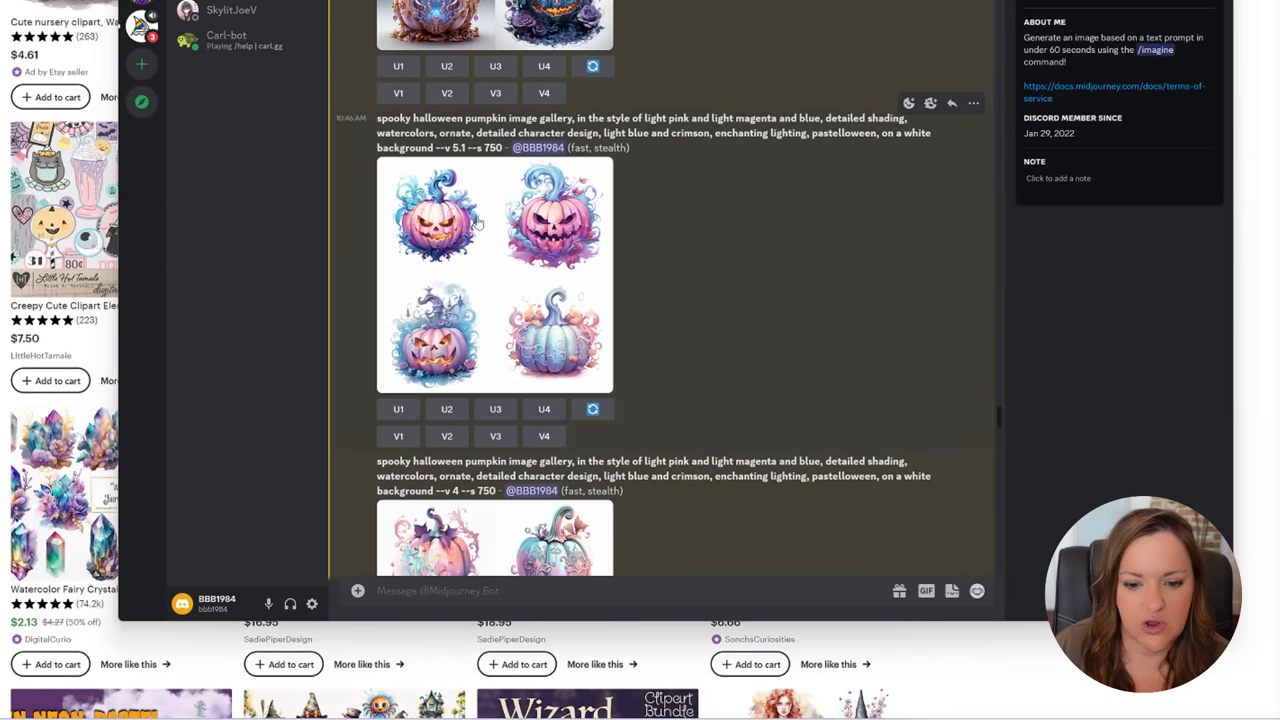
{"action": "scroll", "scroll_direction": "down", "scroll_amount": 3}
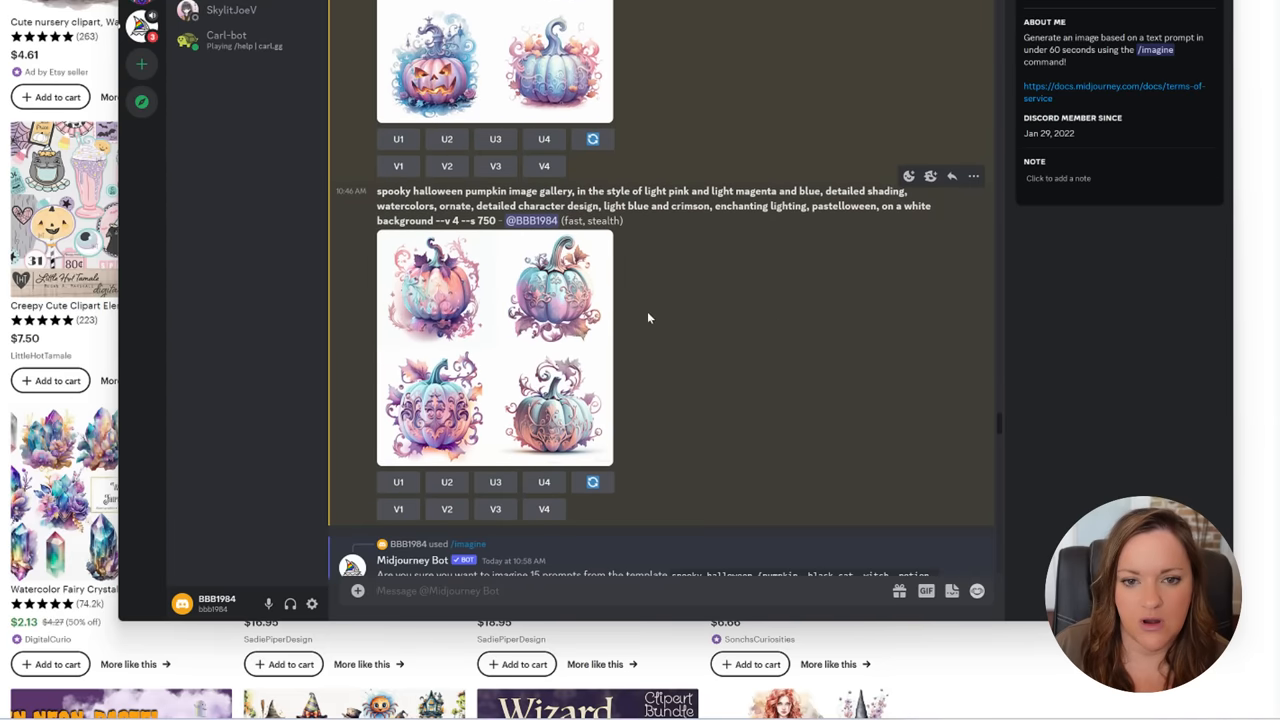
{"action": "mouse_move", "coordinate": [756, 313]}
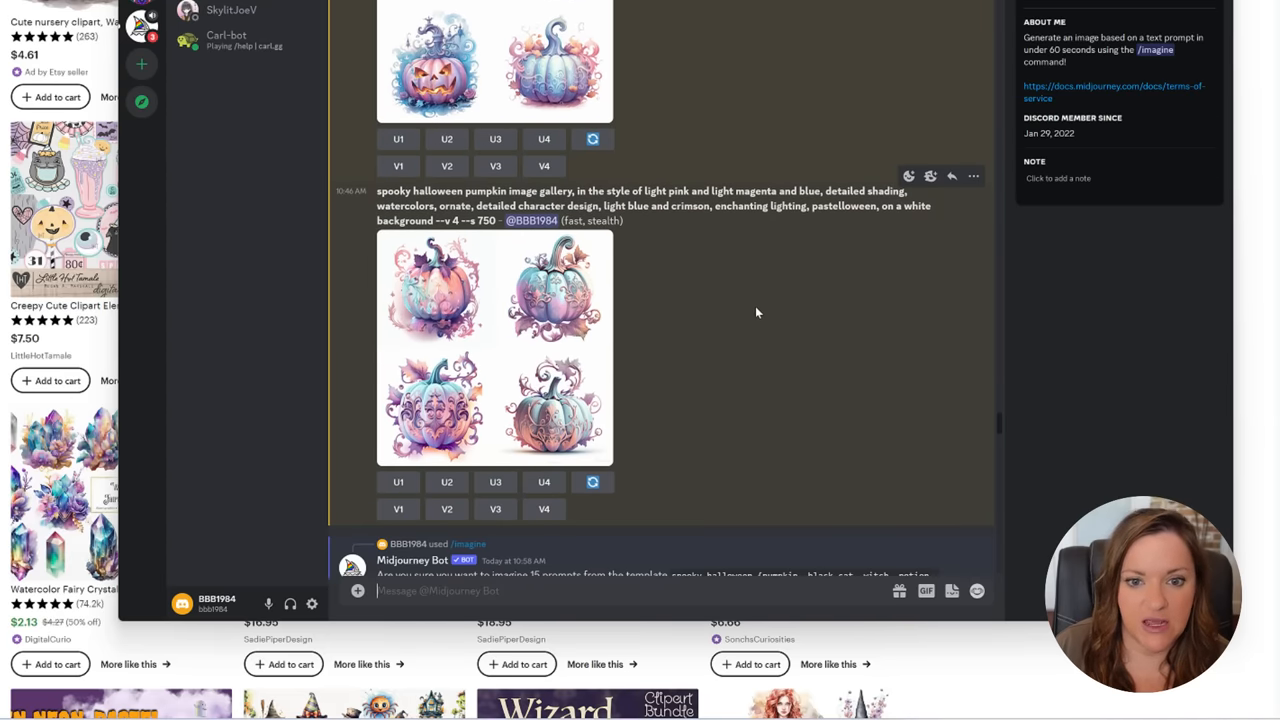
{"action": "scroll", "scroll_direction": "down", "scroll_amount": 3}
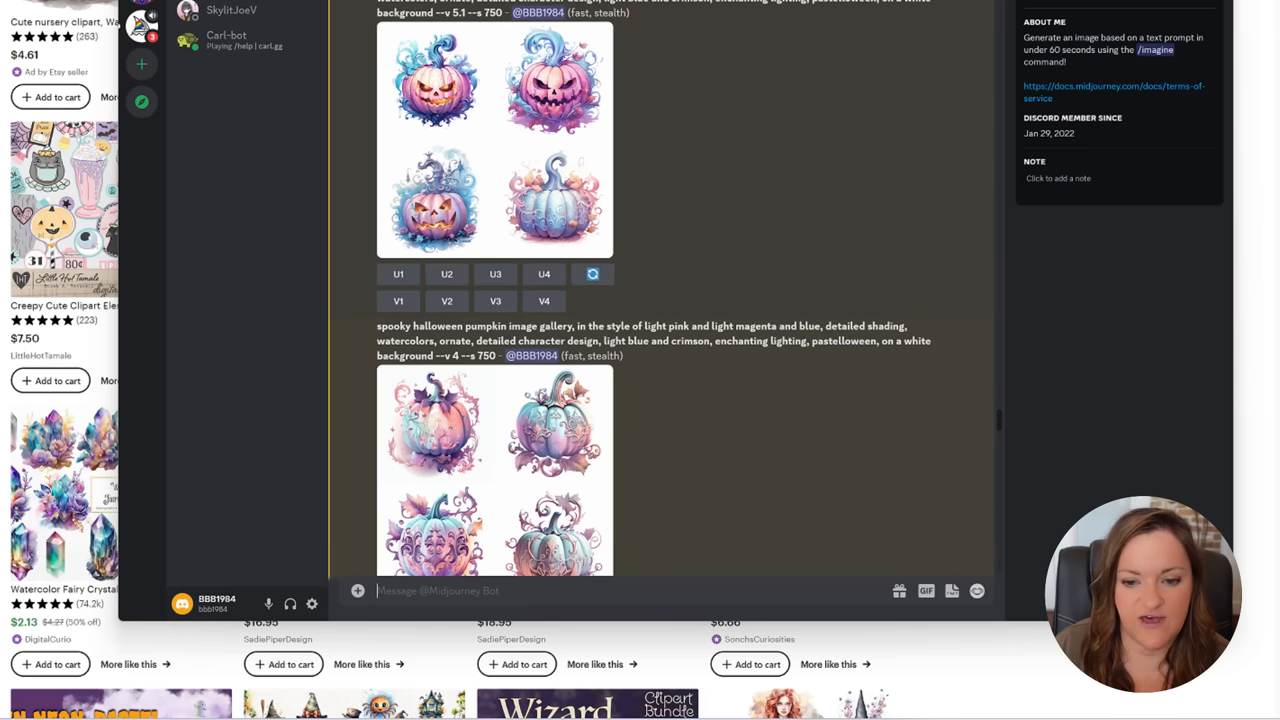
{"action": "mouse_move", "coordinate": [730, 271]}
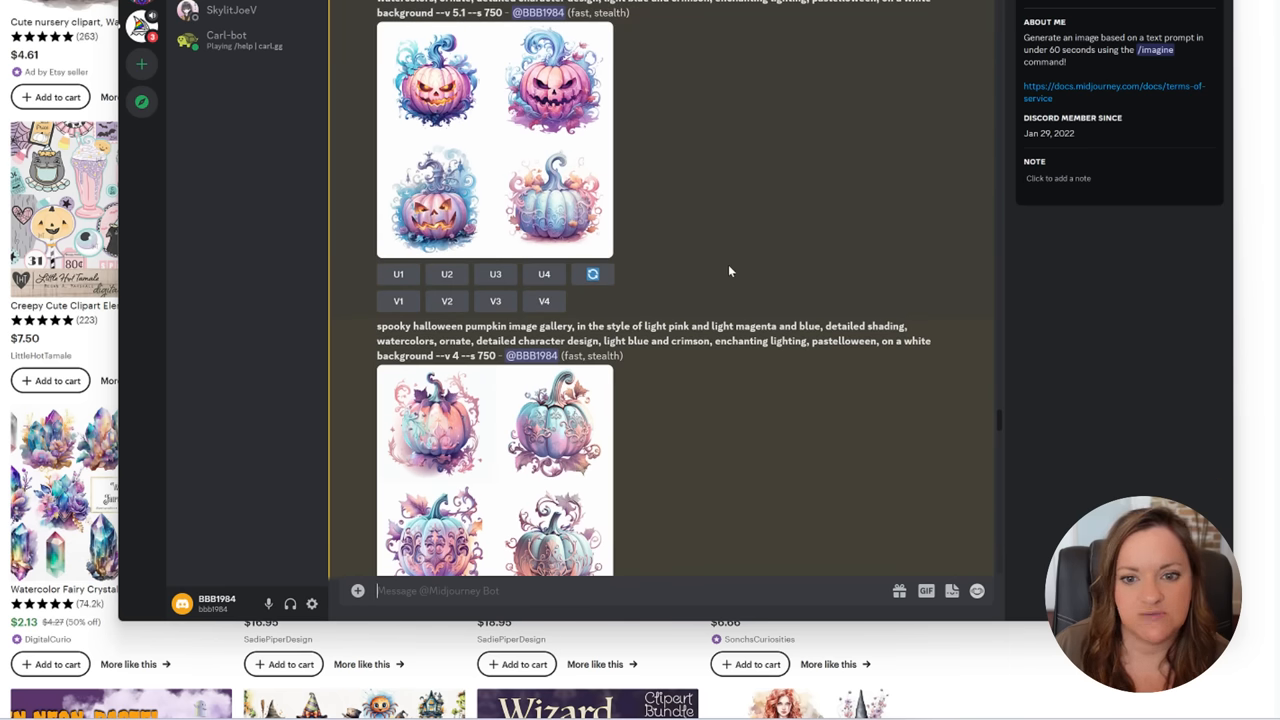
{"action": "mouse_move", "coordinate": [783, 231]}
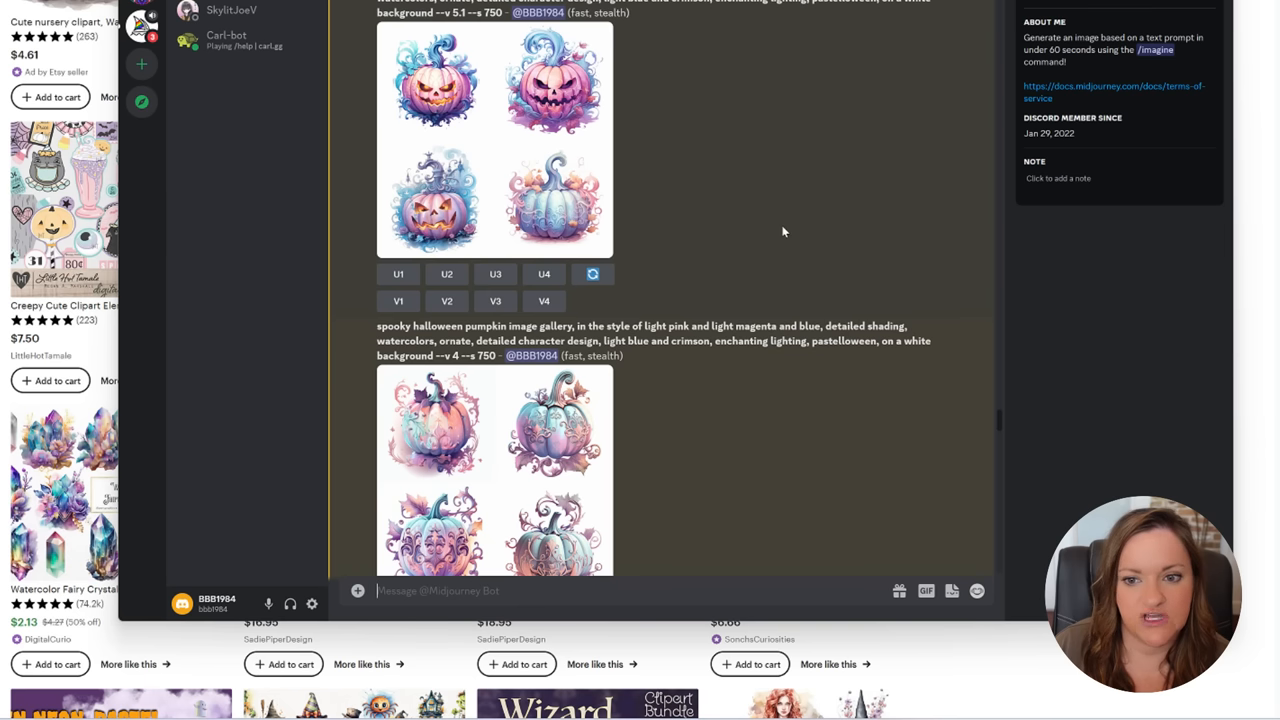
{"action": "mouse_move", "coordinate": [508, 25]}
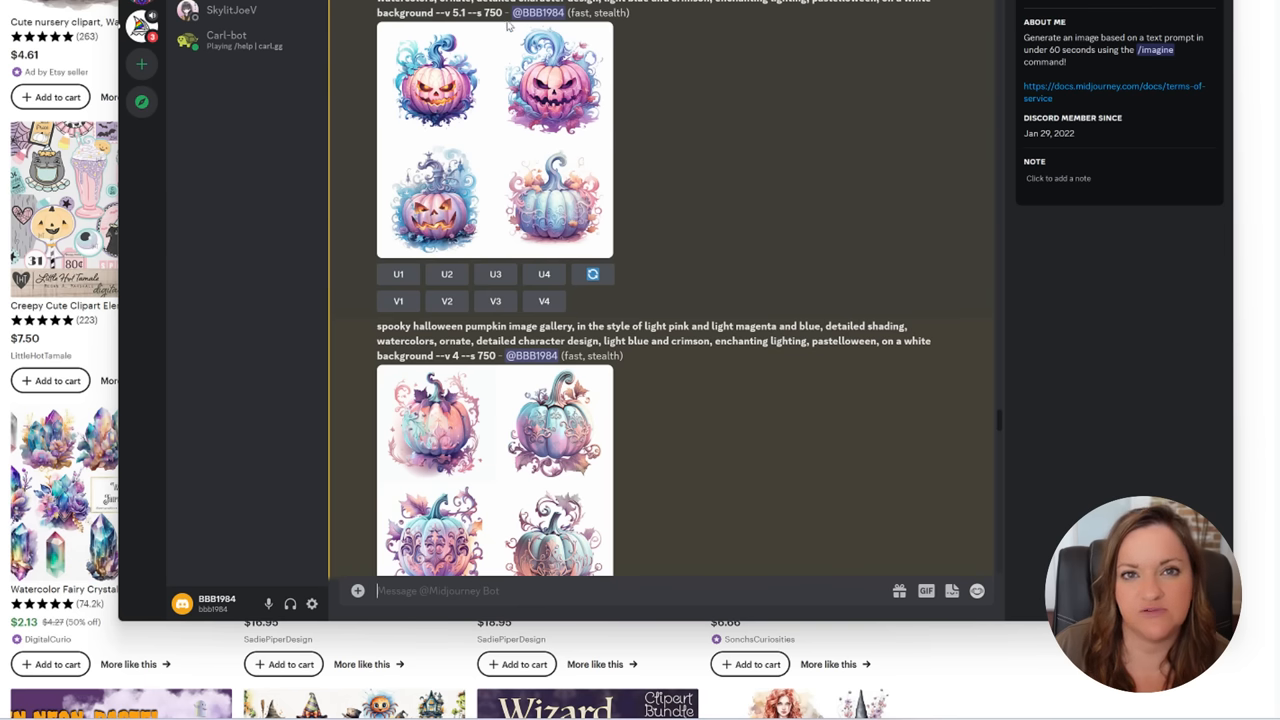
{"action": "mouse_move", "coordinate": [852, 254]}
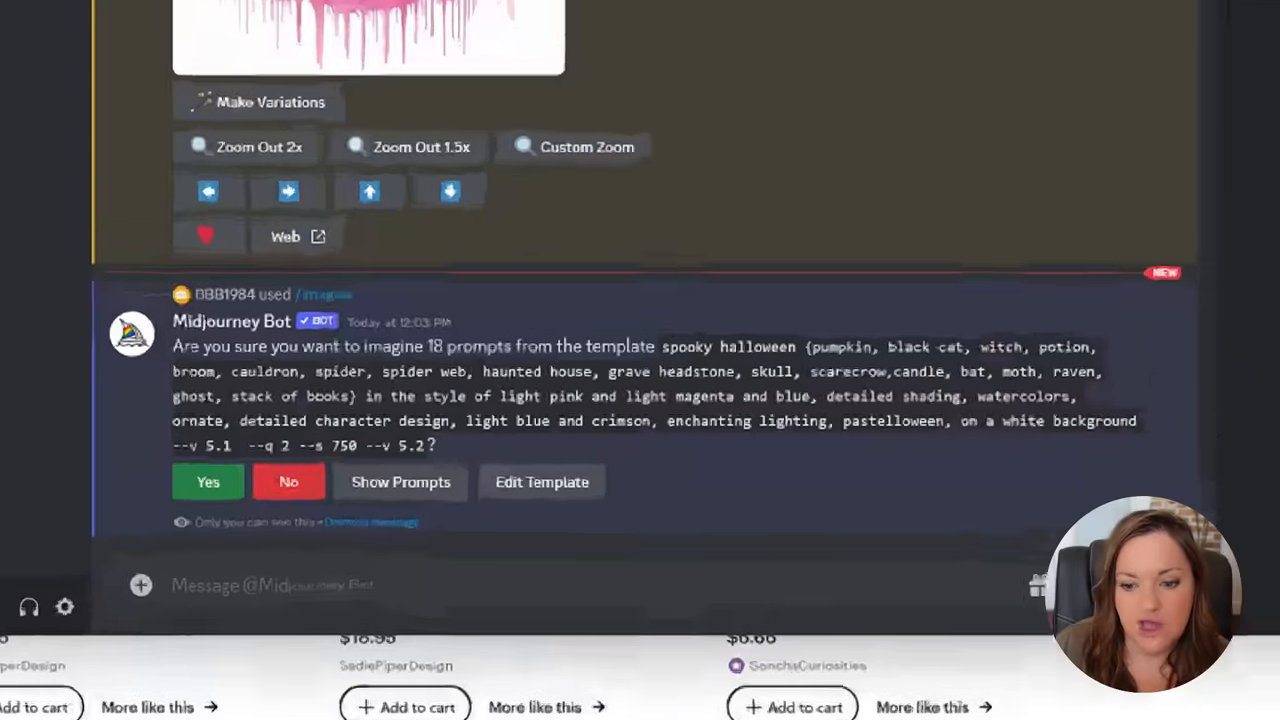
Review and confirm imagining all 18 pastel watercolor Halloween template prompts
{"action": "scroll", "scroll_direction": "down", "scroll_amount": 3}
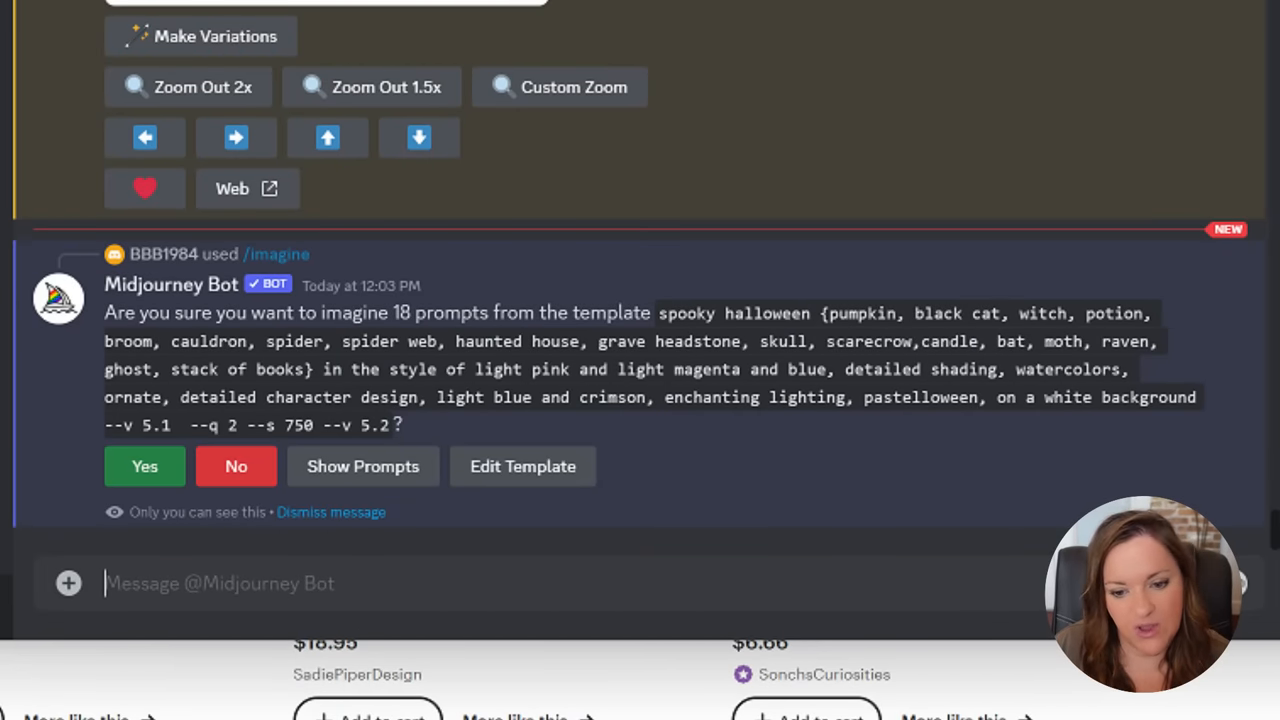
{"action": "scroll", "scroll_direction": "down", "scroll_amount": 3}
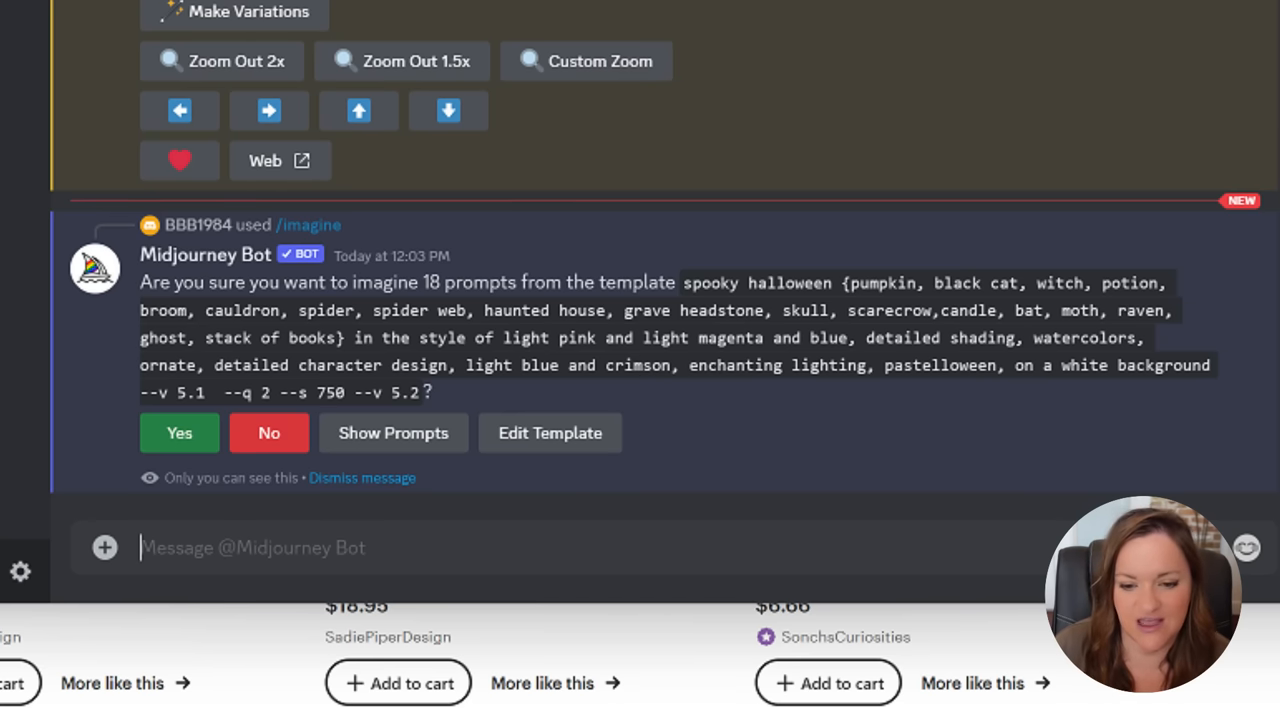
{"action": "mouse_move", "coordinate": [1040, 305]}
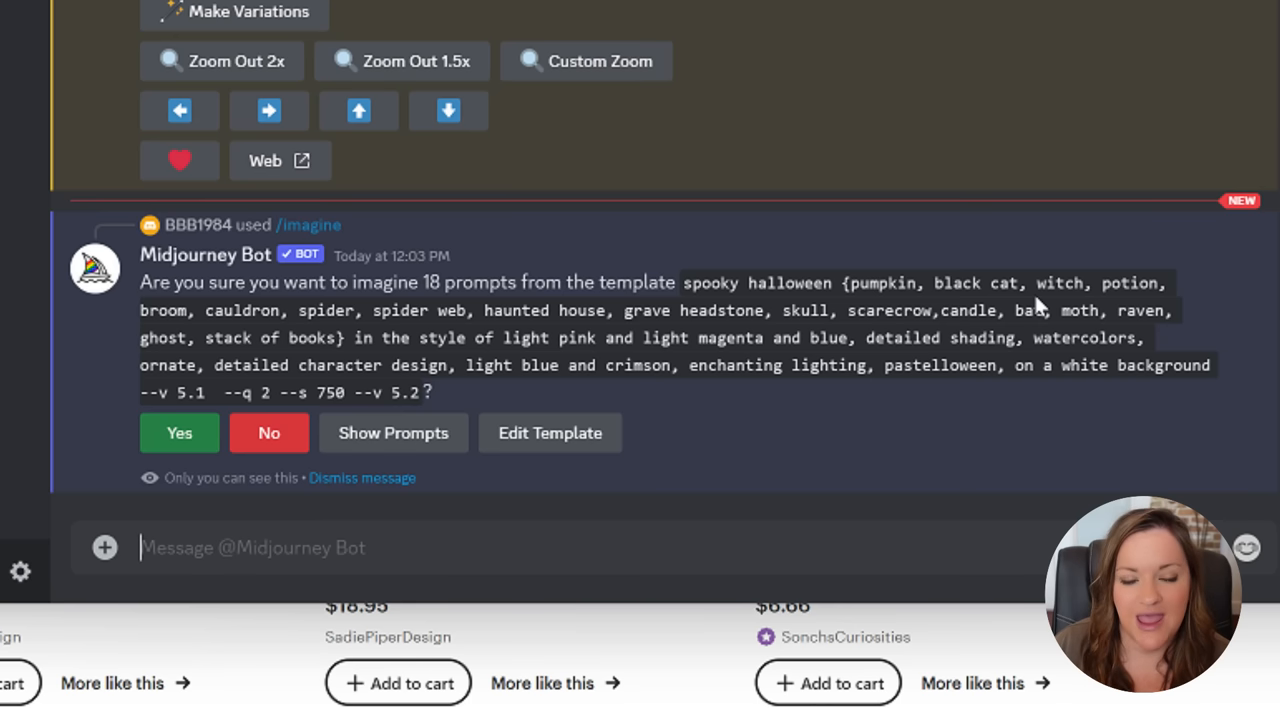
{"action": "mouse_move", "coordinate": [950, 237]}
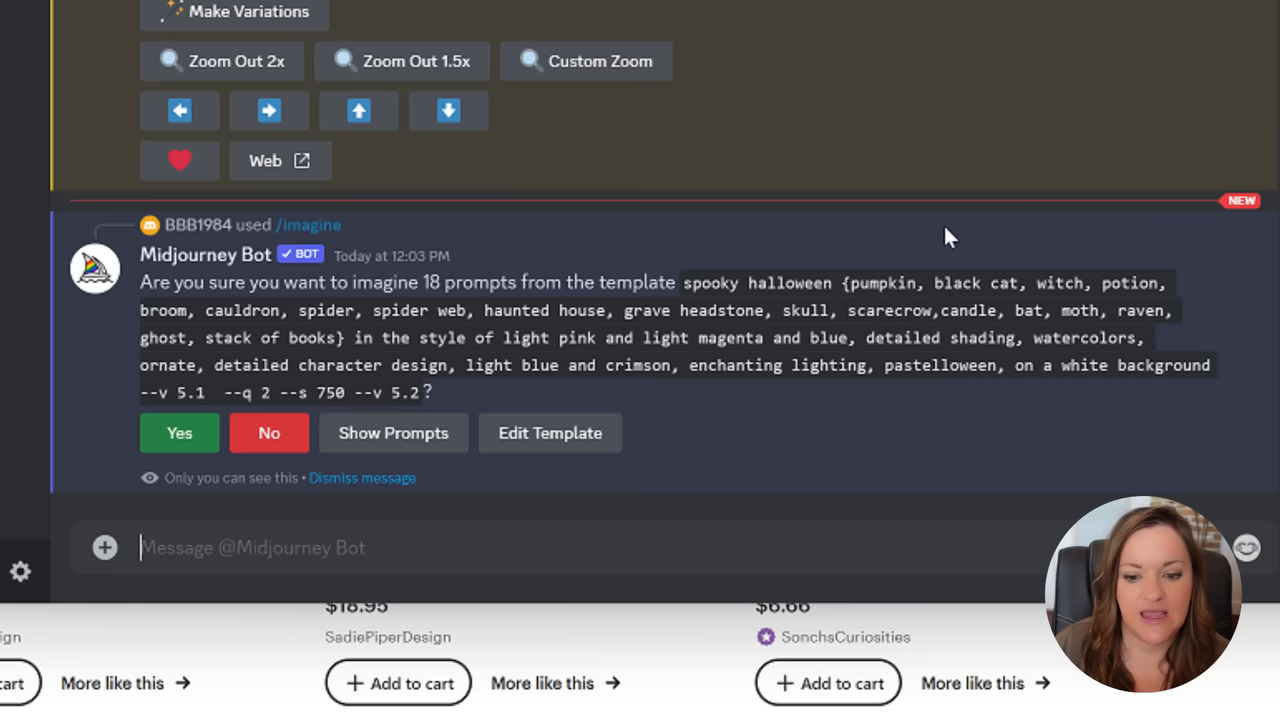
{"action": "mouse_move", "coordinate": [938, 240]}
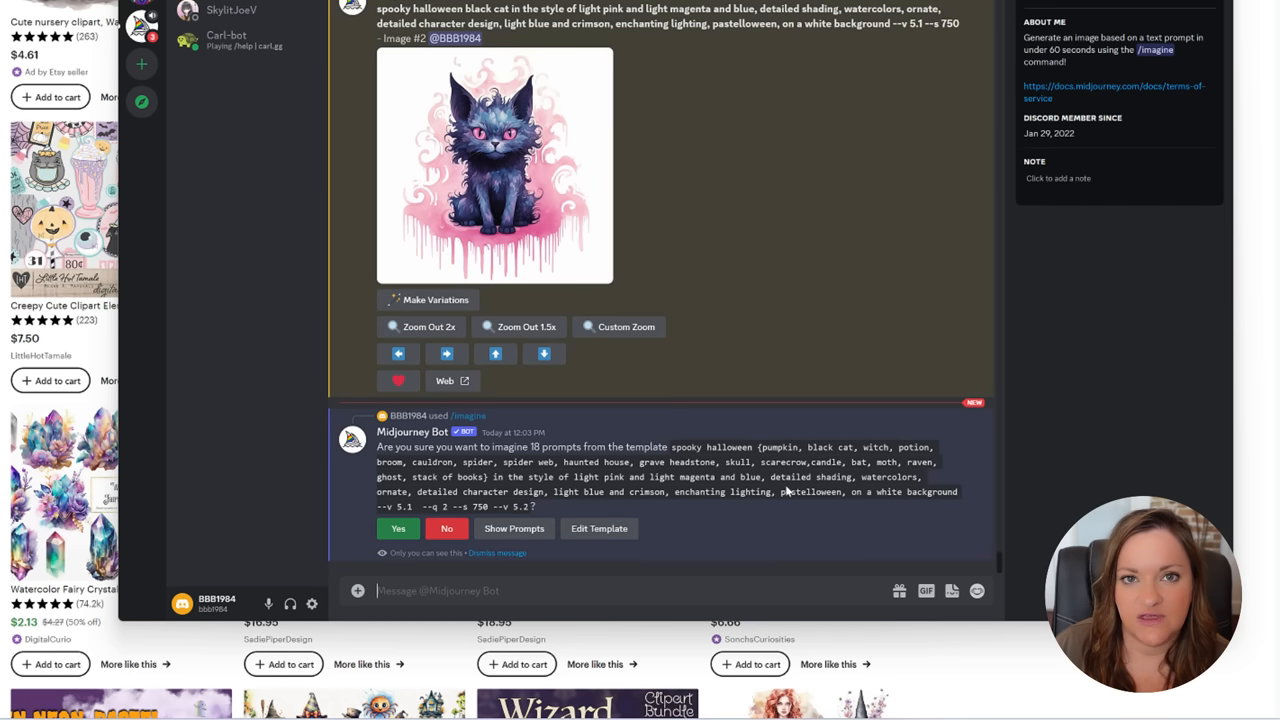
{"action": "mouse_move", "coordinate": [865, 340]}
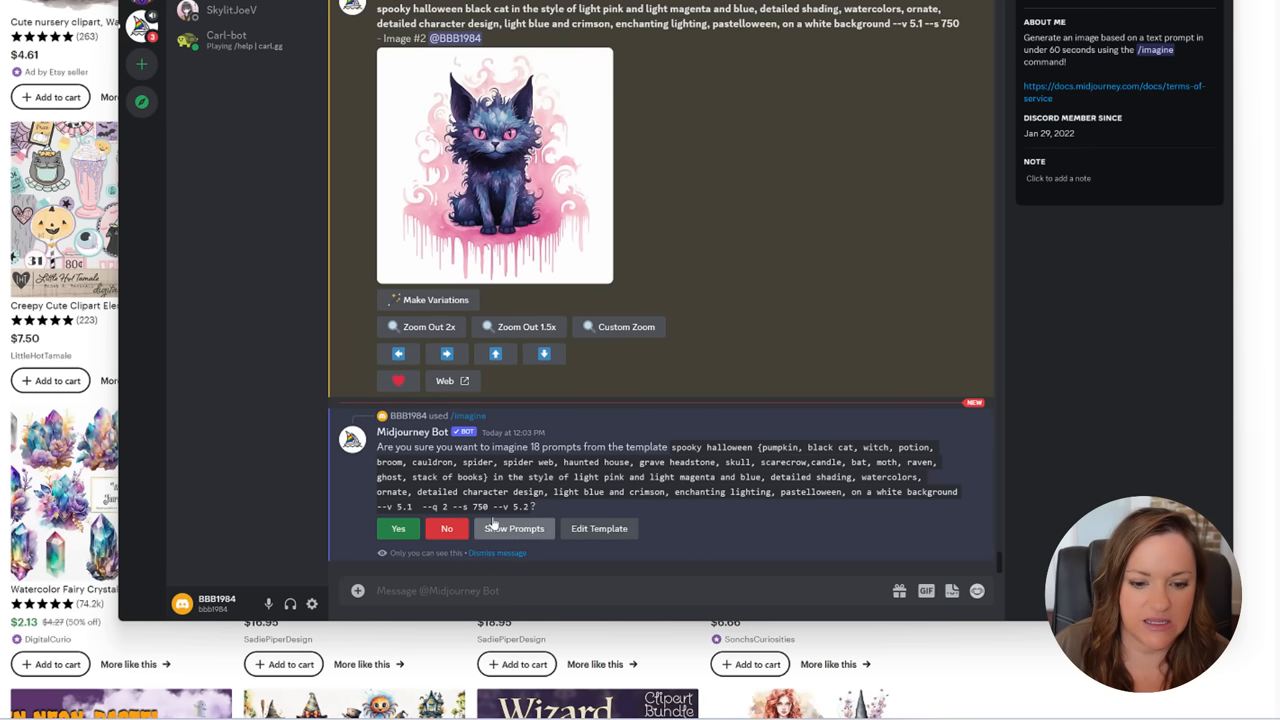
{"action": "left_click", "coordinate": [398, 528]}
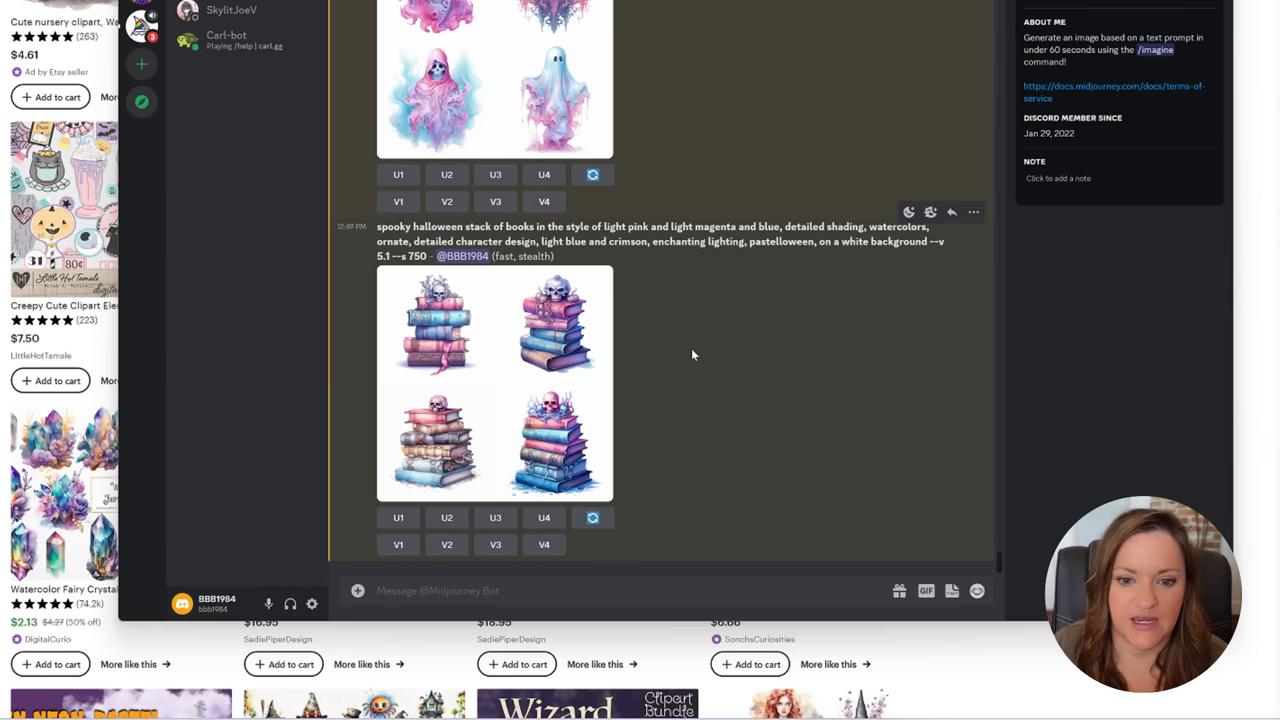
{"action": "mouse_move", "coordinate": [676, 372]}
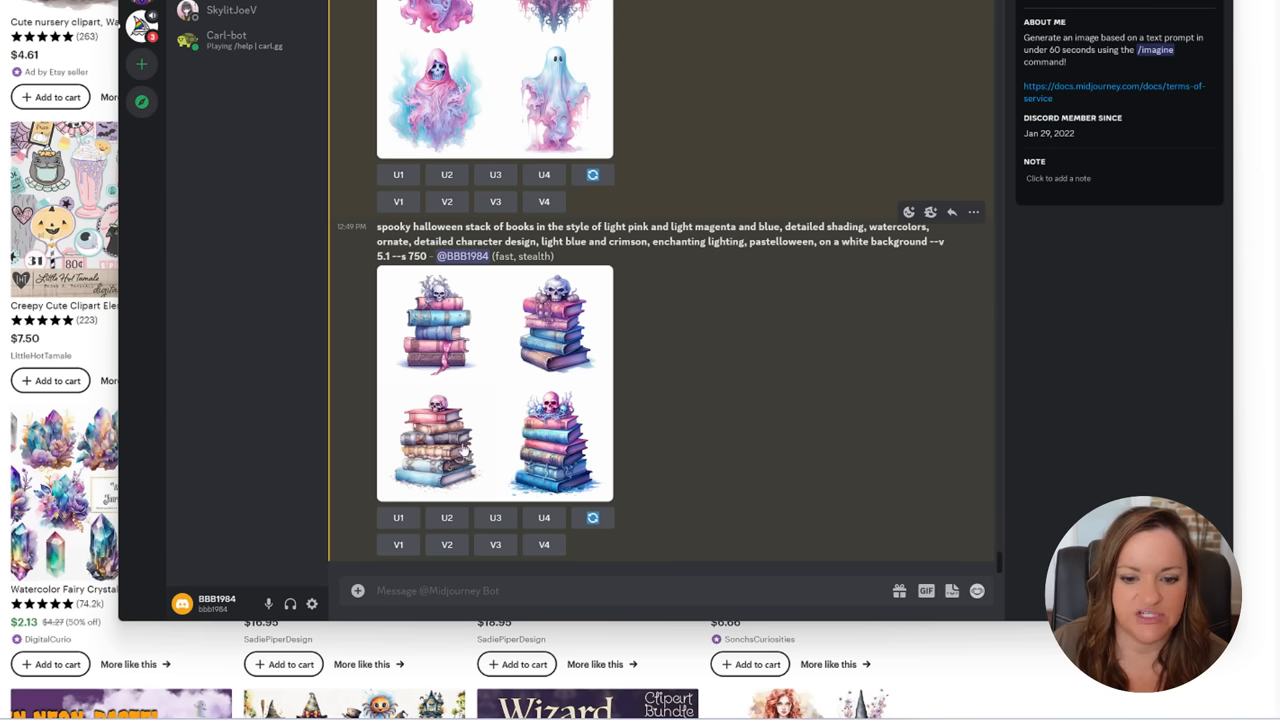
{"action": "mouse_move", "coordinate": [483, 315]}
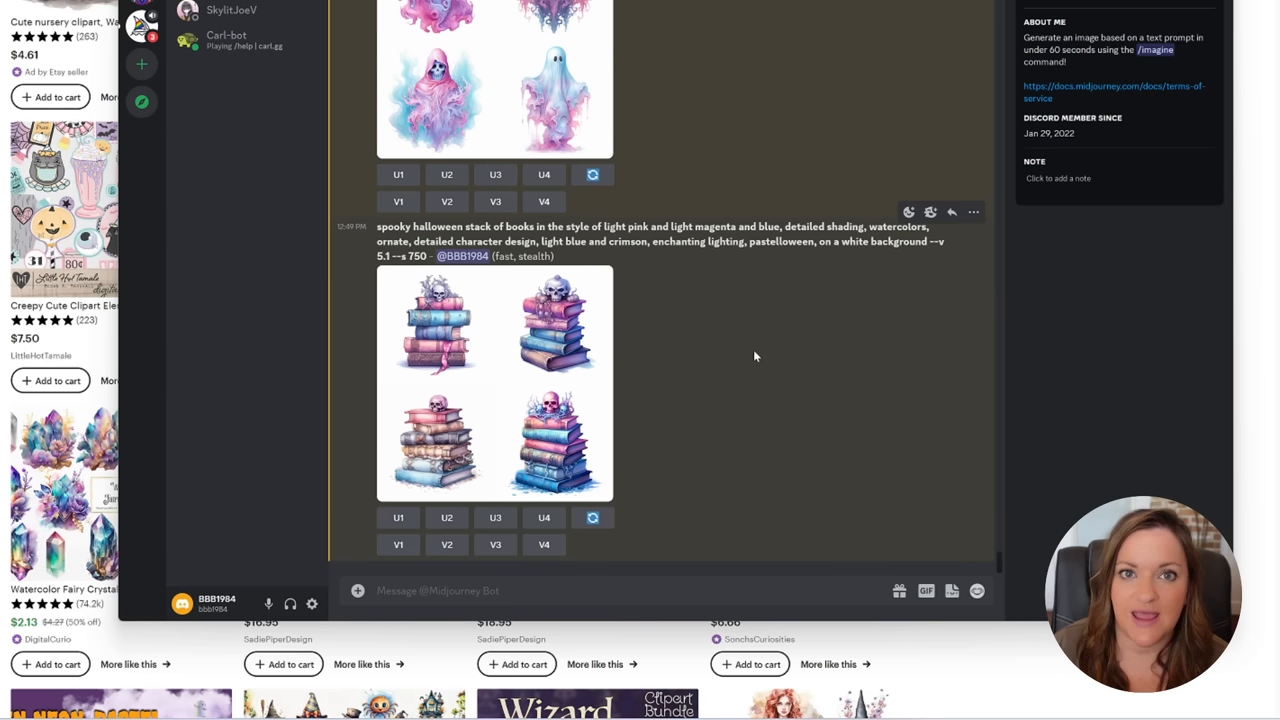
Scroll through the generated Halloween grids of stacked books, ghosts and cauldron
{"action": "scroll", "scroll_direction": "down", "scroll_amount": 3}
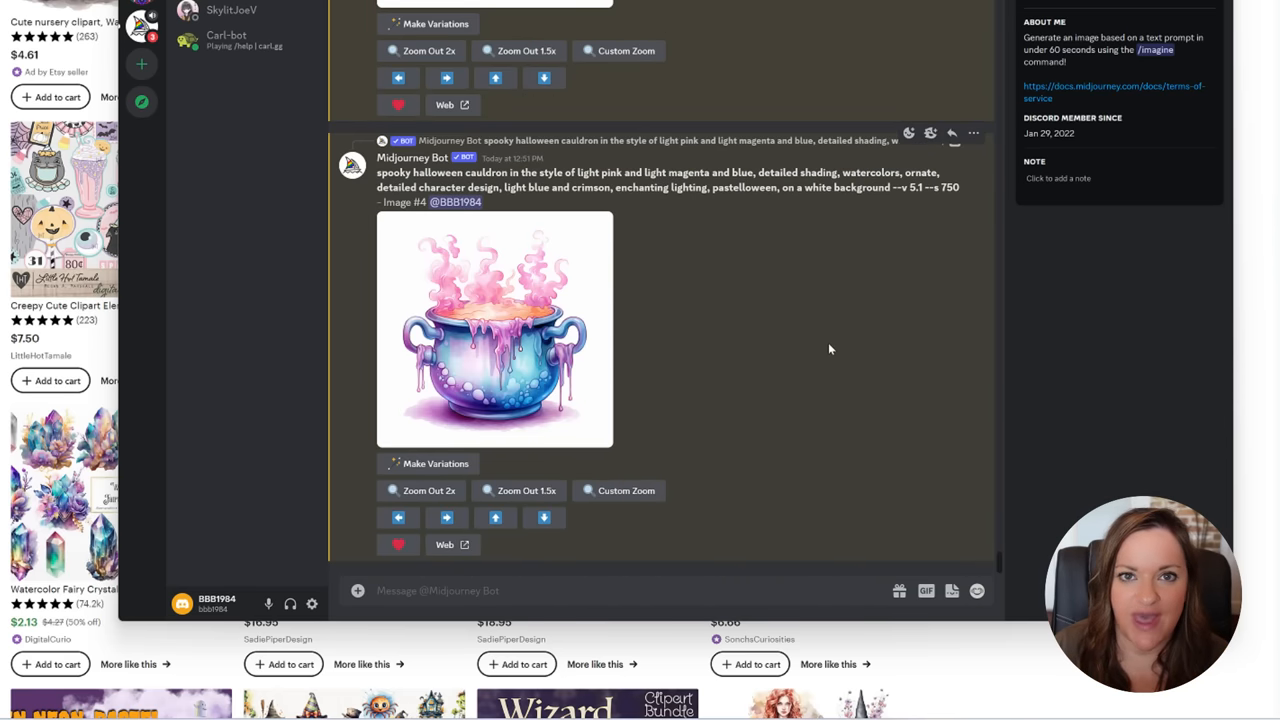
{"action": "mouse_move", "coordinate": [754, 405]}
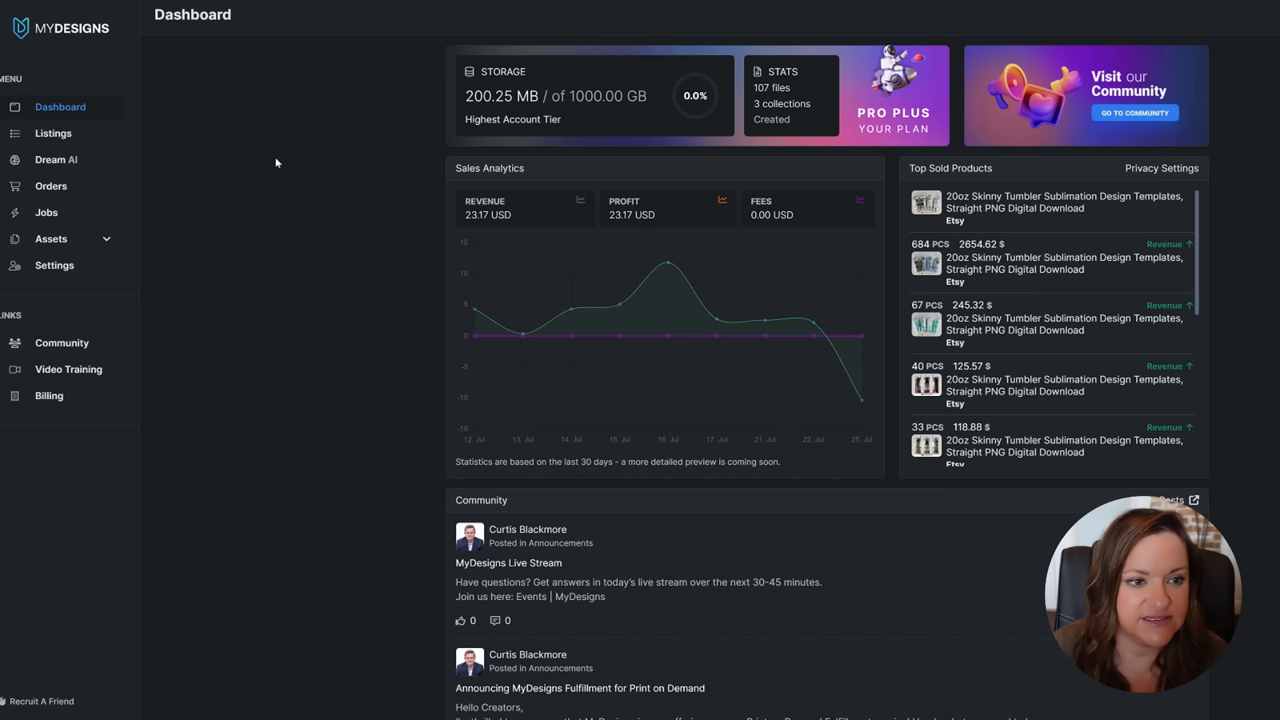
Open Listings from the MyDesigns sidebar to reach the Remove Background collection
{"action": "left_click", "coordinate": [53, 133]}
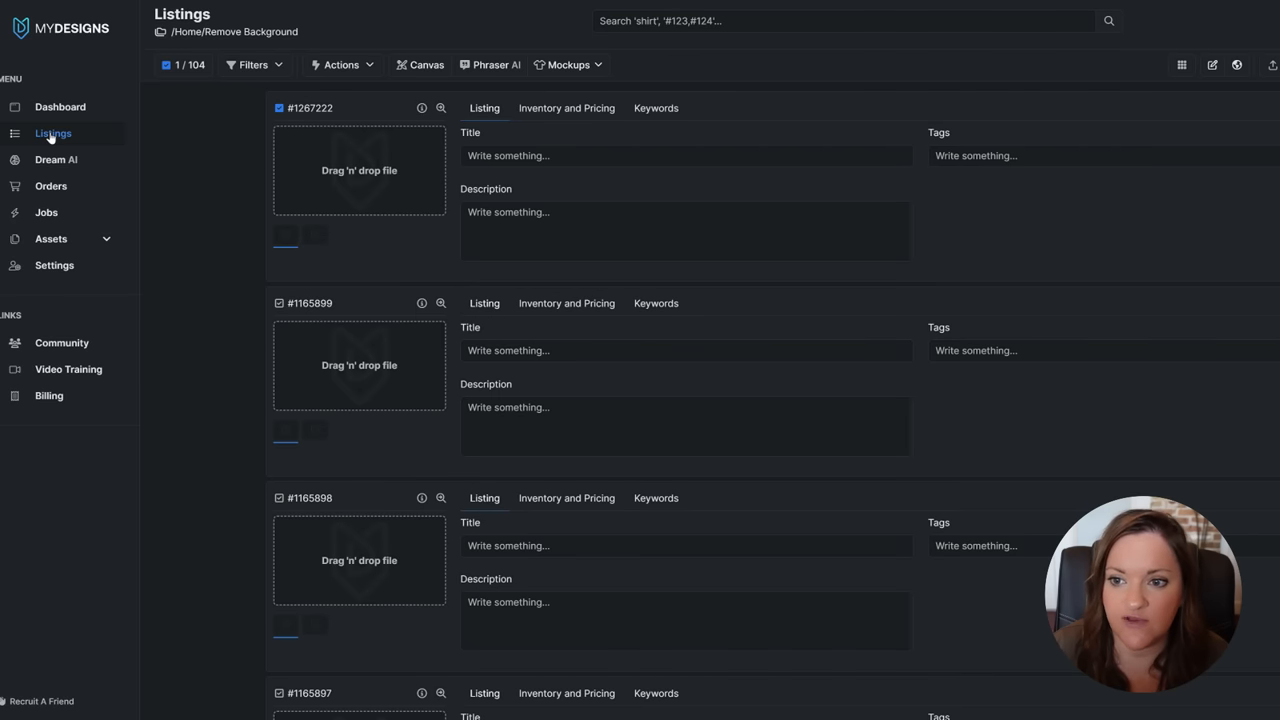
{"action": "mouse_move", "coordinate": [1153, 45]}
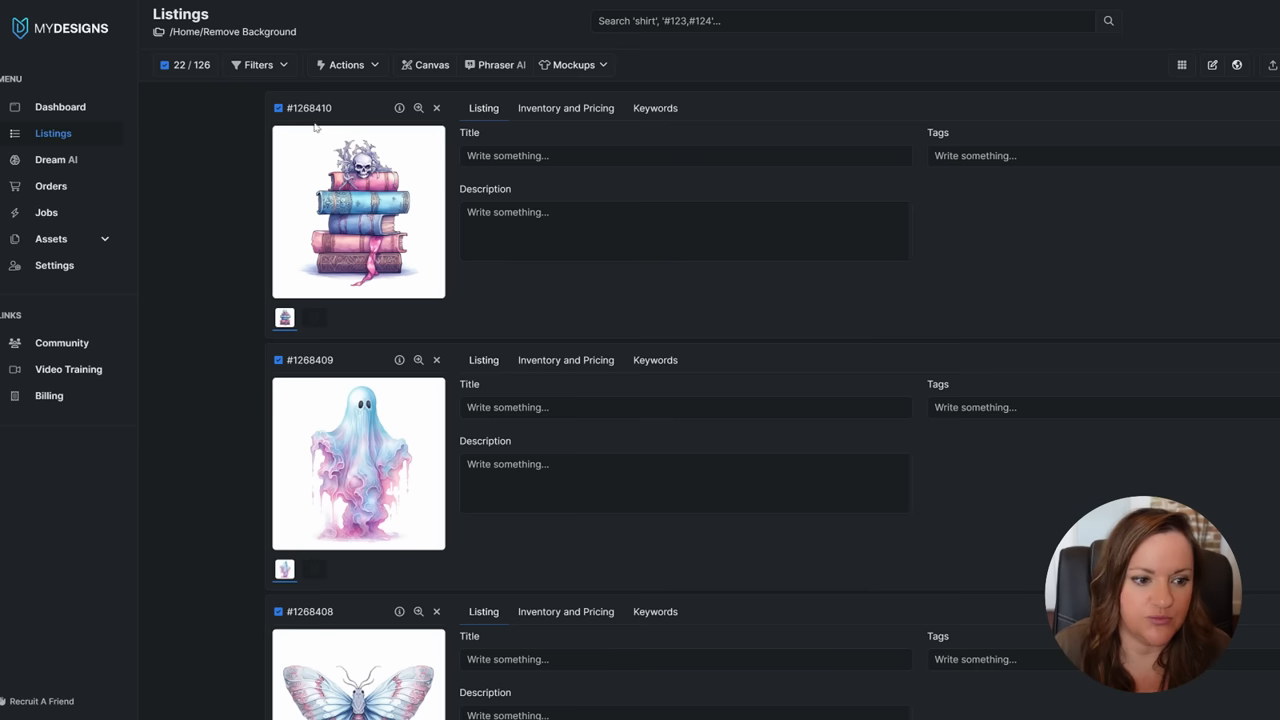
{"action": "mouse_move", "coordinate": [234, 350]}
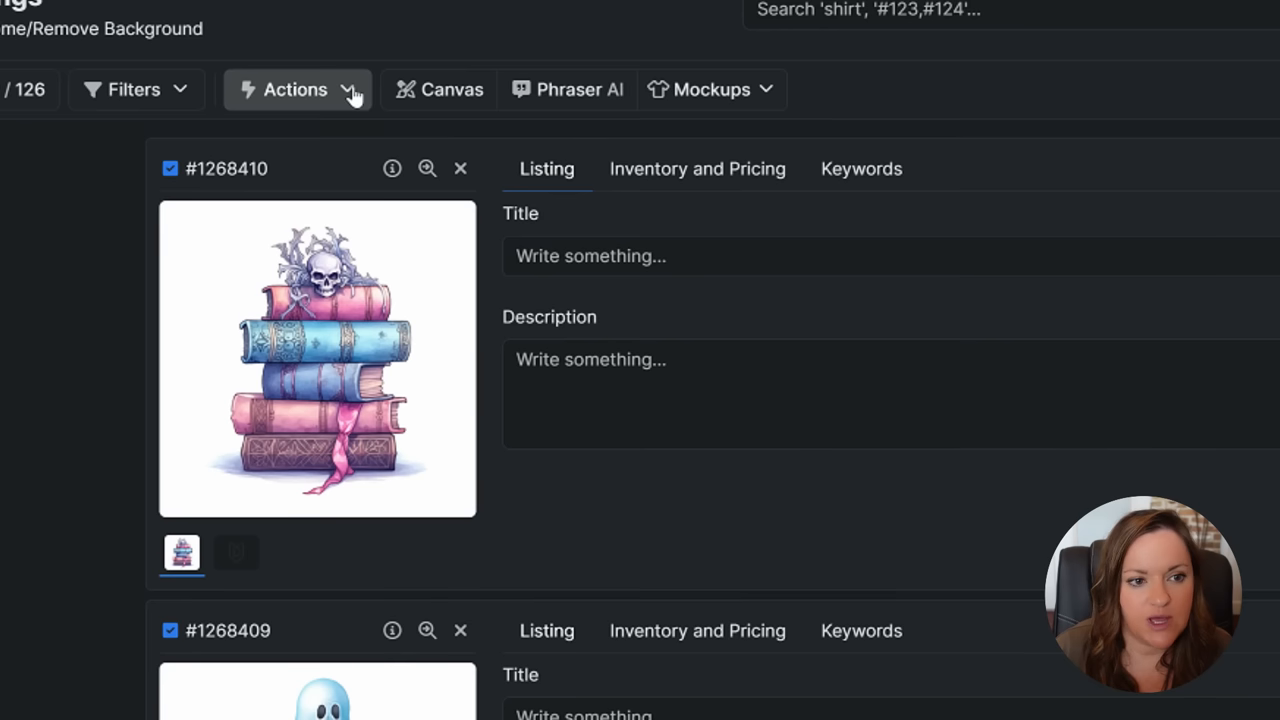
Upscale all 22 selected listing images x4, accepting the 44-credit cost
{"action": "left_click", "coordinate": [295, 89]}
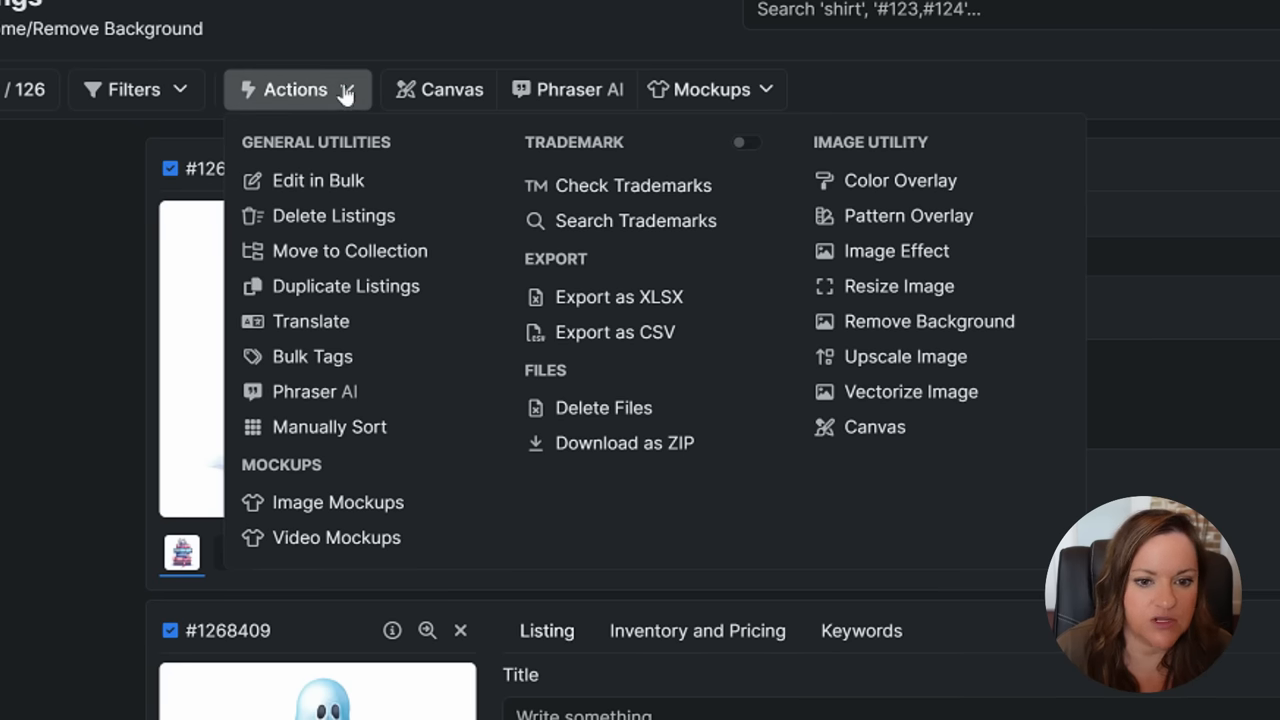
{"action": "mouse_move", "coordinate": [904, 356]}
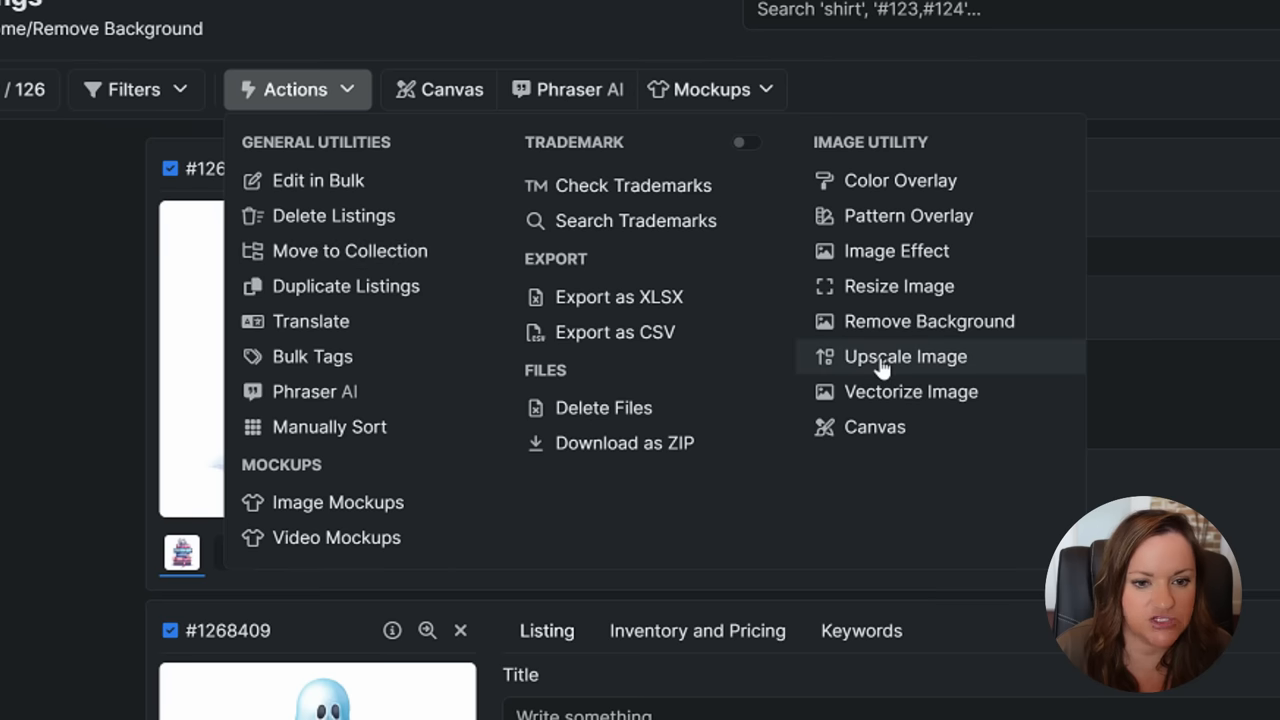
{"action": "left_click", "coordinate": [903, 356]}
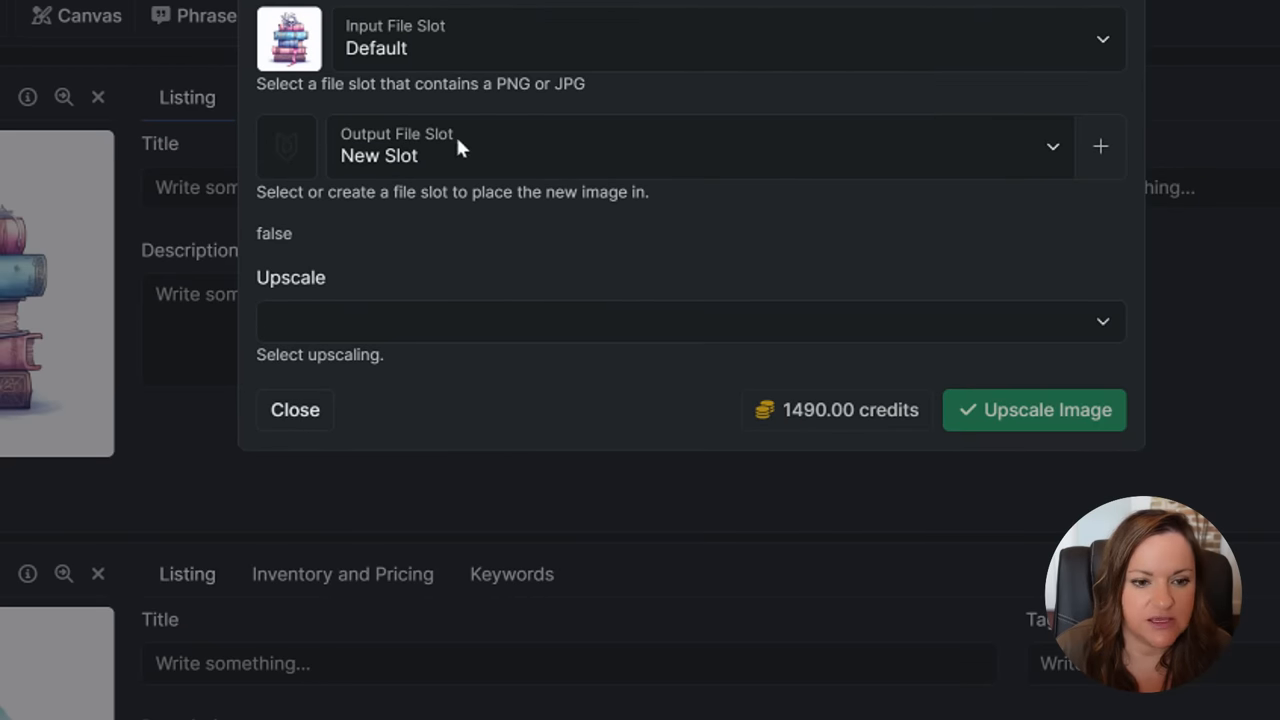
{"action": "left_click", "coordinate": [688, 321]}
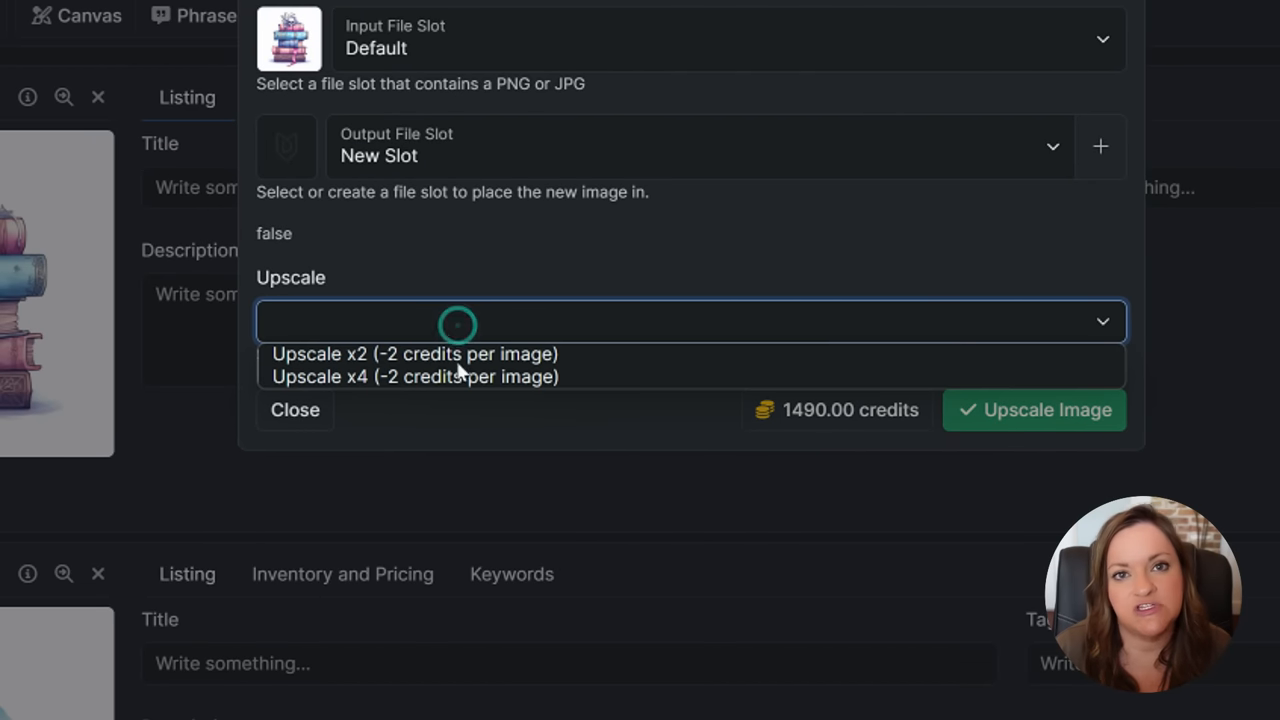
{"action": "mouse_move", "coordinate": [460, 388]}
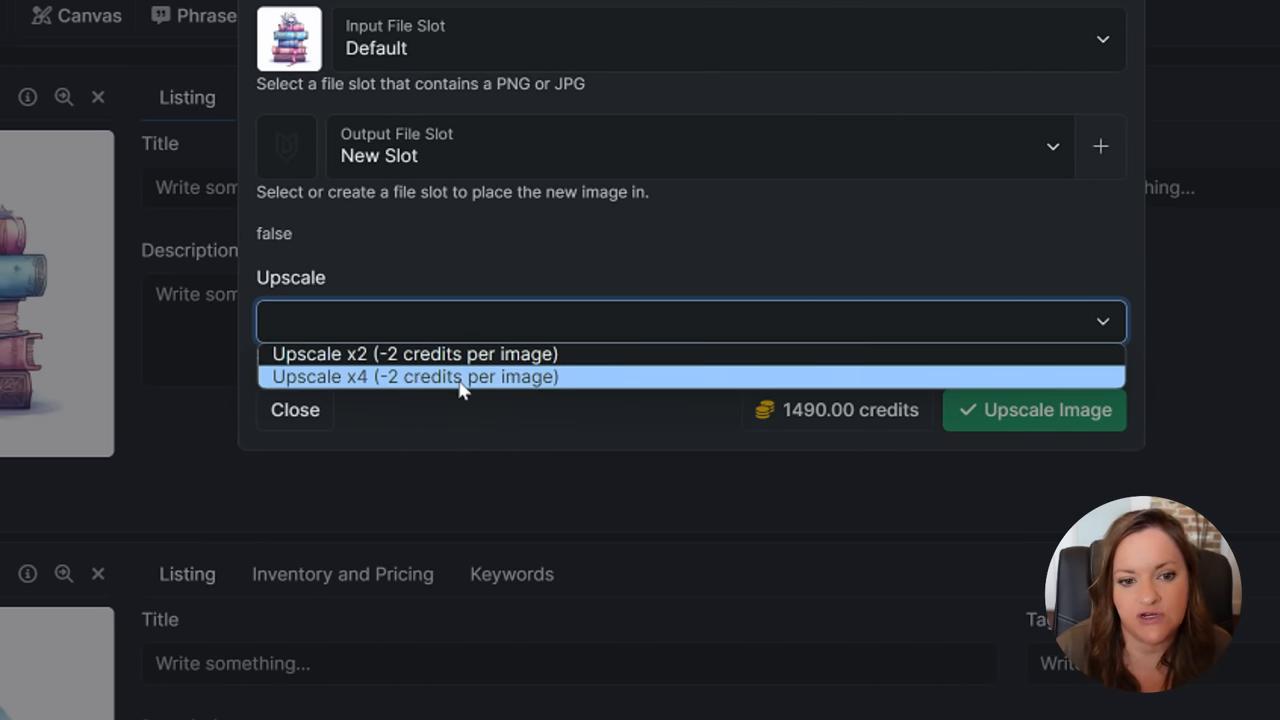
{"action": "left_click", "coordinate": [414, 376]}
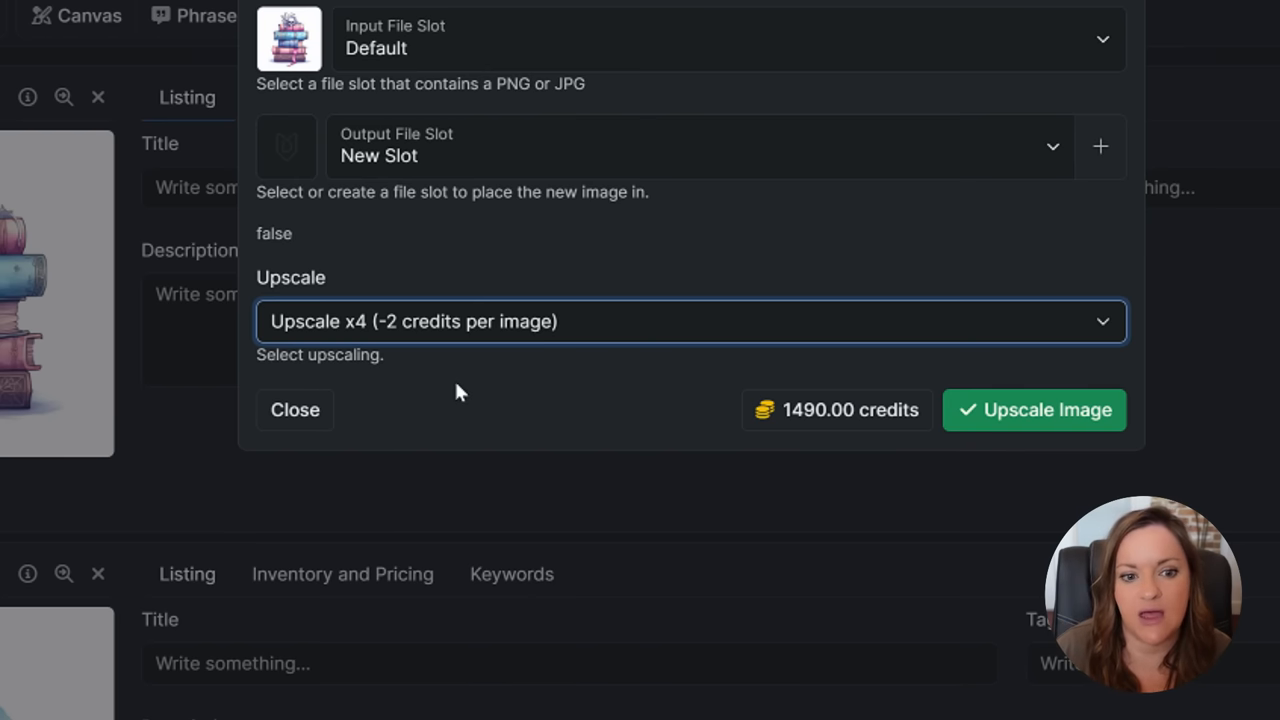
{"action": "mouse_move", "coordinate": [812, 457]}
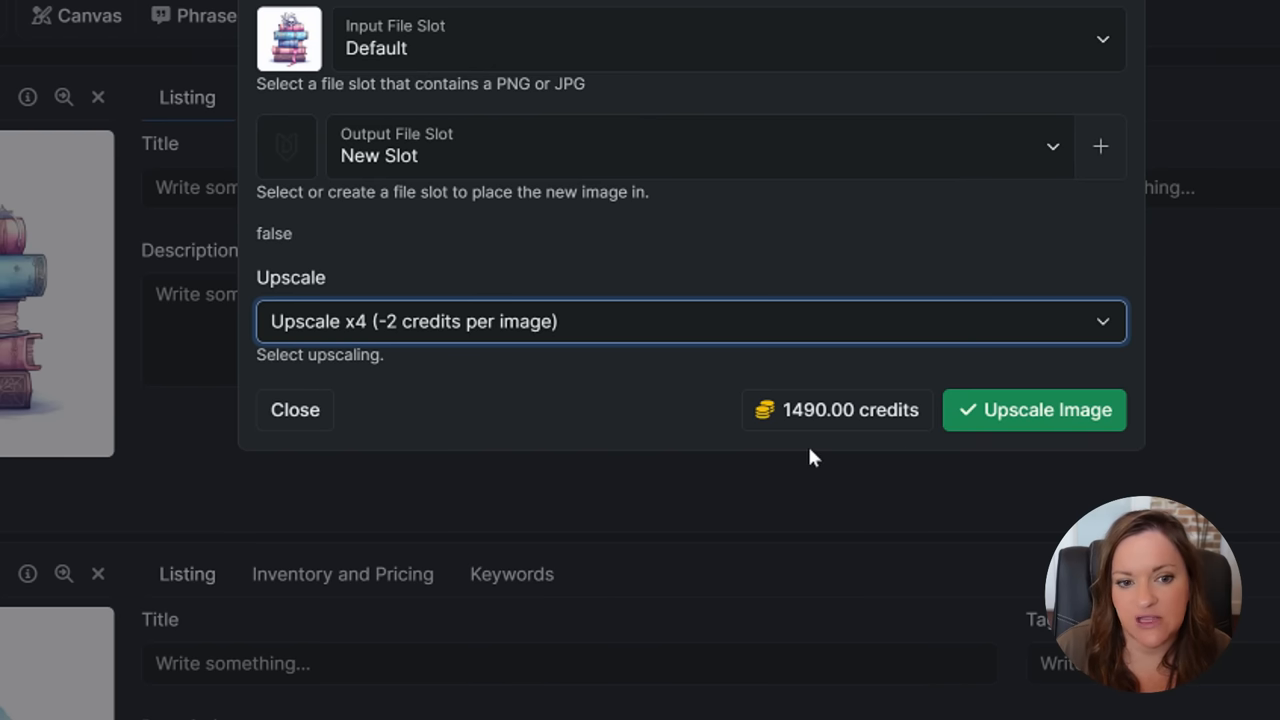
{"action": "mouse_move", "coordinate": [725, 313]}
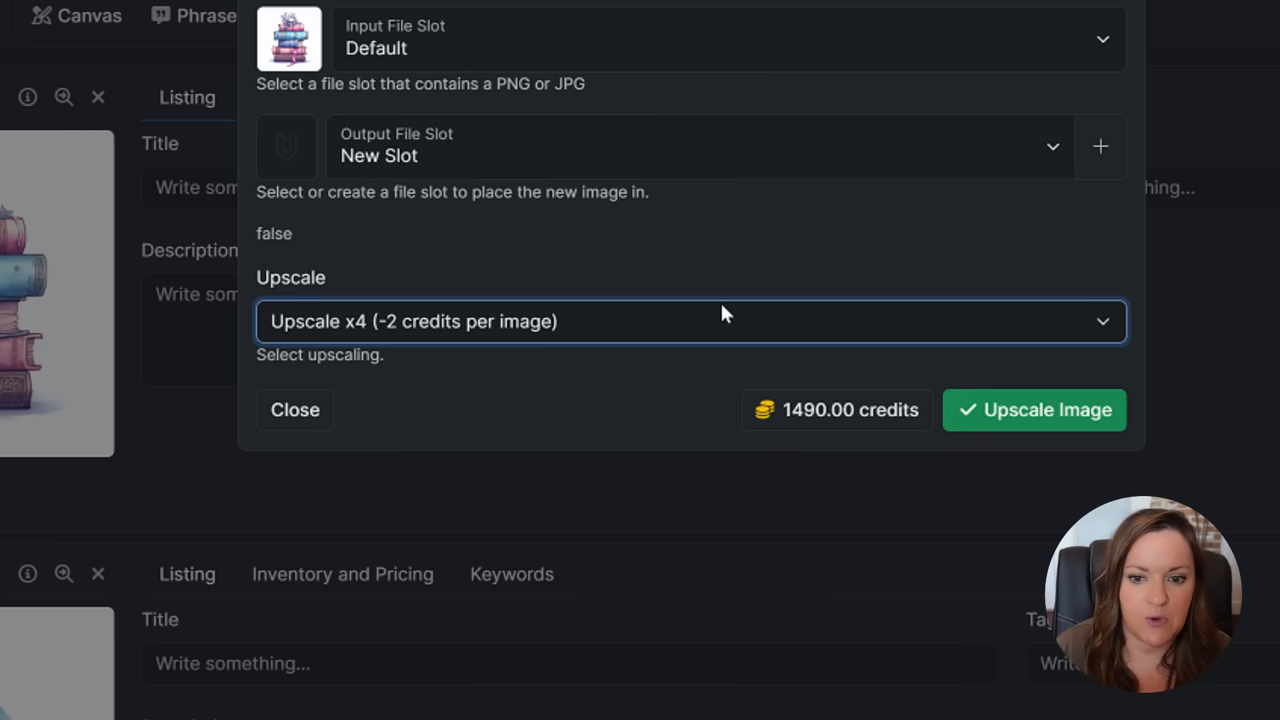
{"action": "mouse_move", "coordinate": [1034, 410]}
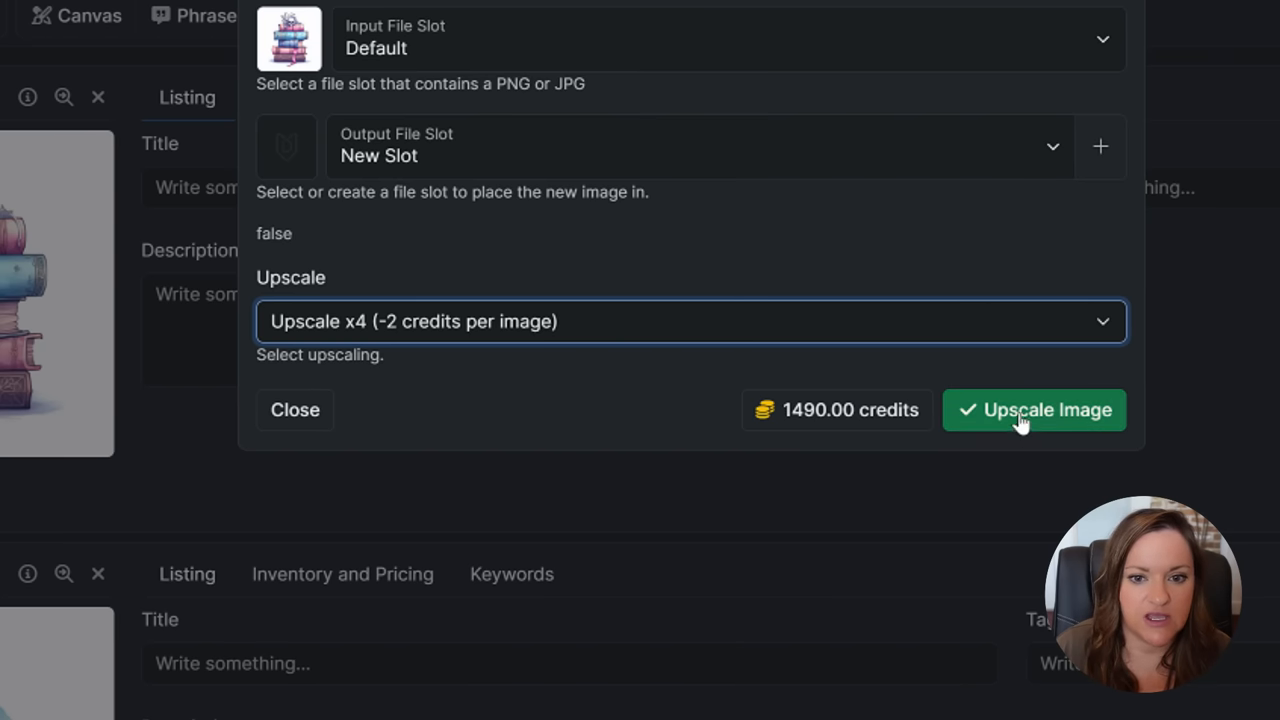
{"action": "left_click", "coordinate": [1034, 410]}
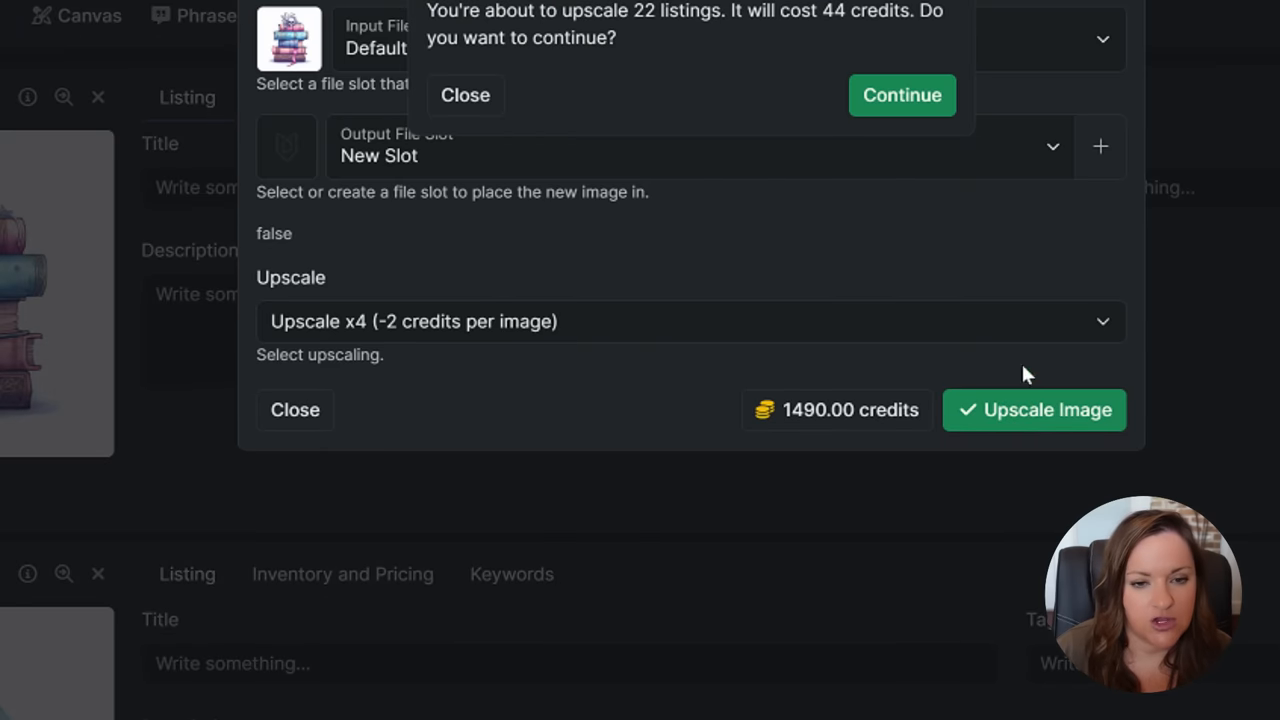
{"action": "mouse_move", "coordinate": [575, 18]}
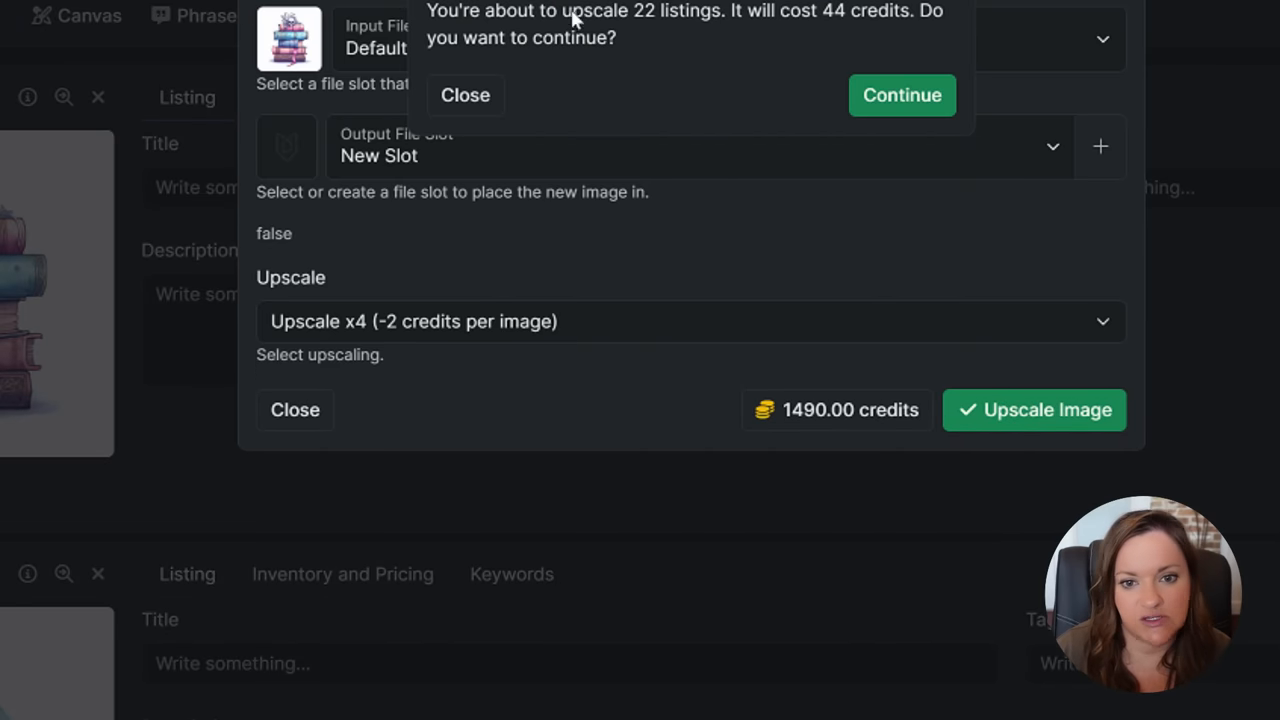
{"action": "mouse_move", "coordinate": [810, 55]}
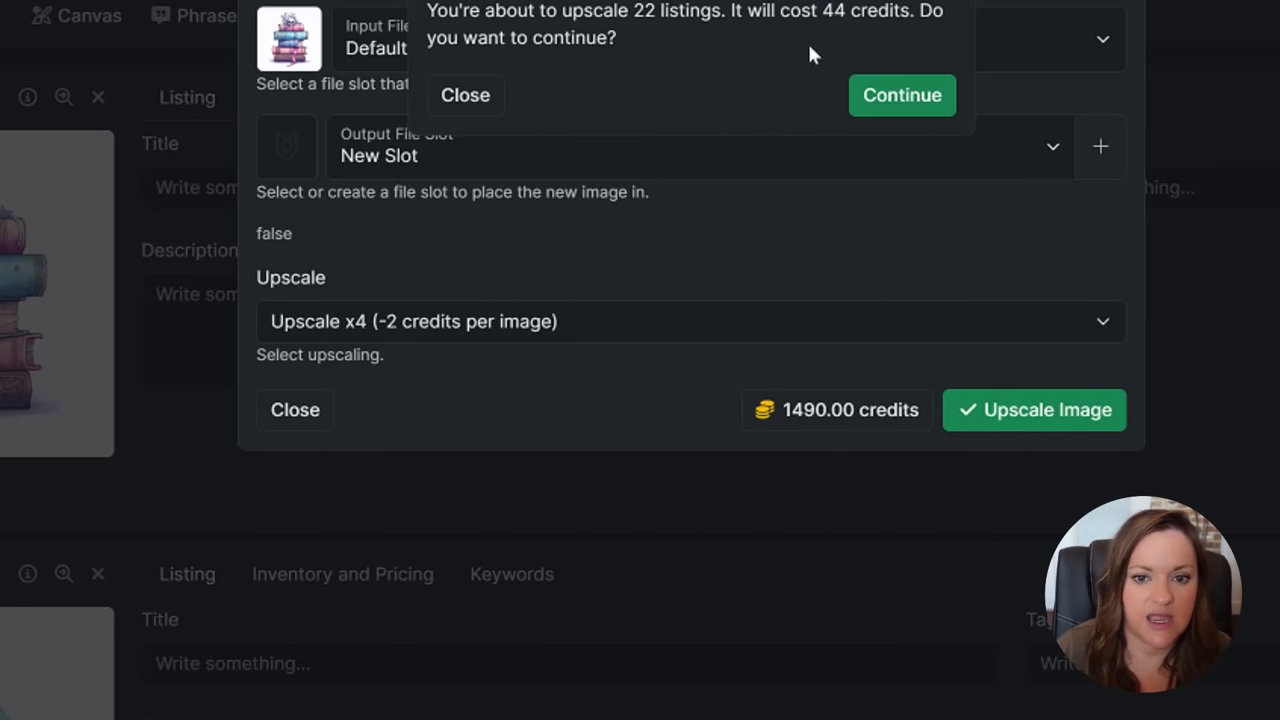
{"action": "left_click", "coordinate": [901, 94]}
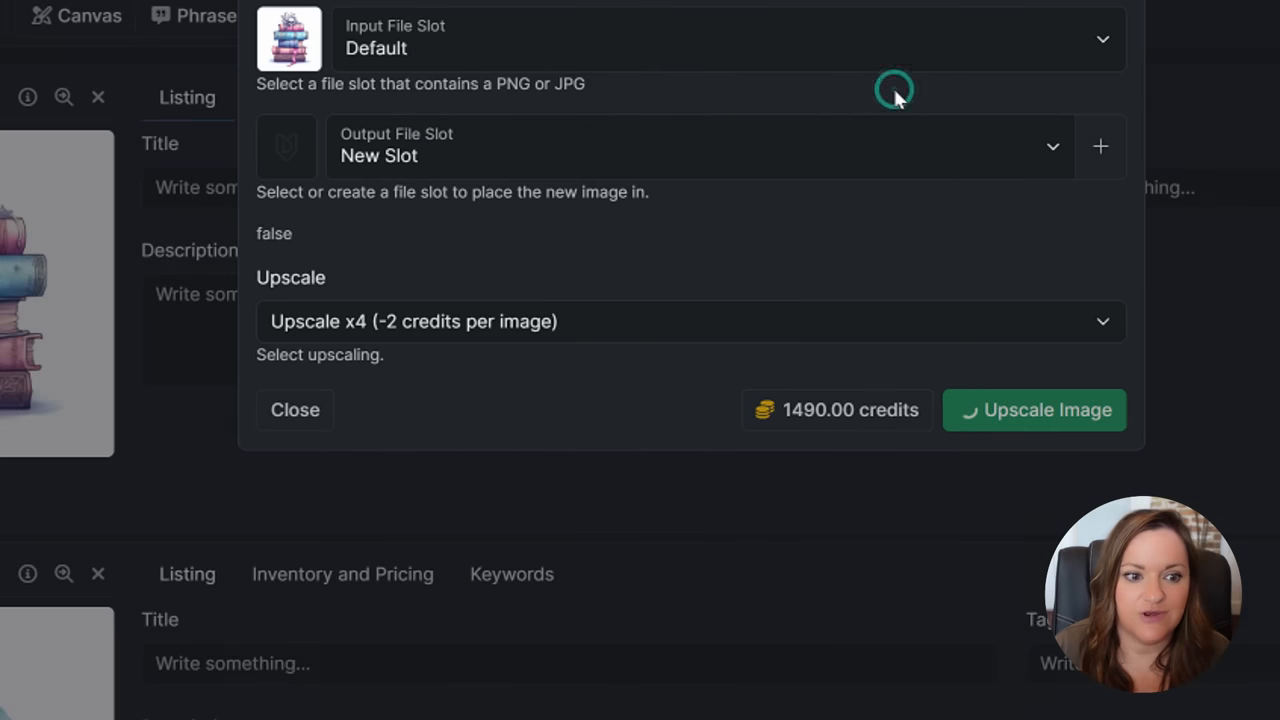
{"action": "left_click", "coordinate": [295, 409]}
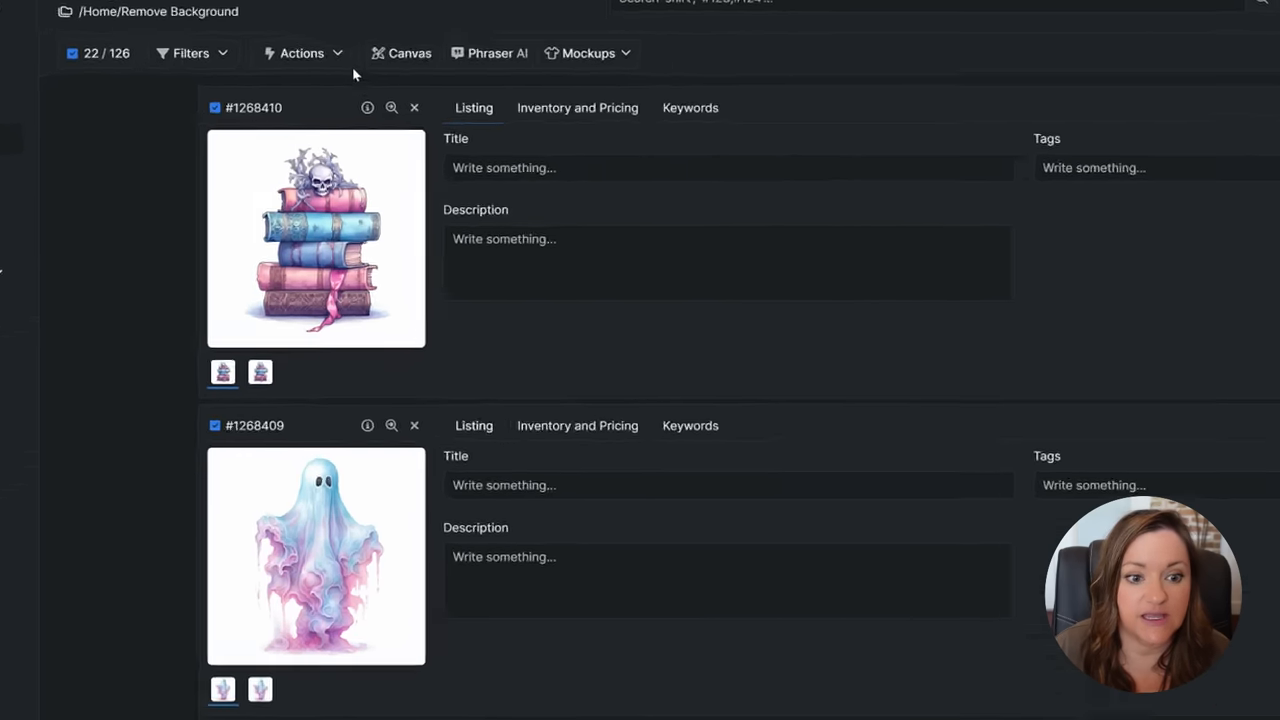
{"action": "left_click", "coordinate": [301, 53]}
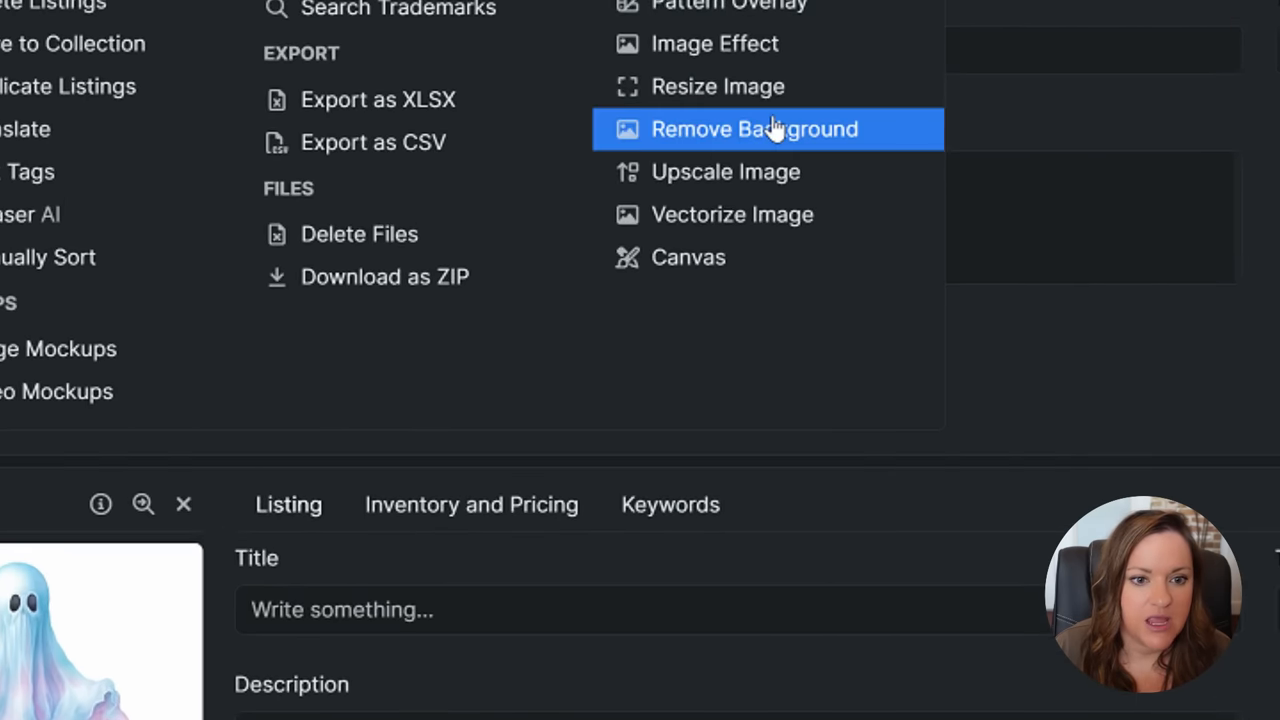
Remove backgrounds from the New Slot images, overwrite all files, and preview the books
{"action": "left_click", "coordinate": [754, 128]}
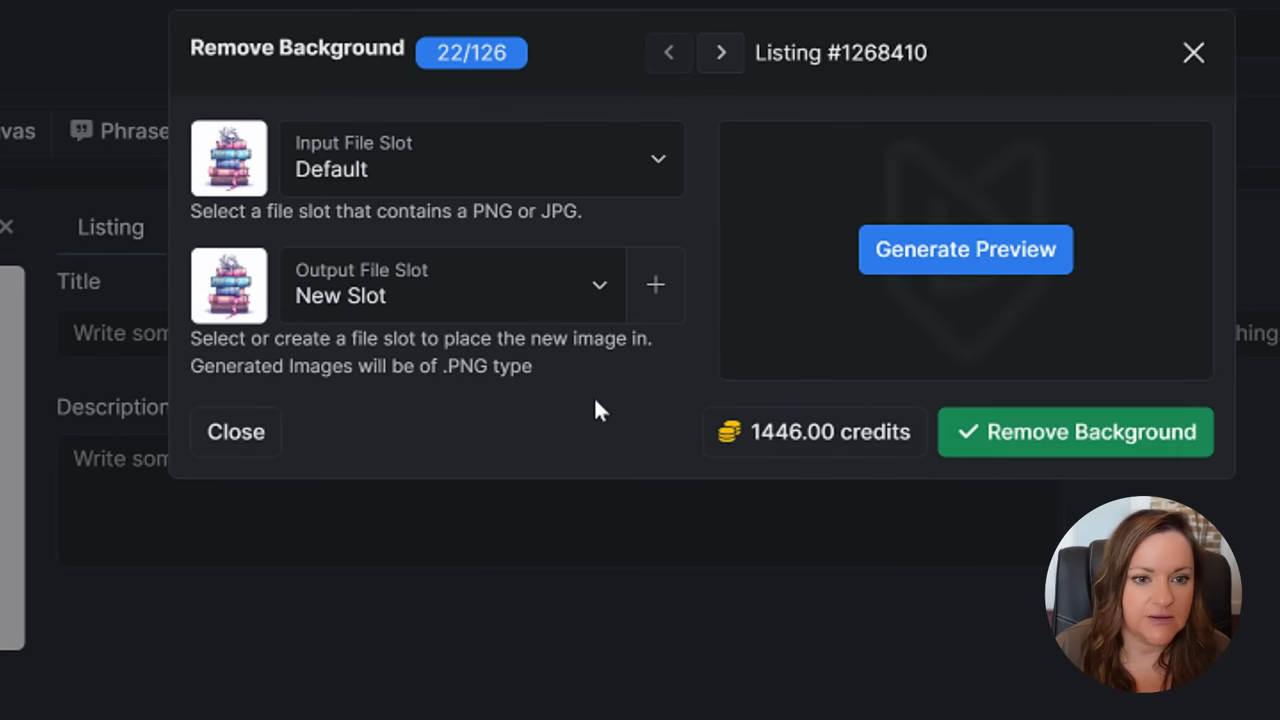
{"action": "mouse_move", "coordinate": [305, 170]}
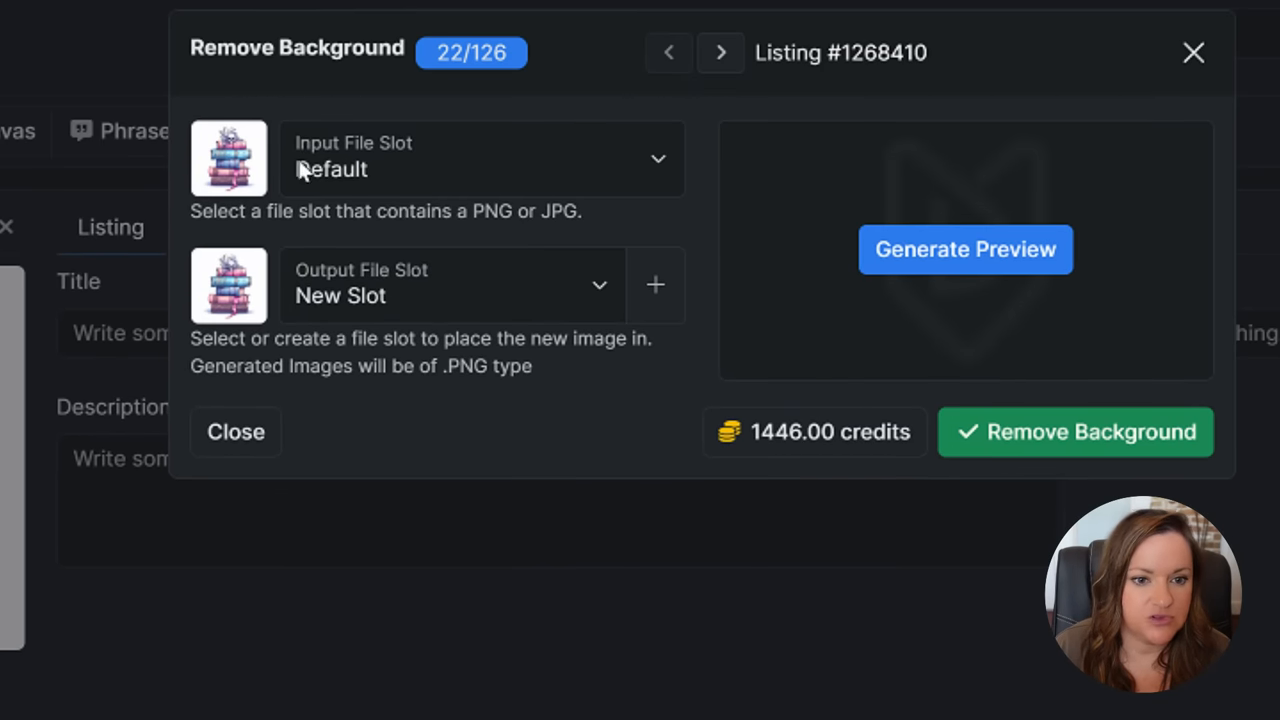
{"action": "left_click", "coordinate": [482, 158]}
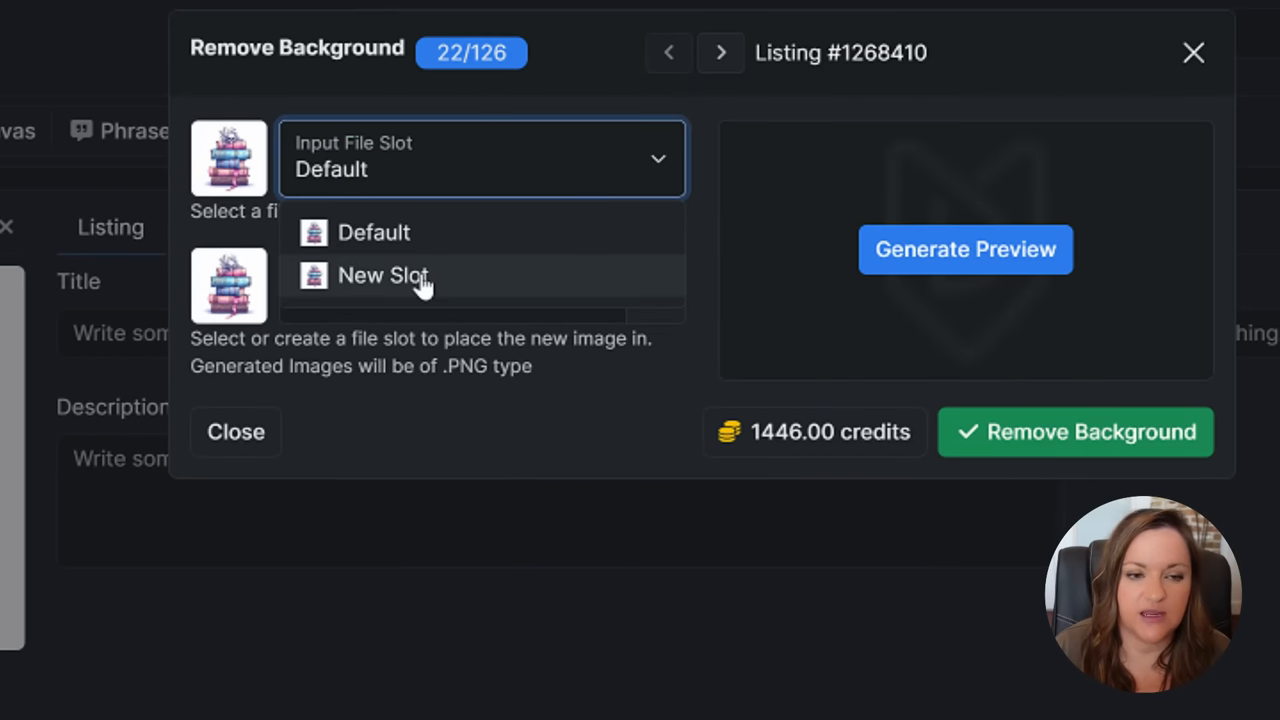
{"action": "left_click", "coordinate": [383, 275]}
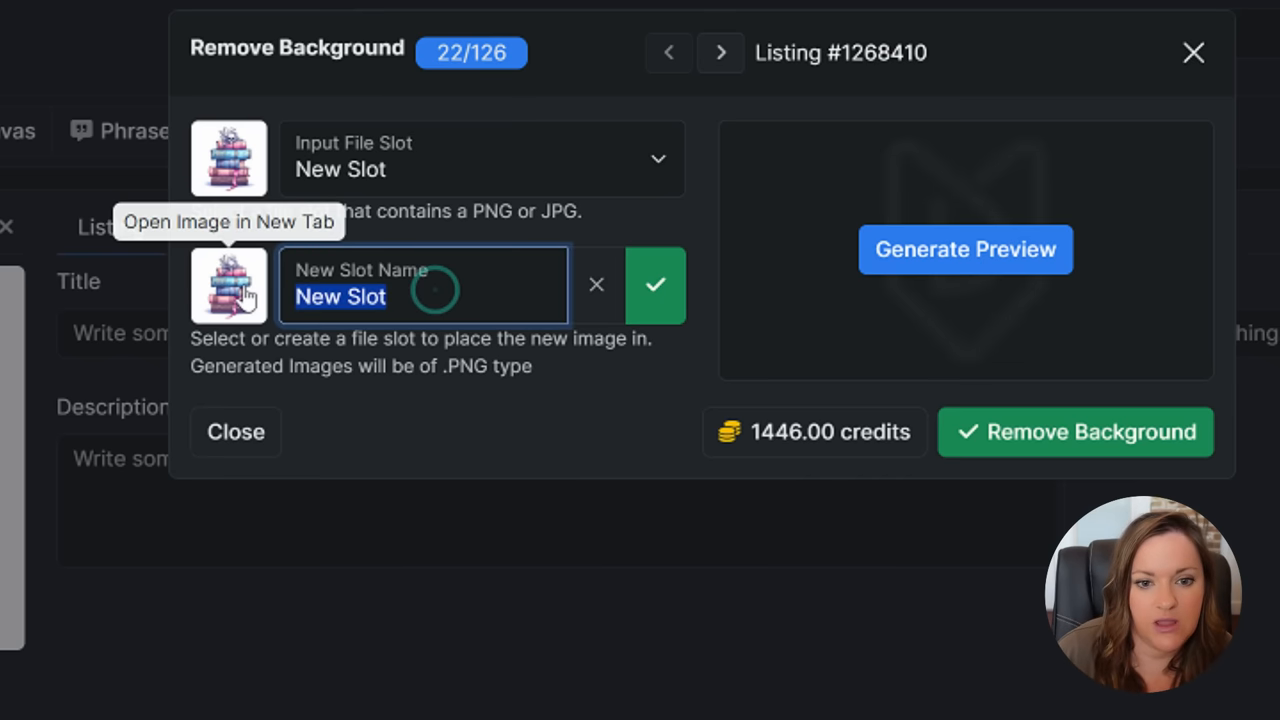
{"action": "type", "text": "3"}
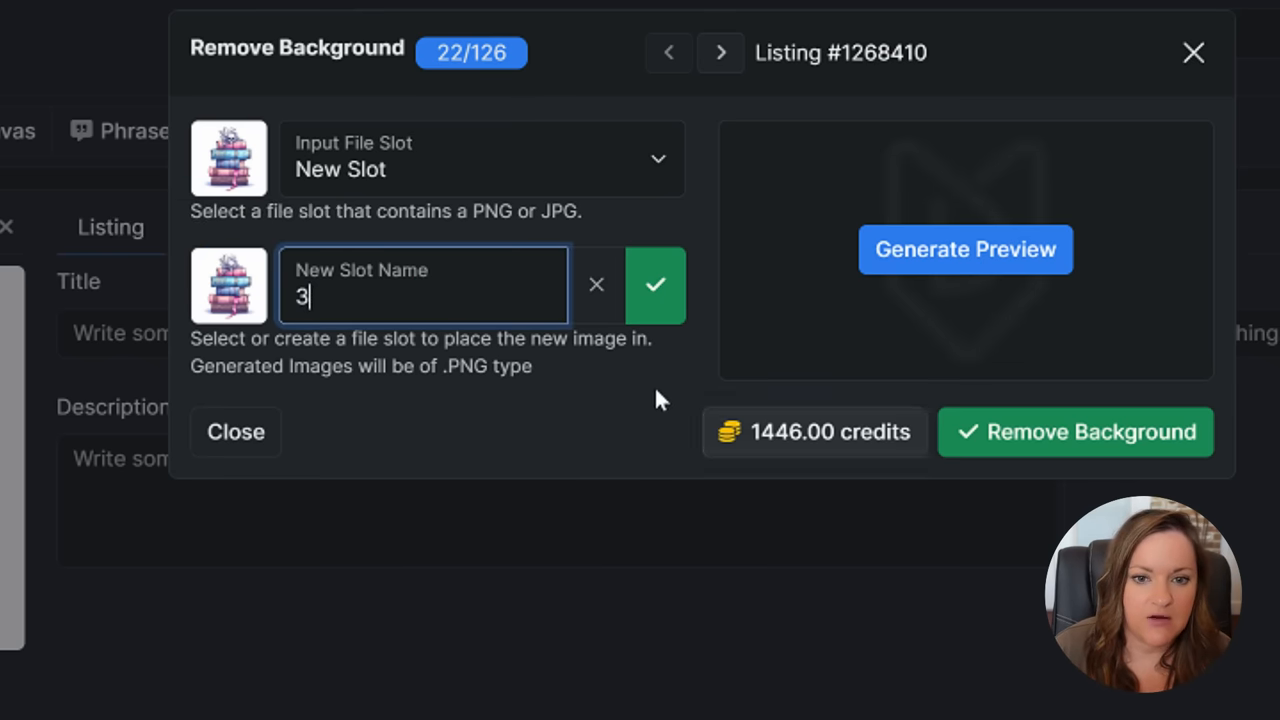
{"action": "left_click", "coordinate": [1075, 431]}
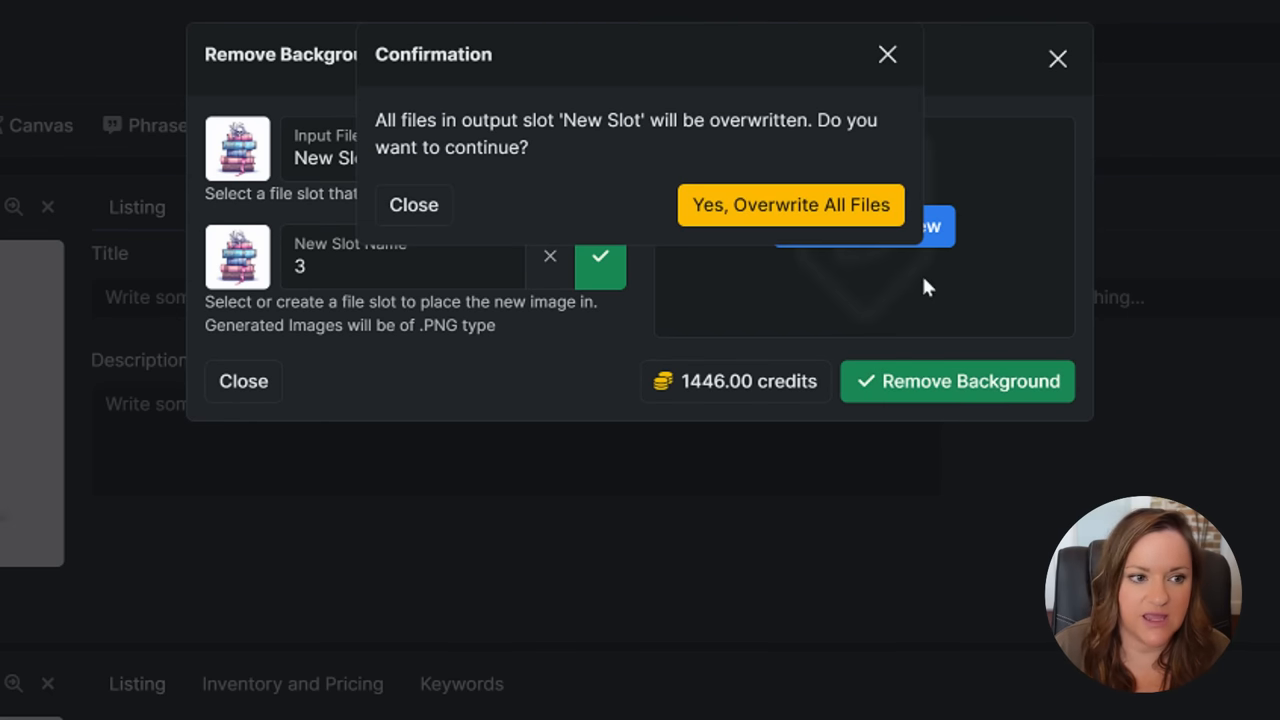
{"action": "left_click", "coordinate": [790, 205]}
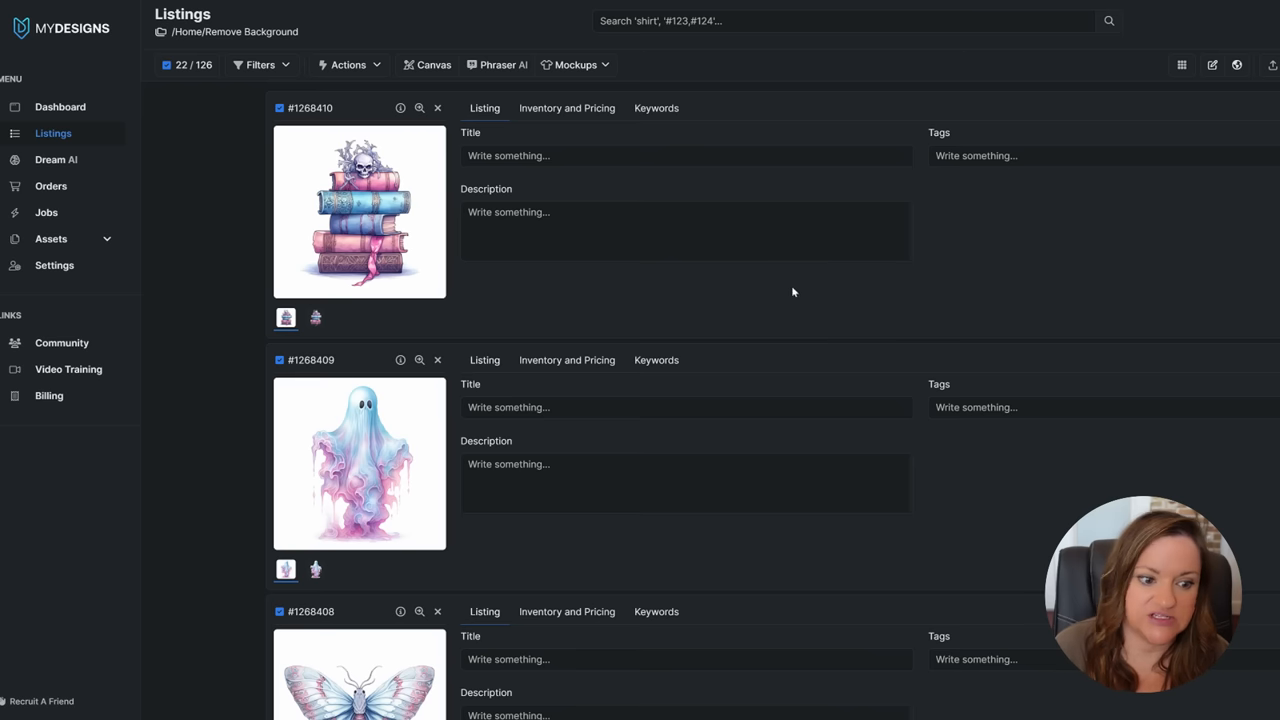
{"action": "mouse_move", "coordinate": [661, 301]}
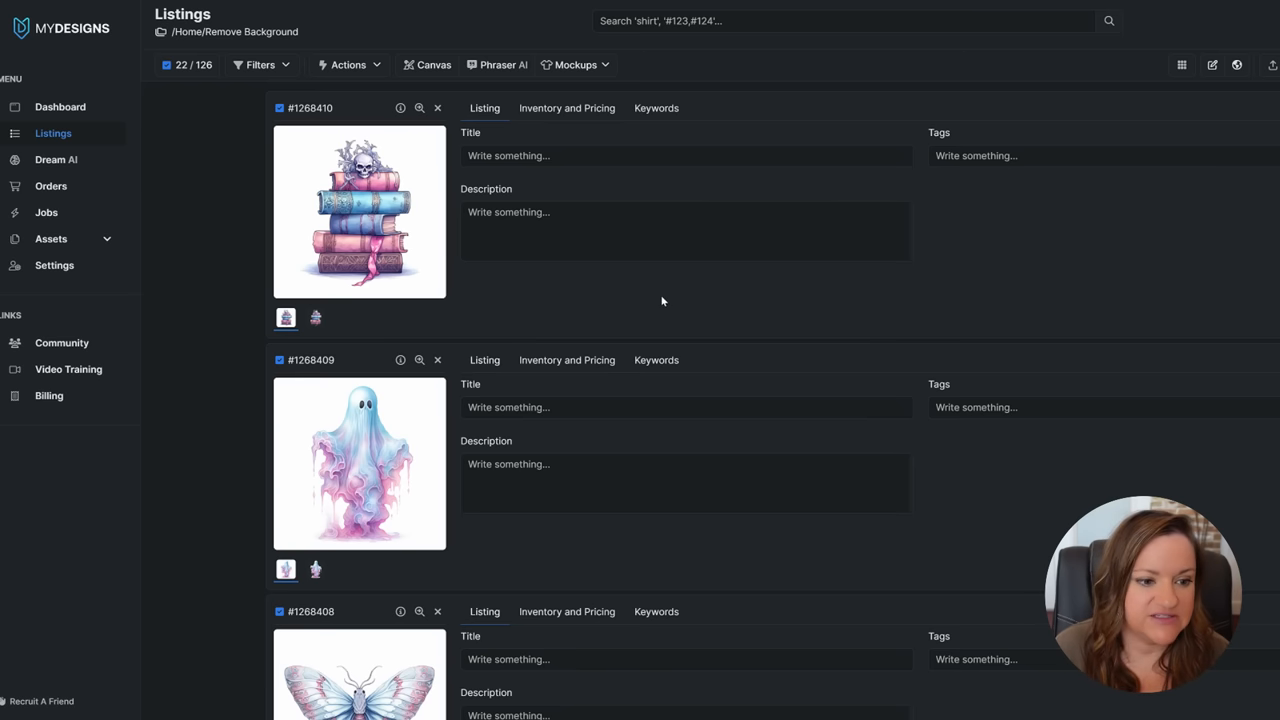
{"action": "mouse_move", "coordinate": [315, 318]}
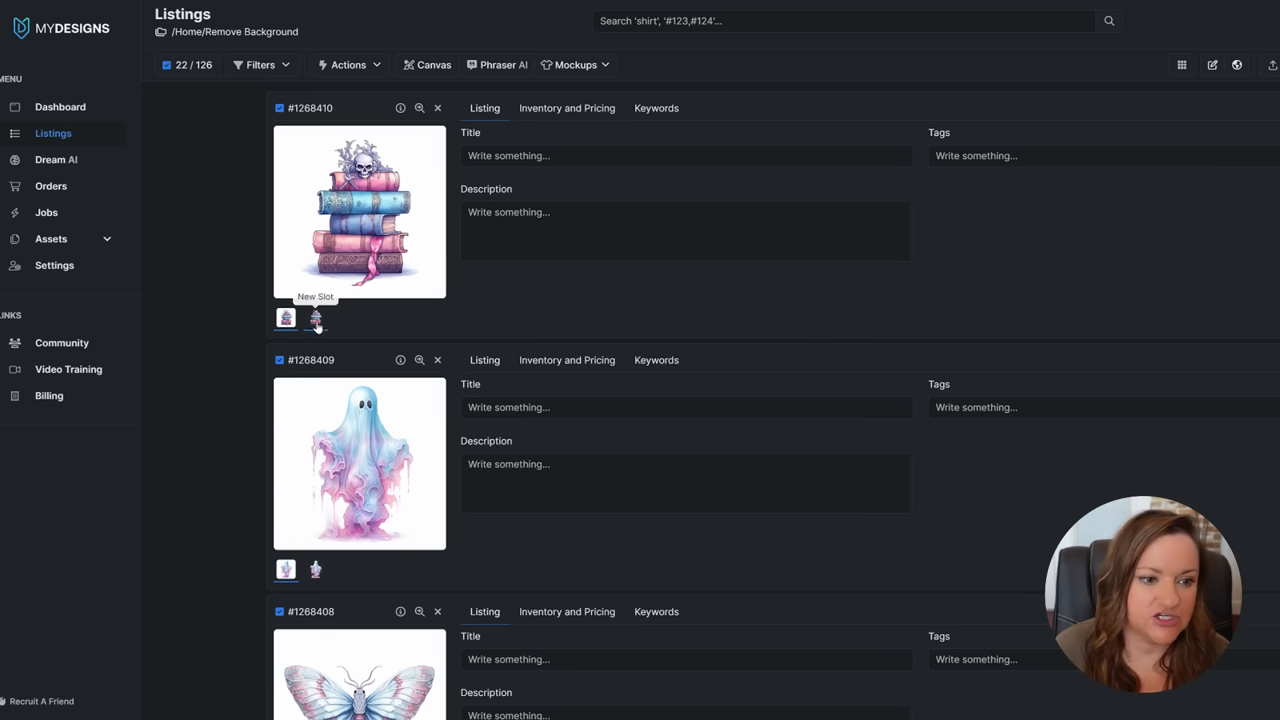
{"action": "left_click", "coordinate": [315, 317]}
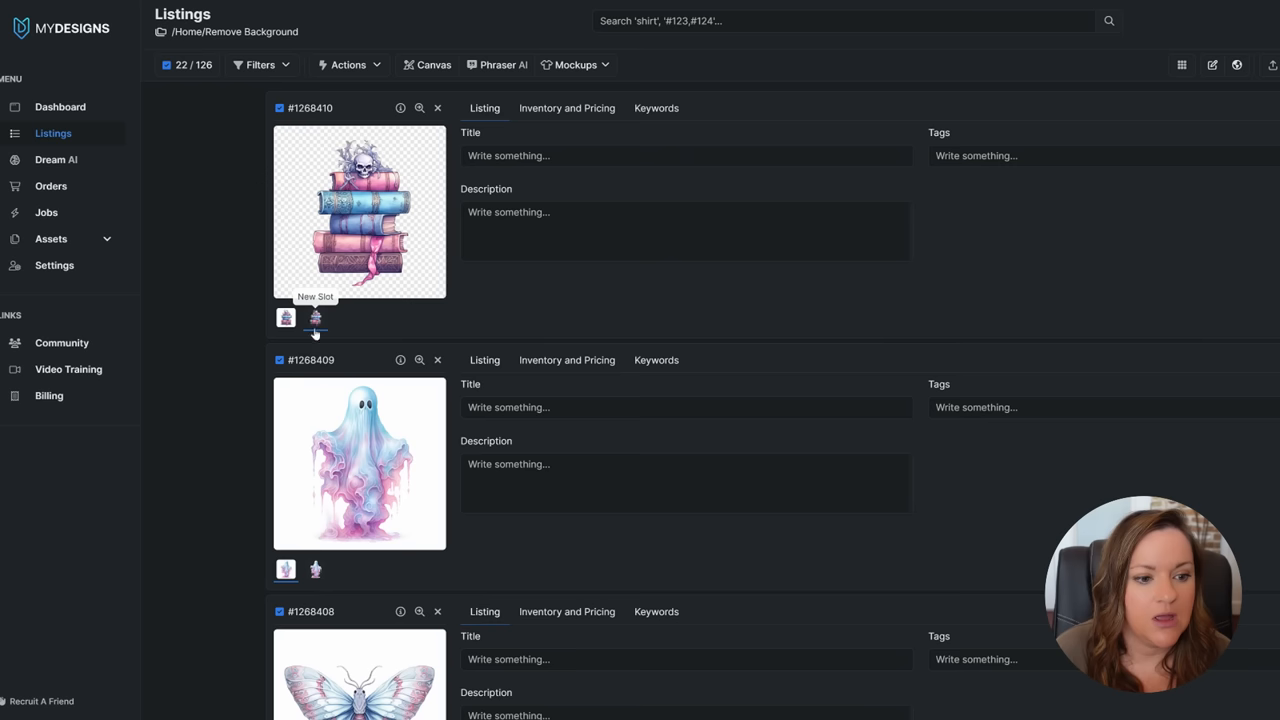
{"action": "mouse_move", "coordinate": [360, 305]}
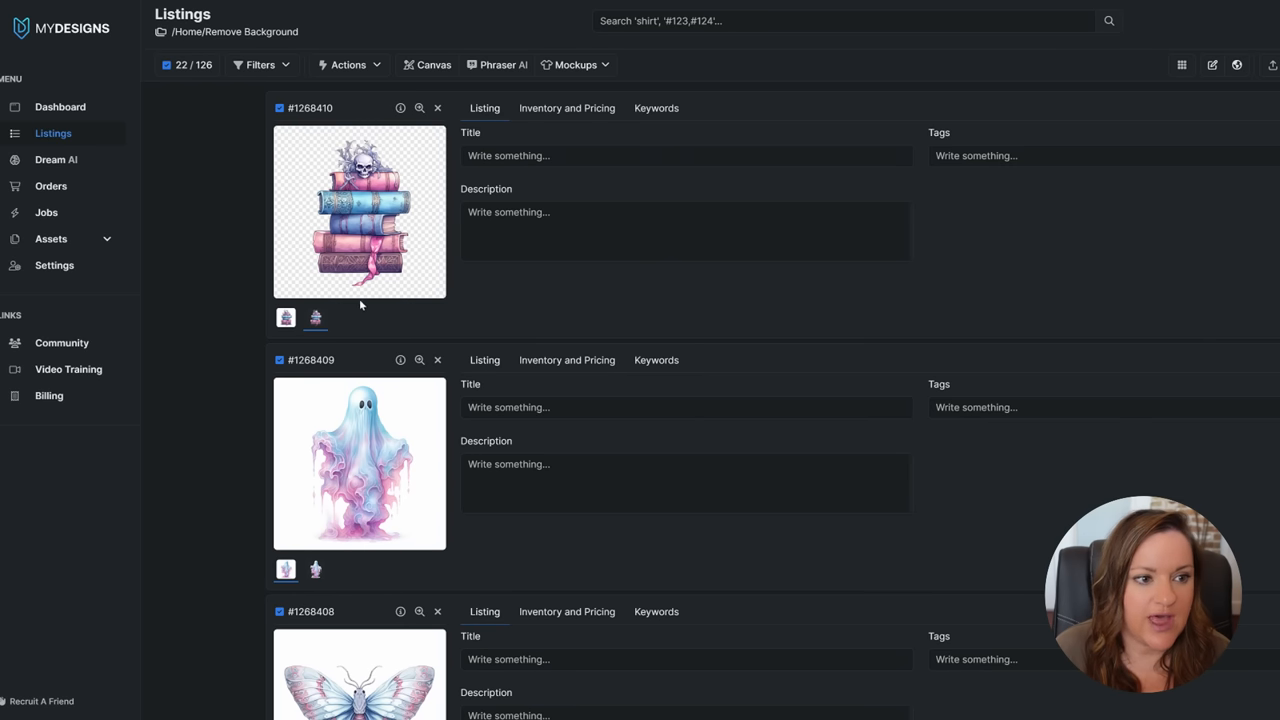
{"action": "left_click", "coordinate": [168, 64]}
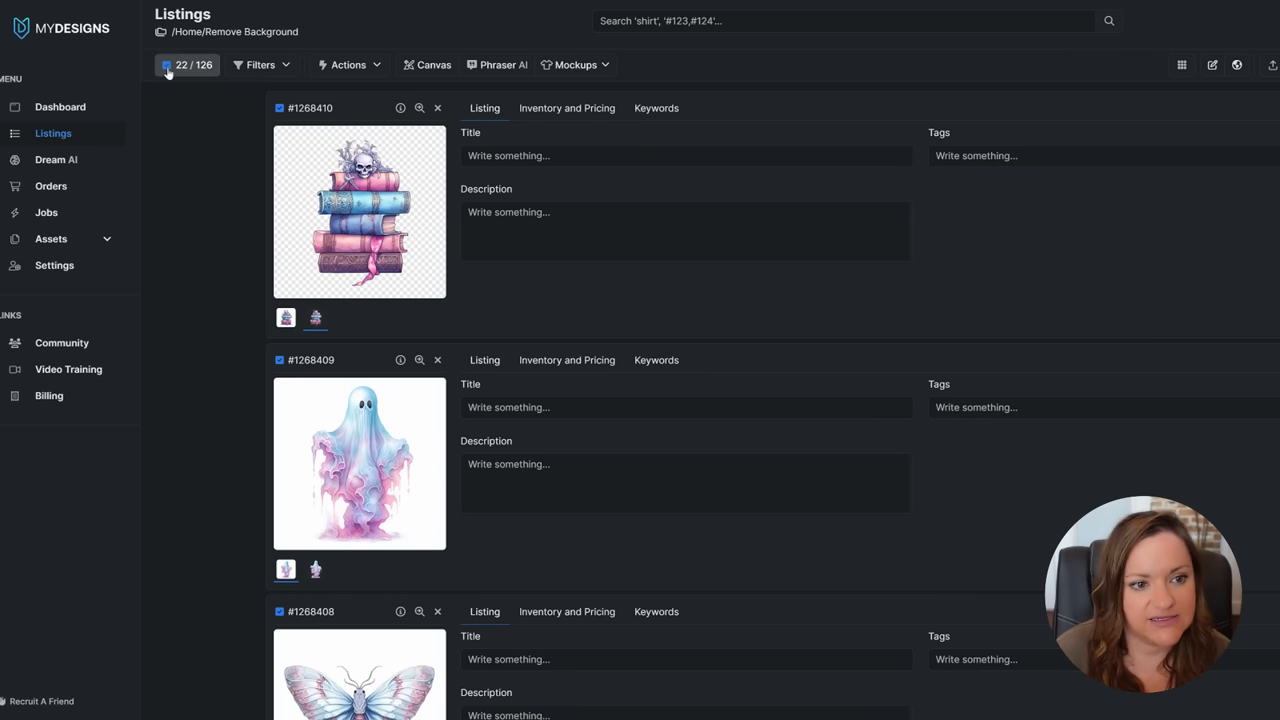
Download the 22 listings' images as a ZIP from the chosen file slot
{"action": "left_click", "coordinate": [348, 64]}
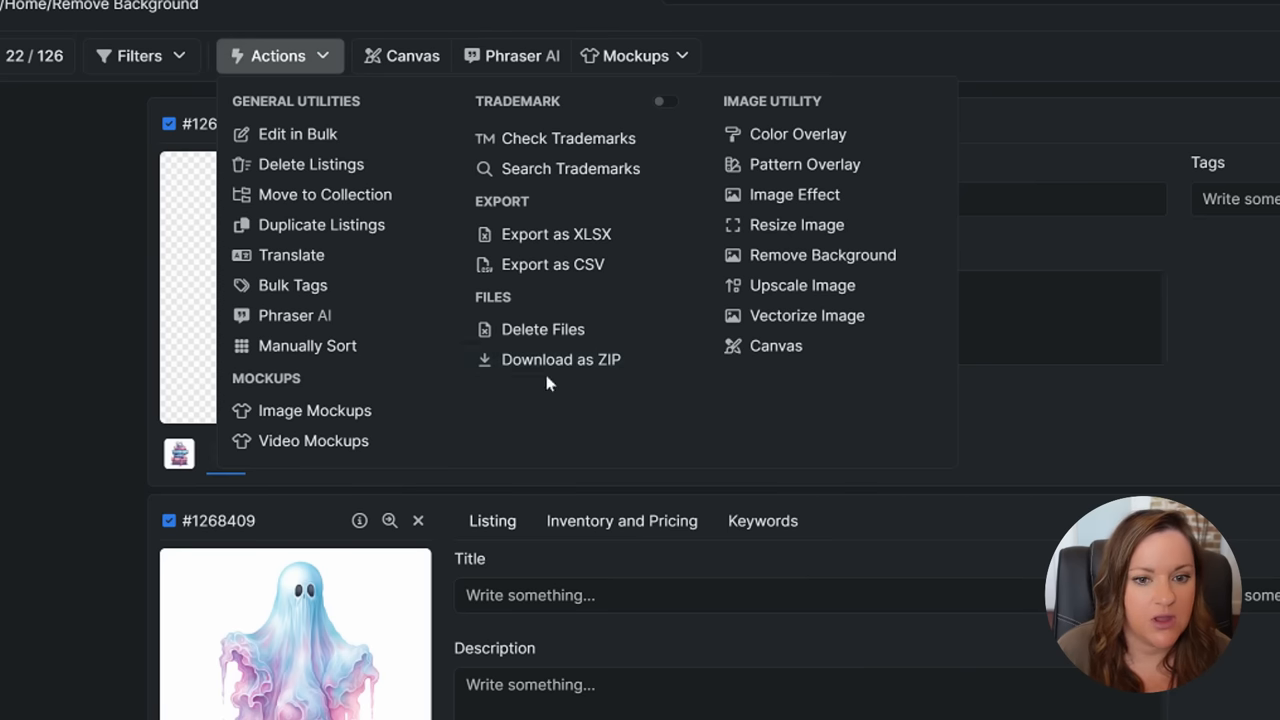
{"action": "left_click", "coordinate": [561, 359]}
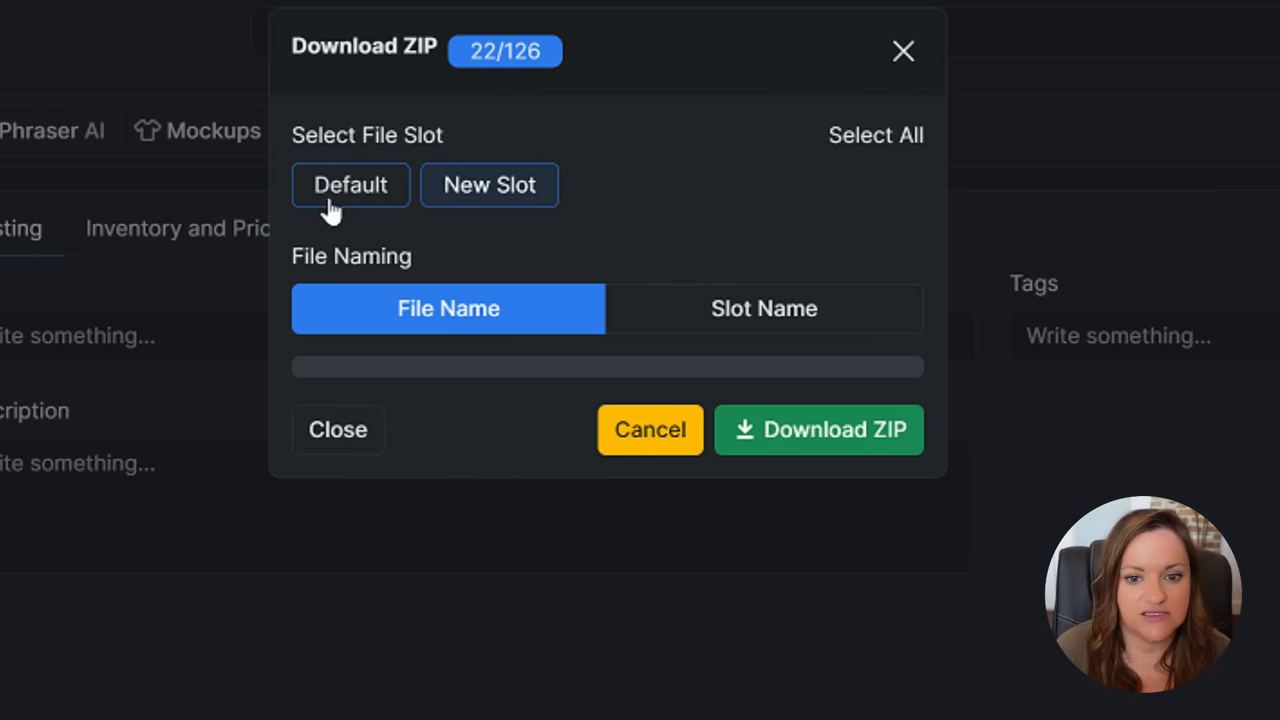
{"action": "left_click", "coordinate": [338, 429]}
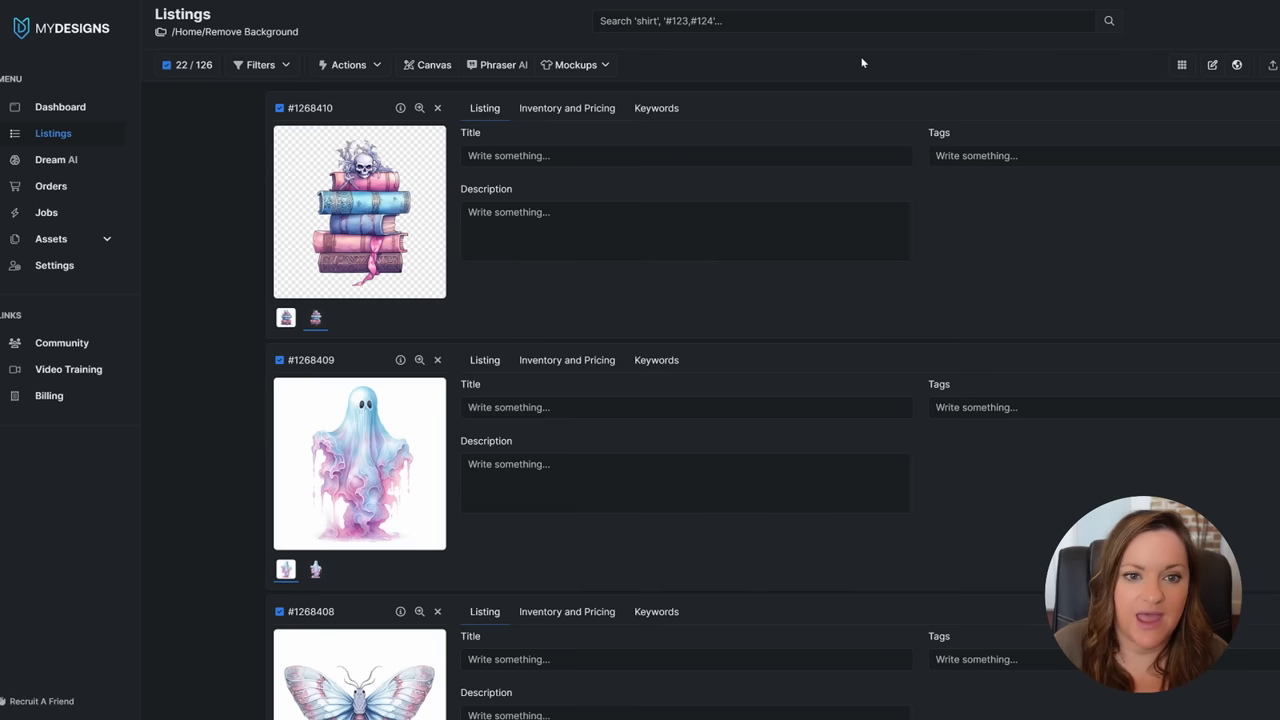
{"action": "mouse_move", "coordinate": [838, 92]}
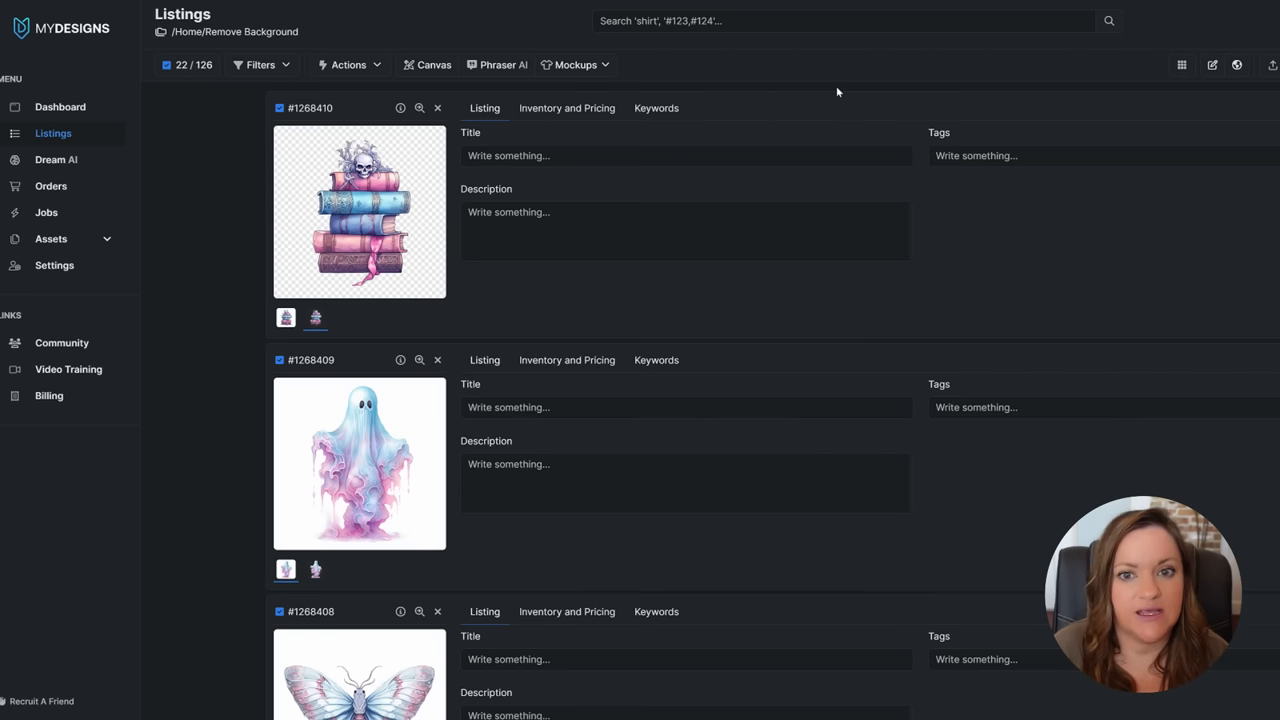
{"action": "mouse_move", "coordinate": [866, 96]}
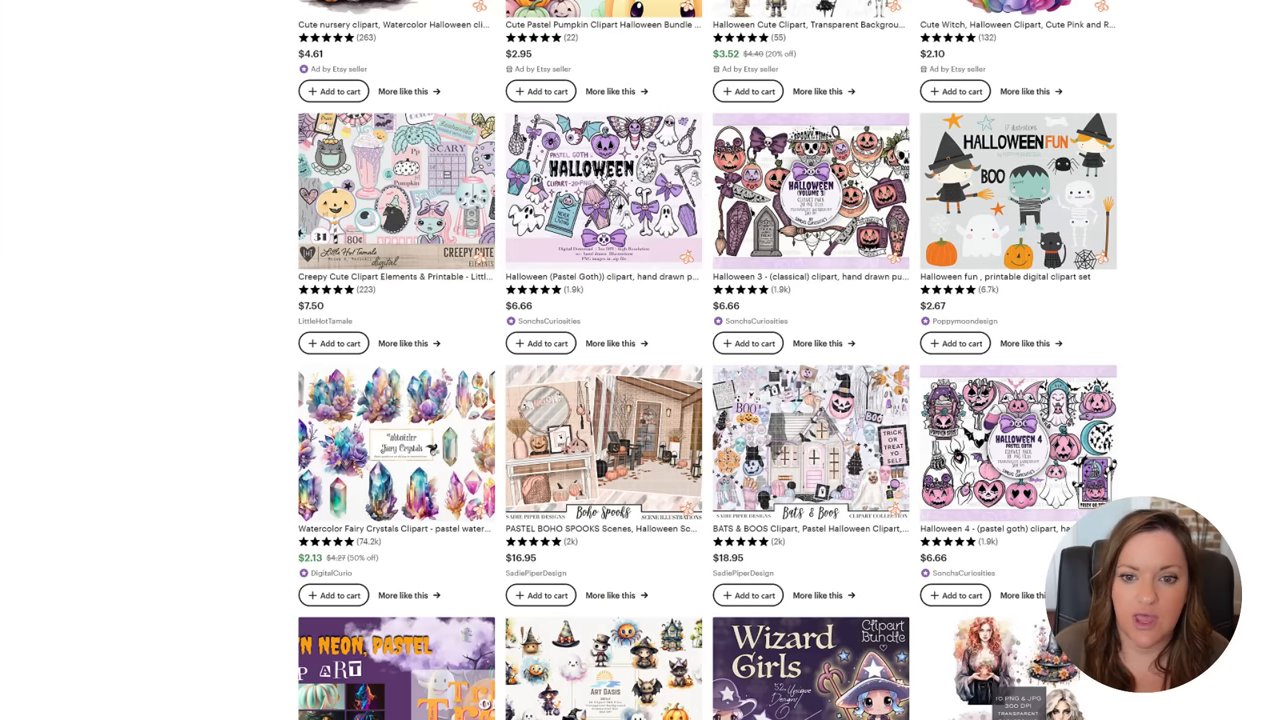
{"action": "scroll", "scroll_direction": "down", "scroll_amount": 3}
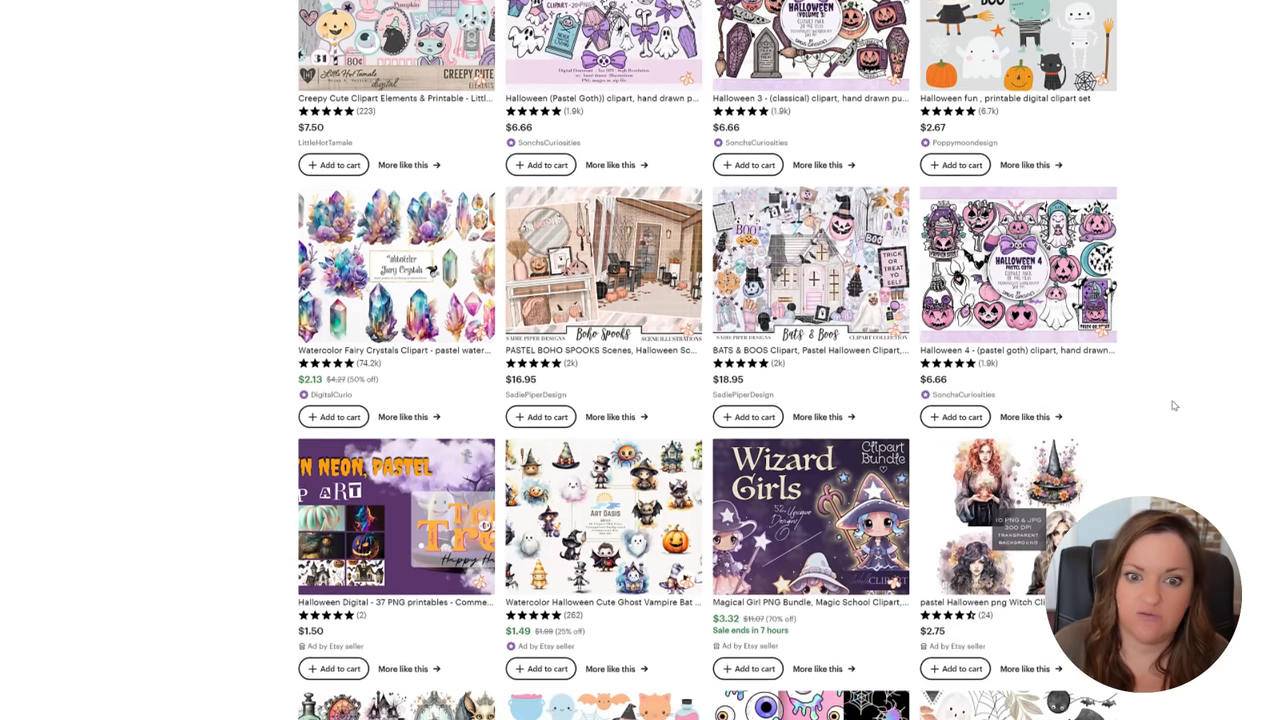
{"action": "scroll", "scroll_direction": "down", "scroll_amount": 3}
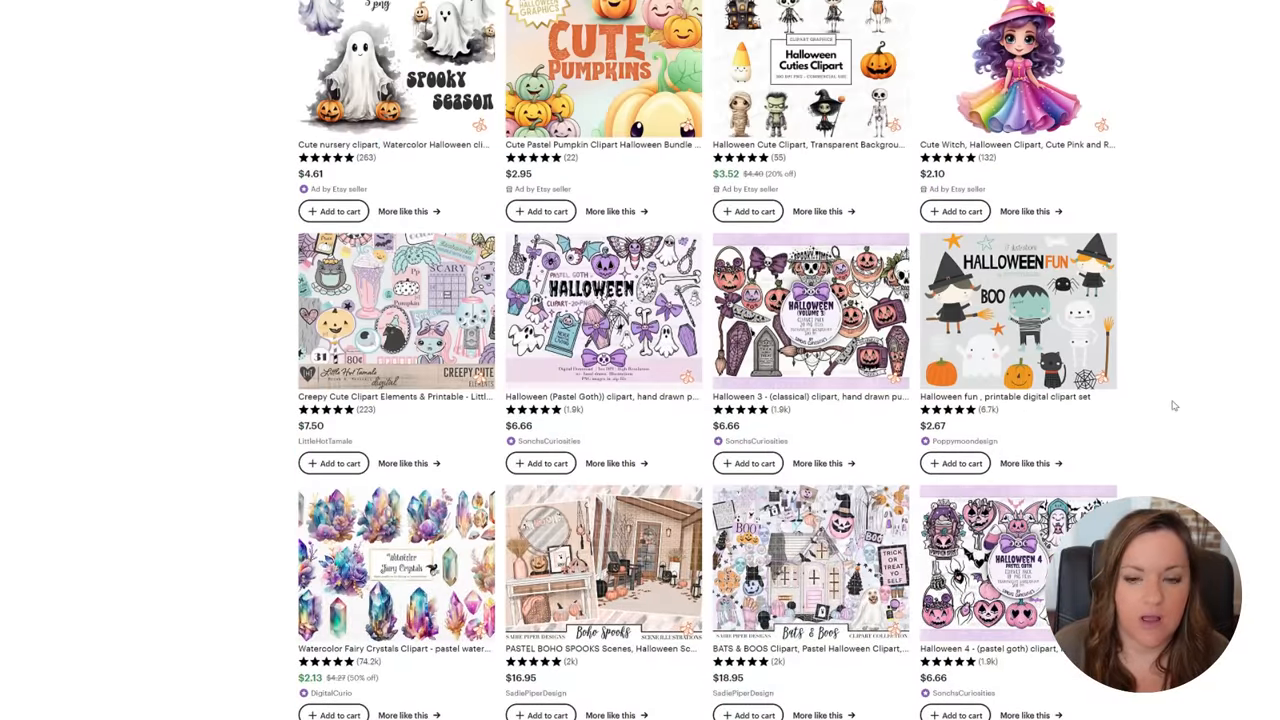
{"action": "mouse_move", "coordinate": [287, 351]}
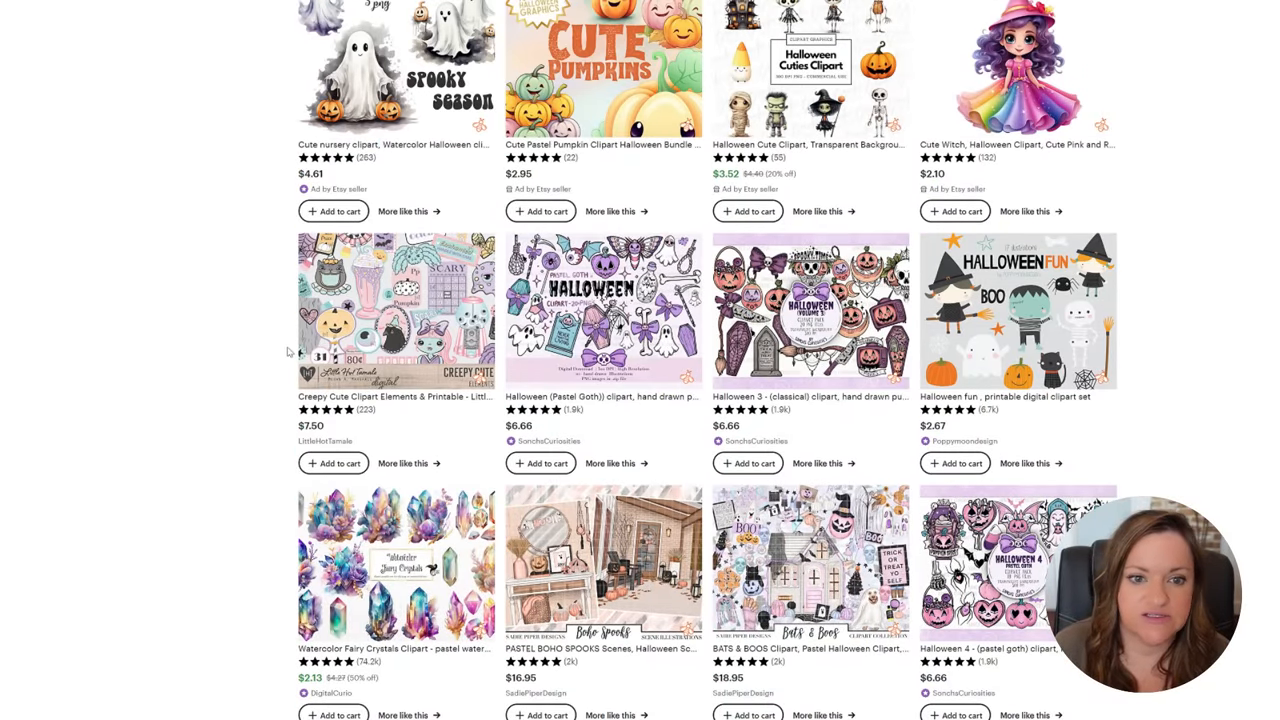
{"action": "scroll", "scroll_direction": "down", "scroll_amount": 3}
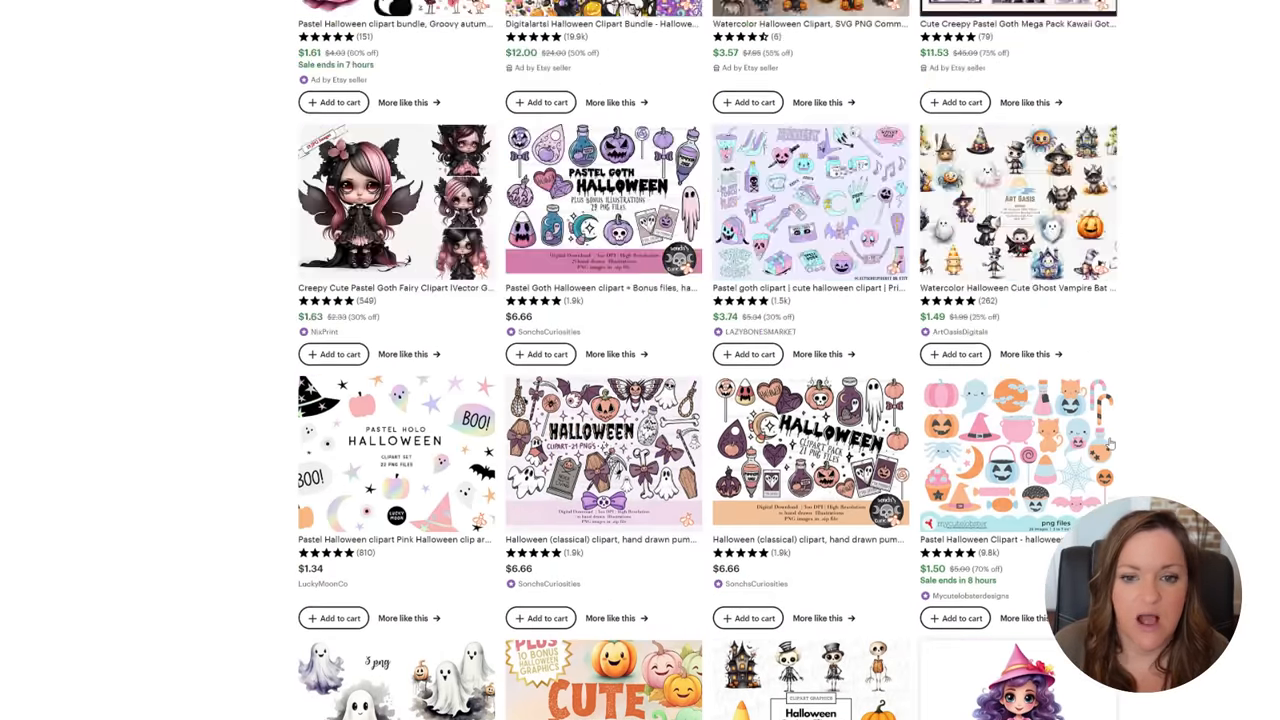
{"action": "scroll", "scroll_direction": "up", "scroll_amount": 3}
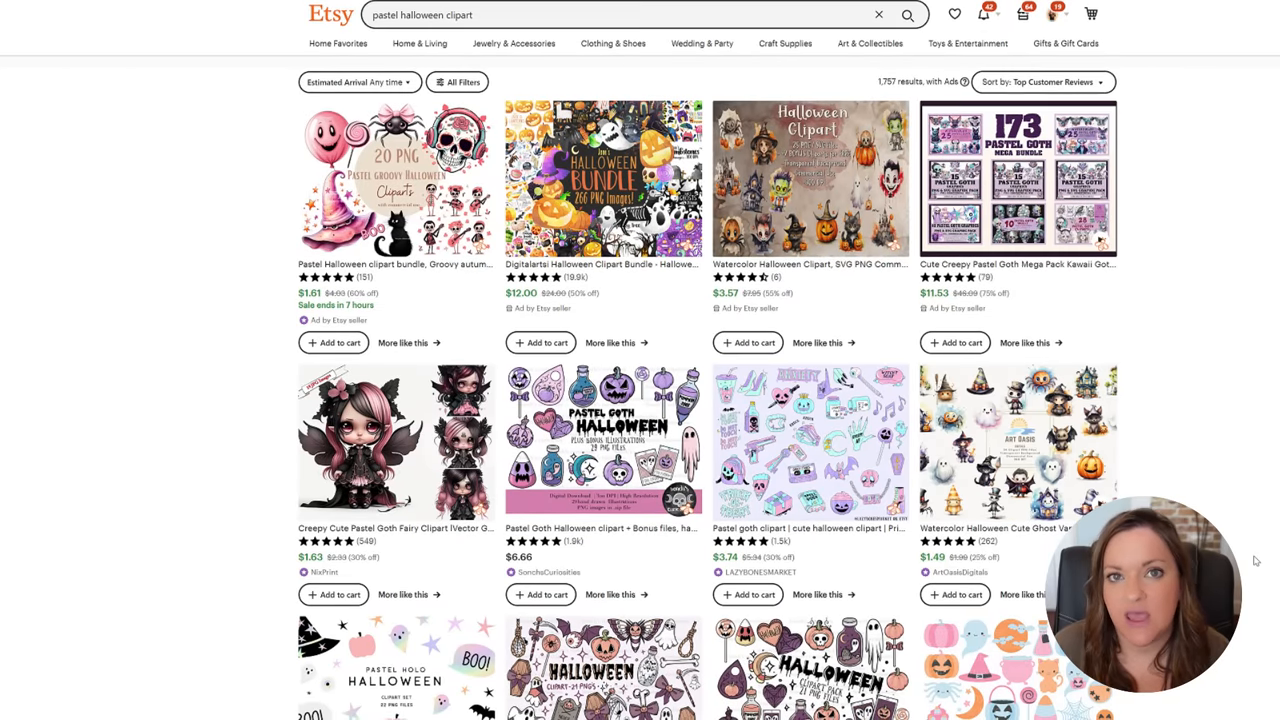
{"action": "scroll", "scroll_direction": "down", "scroll_amount": 3}
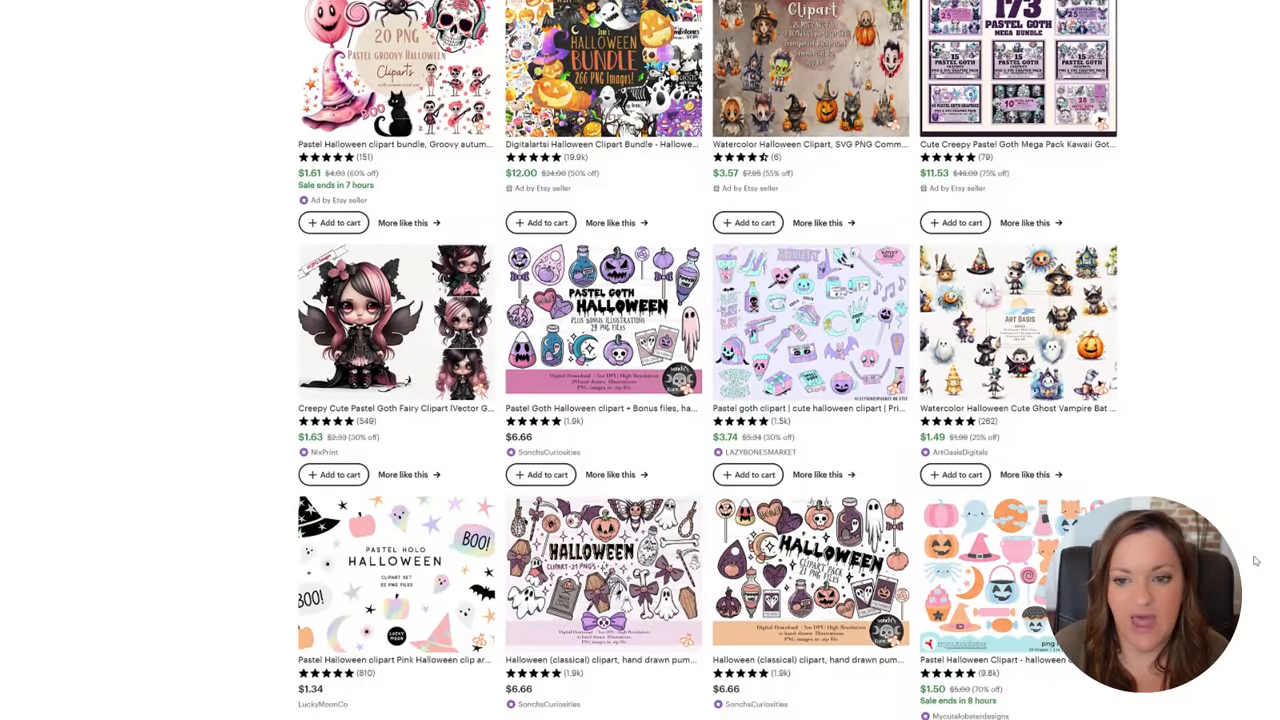
{"action": "scroll", "scroll_direction": "down", "scroll_amount": 3}
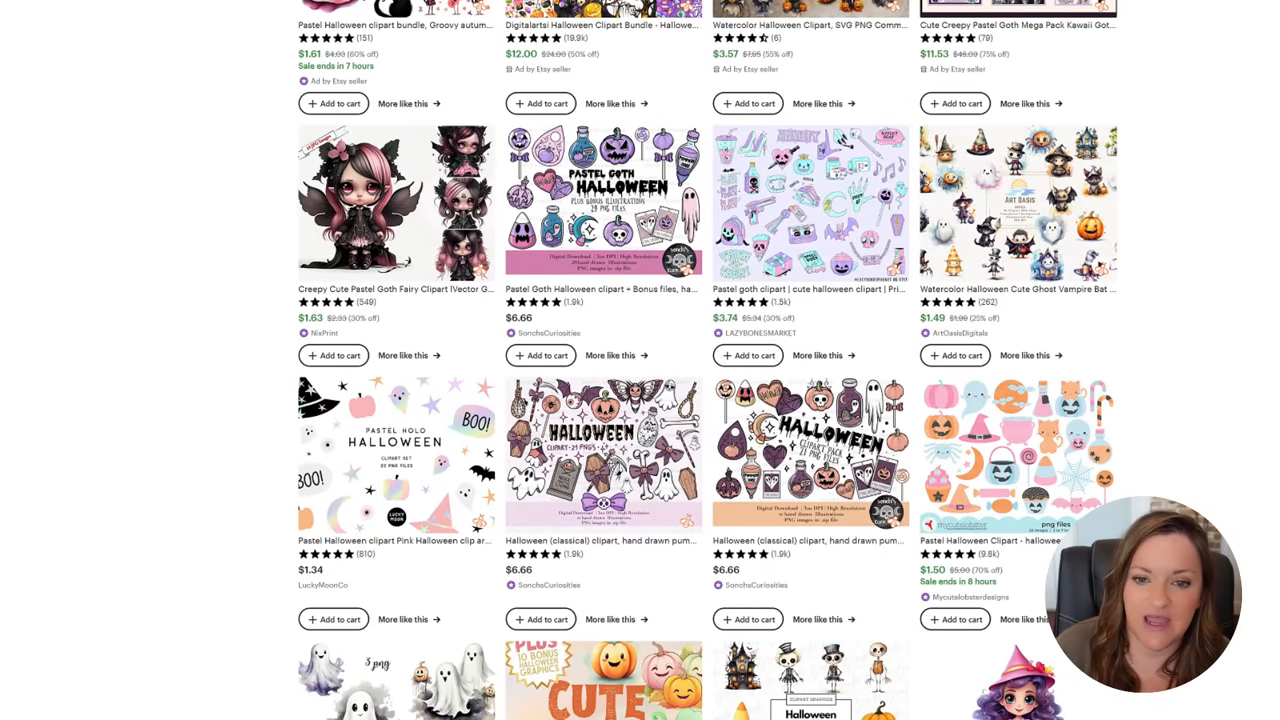
{"action": "scroll", "scroll_direction": "down", "scroll_amount": 3}
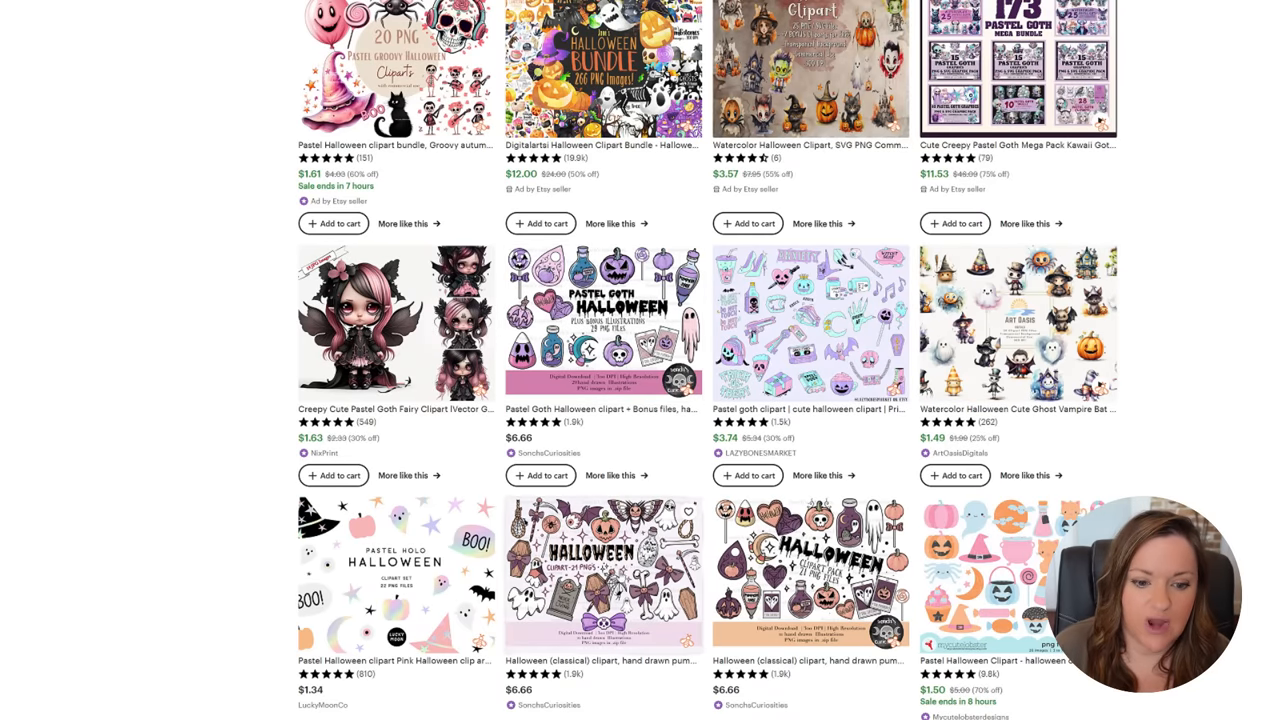
{"action": "mouse_move", "coordinate": [600, 575]}
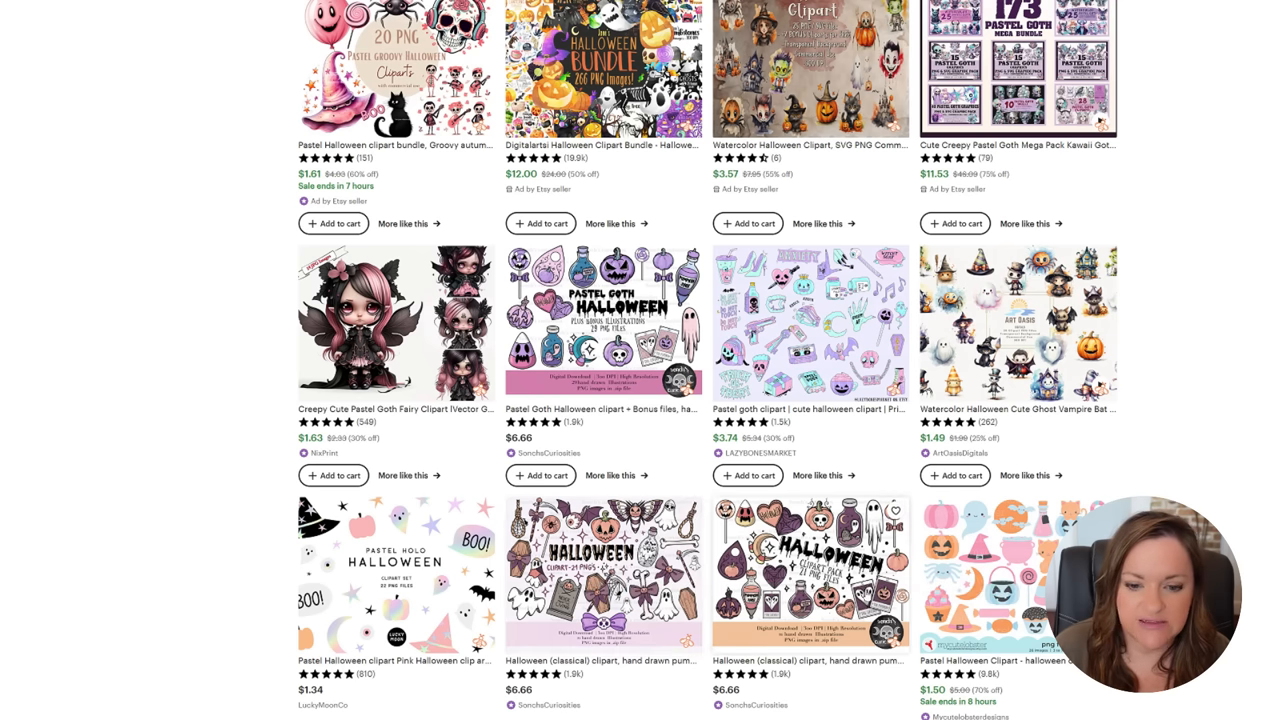
{"action": "scroll", "scroll_direction": "down", "scroll_amount": 3}
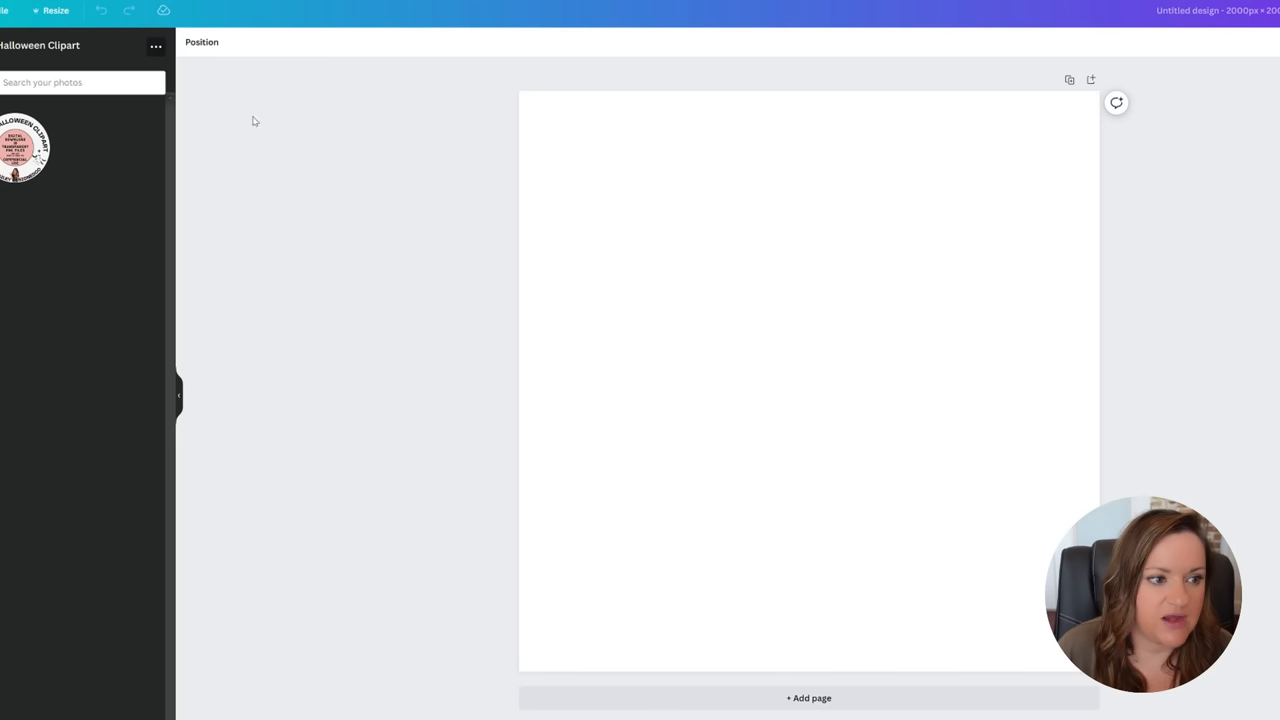
Add the round Pastel Halloween Clipart logo badge from Uploads to the 2000x2000 page
{"action": "left_click", "coordinate": [22, 148]}
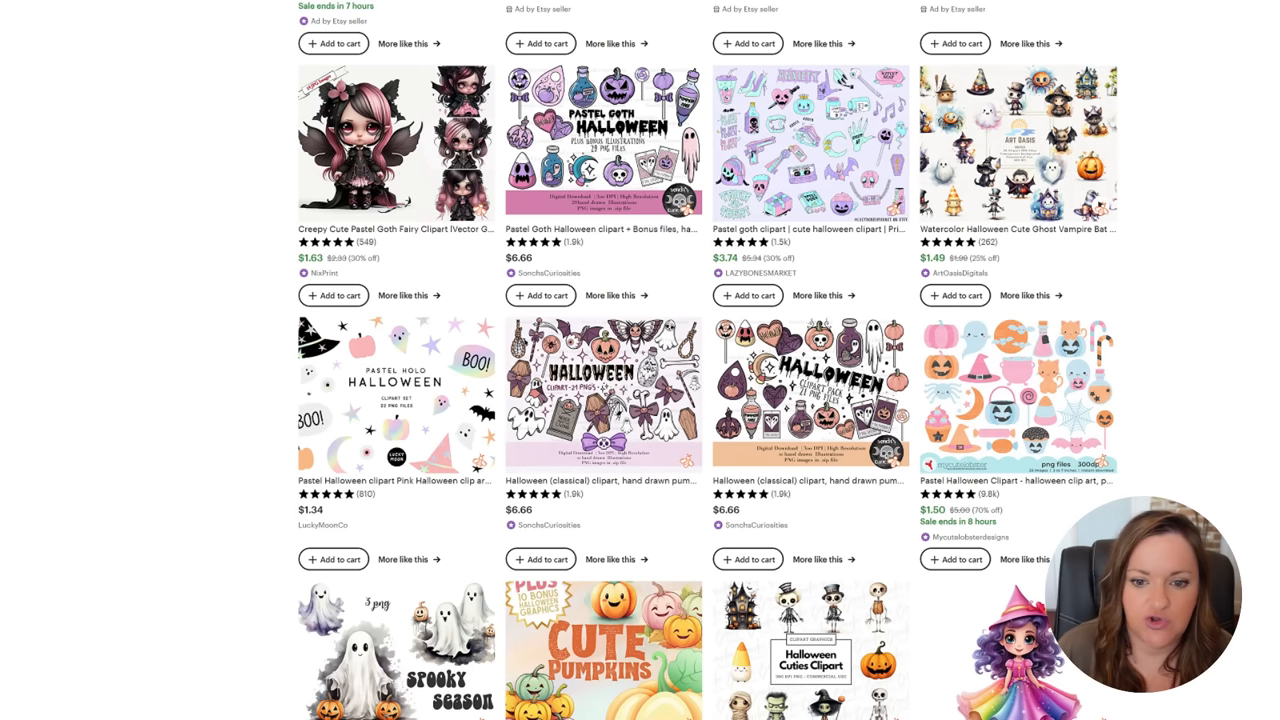
{"action": "scroll", "scroll_direction": "down", "scroll_amount": 3}
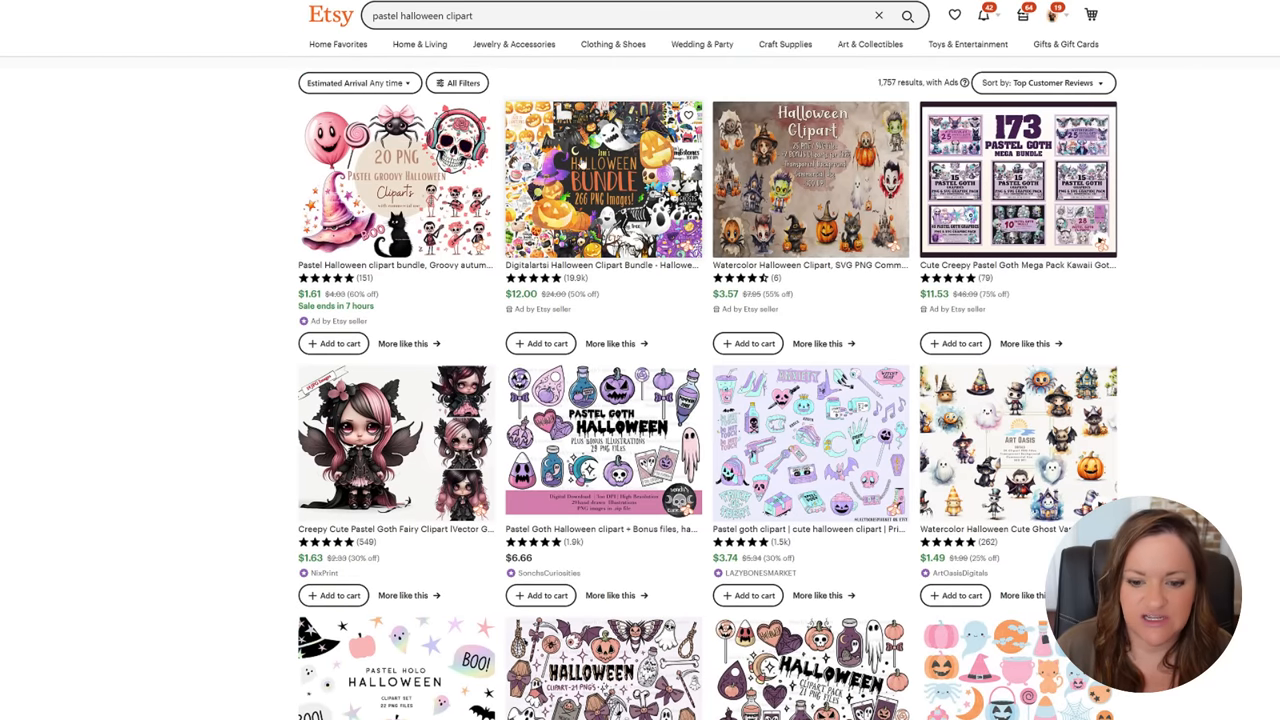
{"action": "scroll", "scroll_direction": "down", "scroll_amount": 3}
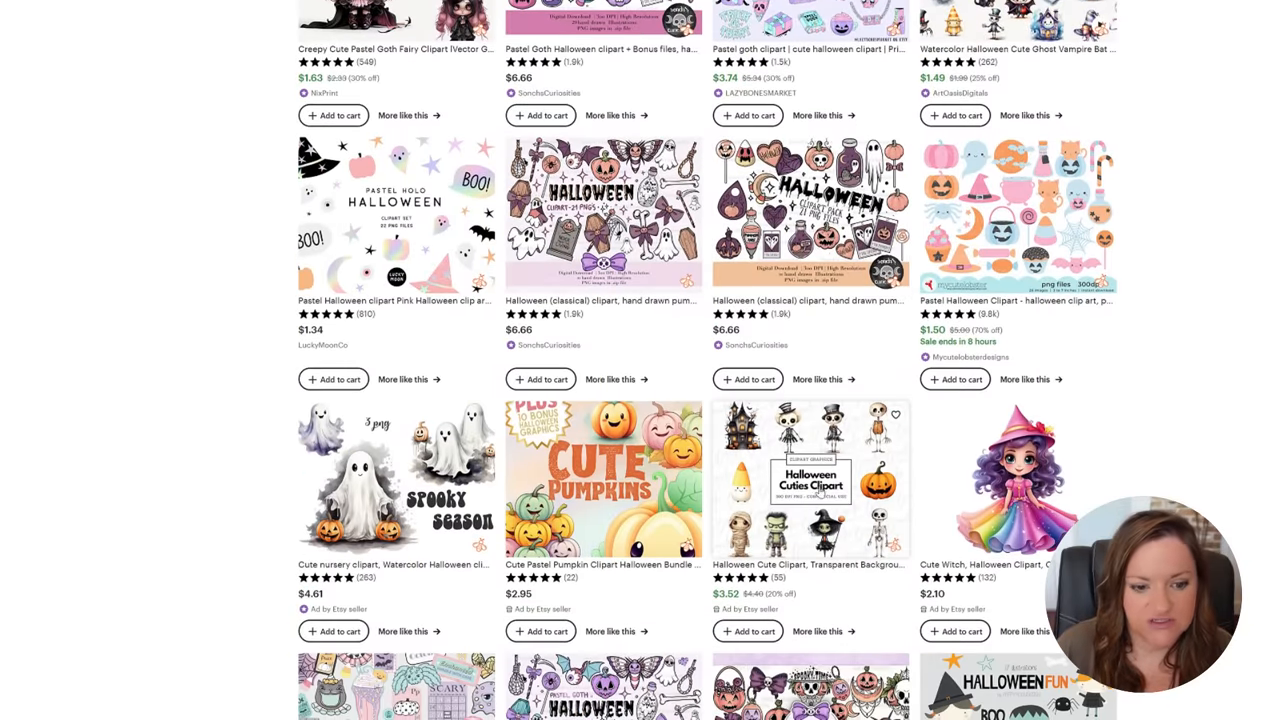
{"action": "scroll", "scroll_direction": "down", "scroll_amount": 3}
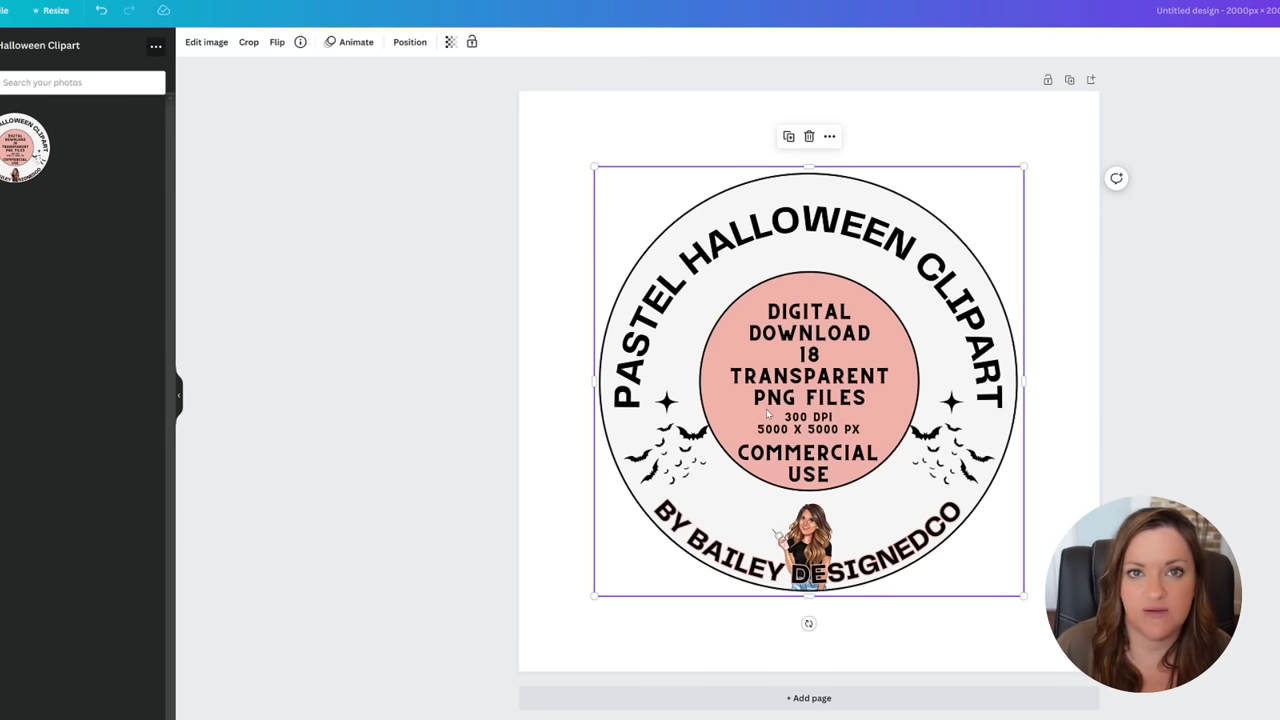
{"action": "mouse_move", "coordinate": [672, 480]}
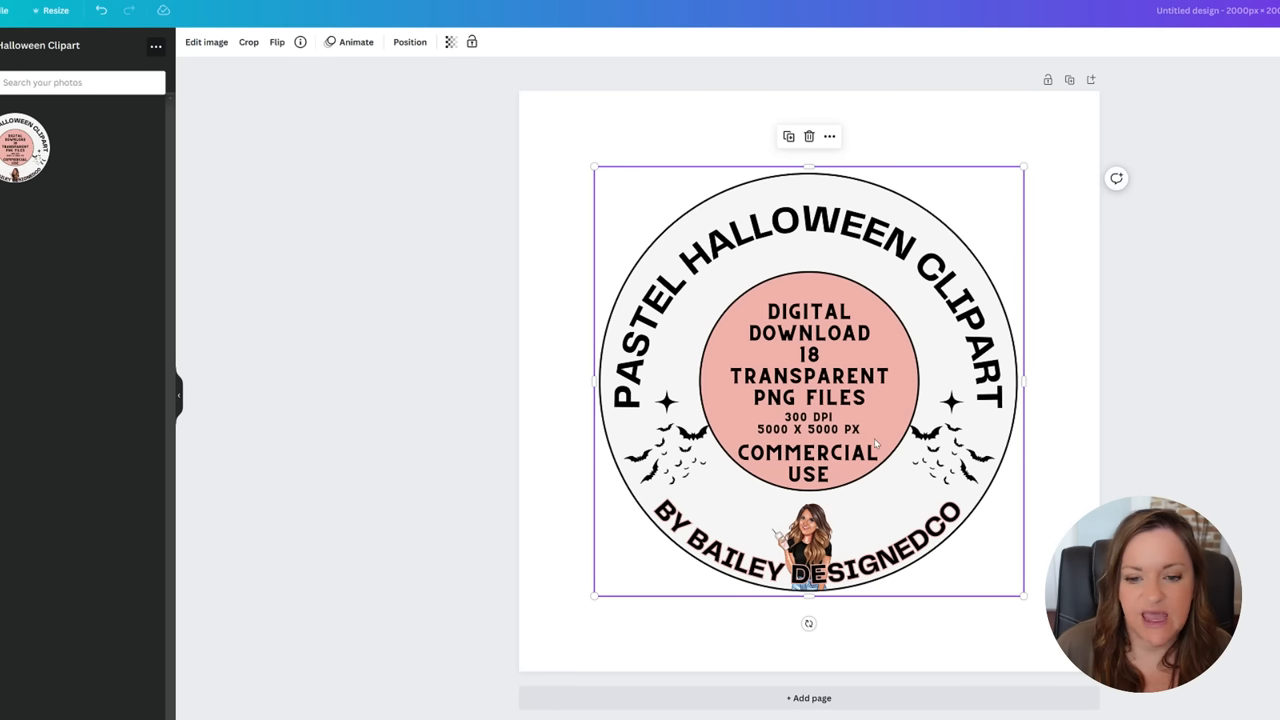
{"action": "mouse_move", "coordinate": [920, 481]}
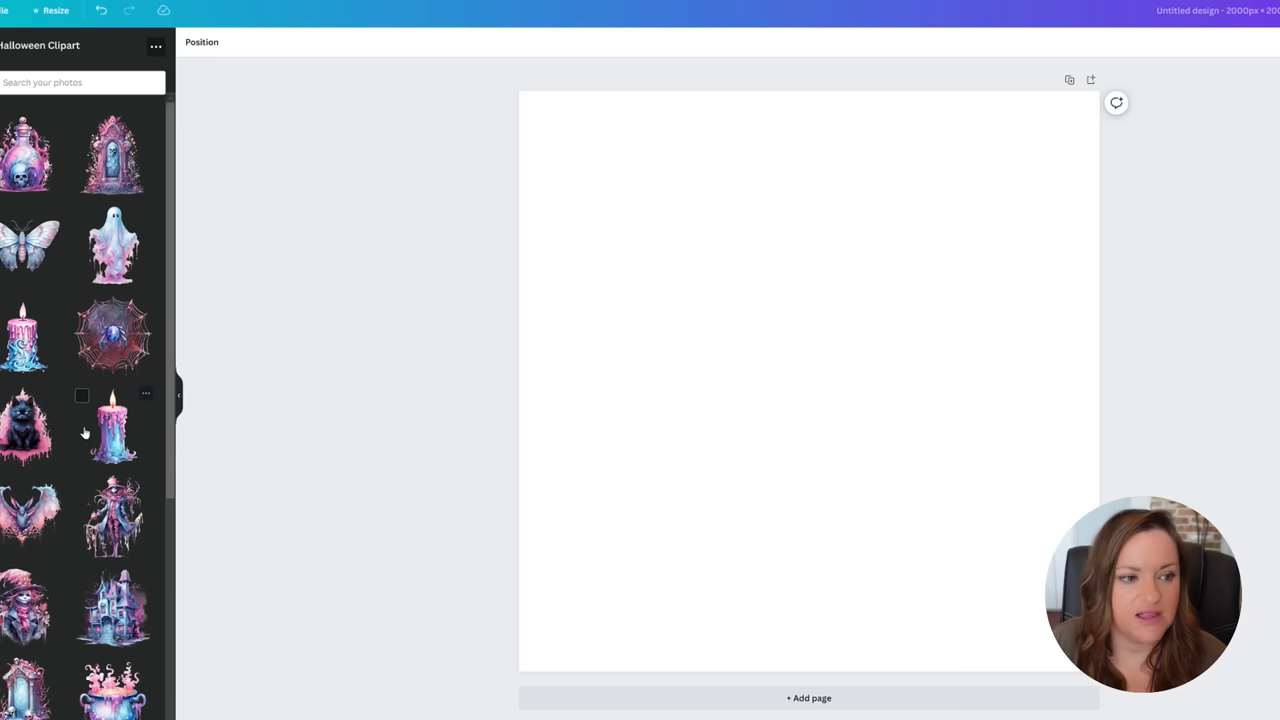
Scroll through the page filled with cauldron, ghost, cat and potion clipart
{"action": "scroll", "scroll_direction": "down", "scroll_amount": 3}
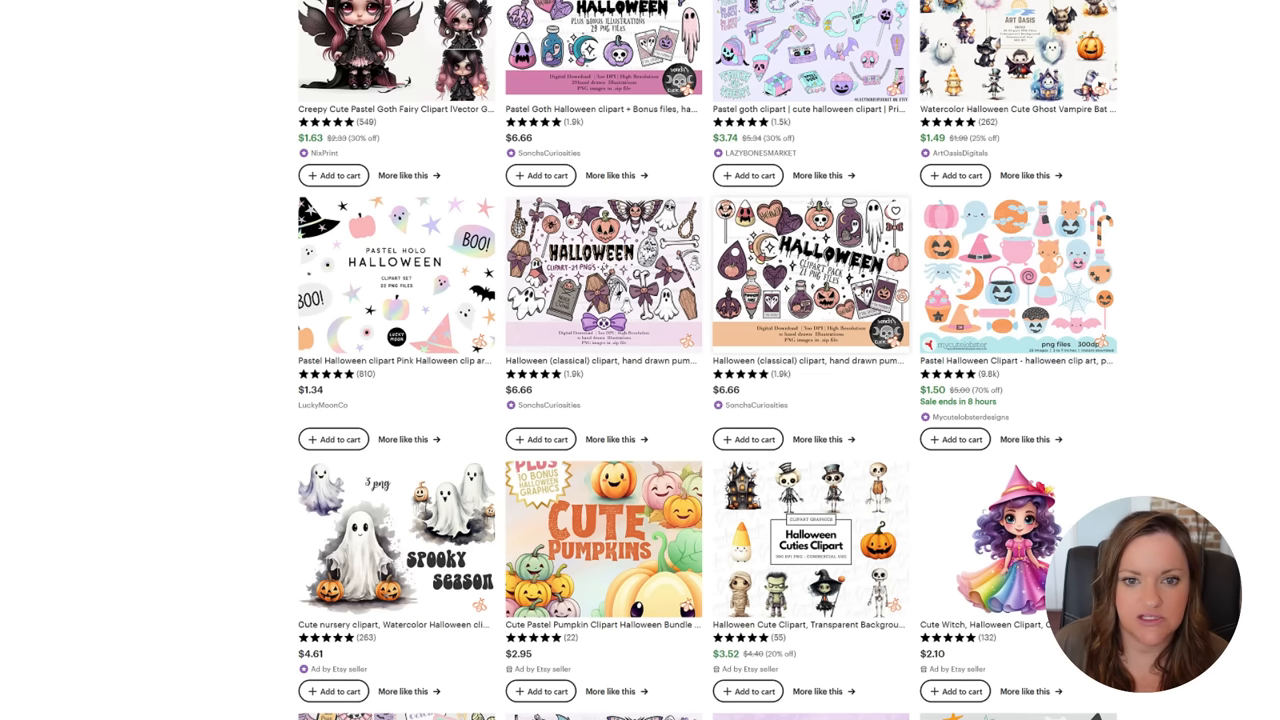
{"action": "scroll", "scroll_direction": "down", "scroll_amount": 3}
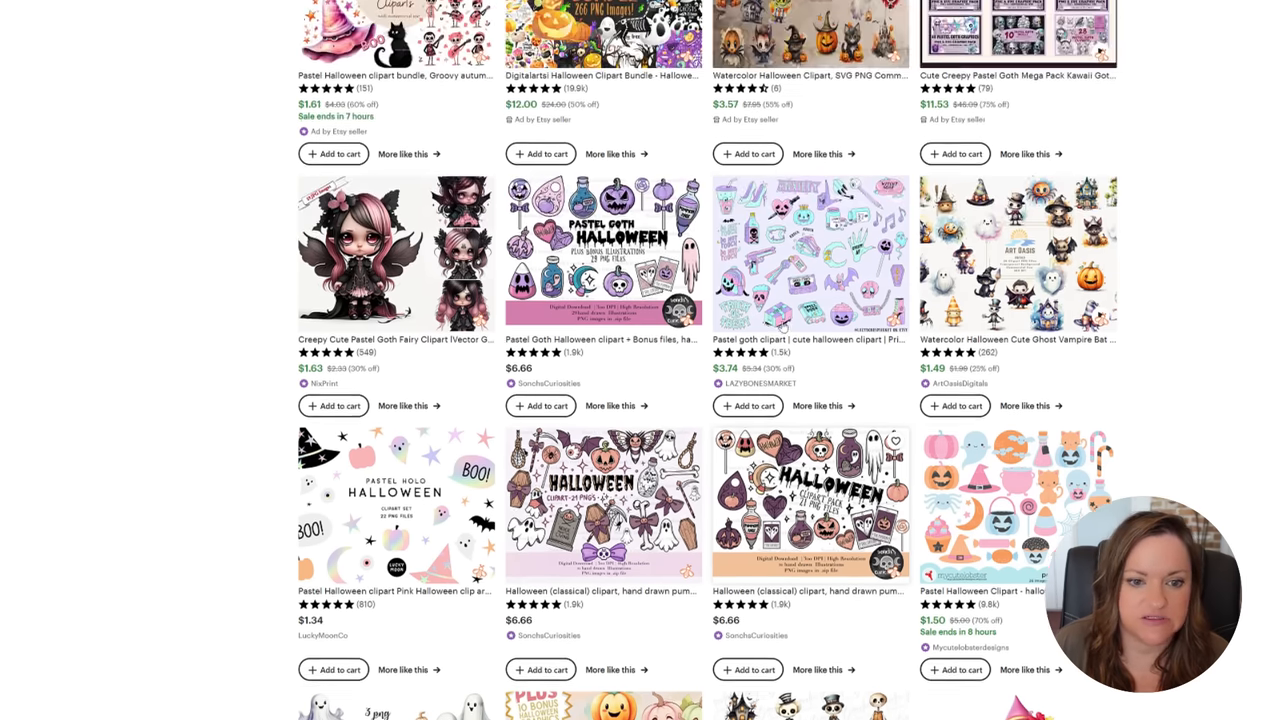
{"action": "scroll", "scroll_direction": "down", "scroll_amount": 3}
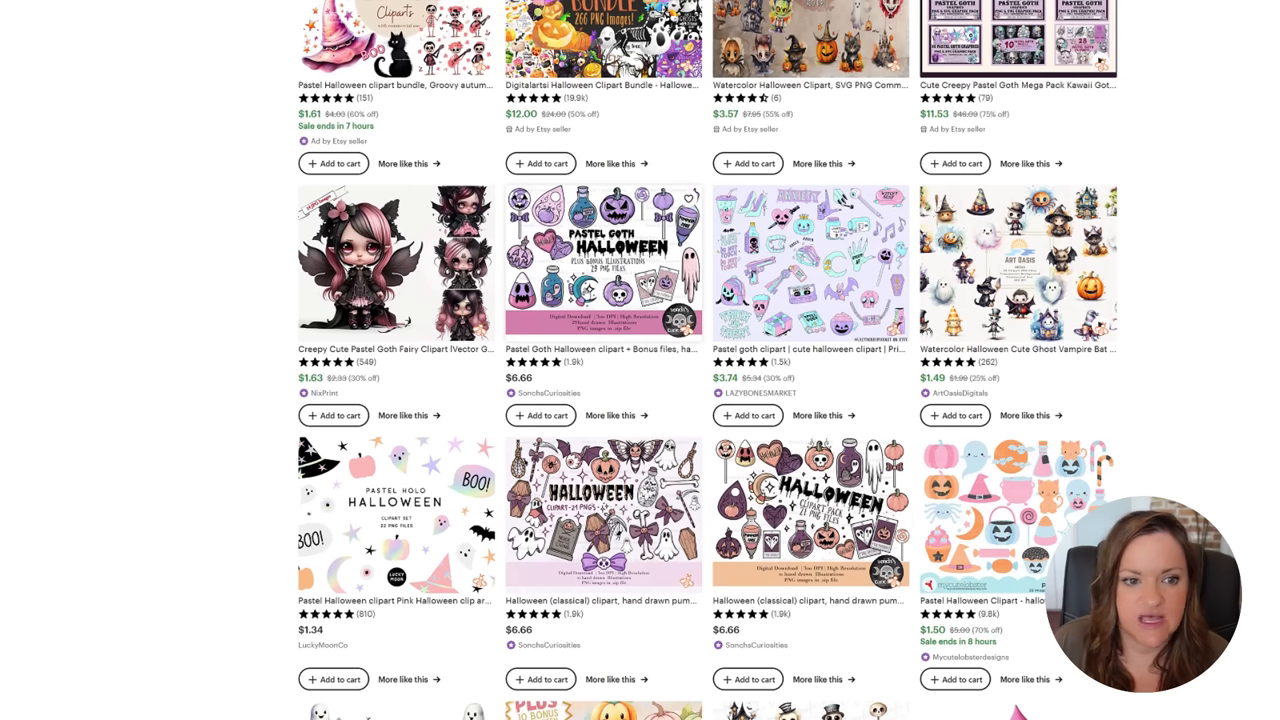
{"action": "scroll", "scroll_direction": "down", "scroll_amount": 3}
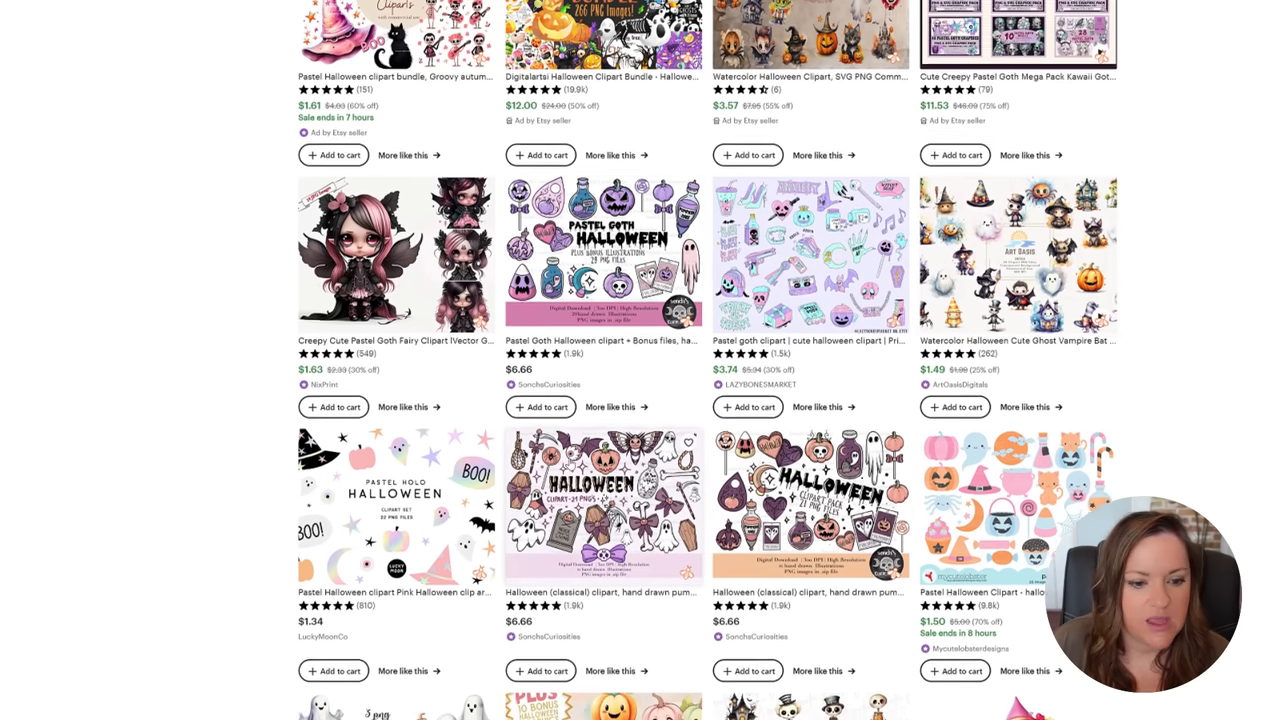
{"action": "scroll", "scroll_direction": "down", "scroll_amount": 3}
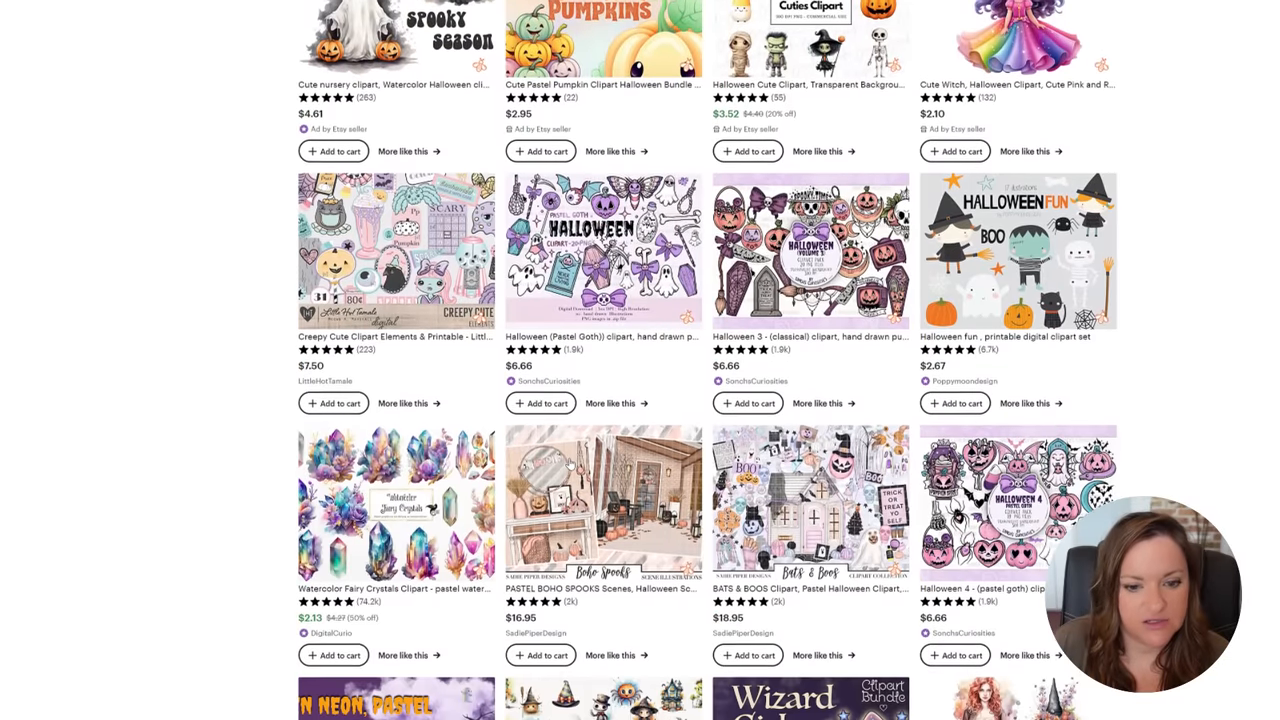
{"action": "scroll", "scroll_direction": "down", "scroll_amount": 3}
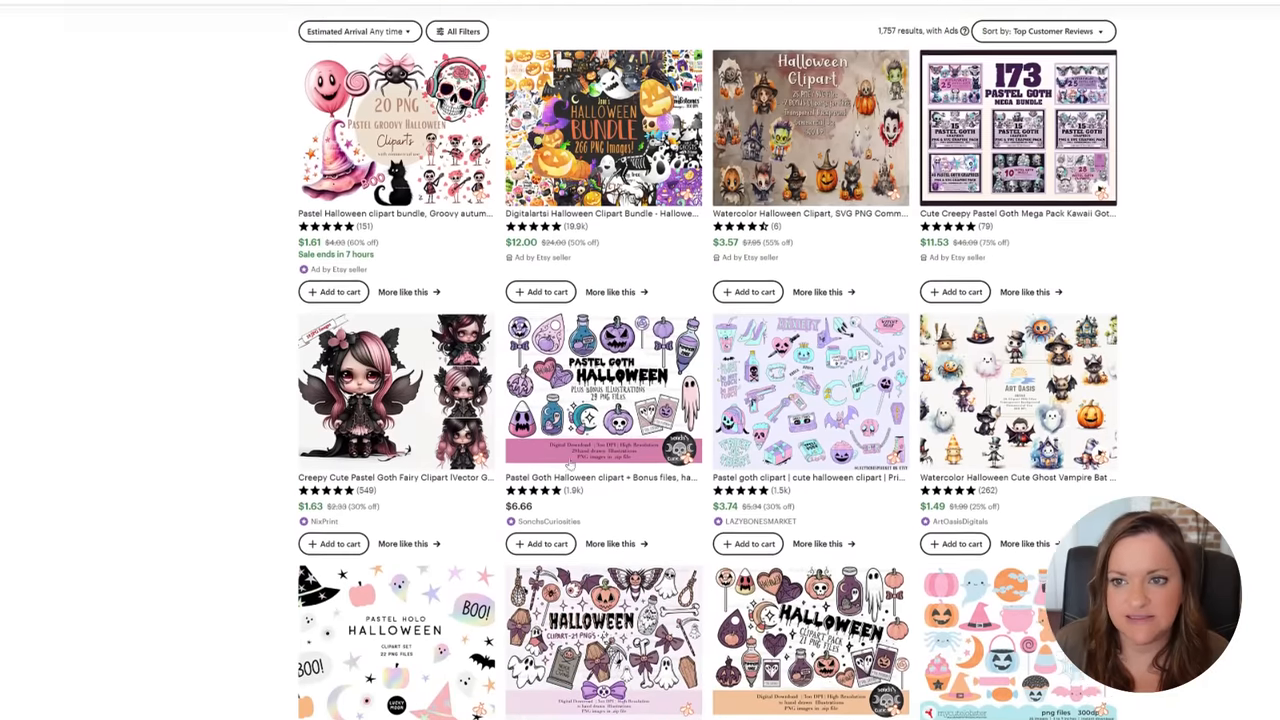
{"action": "scroll", "scroll_direction": "up", "scroll_amount": 3}
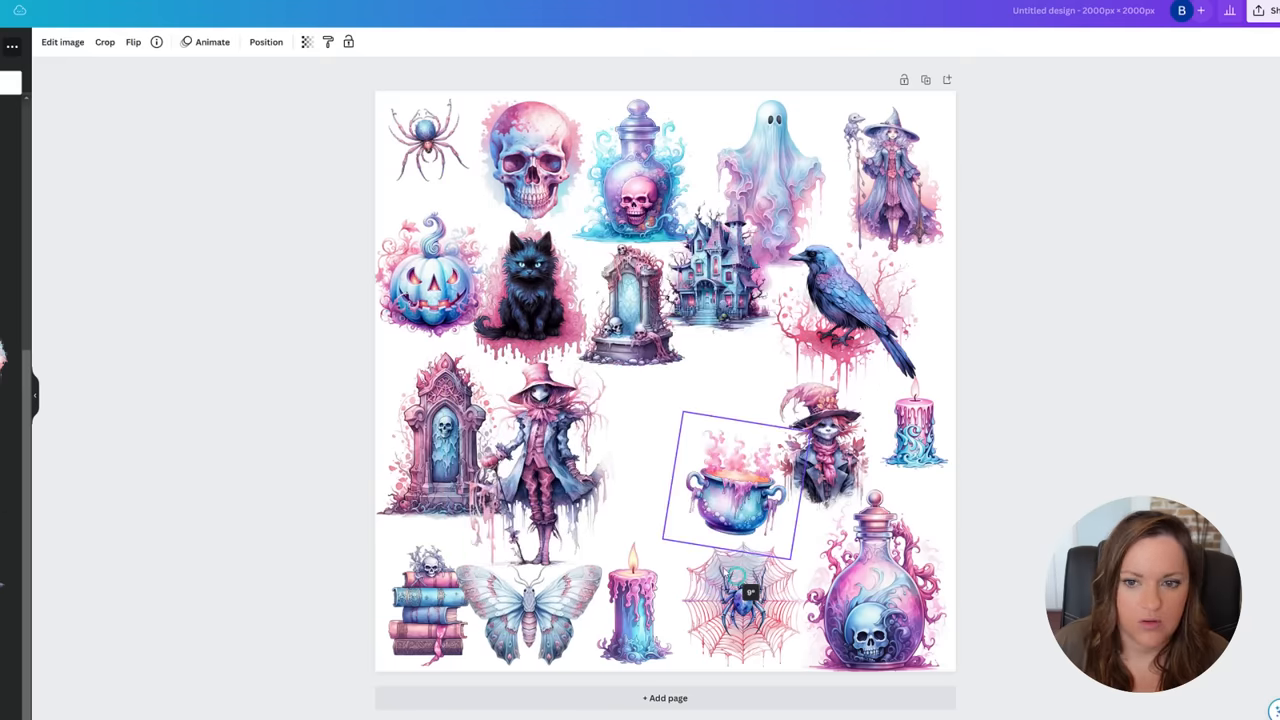
Move the cauldron to the right edge and reposition the spider and shrine around the edges
{"action": "left_click_drag", "start_coordinate": [730, 480], "coordinate": [905, 425]}
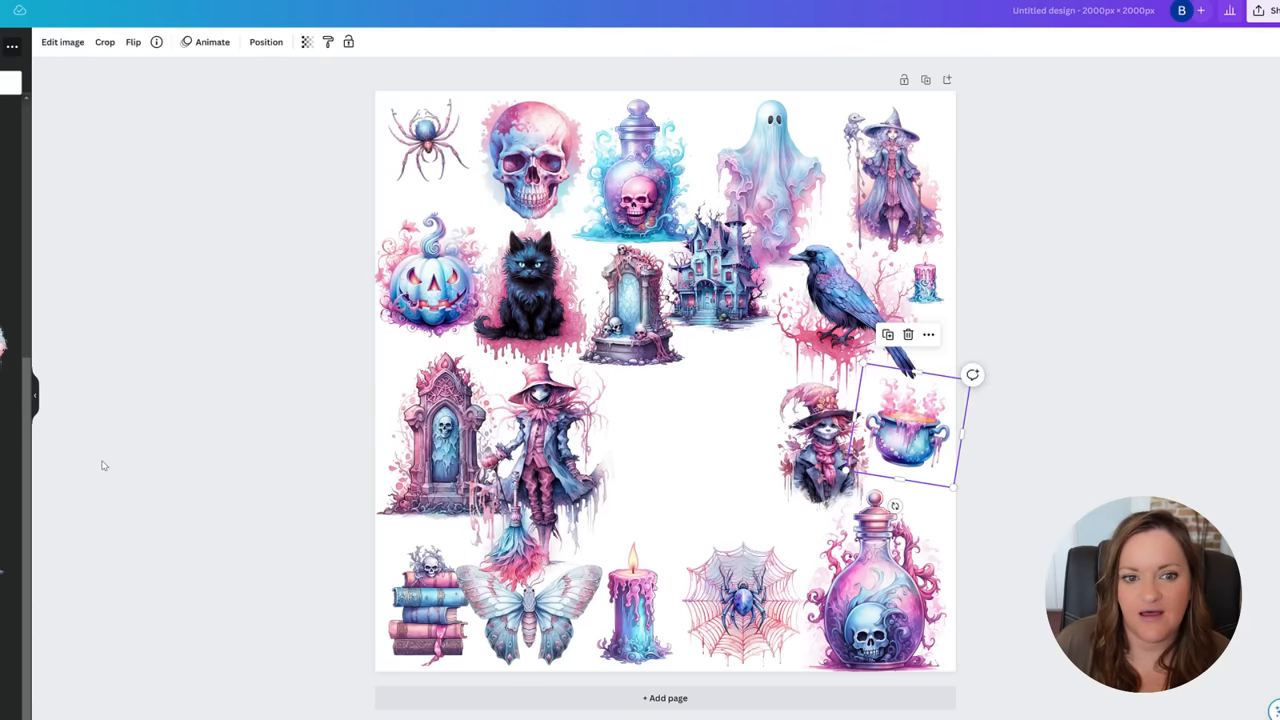
{"action": "left_click", "coordinate": [425, 140]}
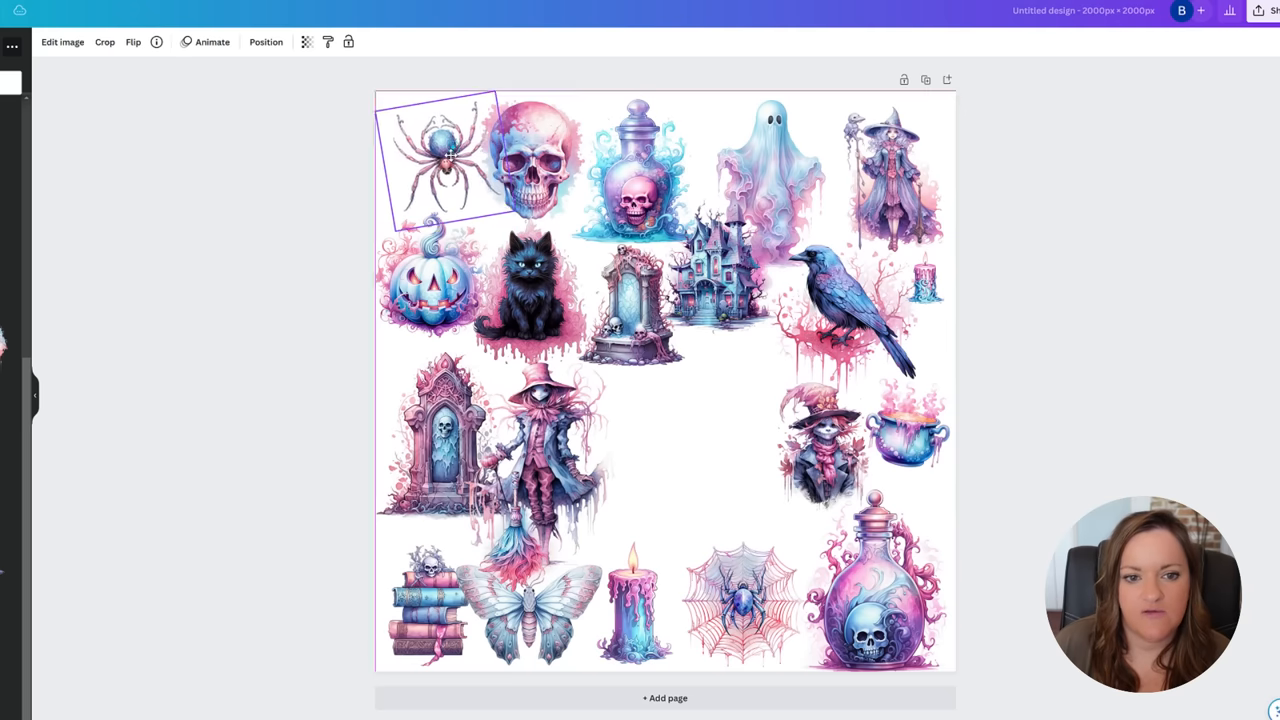
{"action": "left_click", "coordinate": [530, 160]}
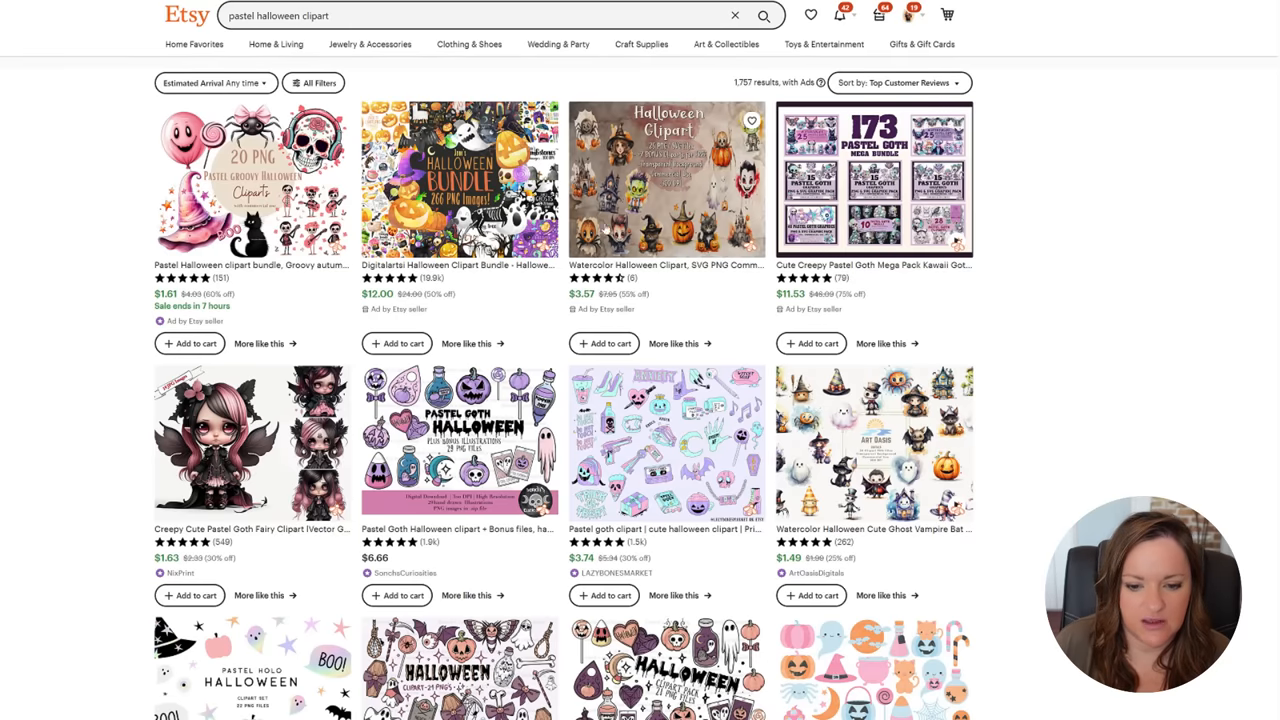
{"action": "scroll", "scroll_direction": "down", "scroll_amount": 3}
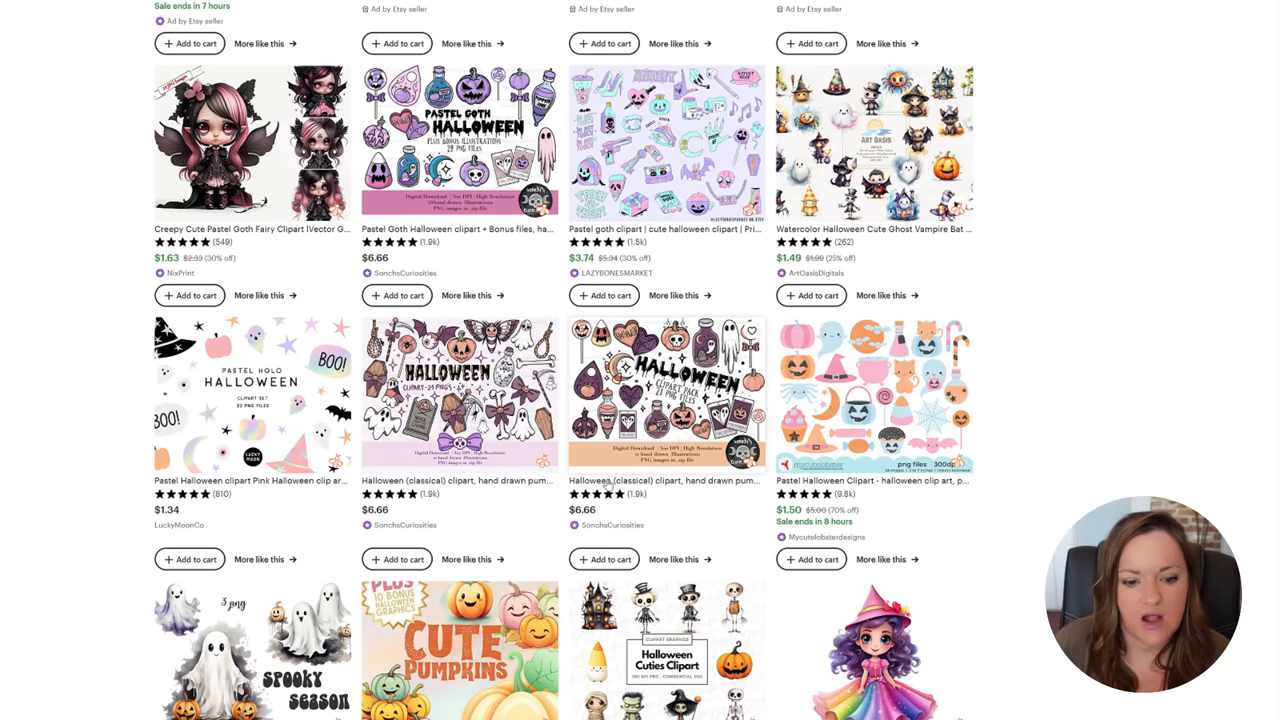
{"action": "left_click", "coordinate": [666, 390]}
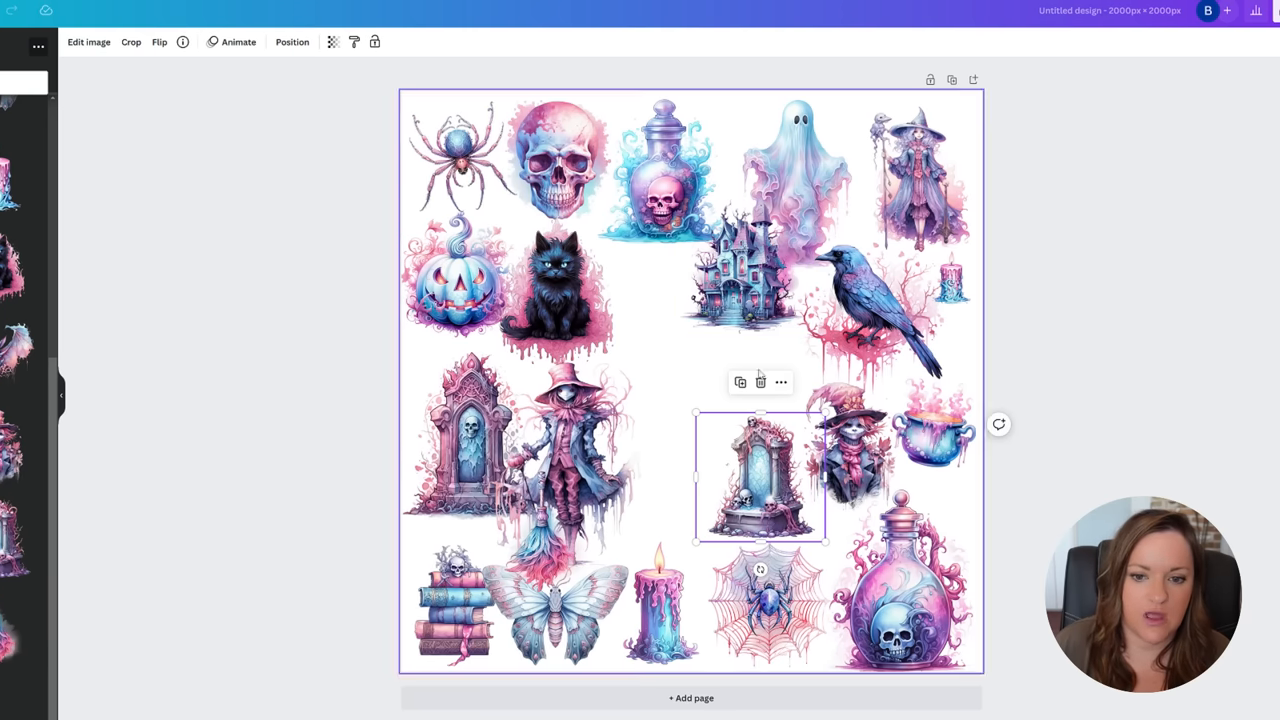
{"action": "left_click", "coordinate": [875, 310]}
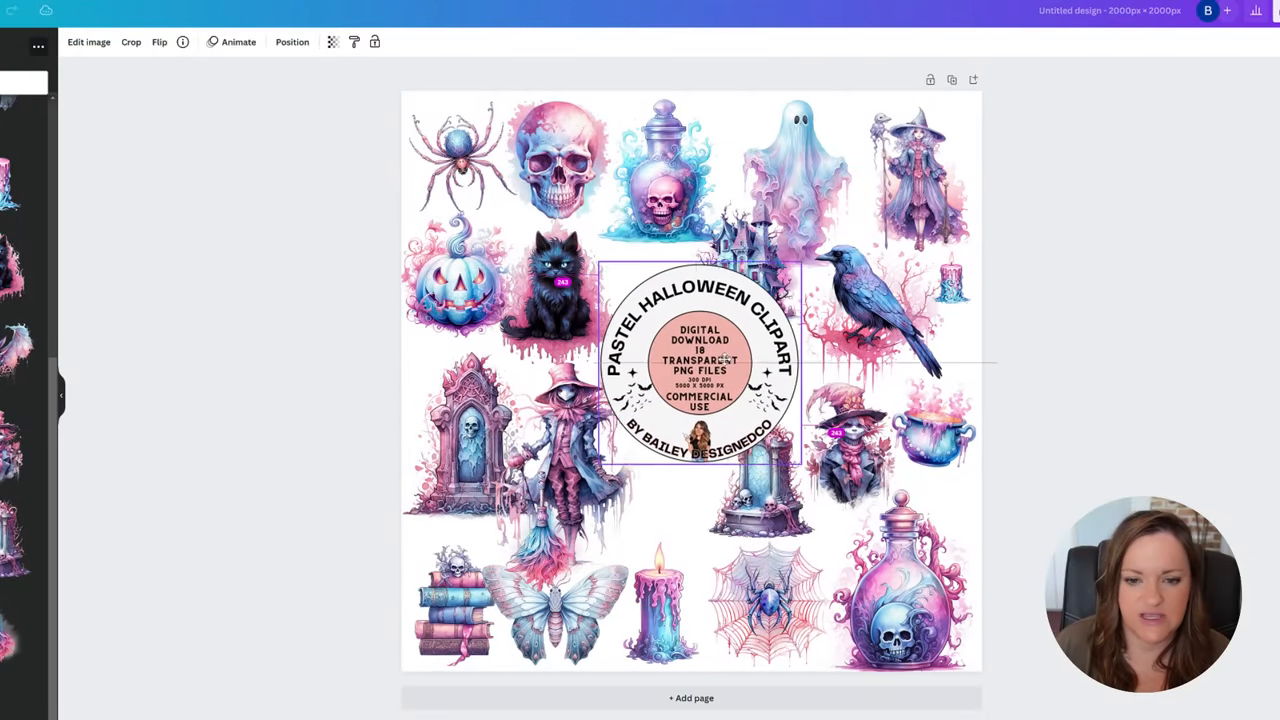
Centre the Pastel Halloween Clipart badge among the surrounding clipart
{"action": "left_click_drag", "start_coordinate": [700, 365], "coordinate": [695, 355]}
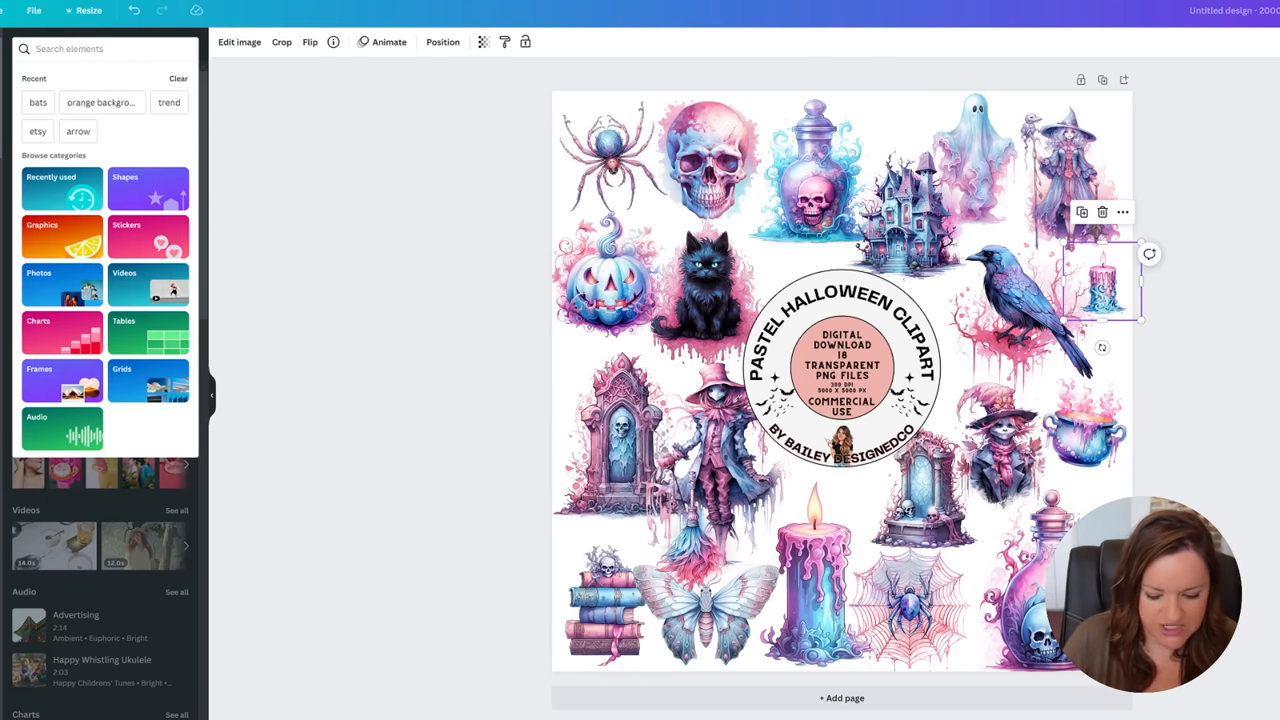
Add a 'pink stripe background' at 38 transparency and download the design as PNG
{"action": "type", "text": "pink background"}
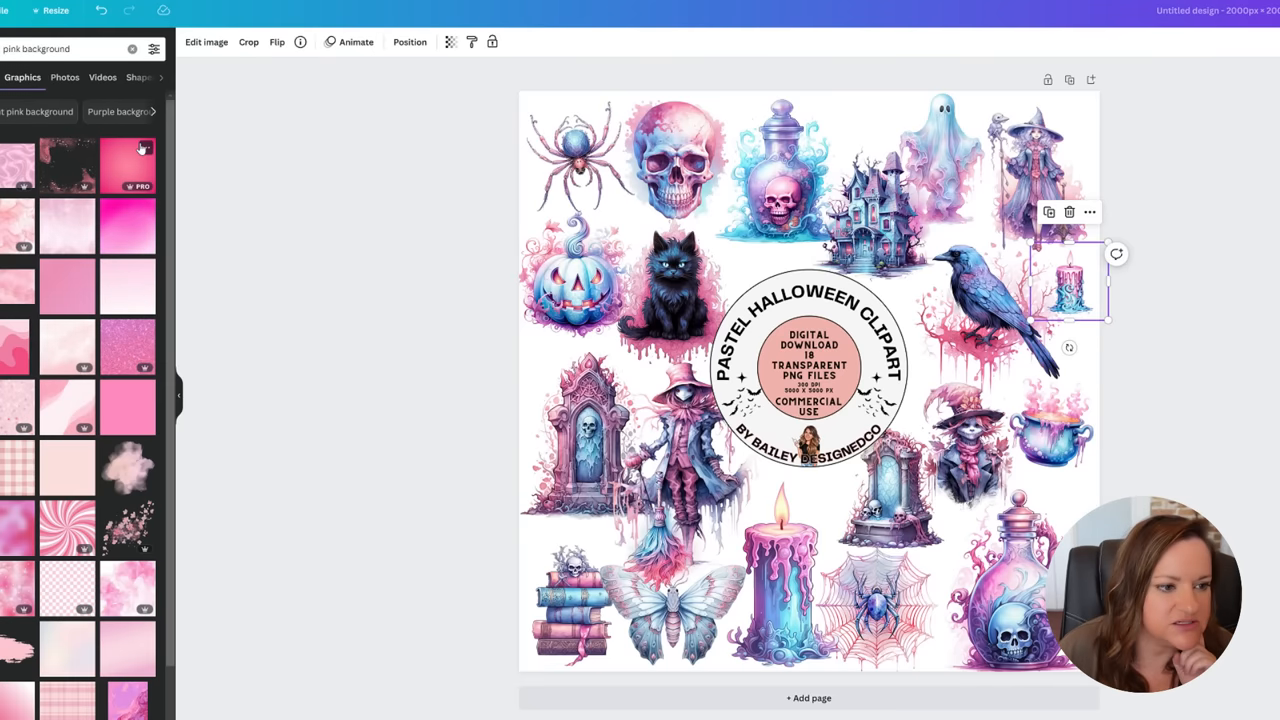
{"action": "type", "text": "pink stripe background"}
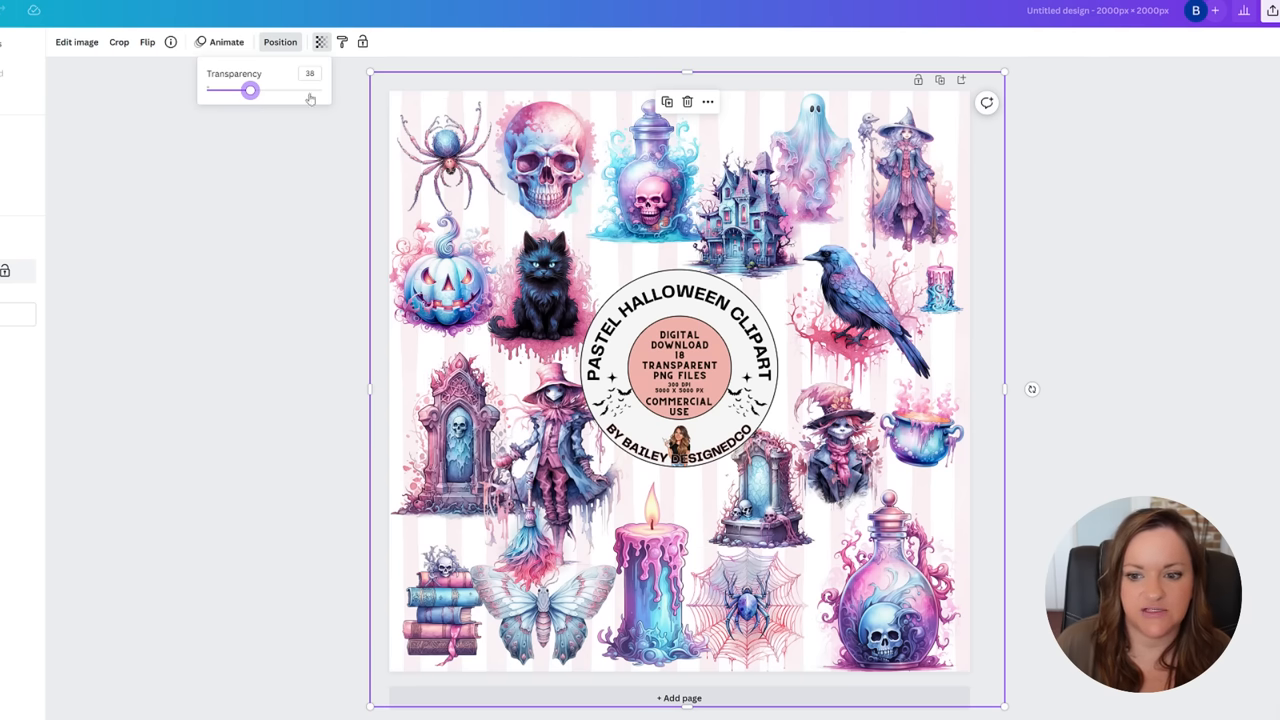
{"action": "left_click_drag", "start_coordinate": [250, 90], "coordinate": [240, 90]}
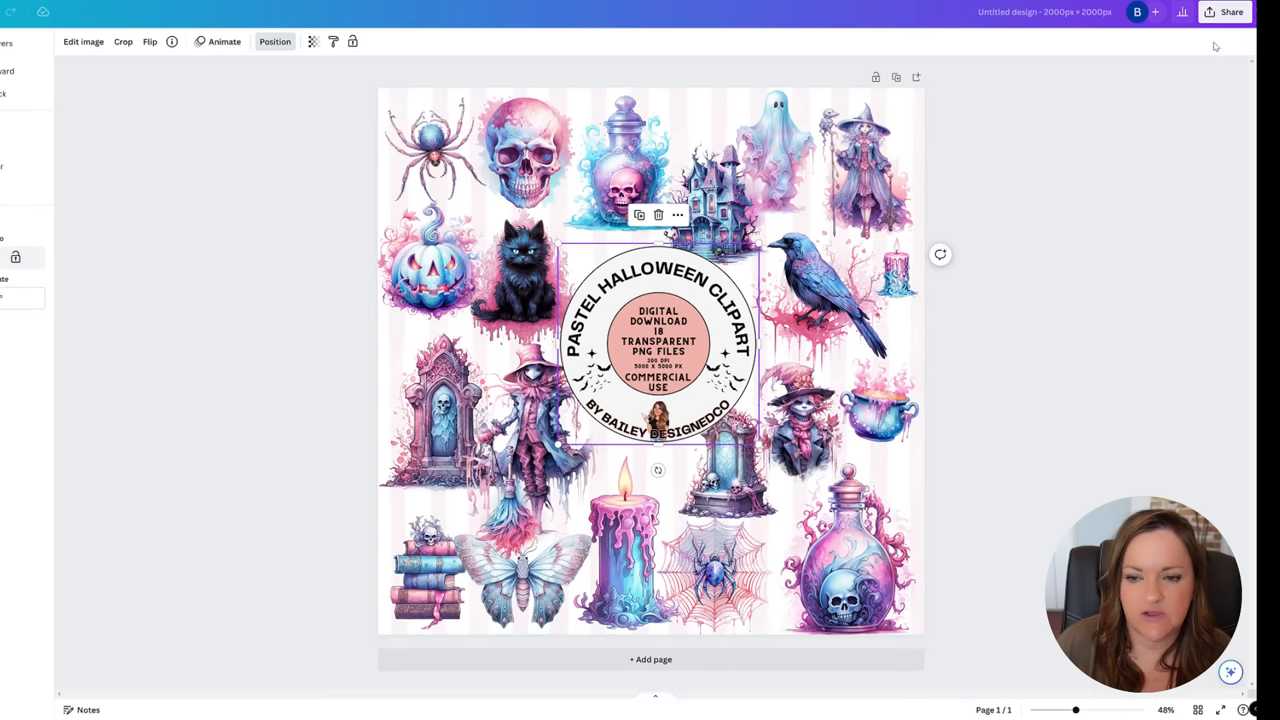
{"action": "left_click", "coordinate": [1230, 11]}
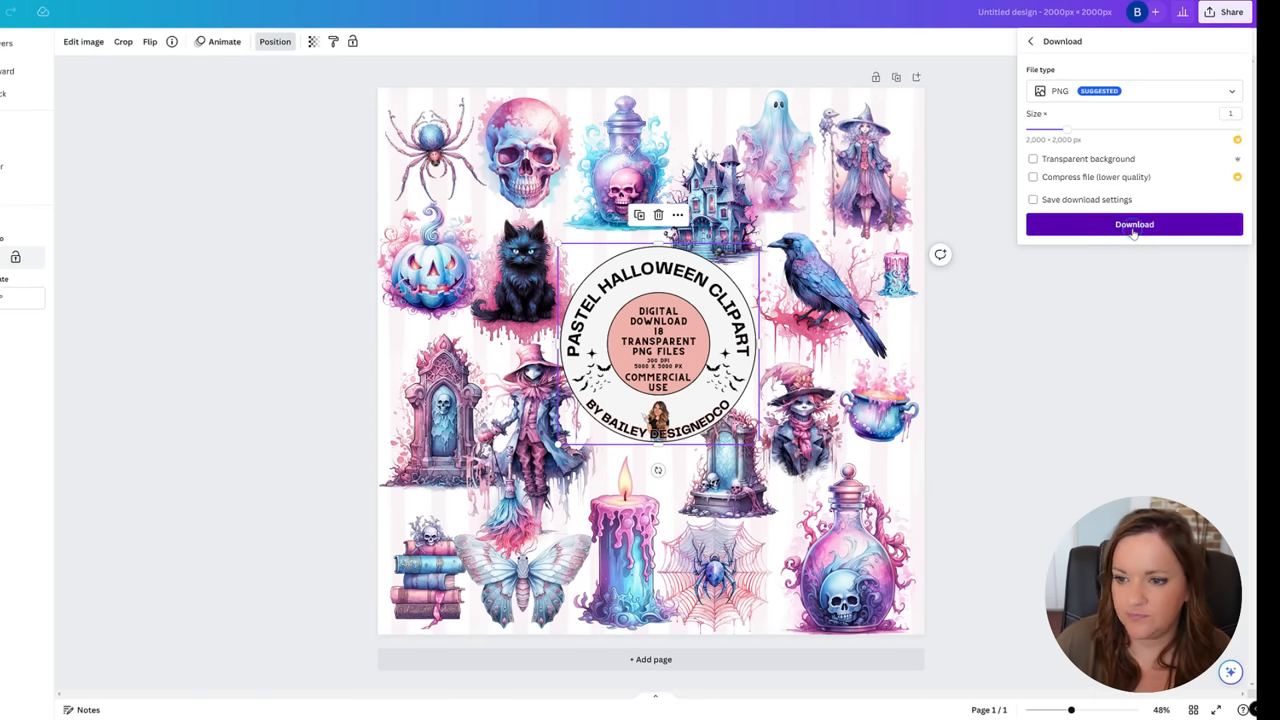
{"action": "left_click", "coordinate": [1134, 224]}
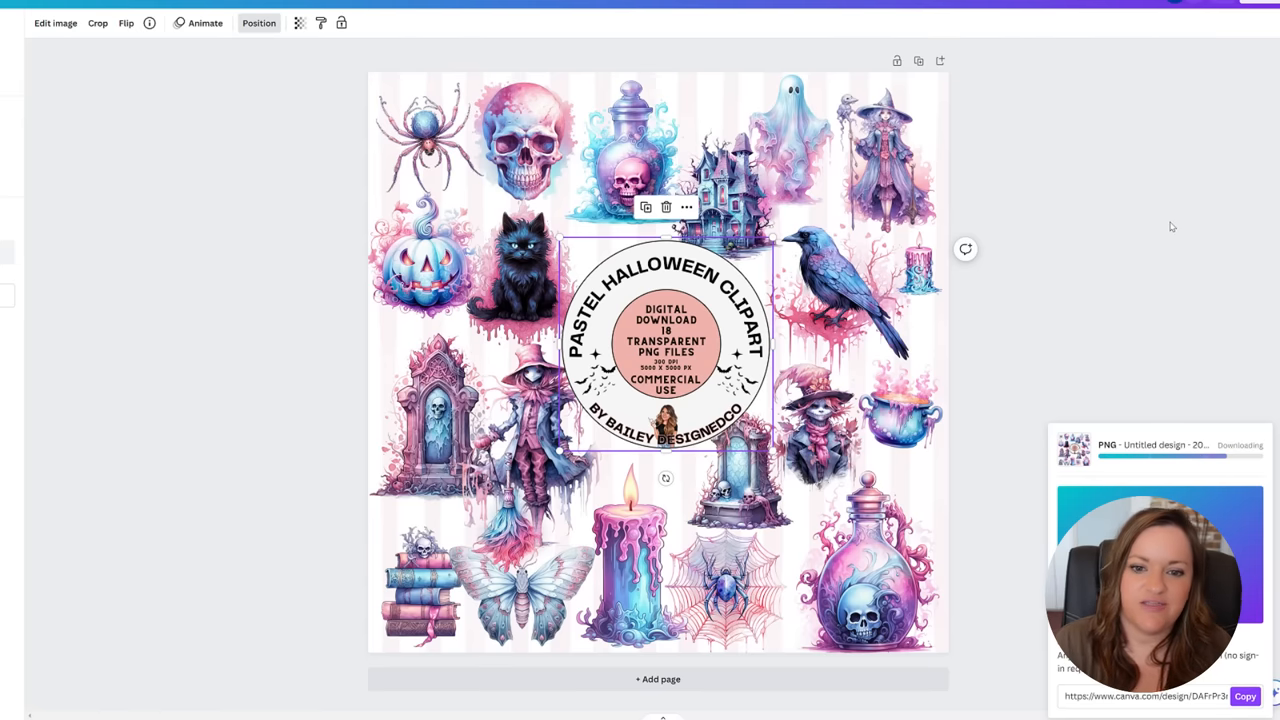